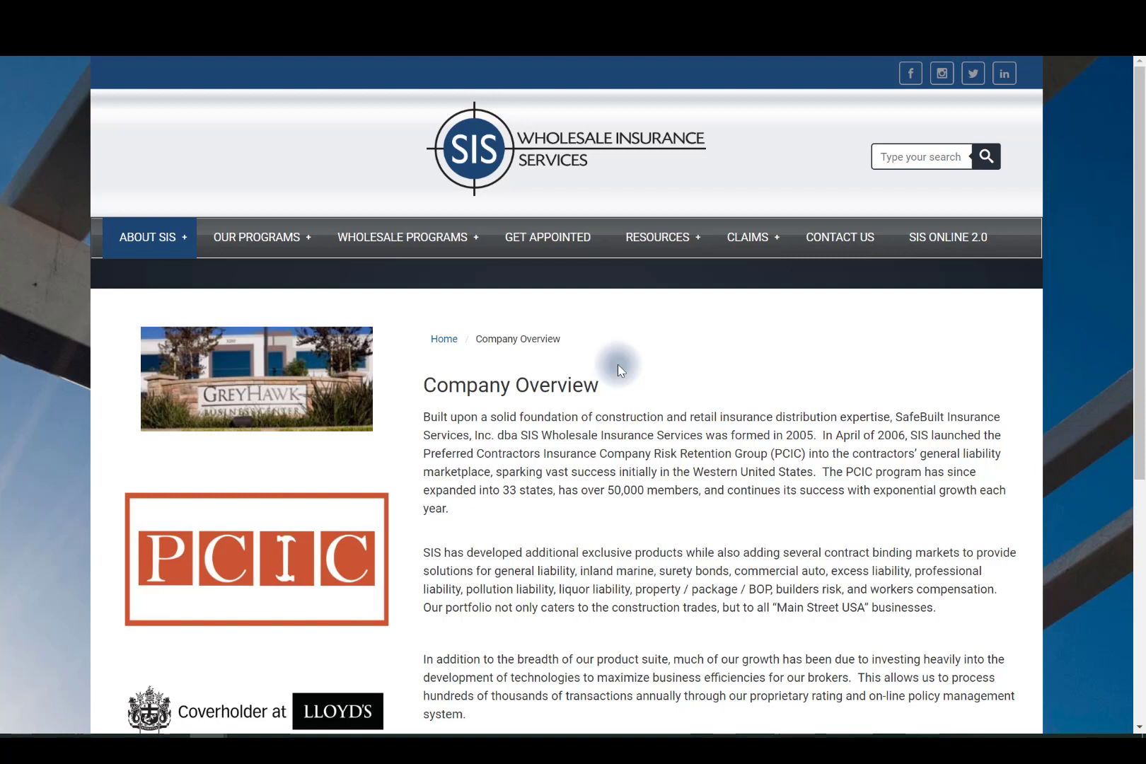
pyautogui.moveTo(712, 369)
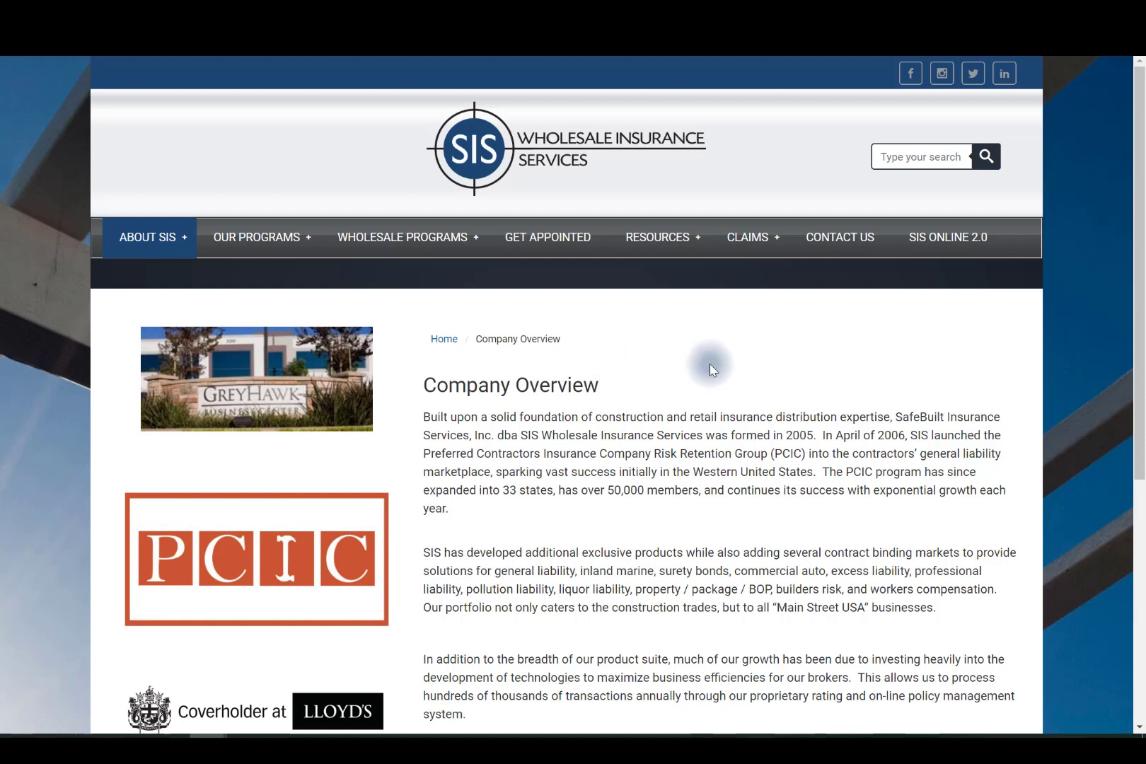
# Open the SIS Online 2.0 In Progress dashboard listing Ciabatta, Lola's Services and Paint & More
pyautogui.click(257, 237)
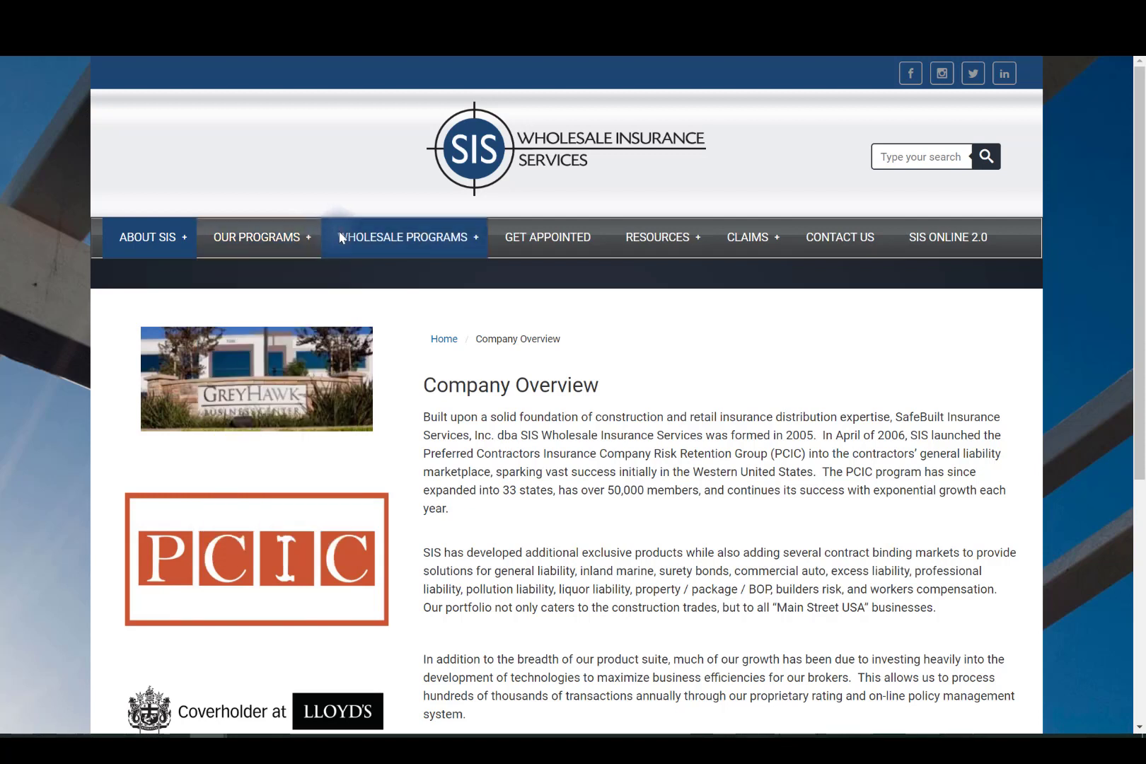
pyautogui.click(402, 236)
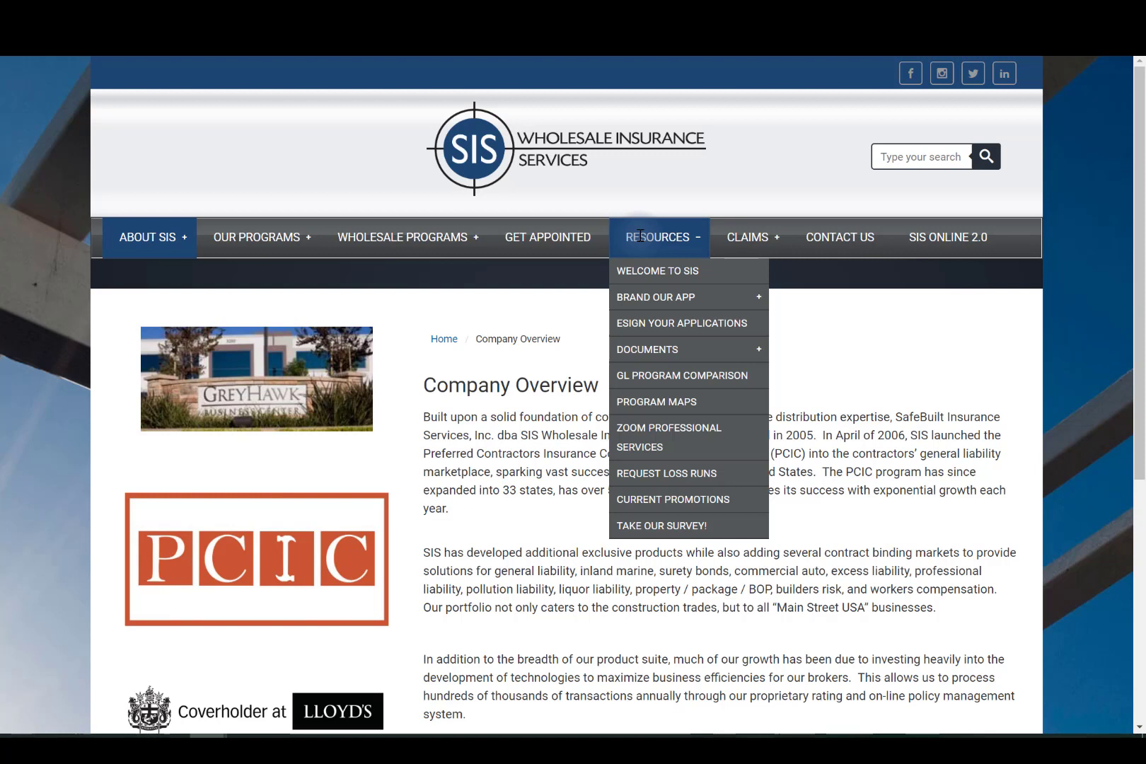
pyautogui.moveTo(640, 241)
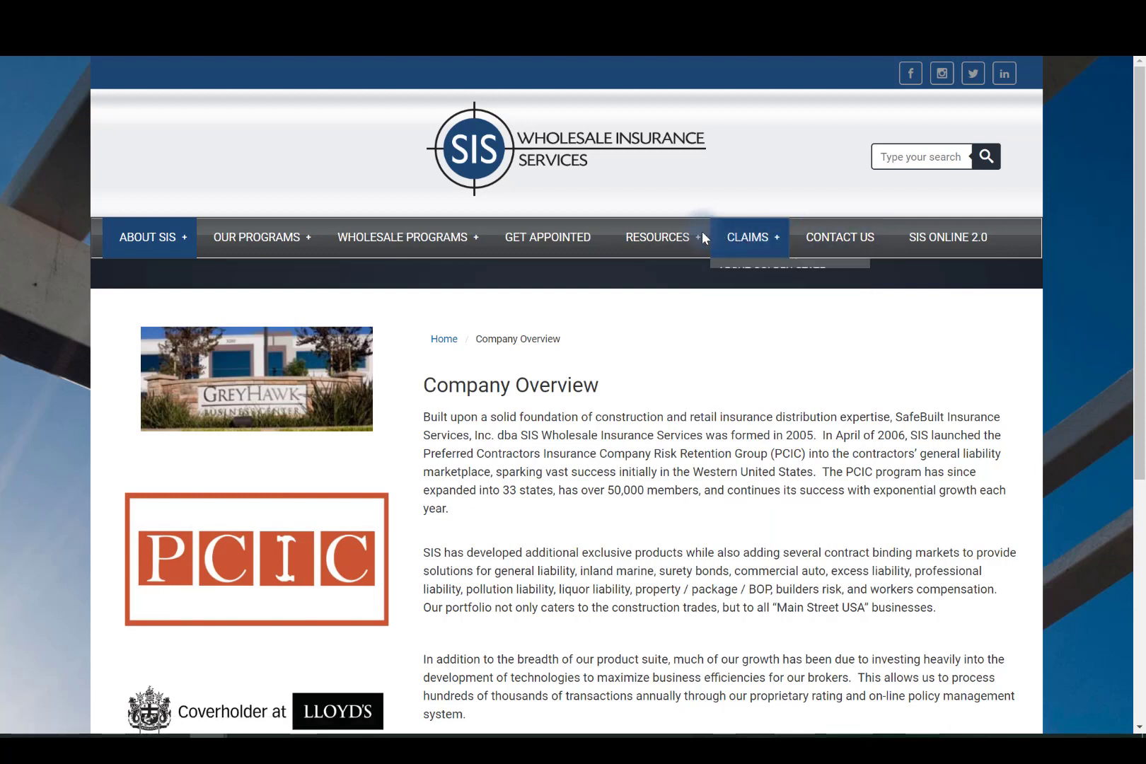
pyautogui.click(657, 237)
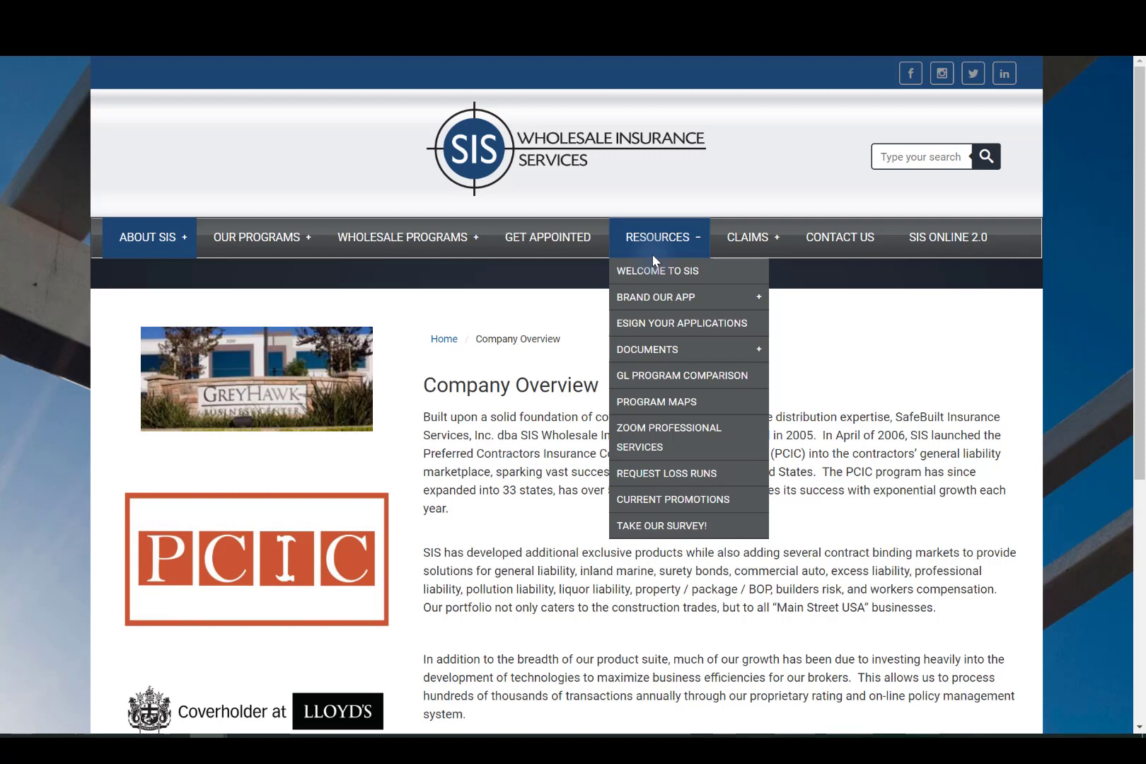
pyautogui.moveTo(680, 323)
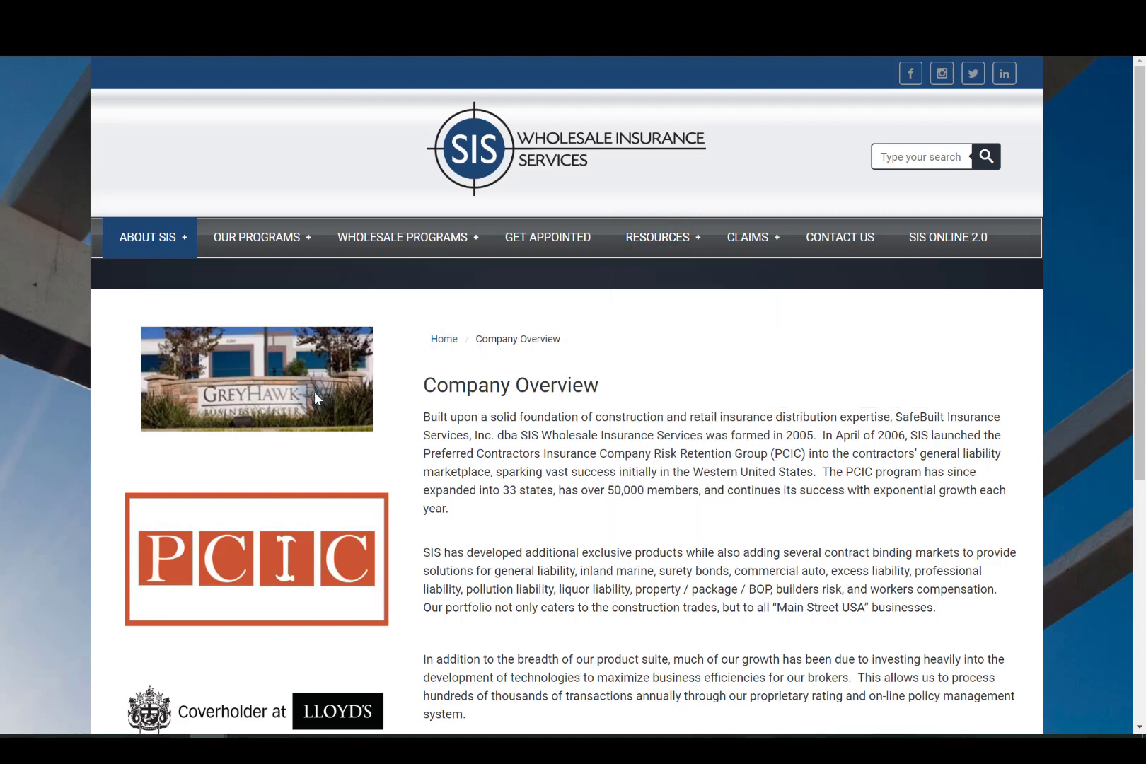
pyautogui.click(947, 237)
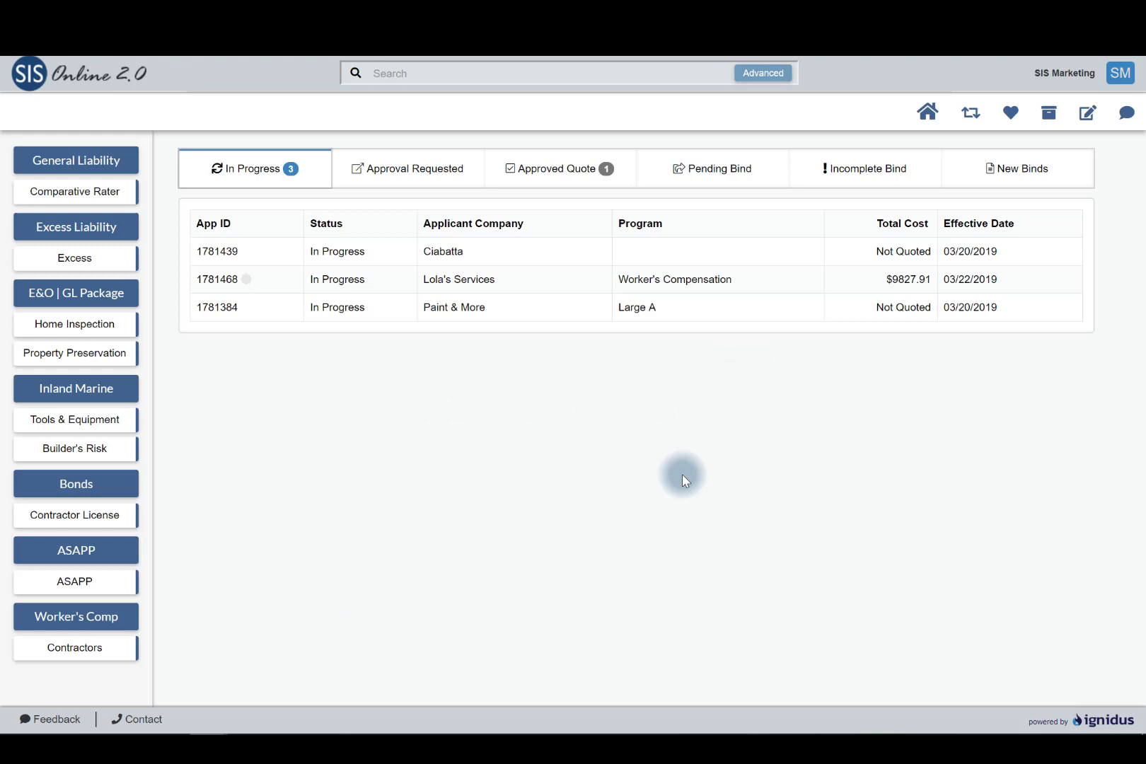
pyautogui.moveTo(1088, 112)
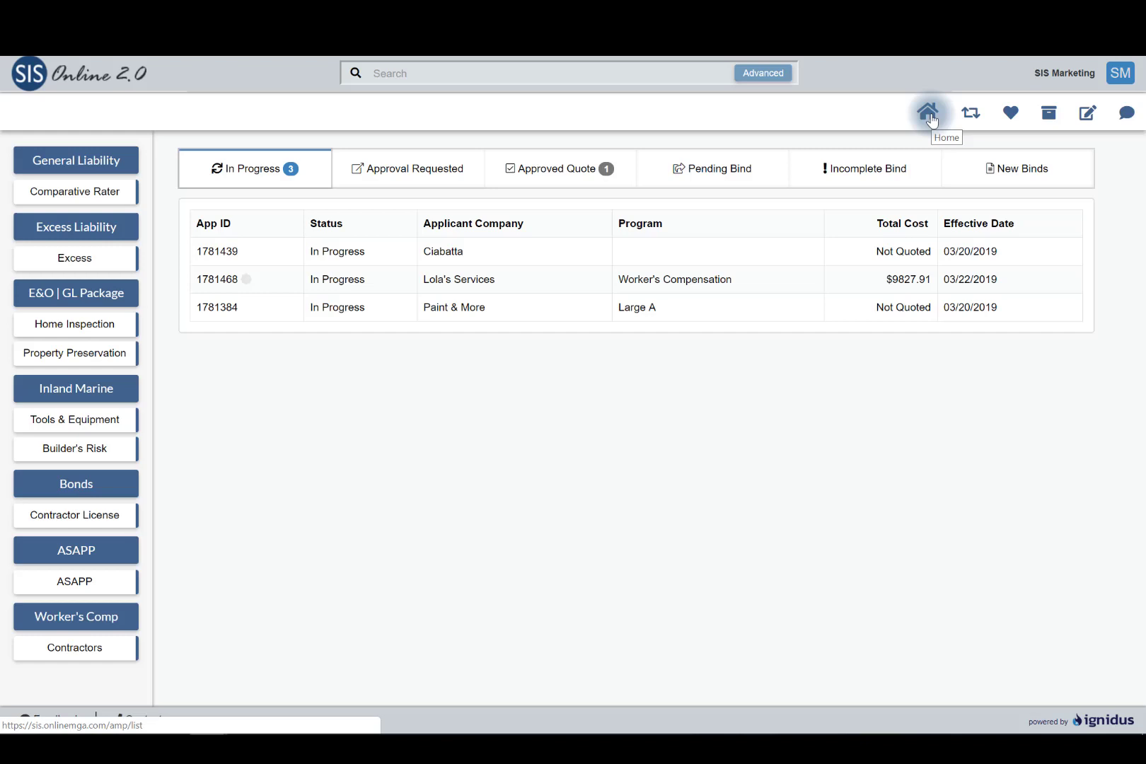
pyautogui.moveTo(846, 169)
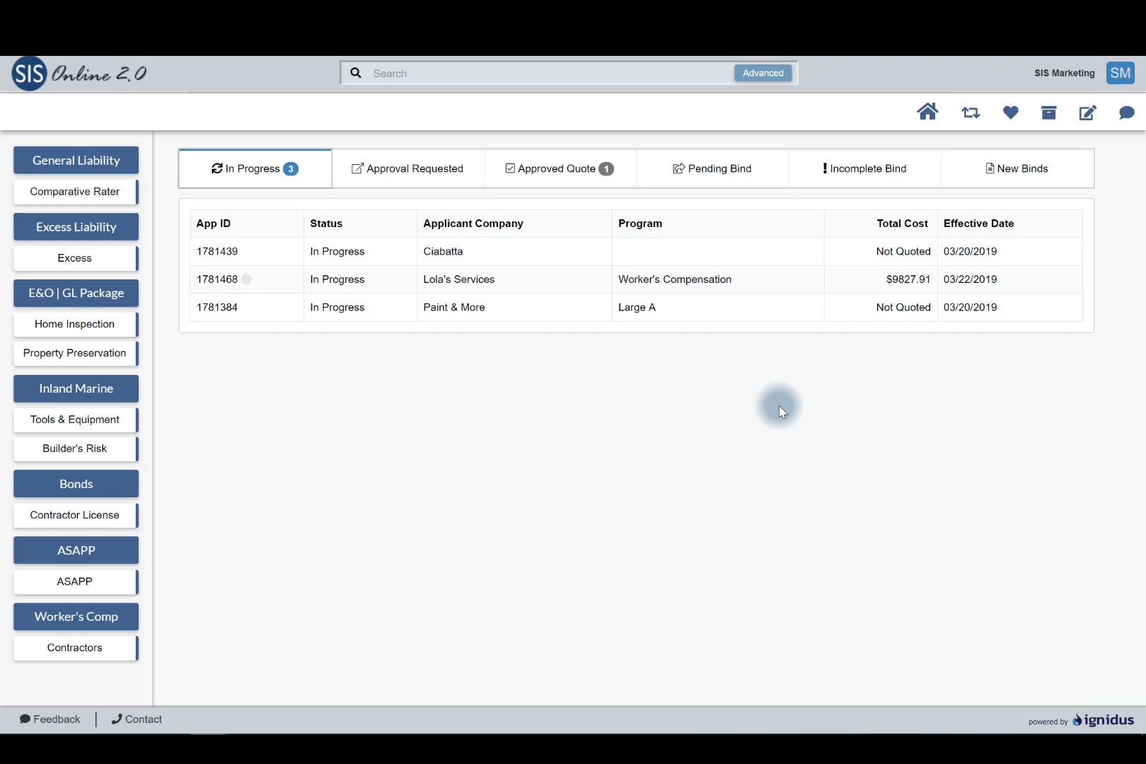
pyautogui.moveTo(732, 385)
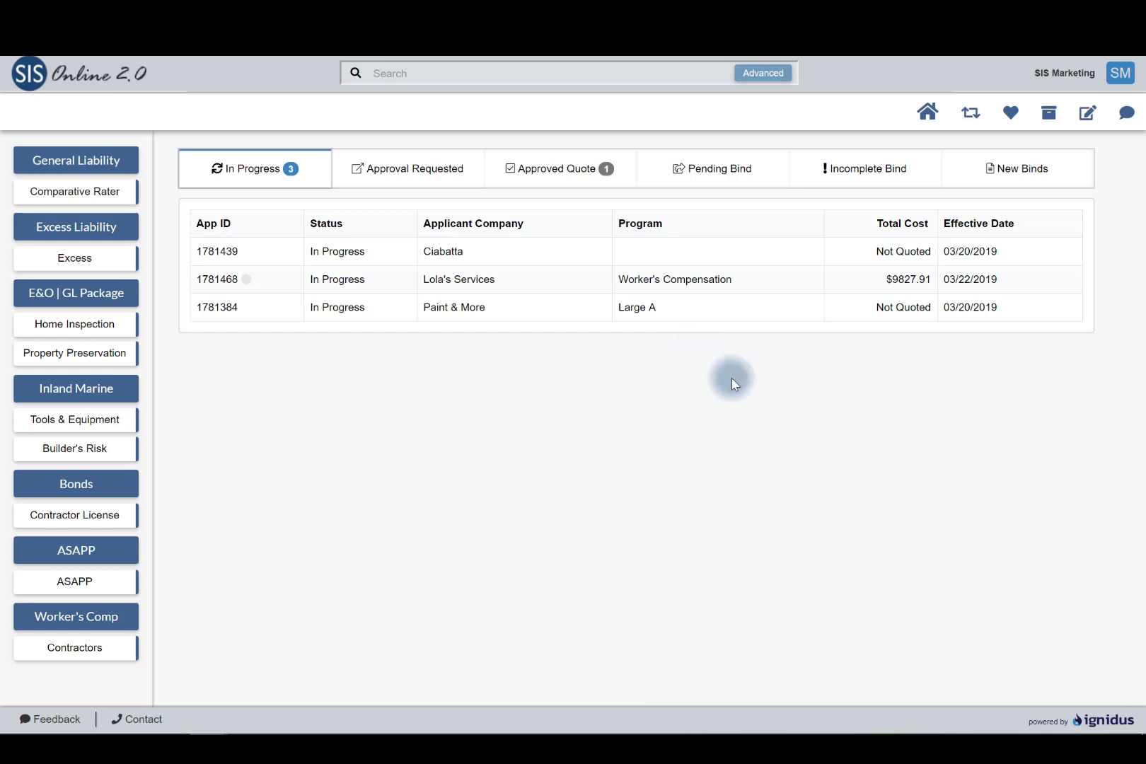
pyautogui.moveTo(1022, 132)
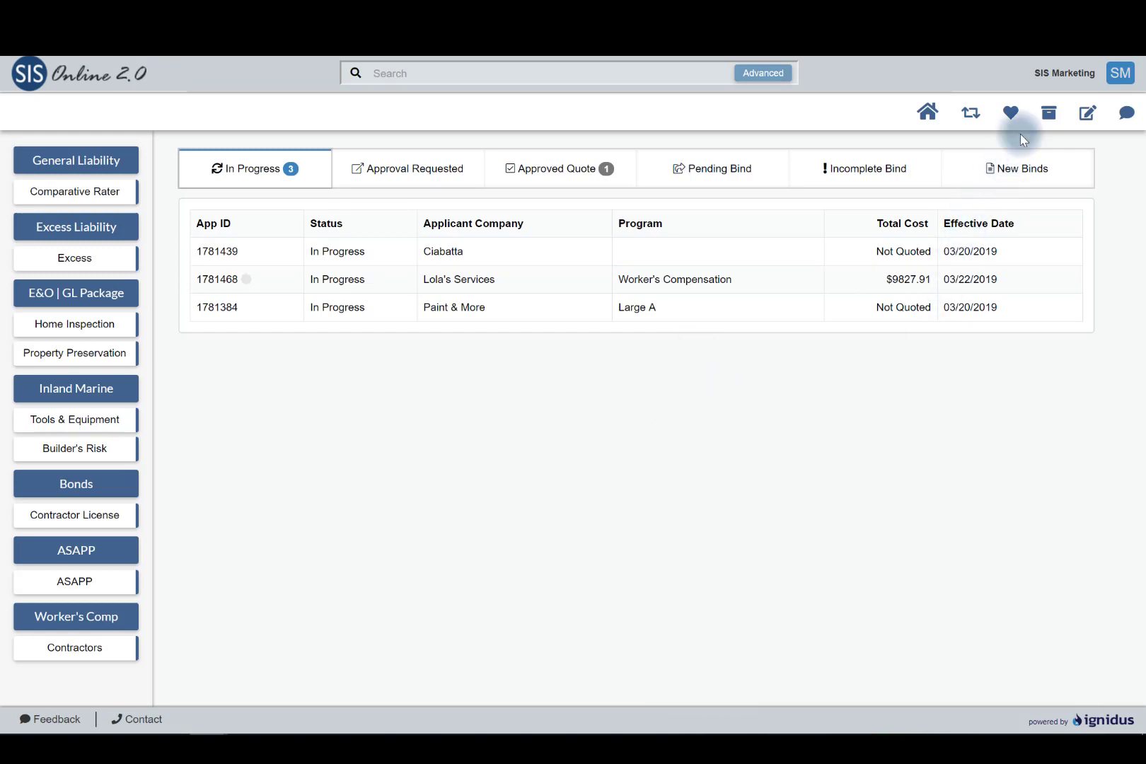
# Check archived quotes and renewals, then show Favorites with Joe's Plumbing quote approved
pyautogui.click(1048, 112)
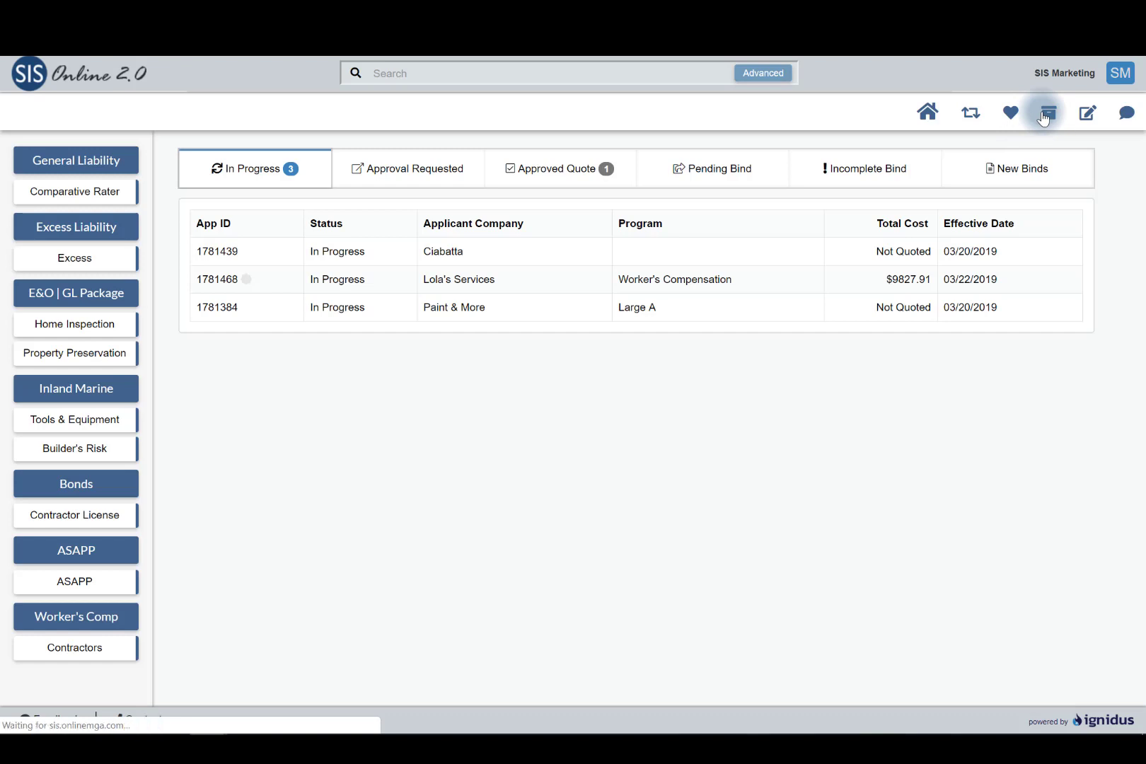
pyautogui.click(1048, 112)
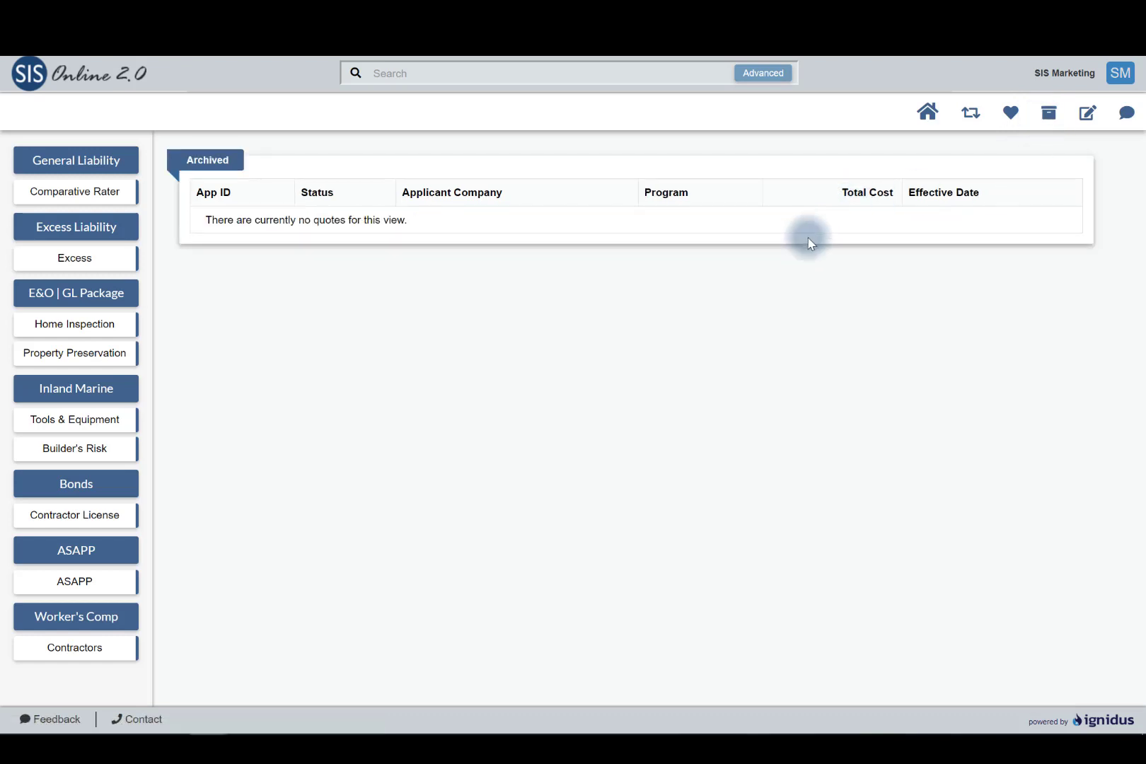
pyautogui.moveTo(788, 253)
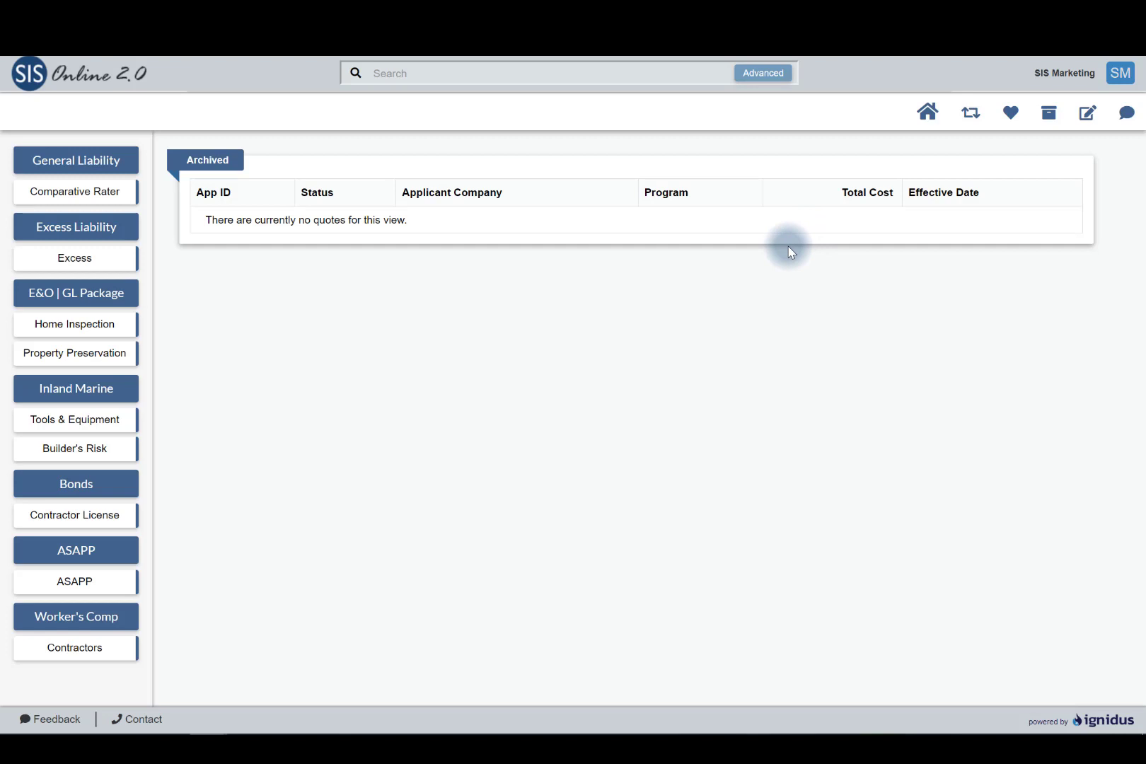
pyautogui.moveTo(971, 113)
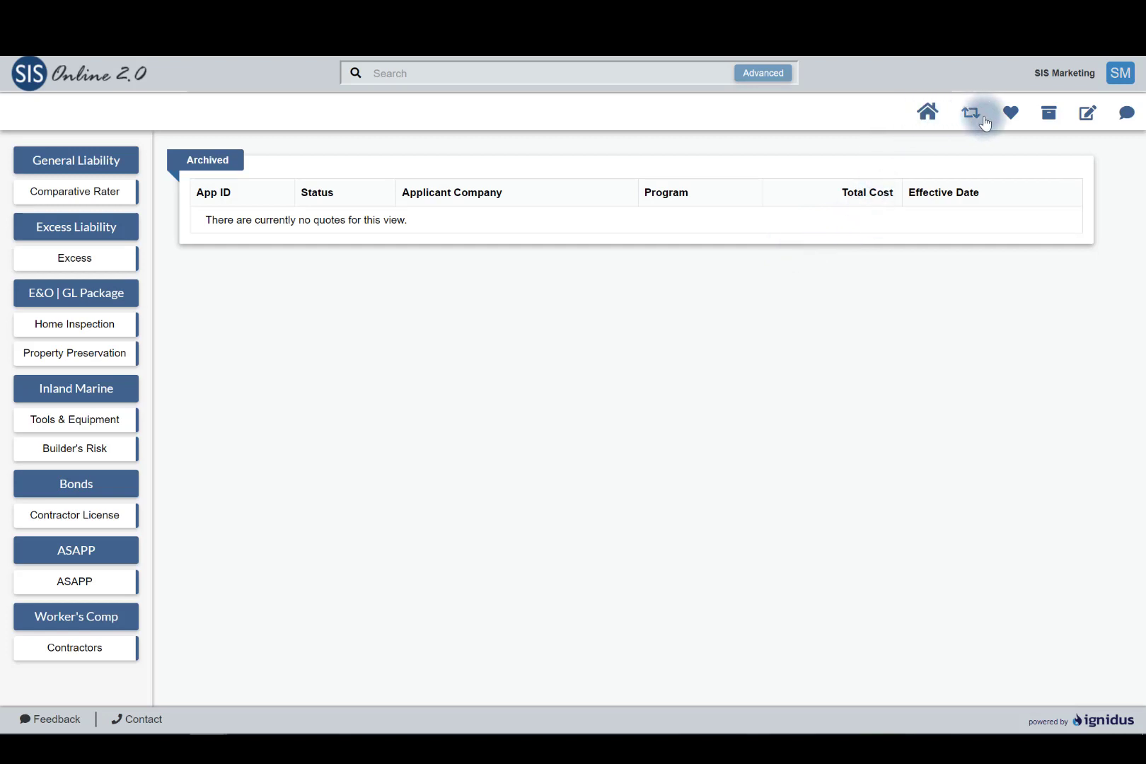
pyautogui.click(971, 112)
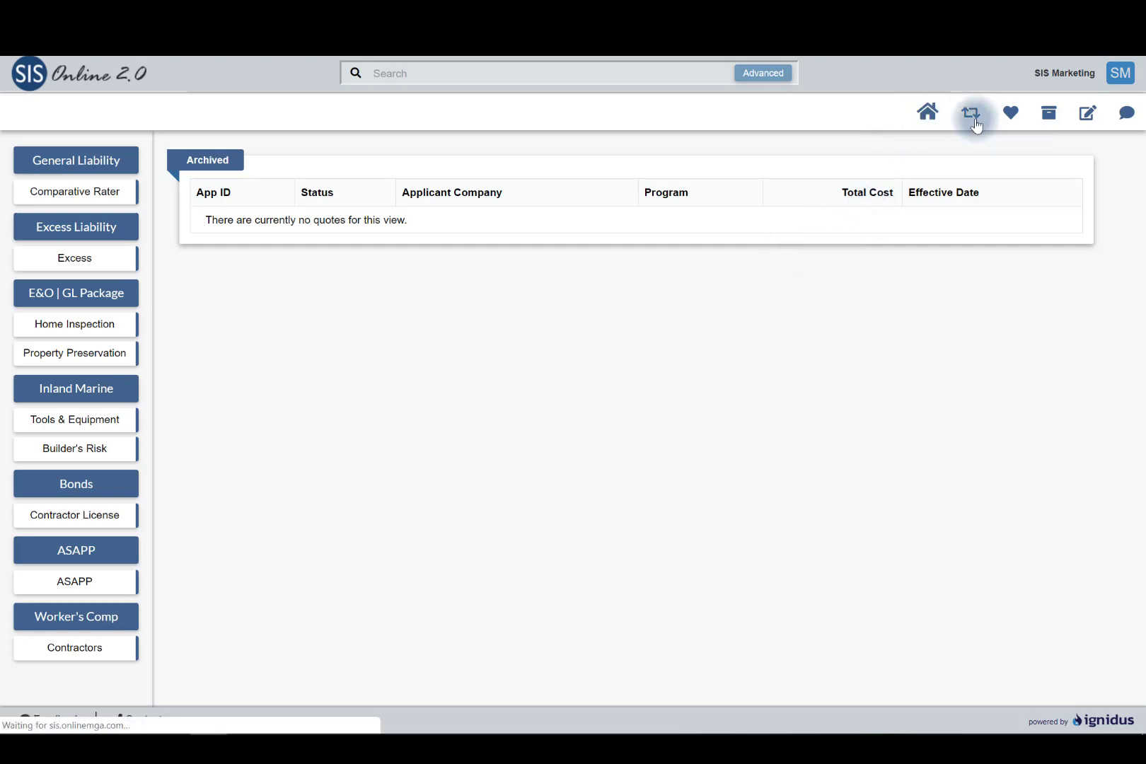
pyautogui.click(971, 113)
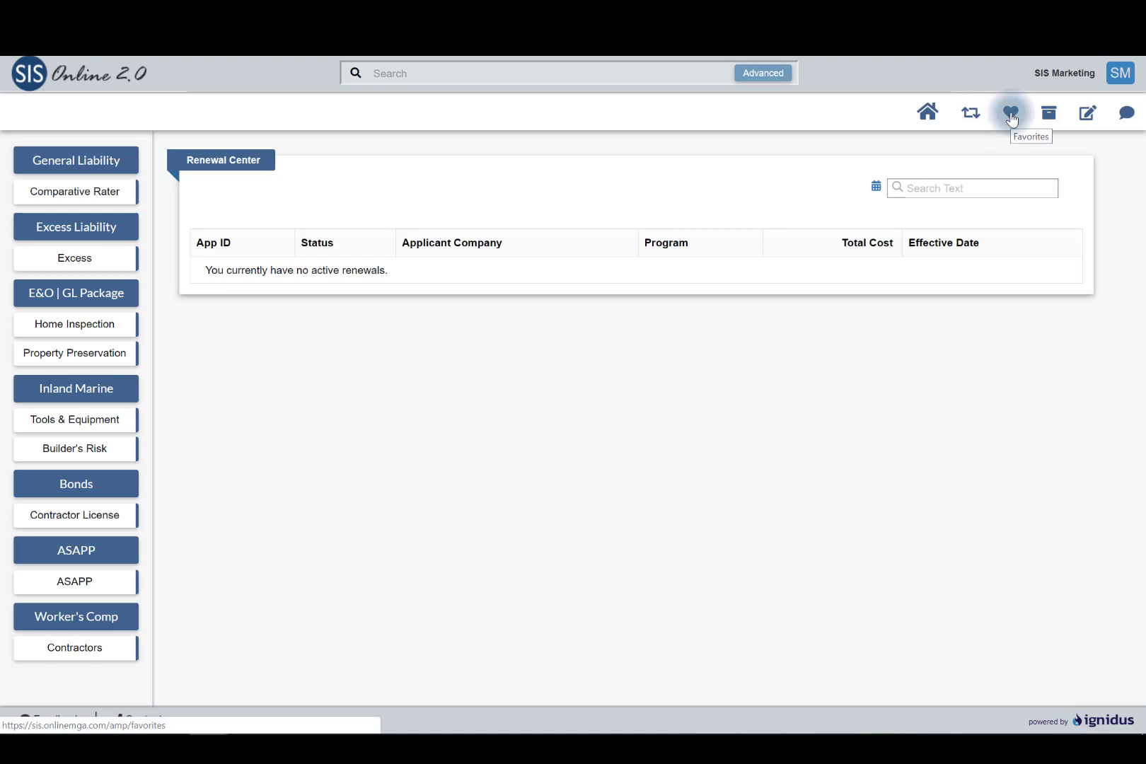
pyautogui.click(1010, 112)
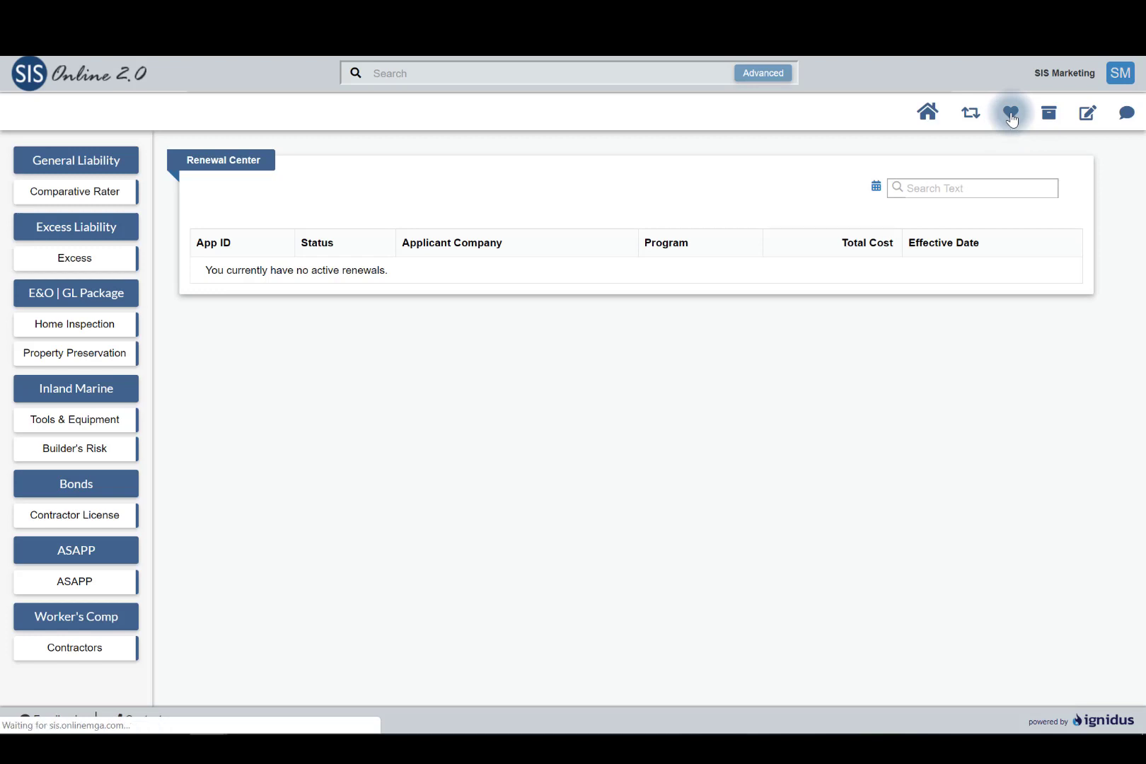
pyautogui.moveTo(1011, 117)
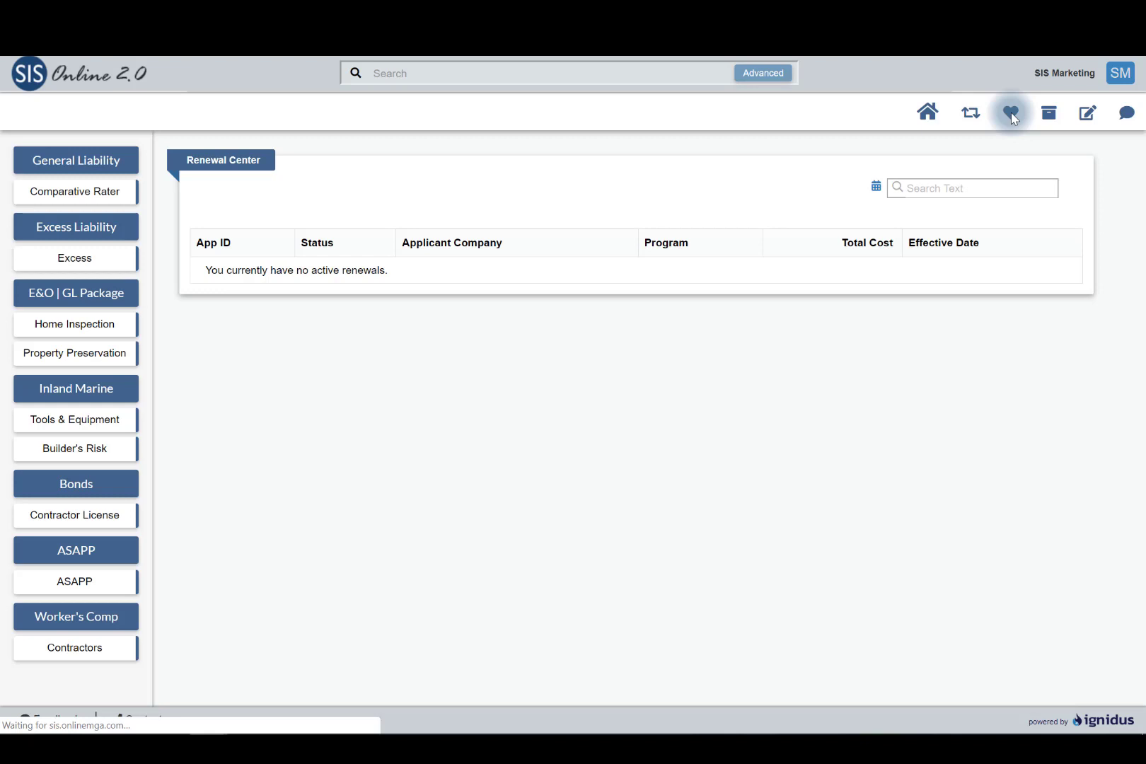
pyautogui.click(1012, 113)
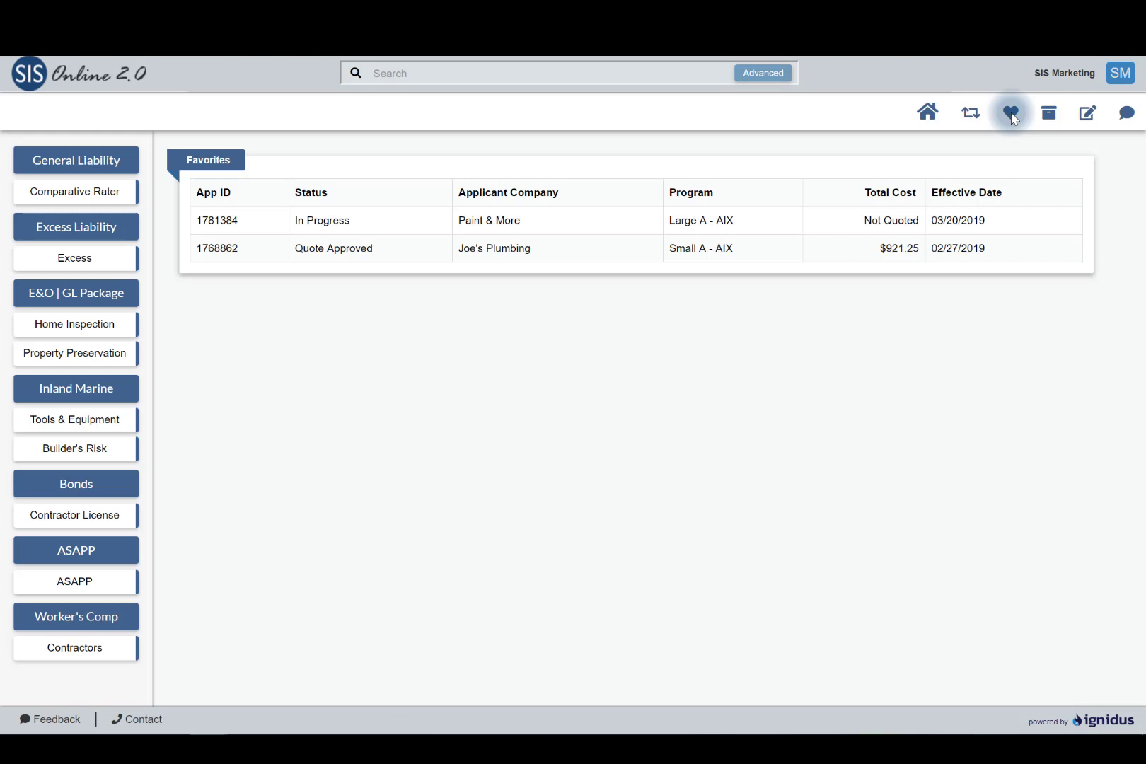
pyautogui.moveTo(1087, 112)
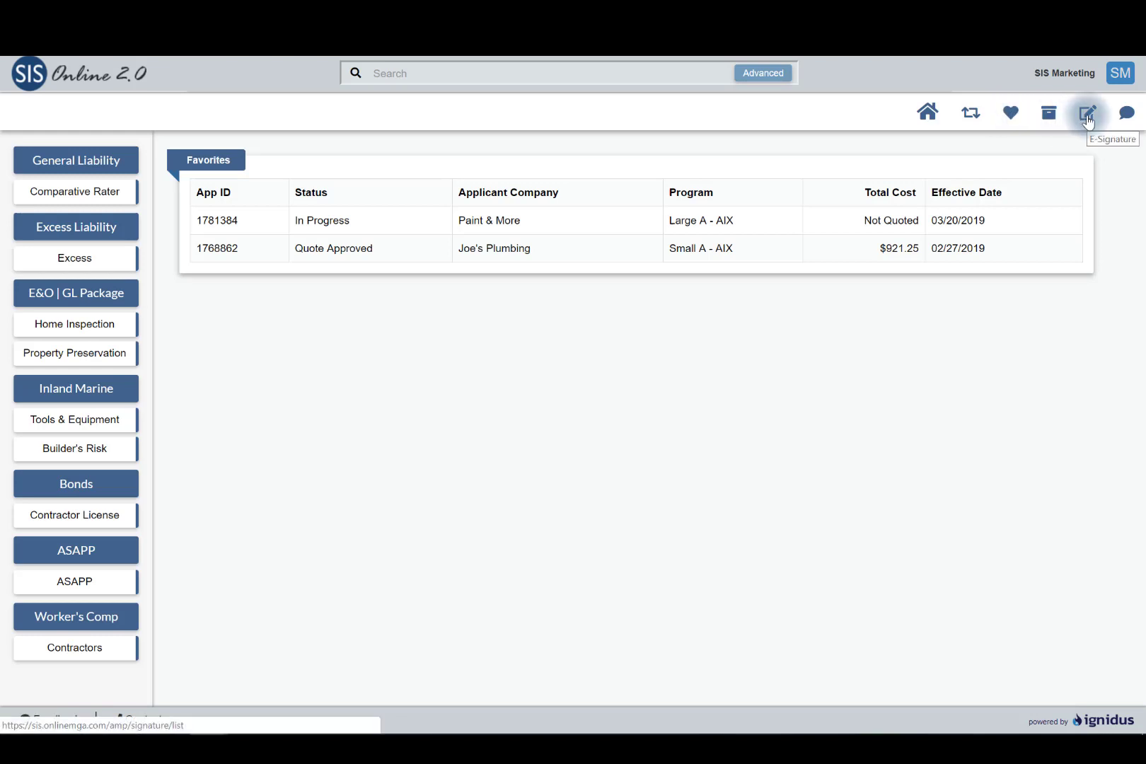
# View e-signature requests, then open and close the live chat window
pyautogui.click(1087, 113)
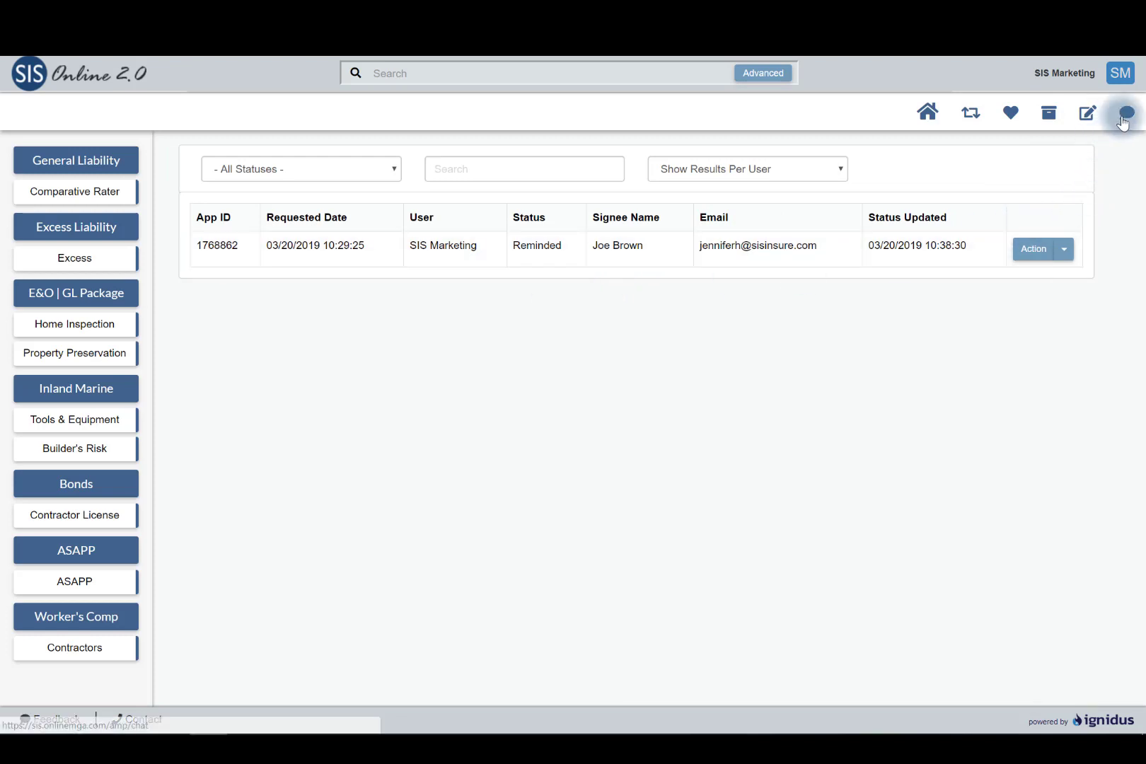
pyautogui.click(1125, 111)
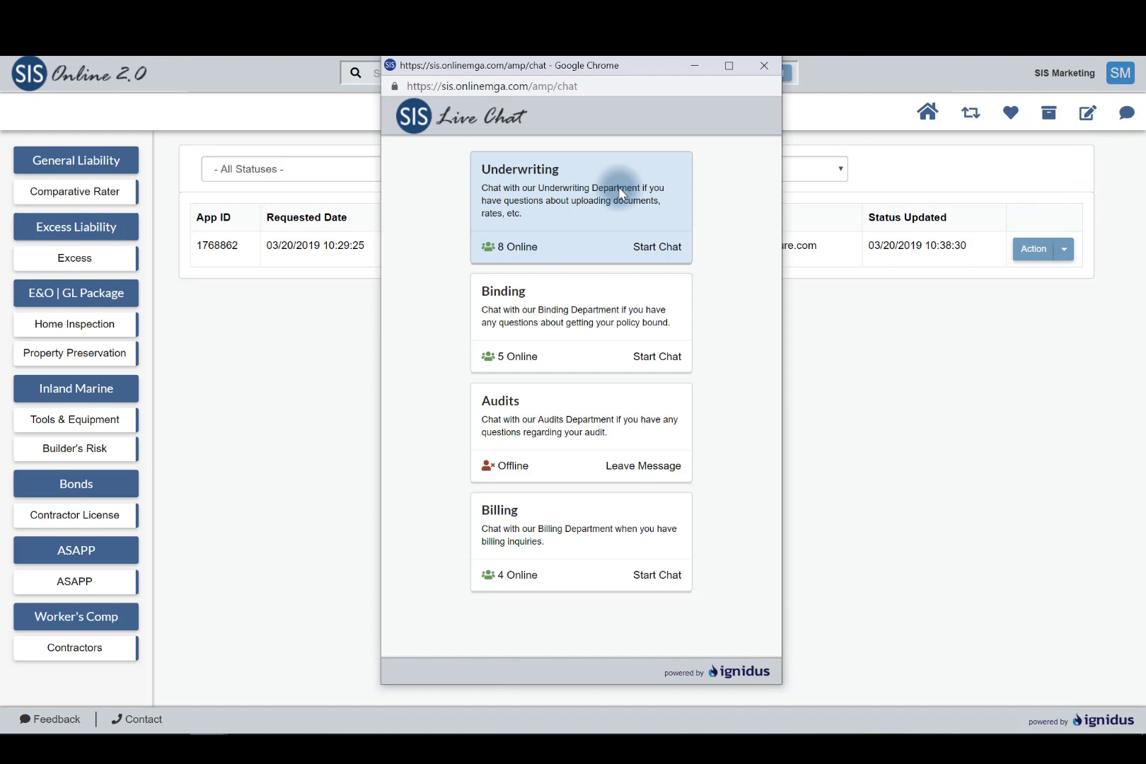
pyautogui.moveTo(703, 123)
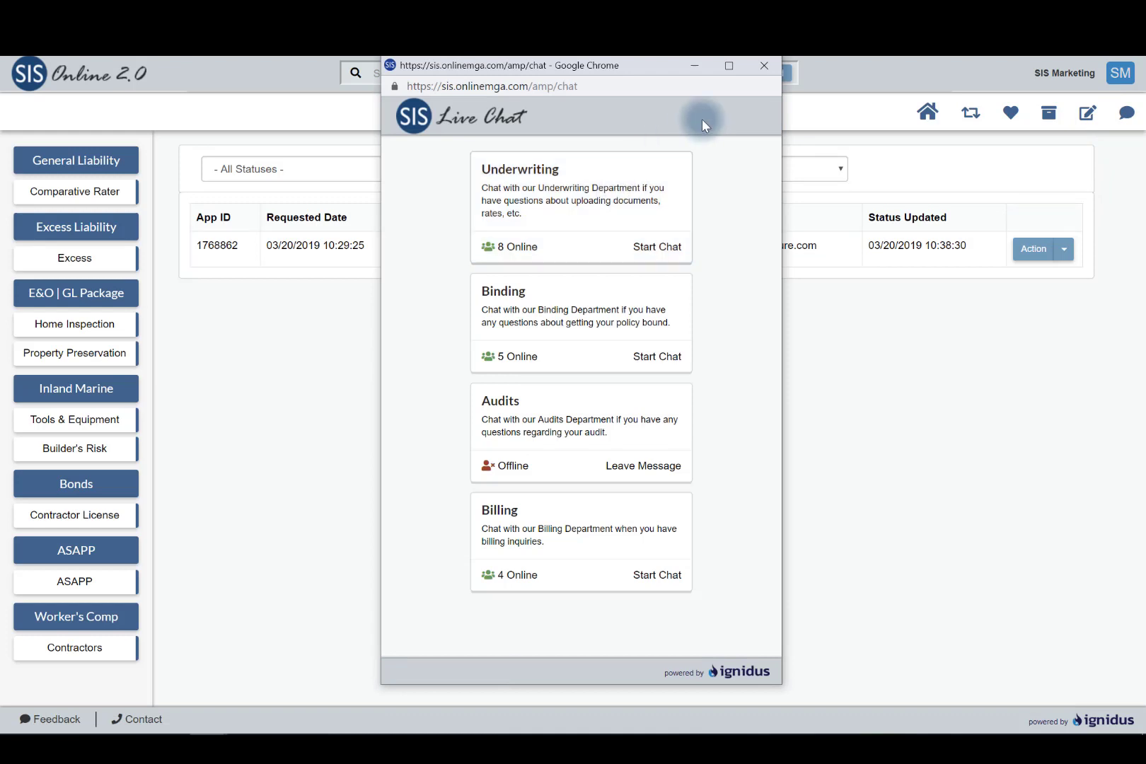
pyautogui.moveTo(520, 417)
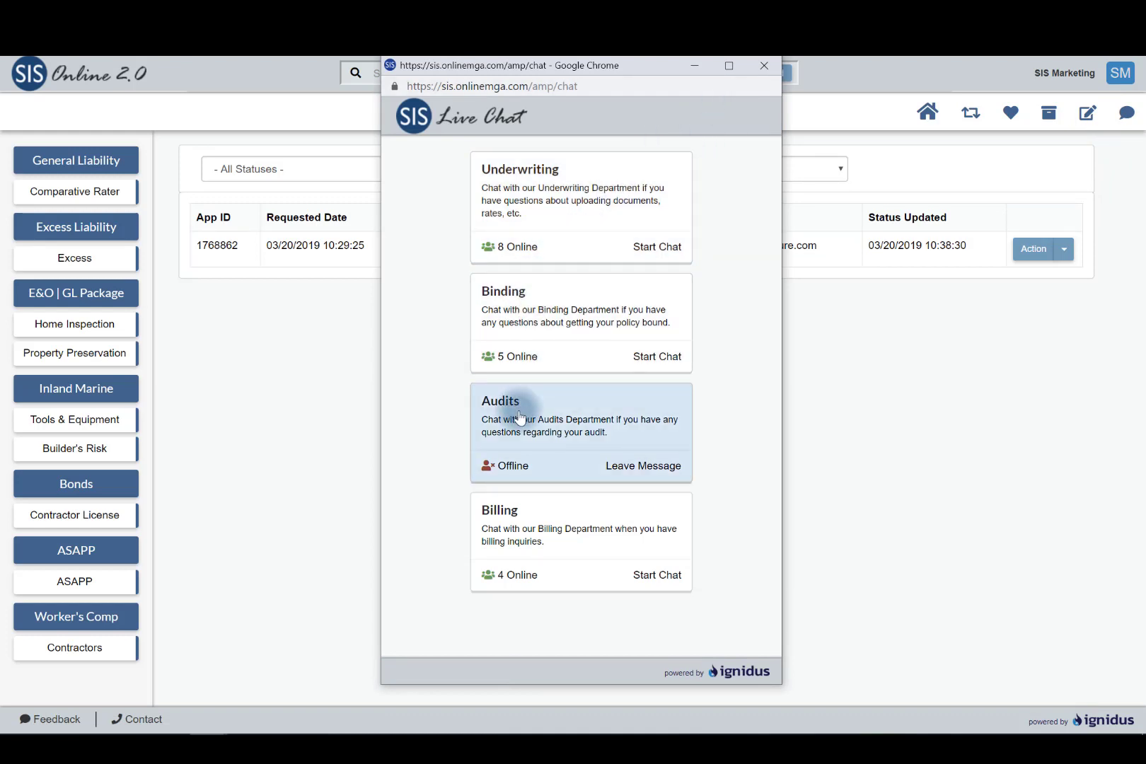
pyautogui.moveTo(717, 430)
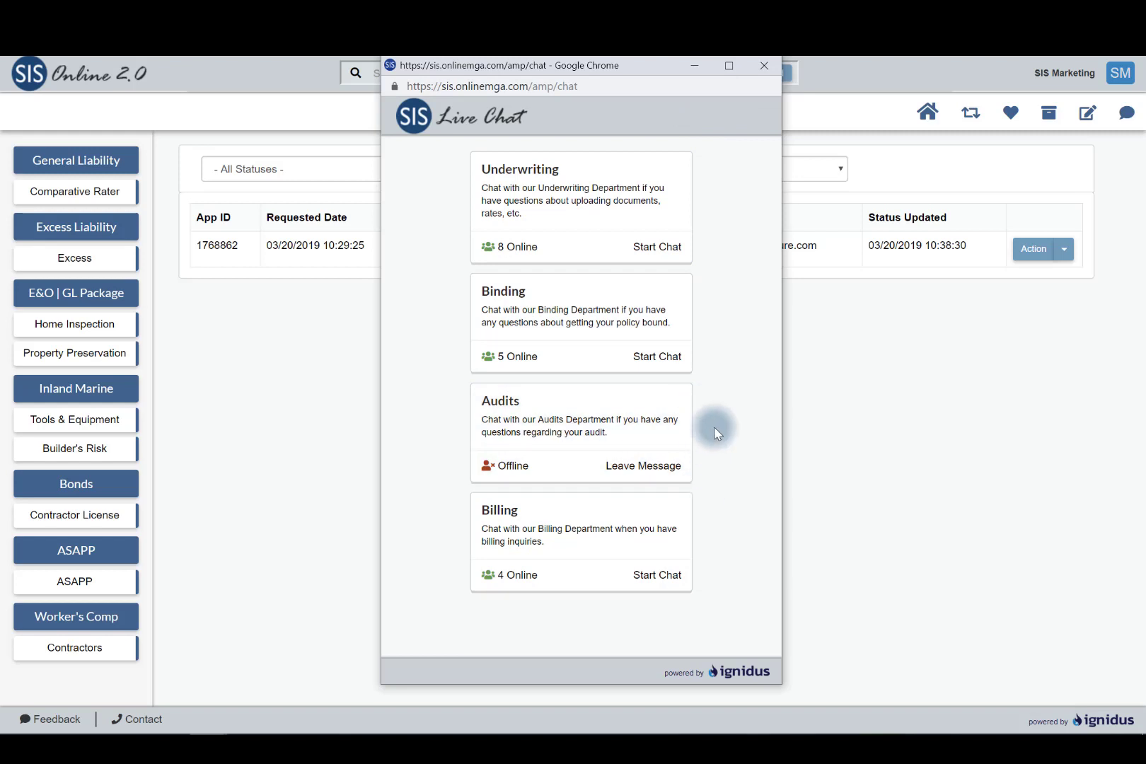
pyautogui.moveTo(719, 315)
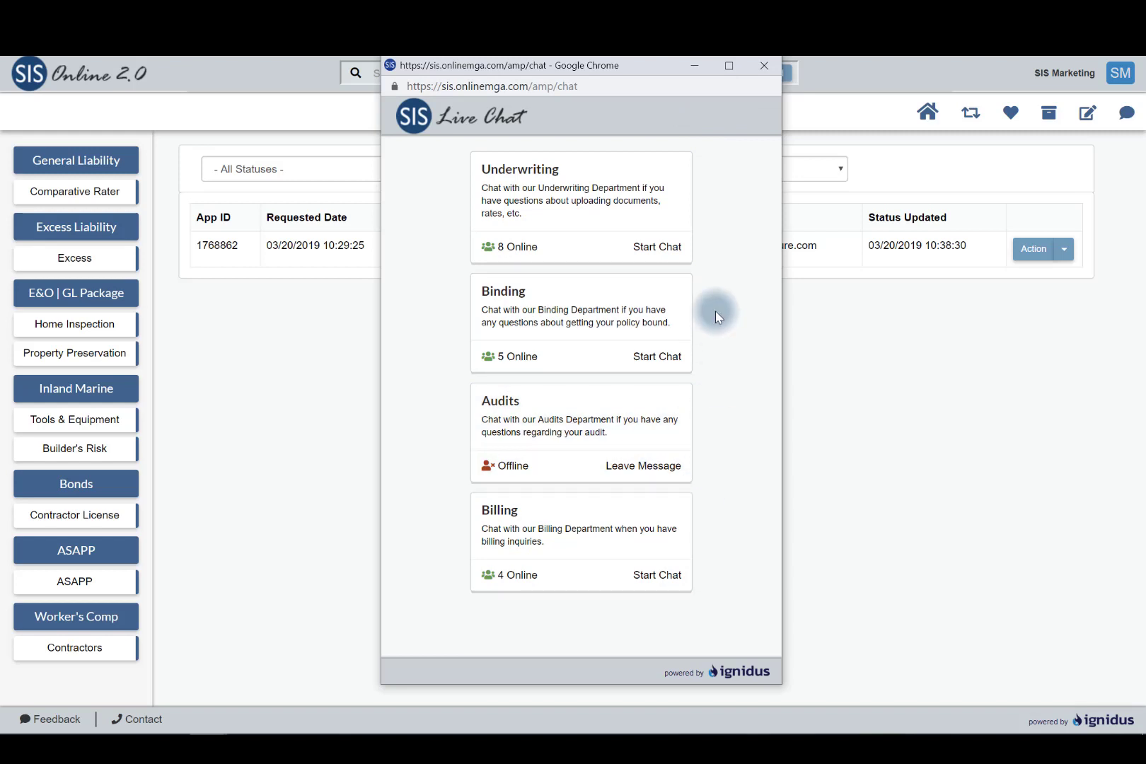
pyautogui.moveTo(698, 597)
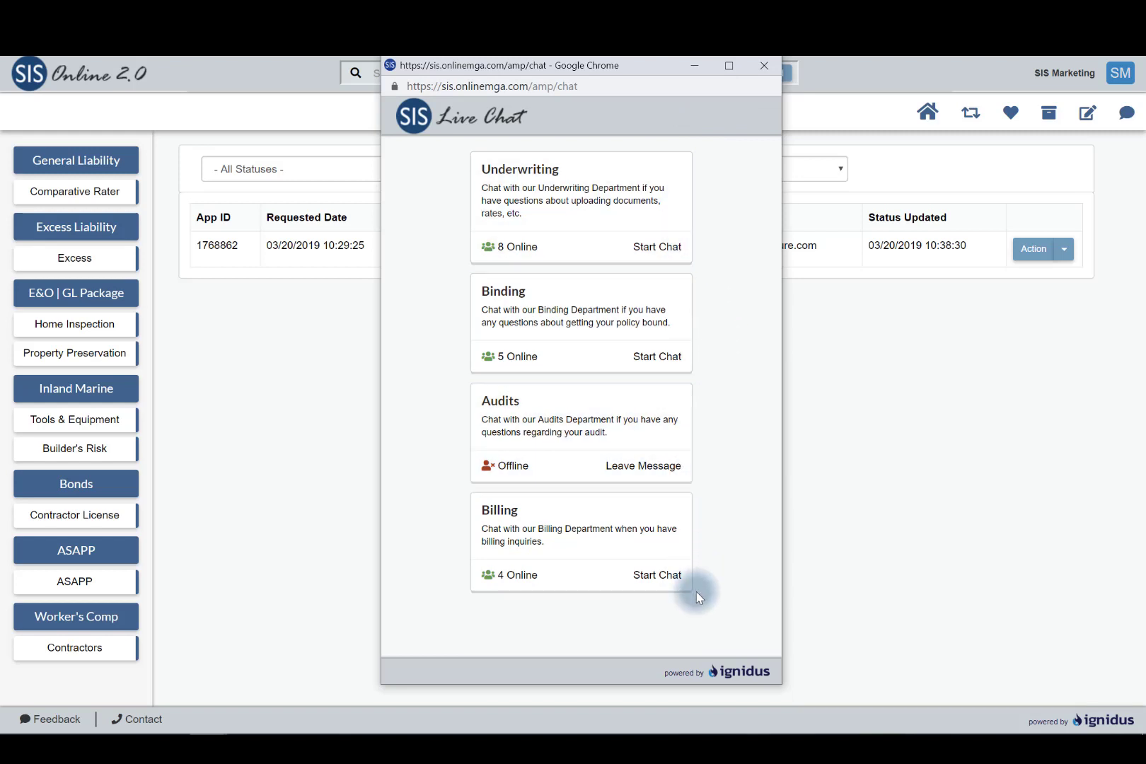
pyautogui.moveTo(765, 66)
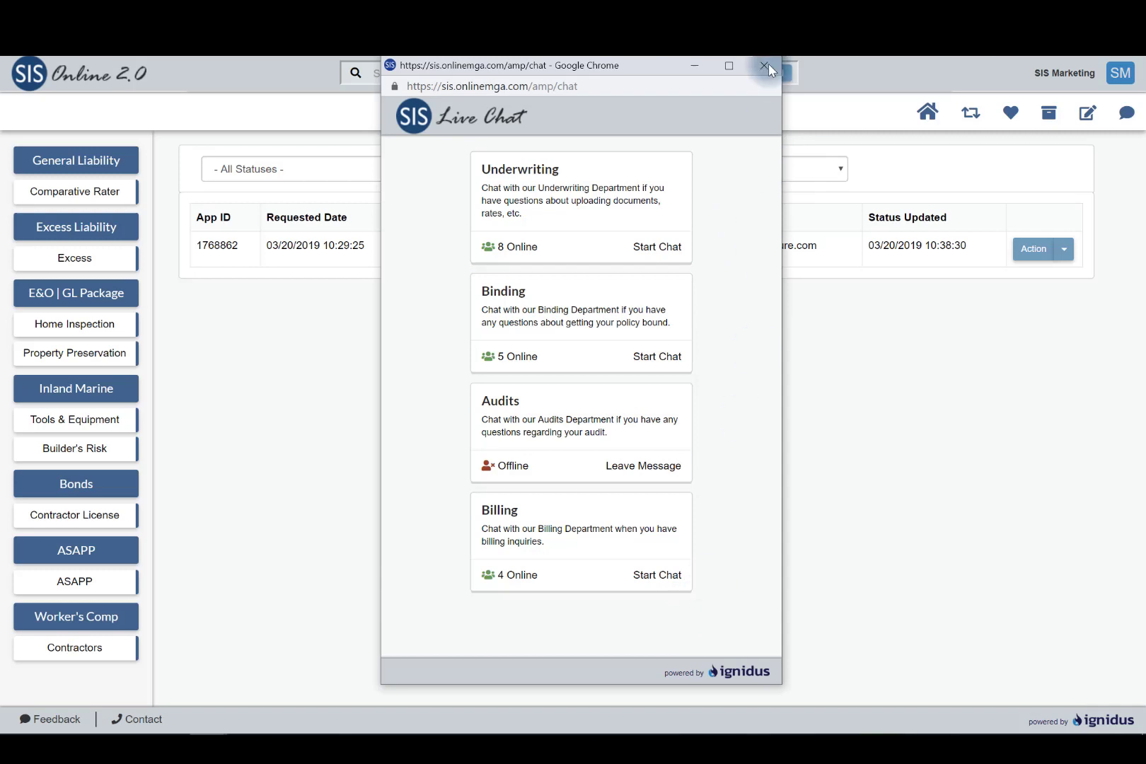
pyautogui.click(765, 66)
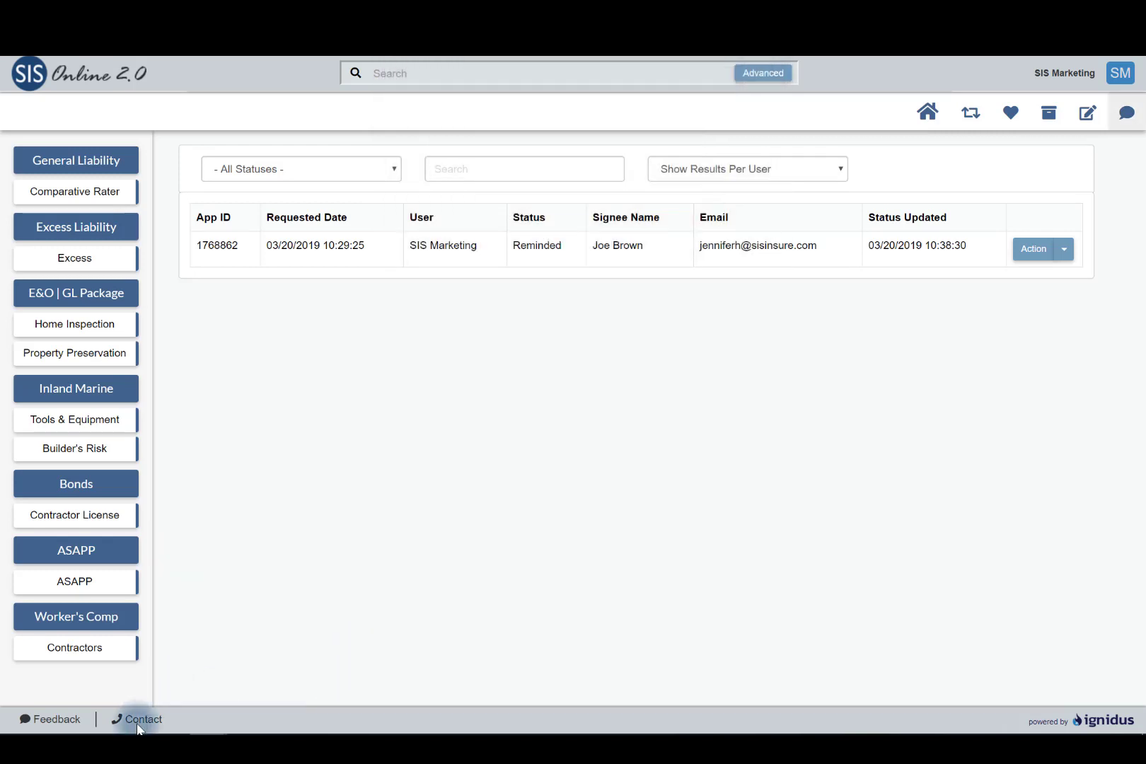
# Show and dismiss SIS contact details, then open the General Liability comparative rater
pyautogui.click(136, 724)
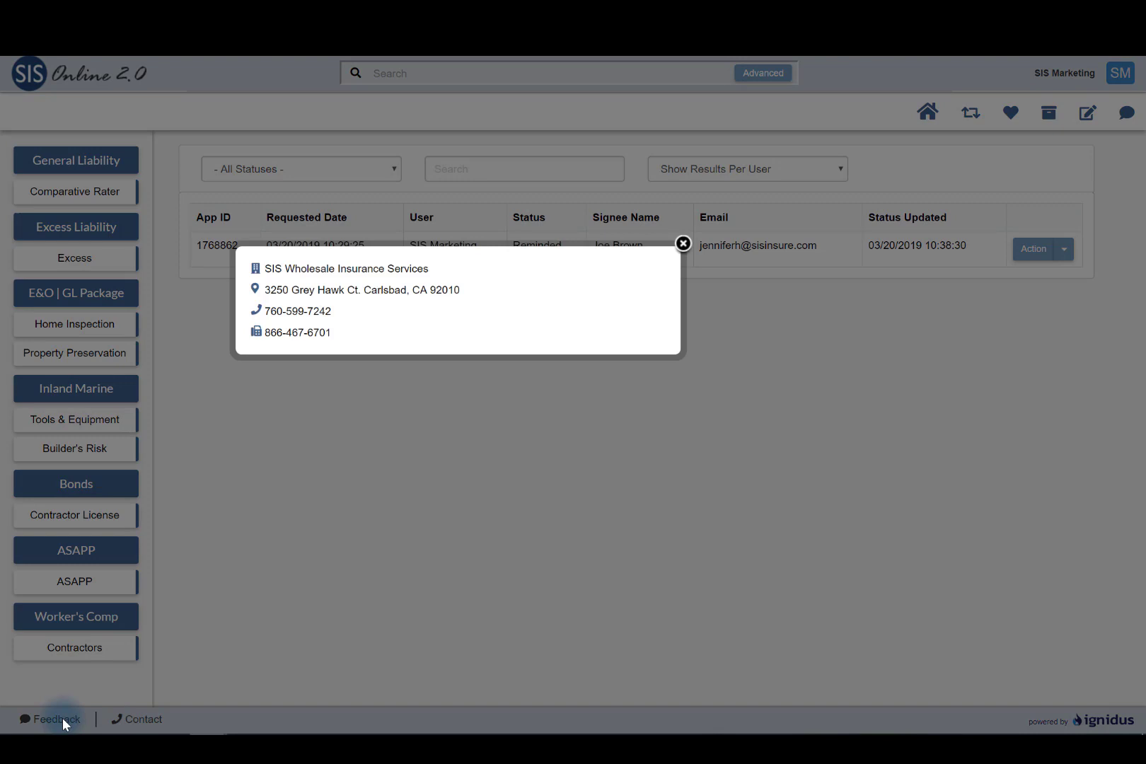
pyautogui.moveTo(639, 284)
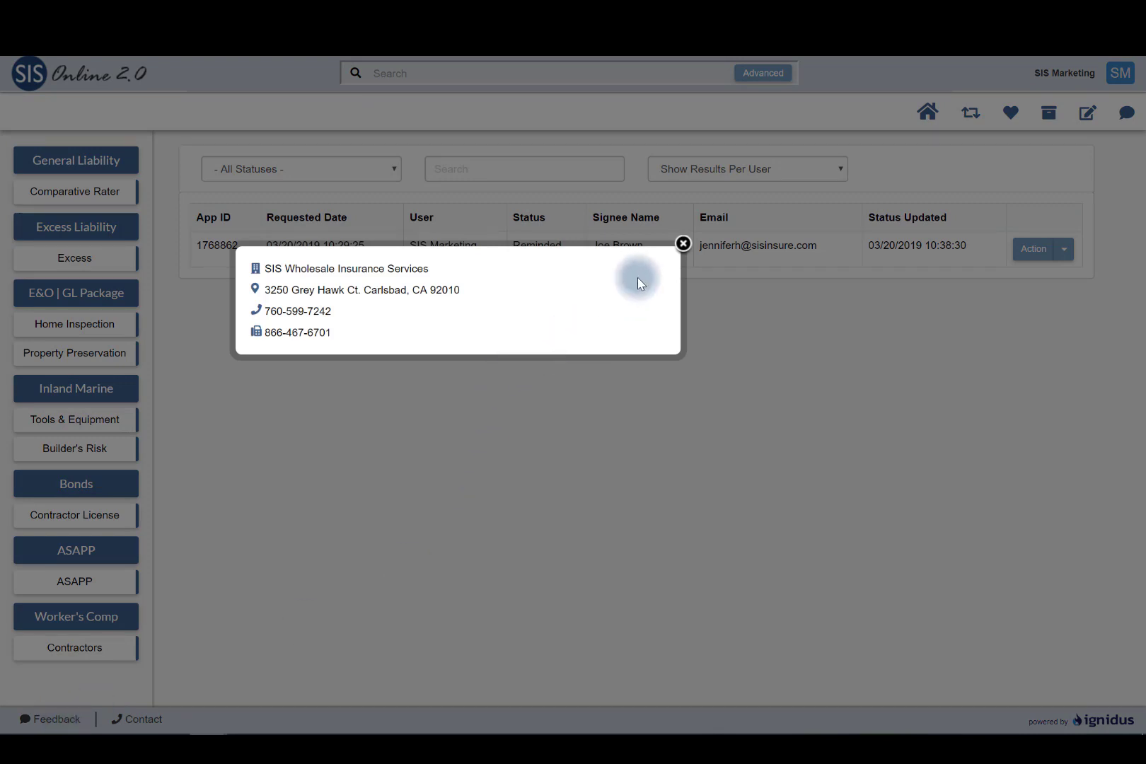
pyautogui.click(683, 243)
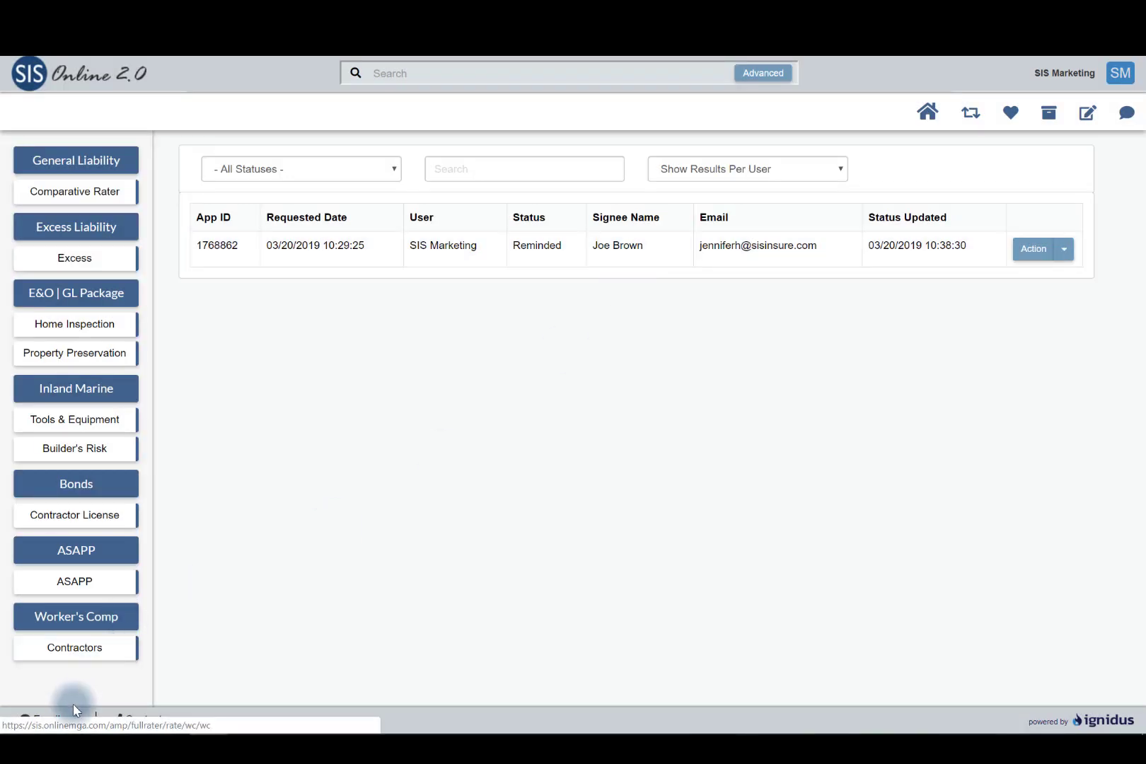
pyautogui.click(74, 192)
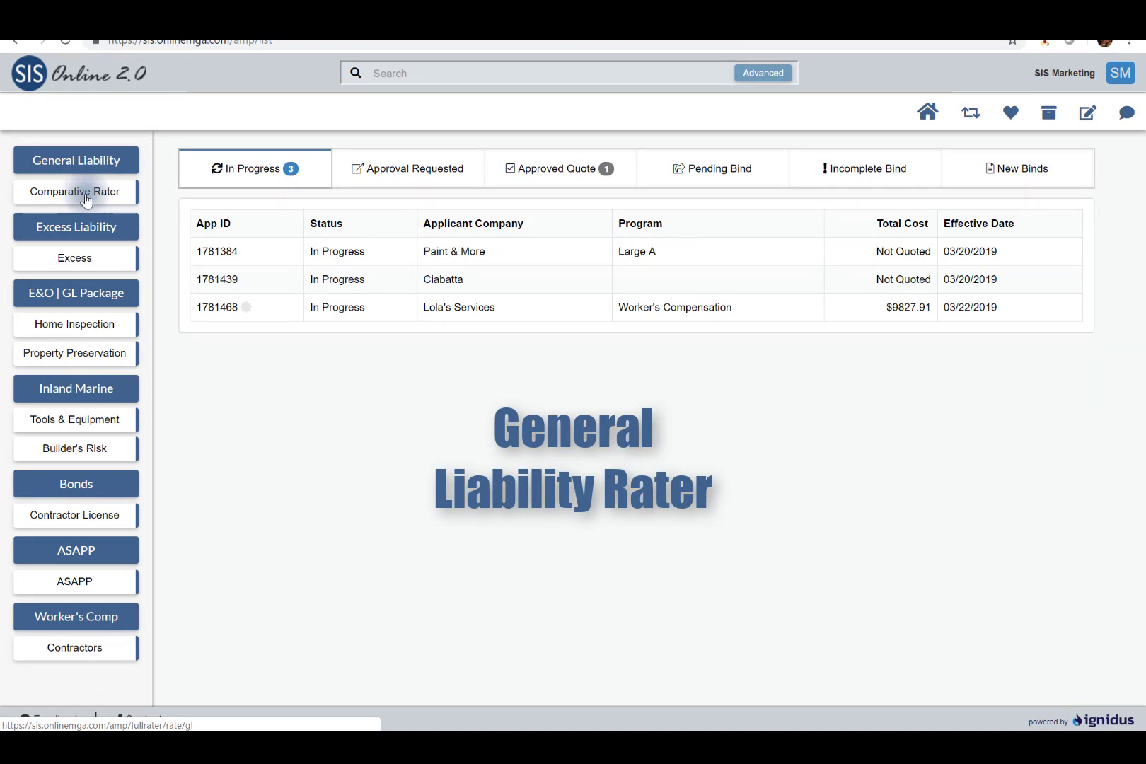
# Start a General Liability quick quote for Lulu Painitng with zip 90201, $100,000 receipts, $10,000 subcontracting
pyautogui.click(73, 192)
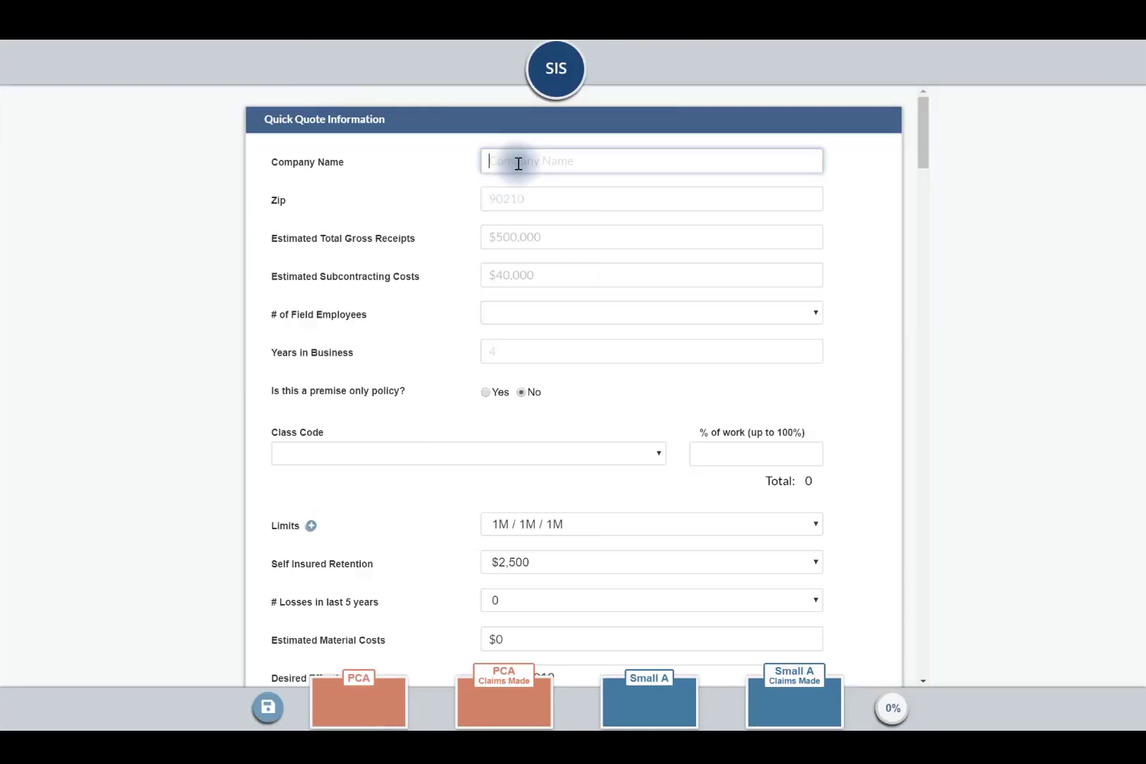
pyautogui.write('Lulu')
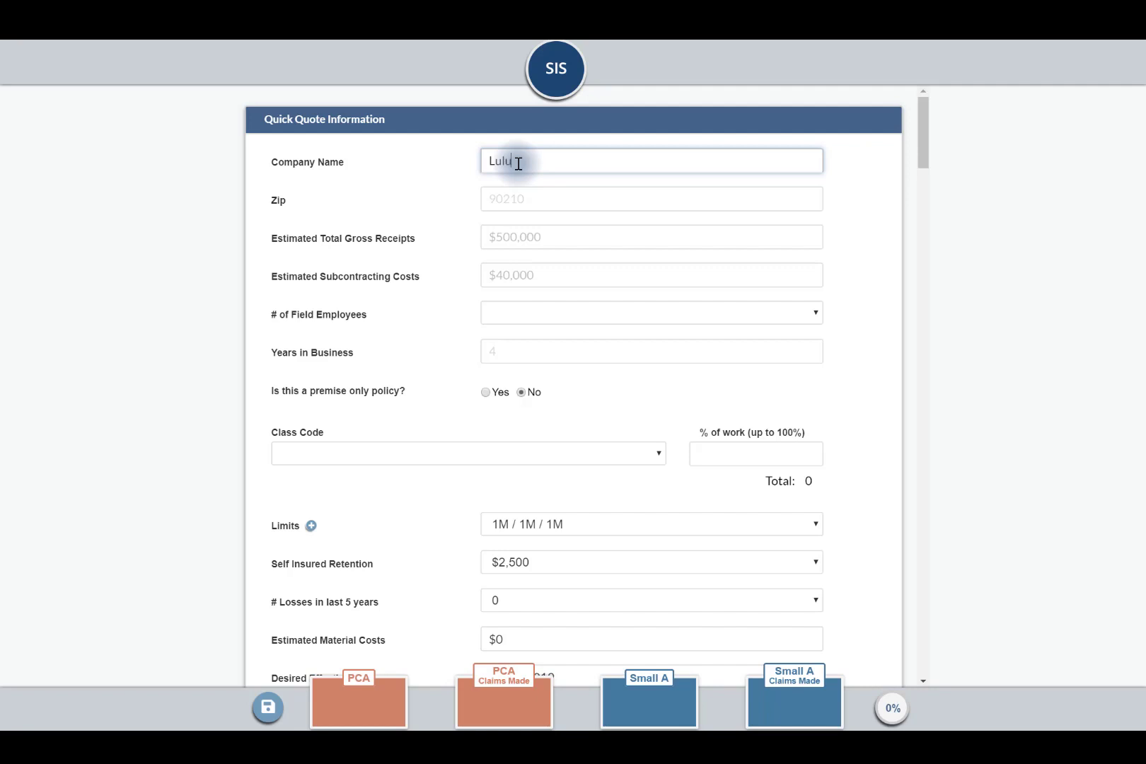
pyautogui.write('Painitng')
pyautogui.click(651, 199)
pyautogui.write('9020')
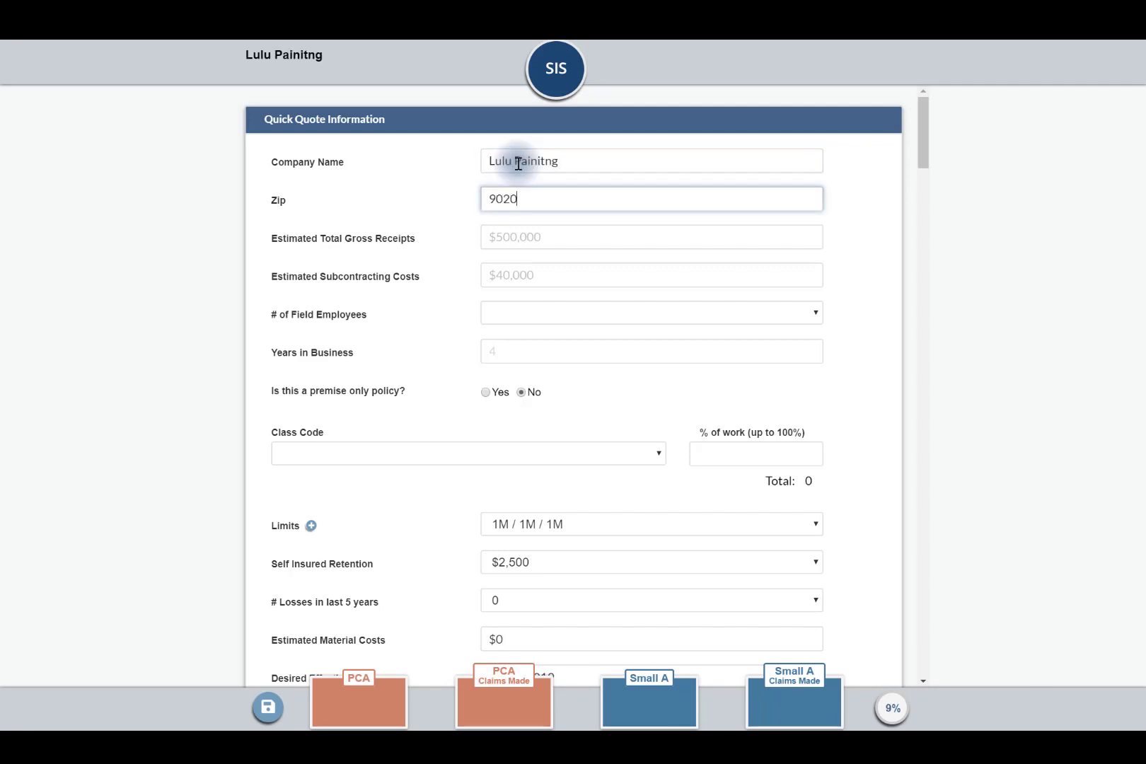
pyautogui.write('1')
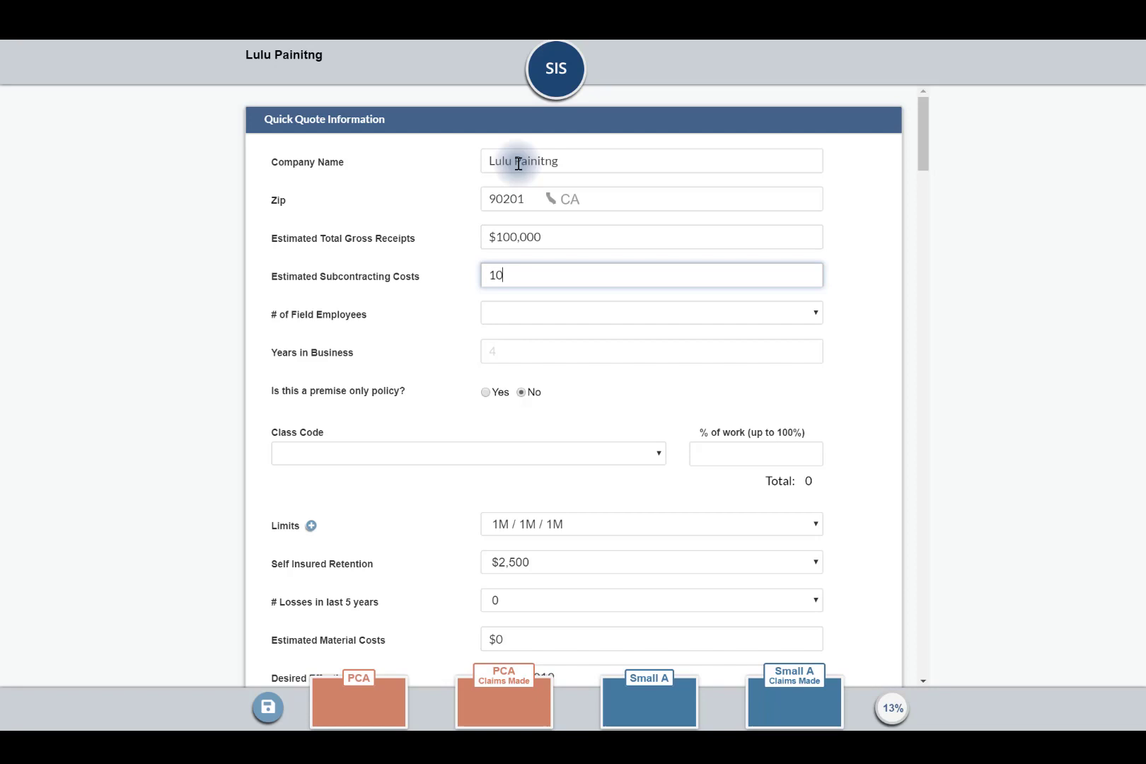
# Set one field employee, Under 15k estimated payroll and 4 years in business
pyautogui.click(650, 312)
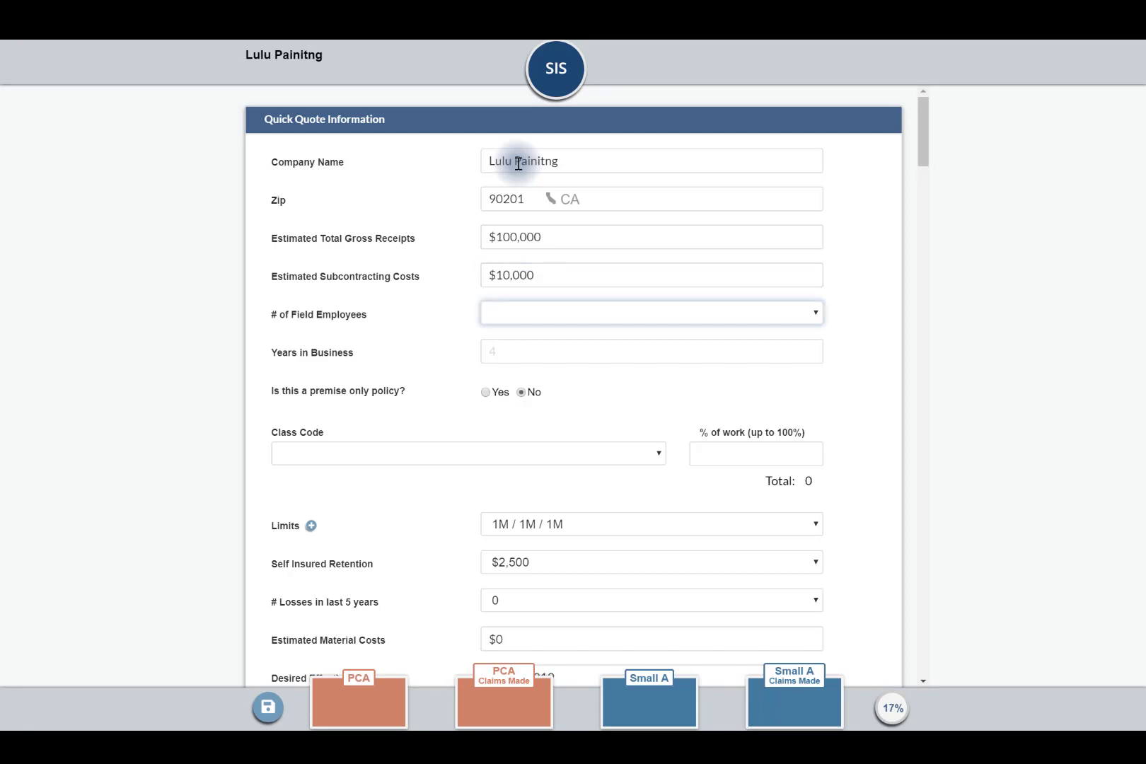
pyautogui.click(649, 312)
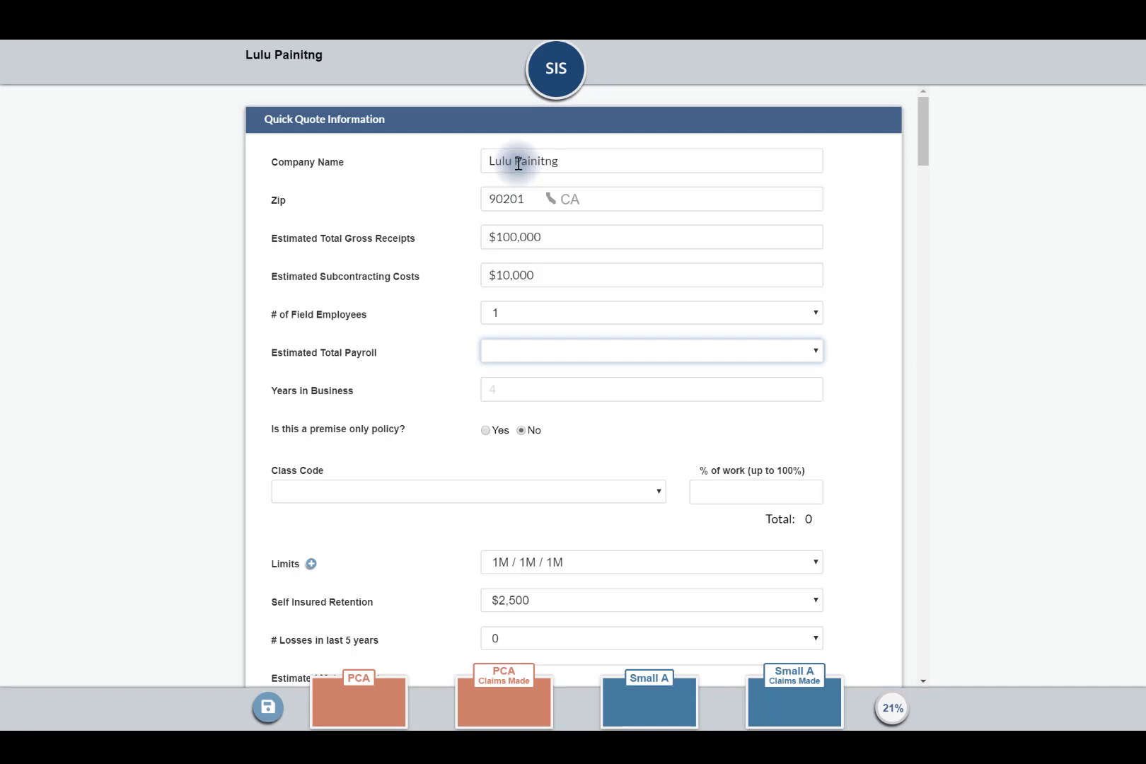
pyautogui.click(649, 350)
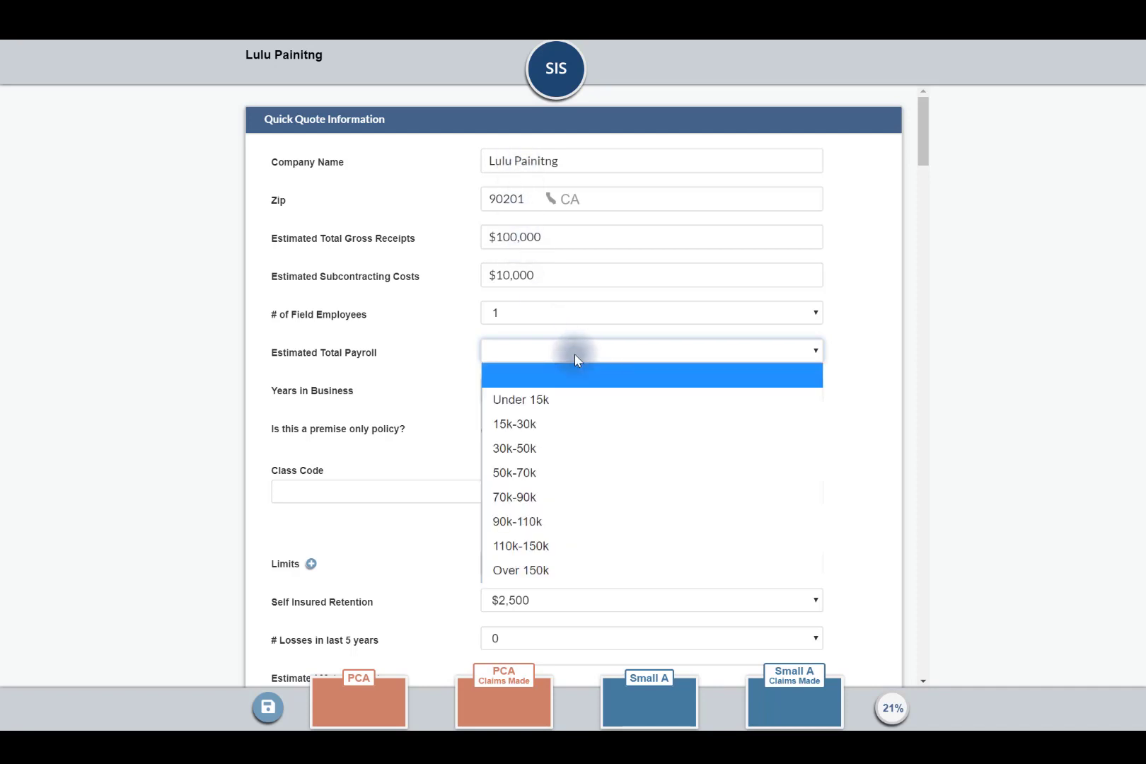
pyautogui.click(520, 399)
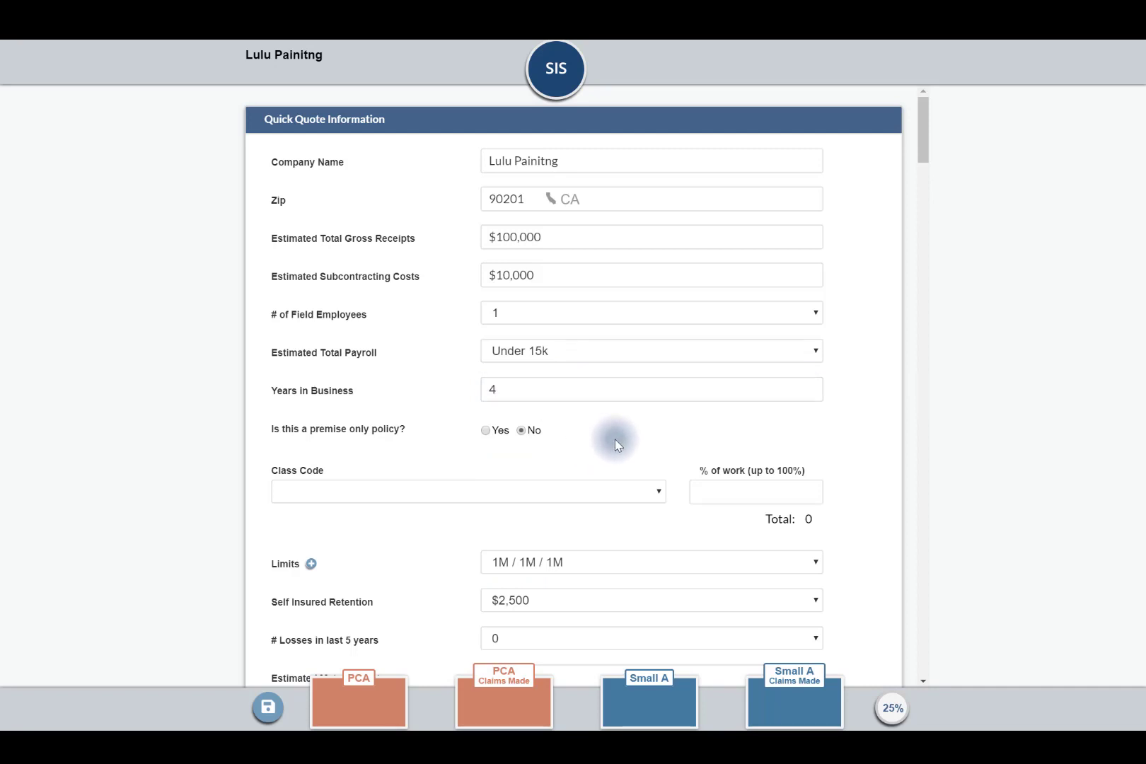
pyautogui.click(467, 492)
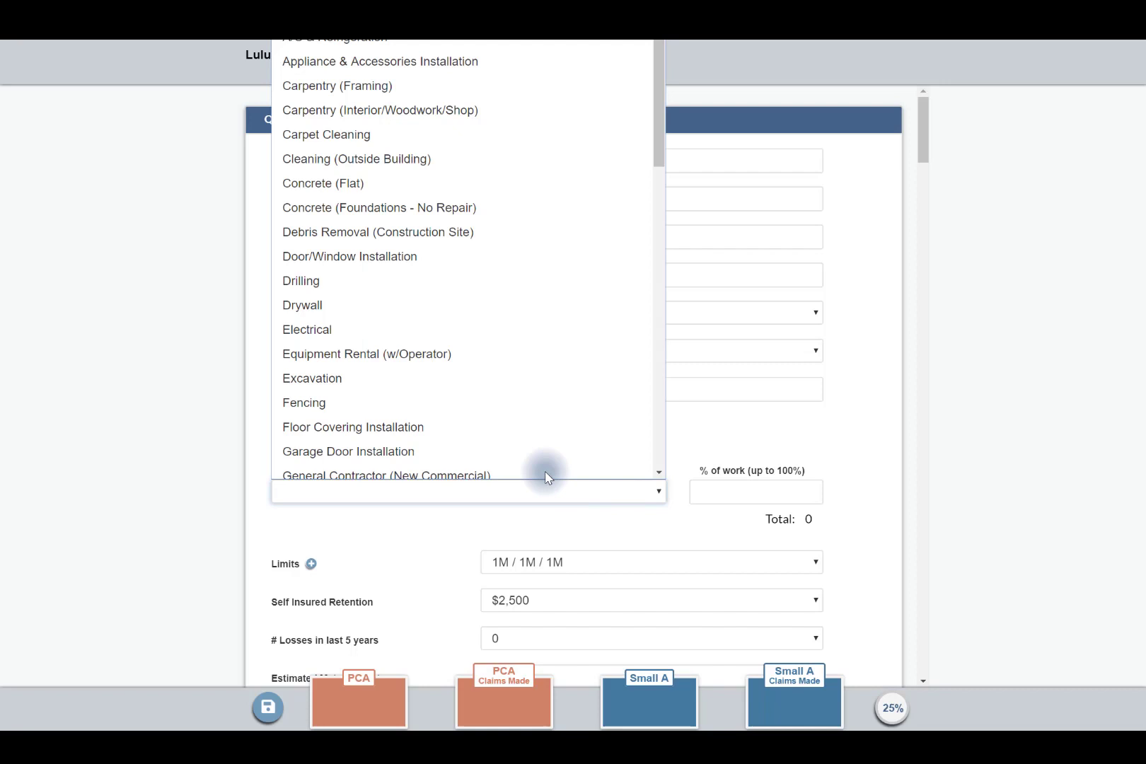
# Choose Drywall as the class code at 100% of work
pyautogui.click(302, 305)
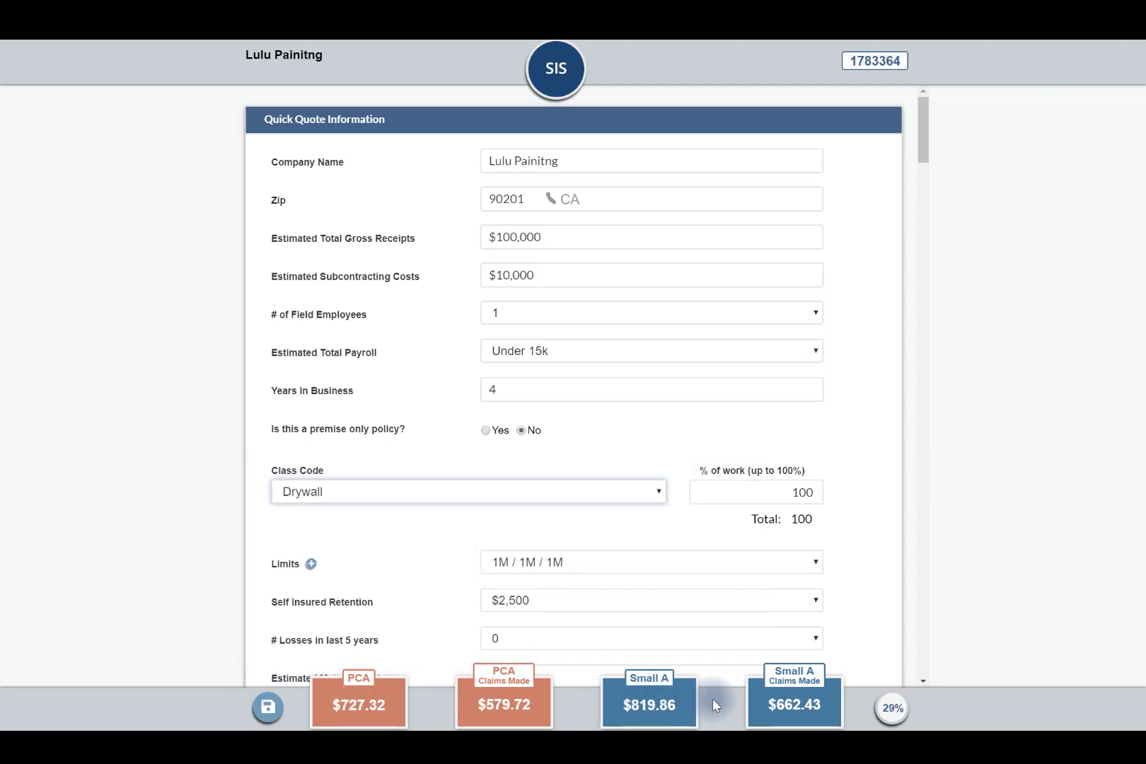
pyautogui.moveTo(435, 704)
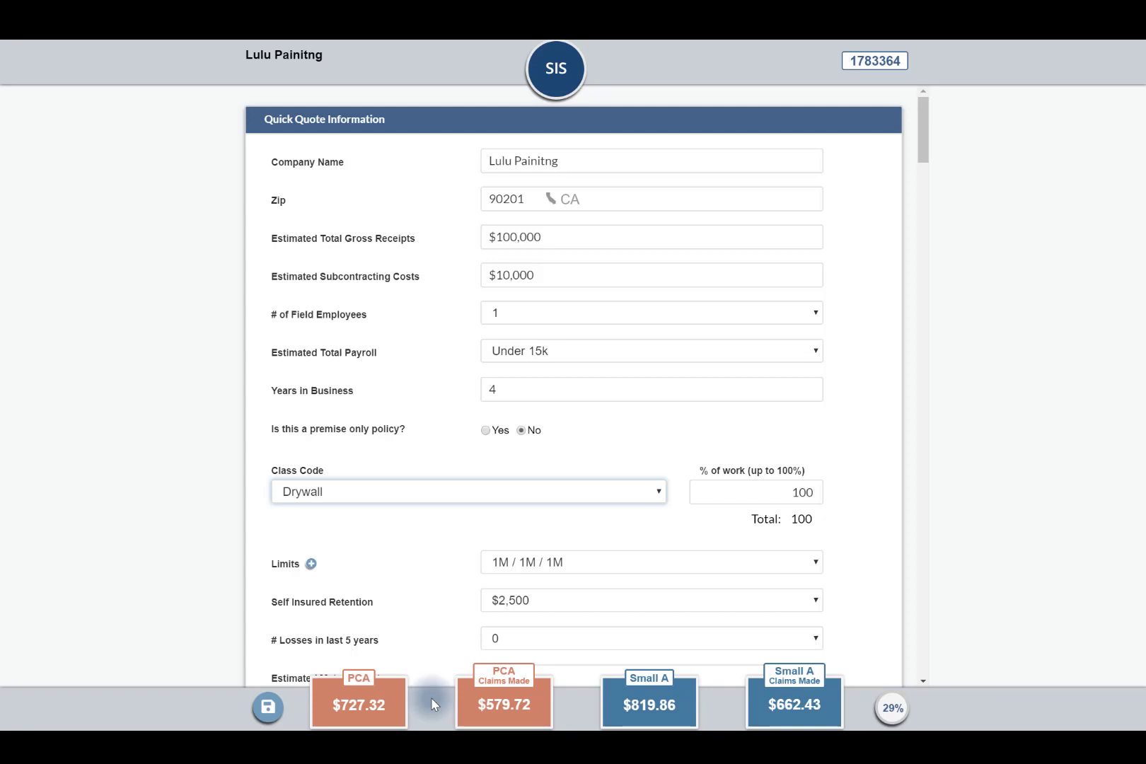
pyautogui.moveTo(723, 702)
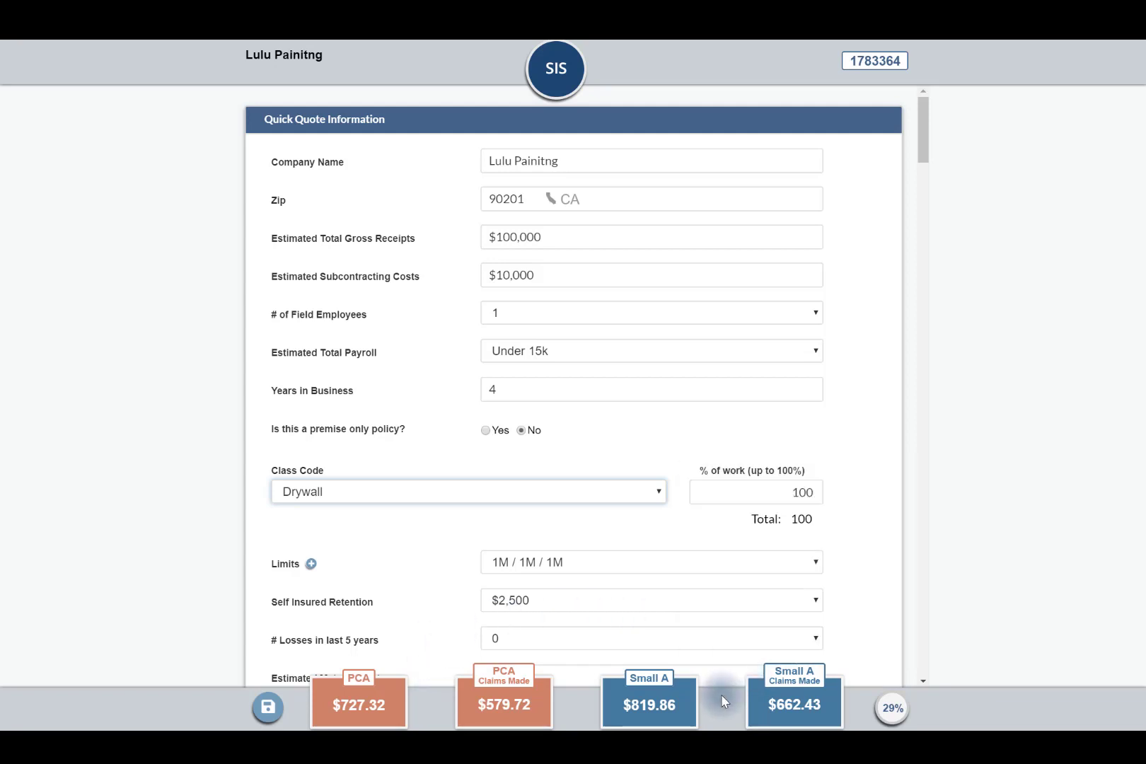
pyautogui.moveTo(673, 520)
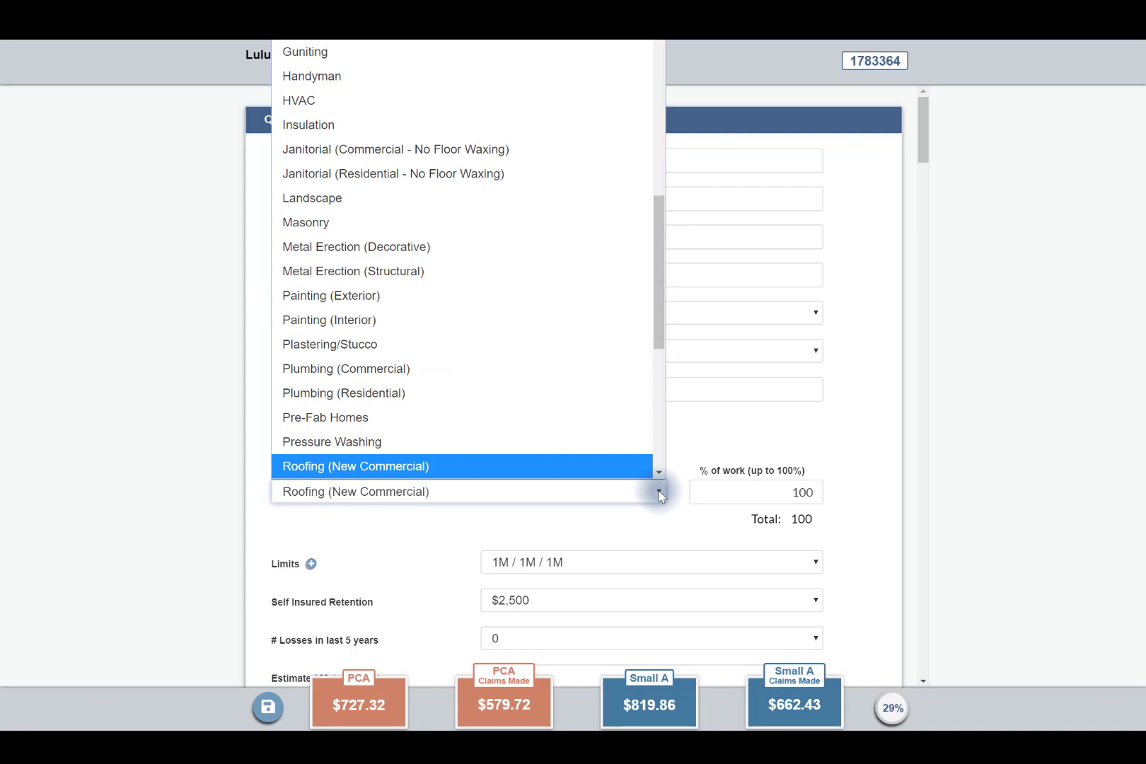
# Switch the class code to Roofing (New Residential)
pyautogui.click(355, 491)
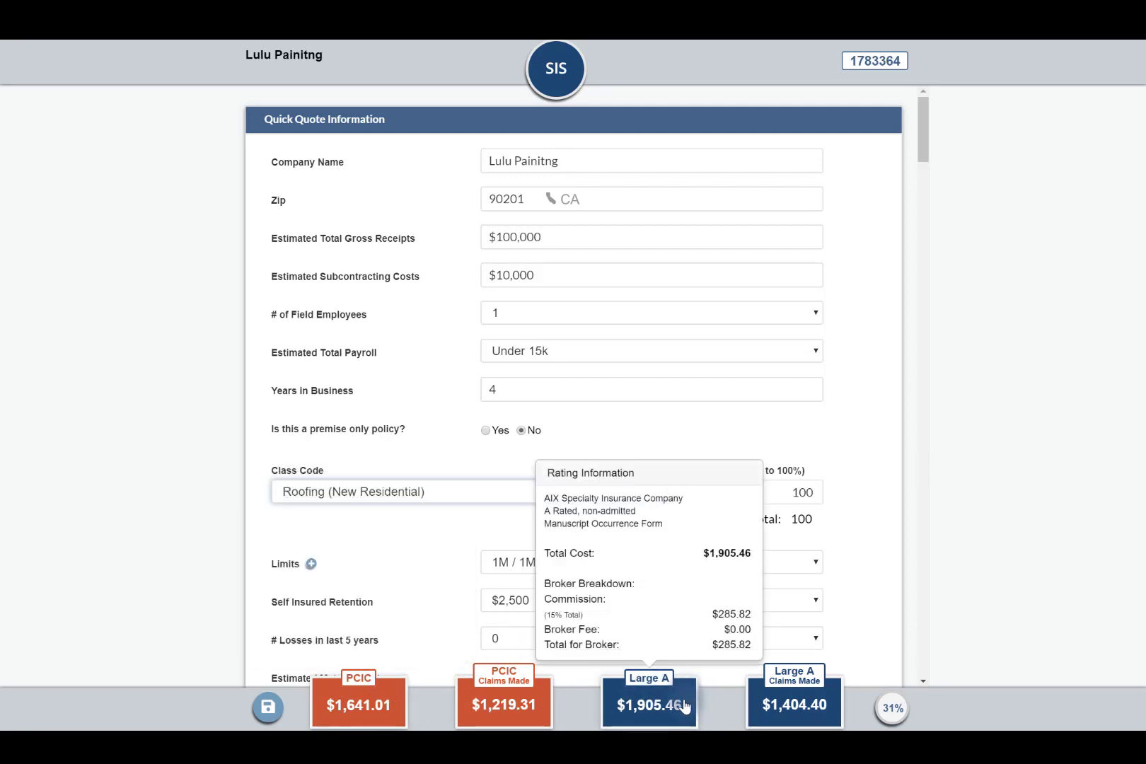
pyautogui.moveTo(504, 704)
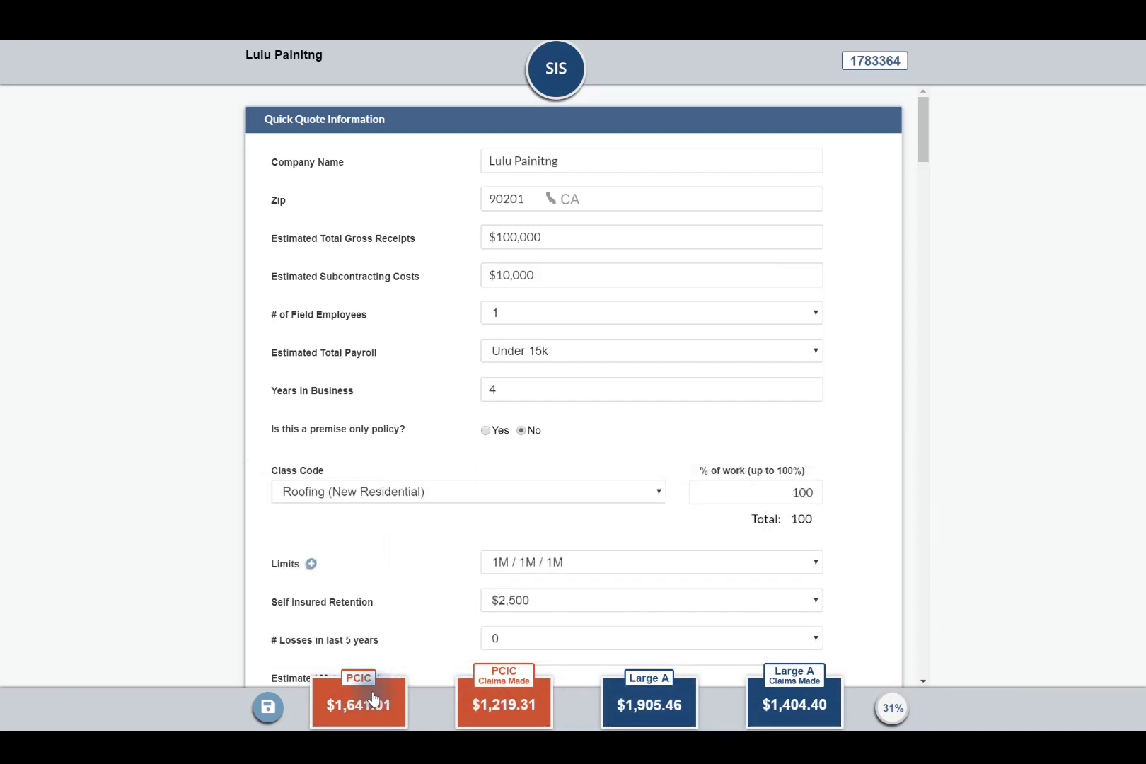
pyautogui.moveTo(171, 712)
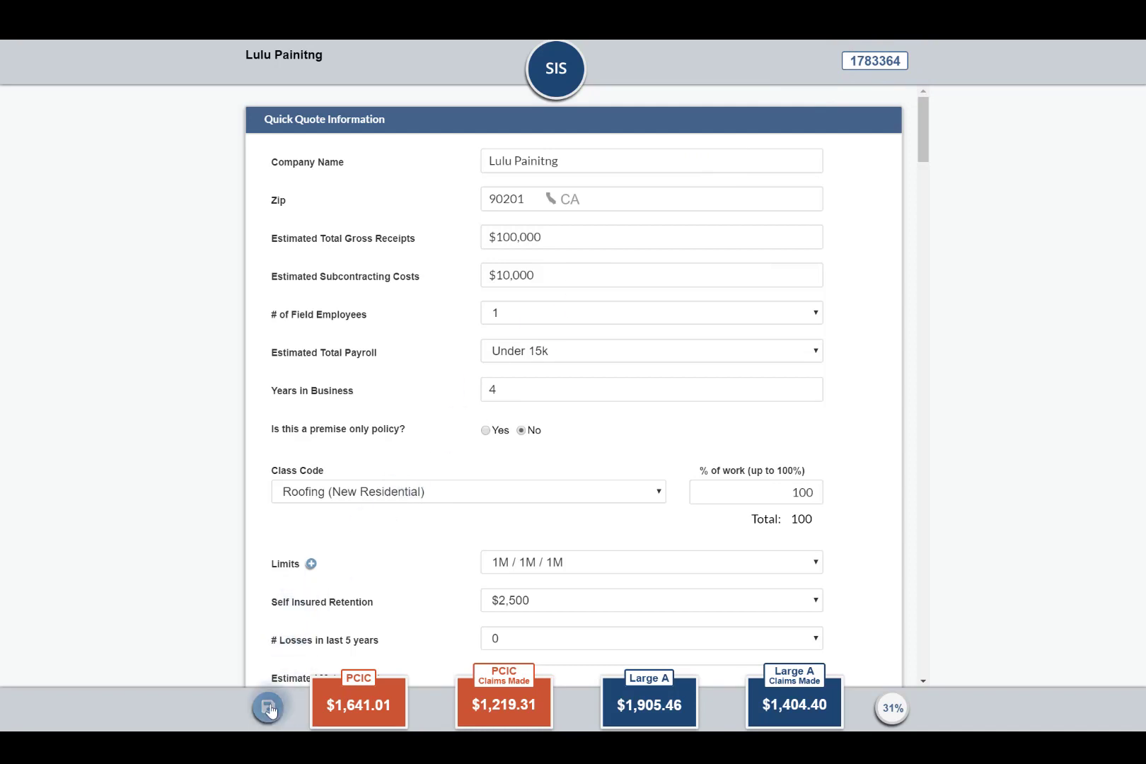
# Save the Lulu Painitng quote and open Paint & More's quote information page
pyautogui.click(268, 707)
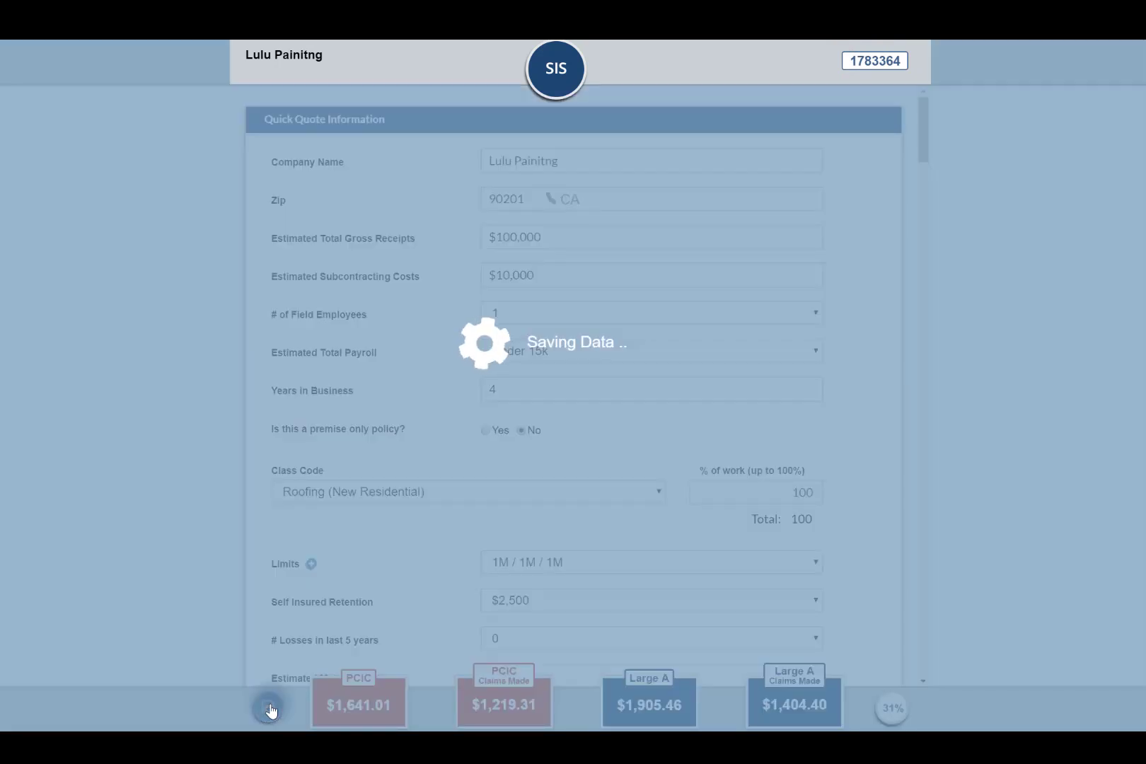
pyautogui.click(270, 707)
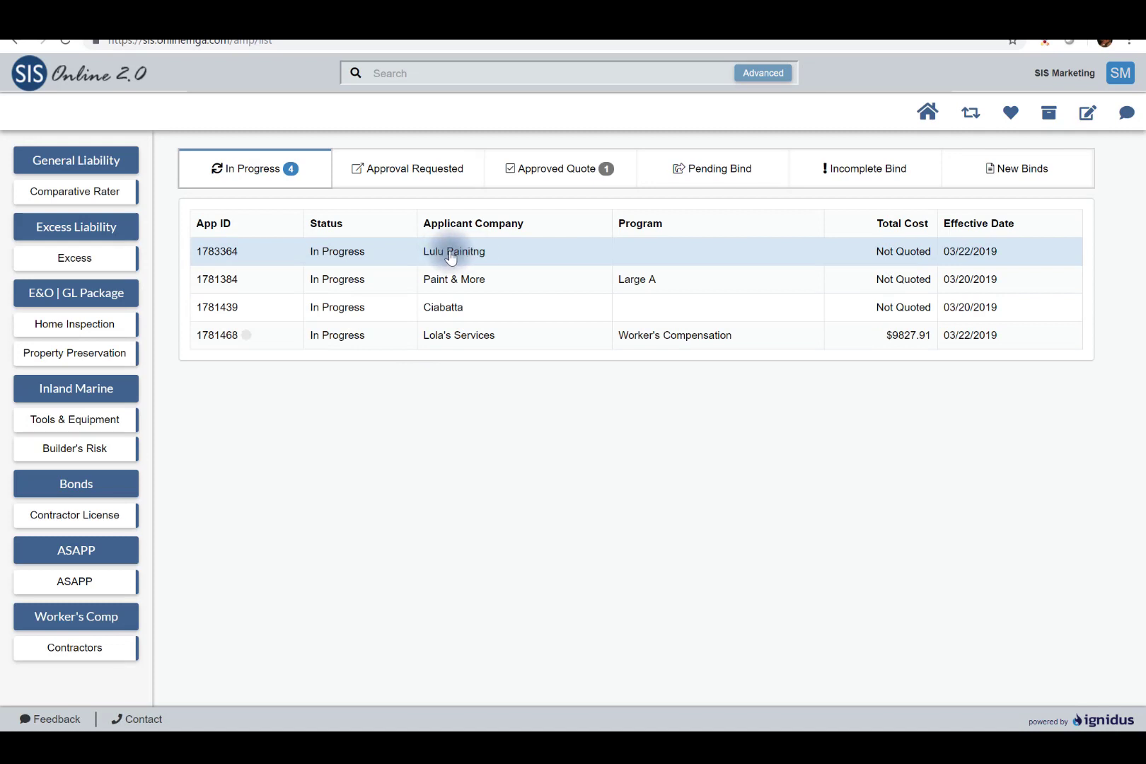
pyautogui.moveTo(203, 252)
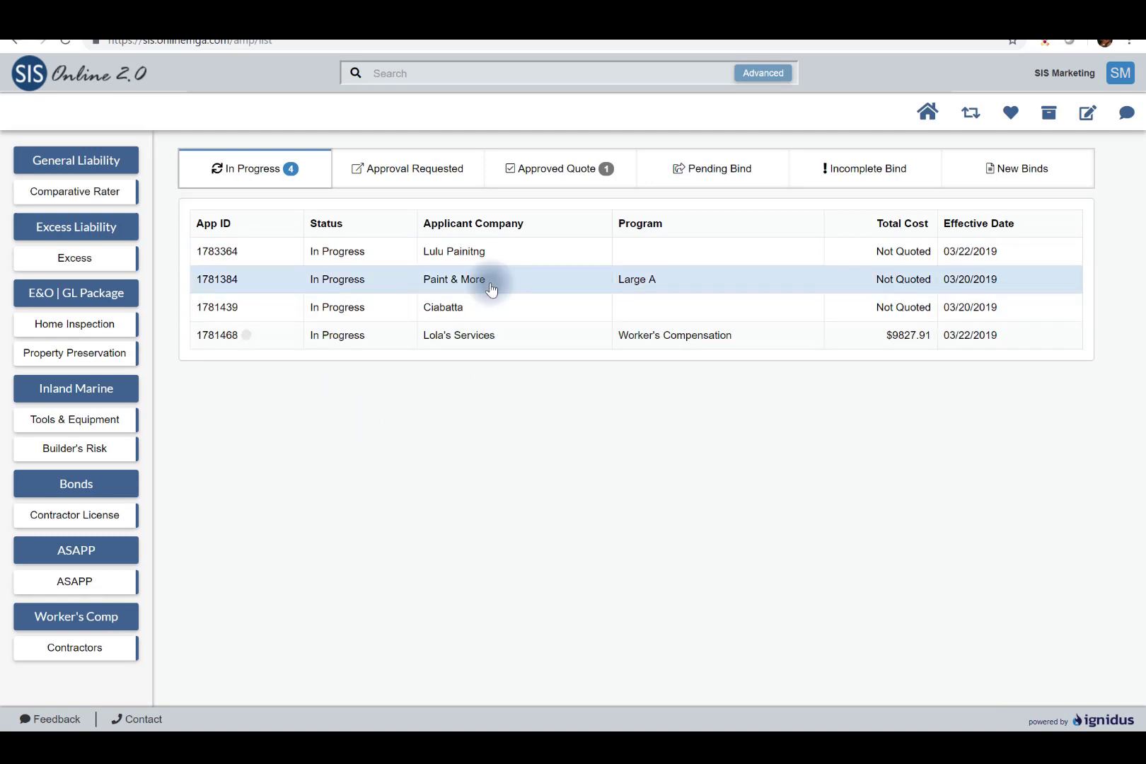
pyautogui.click(453, 279)
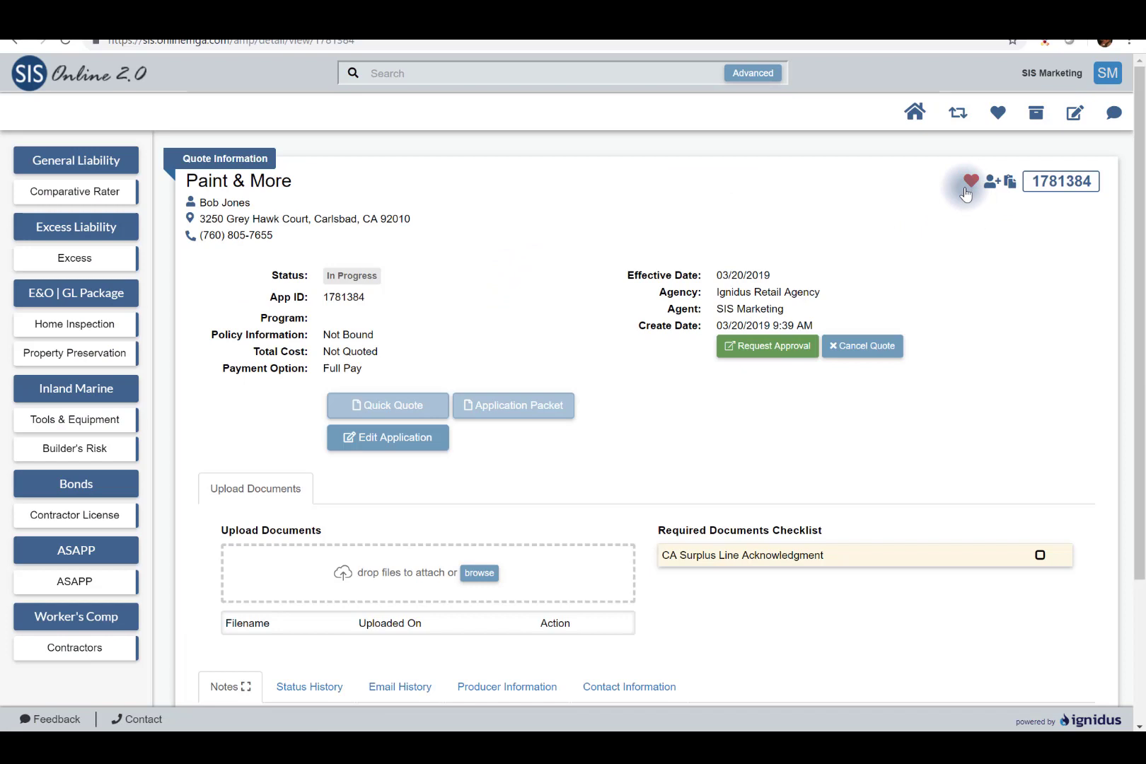
# Mark the Paint & More quote as a favorite with the heart icon
pyautogui.click(970, 181)
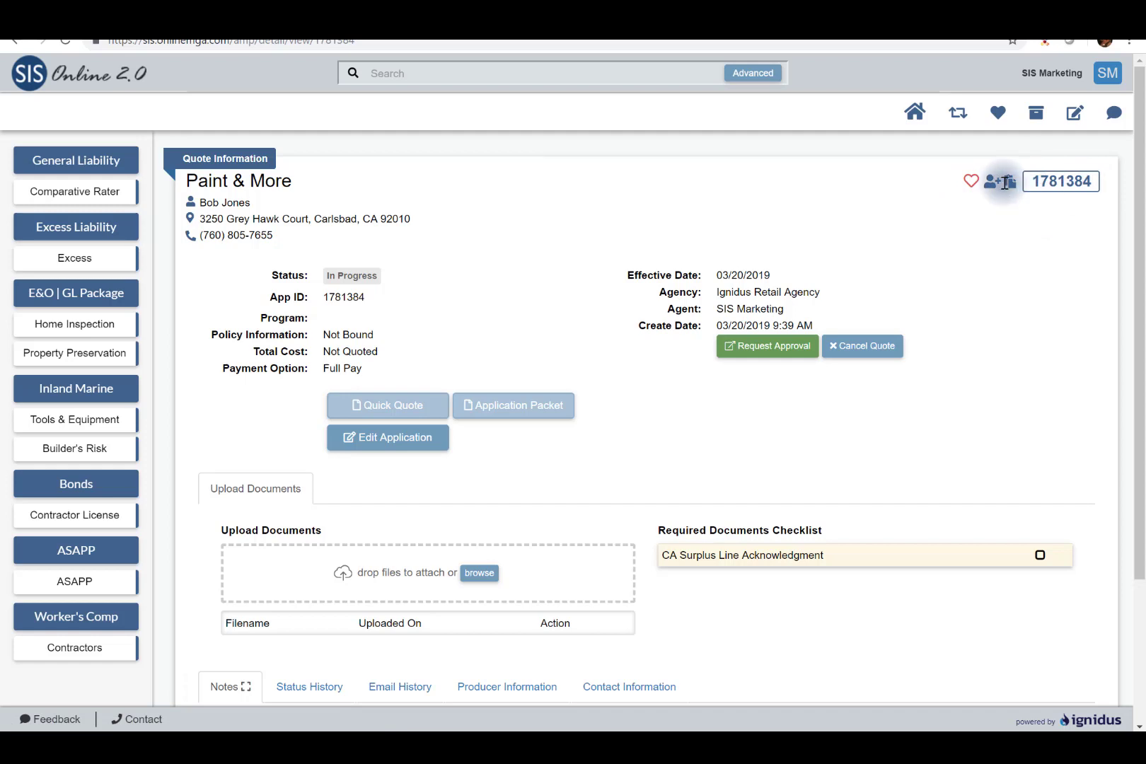
pyautogui.moveTo(1007, 181)
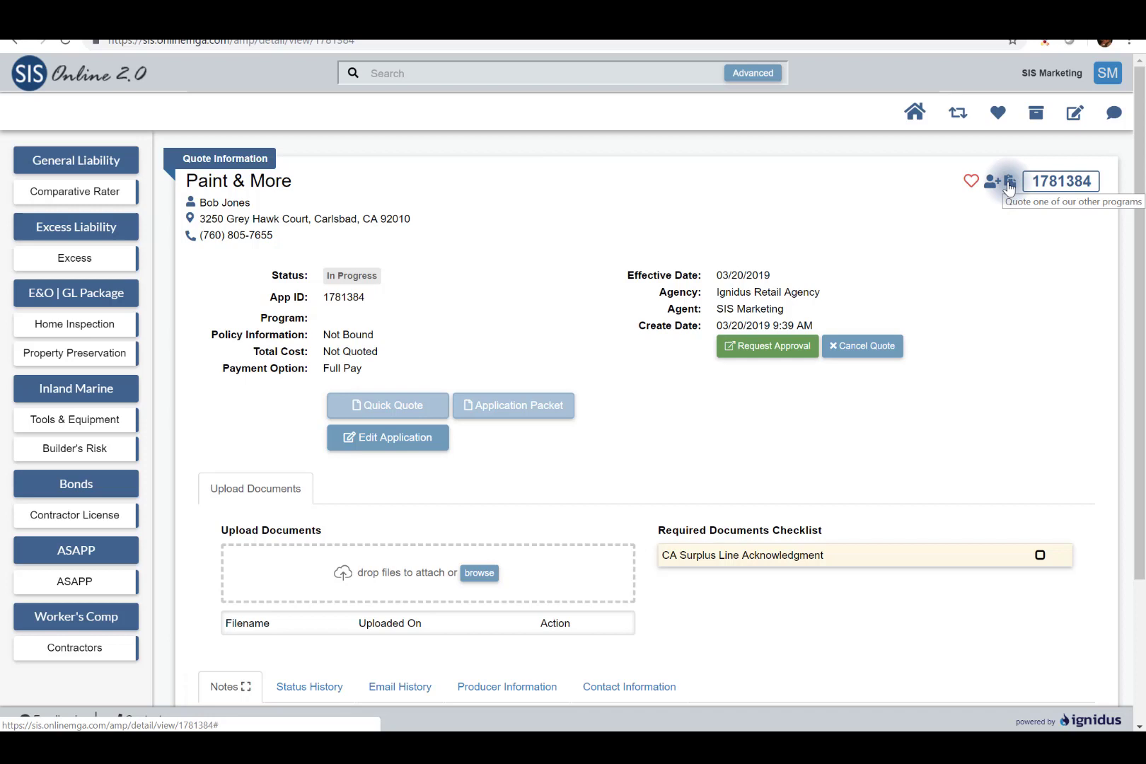
pyautogui.moveTo(991, 181)
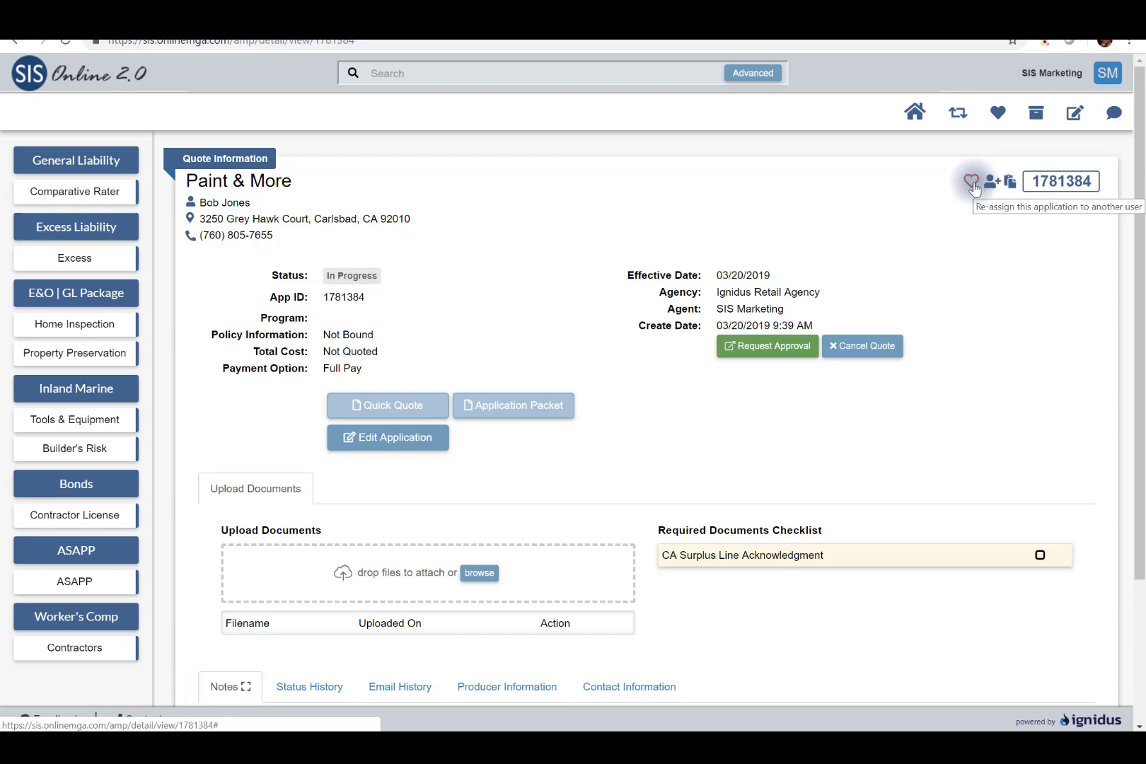
pyautogui.moveTo(972, 181)
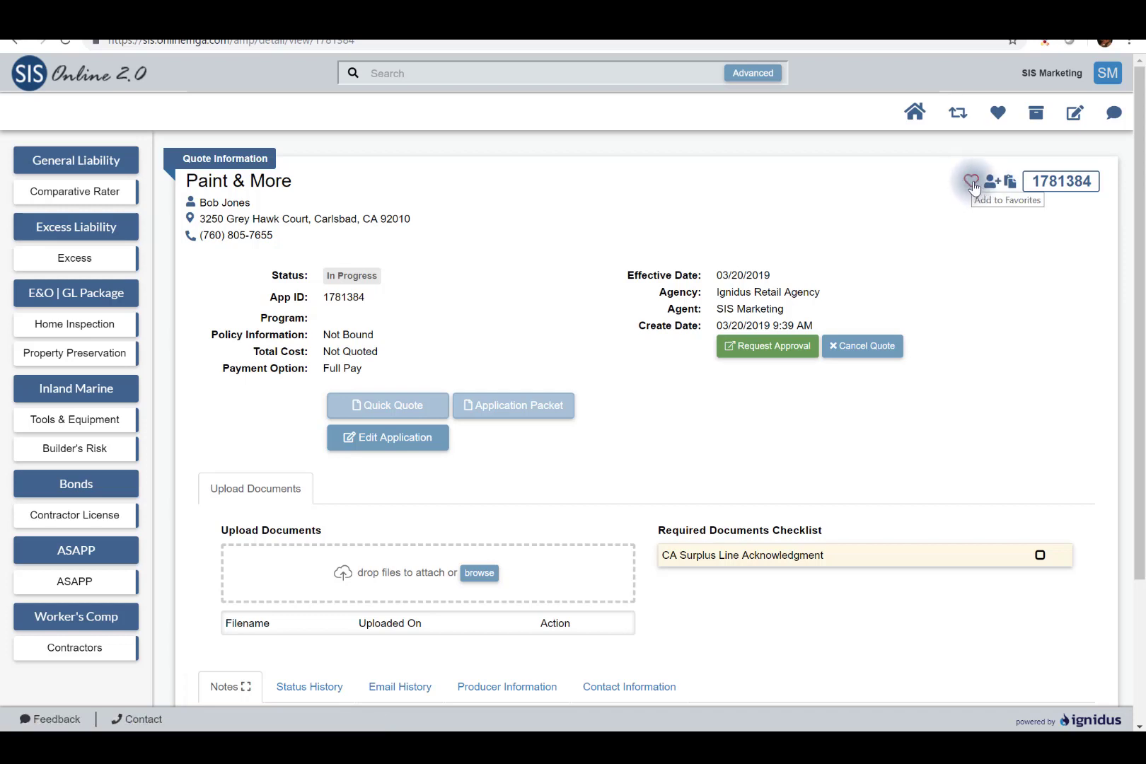
pyautogui.click(971, 181)
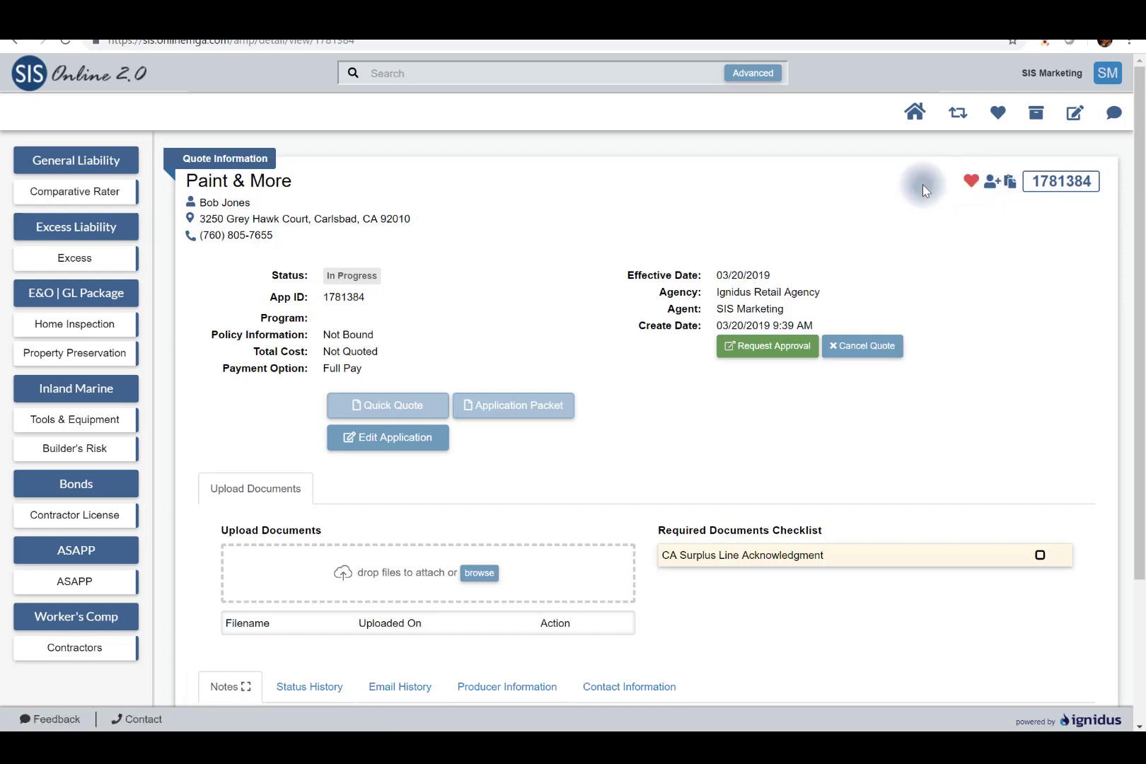
pyautogui.moveTo(627, 171)
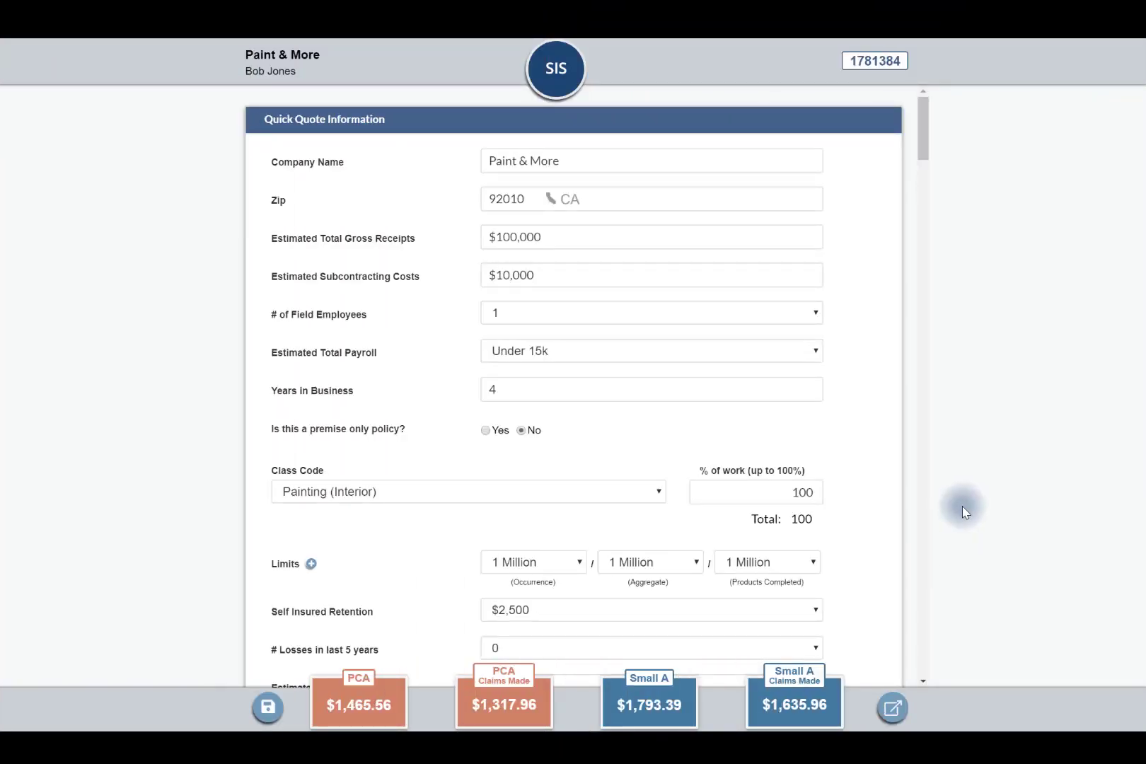
pyautogui.moveTo(958, 514)
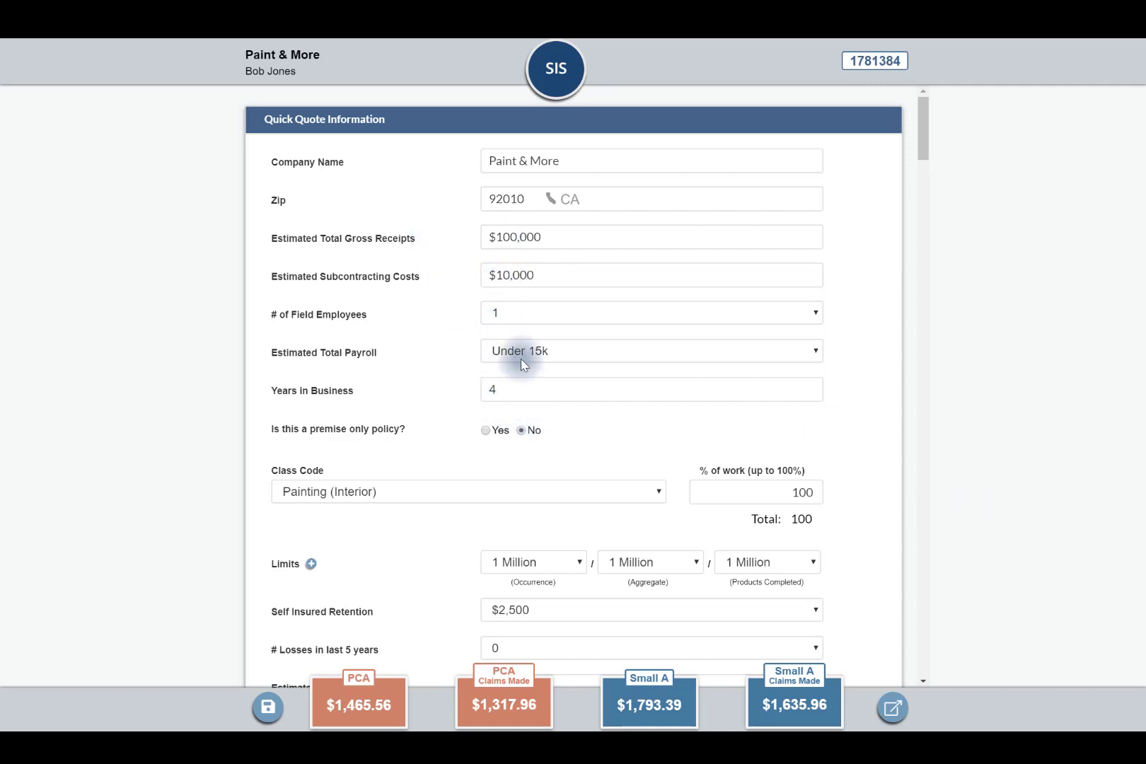
pyautogui.moveTo(400, 510)
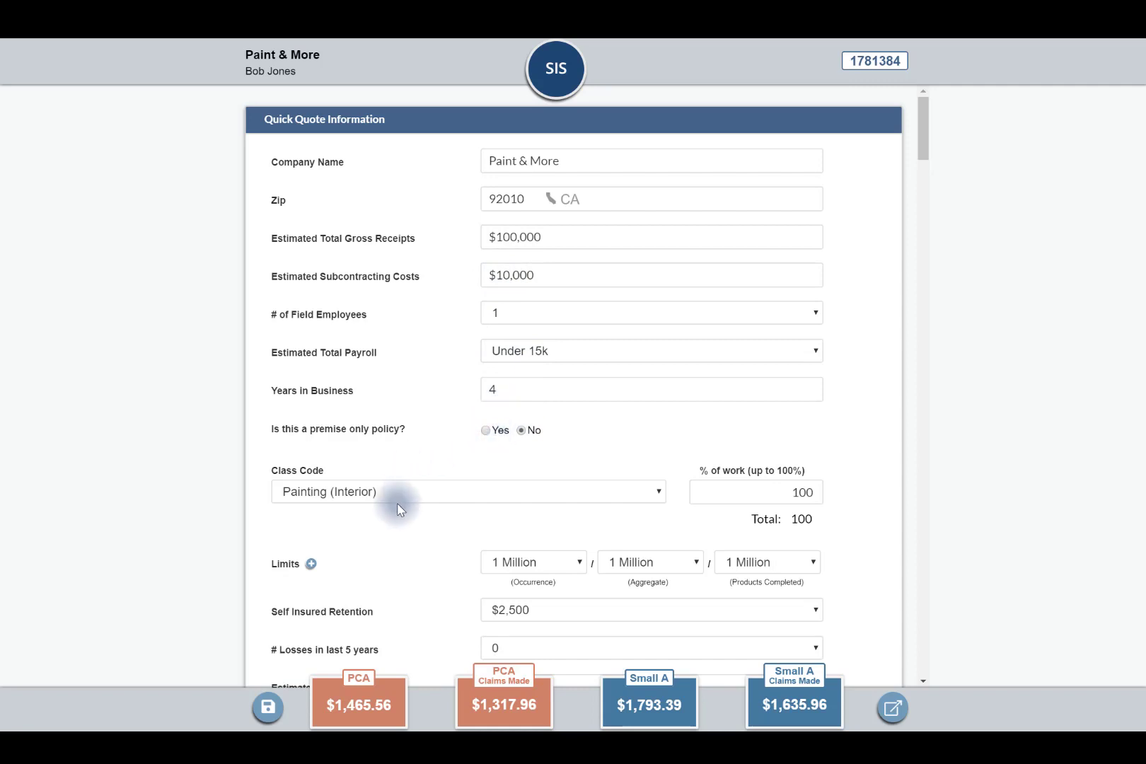
pyautogui.moveTo(670, 588)
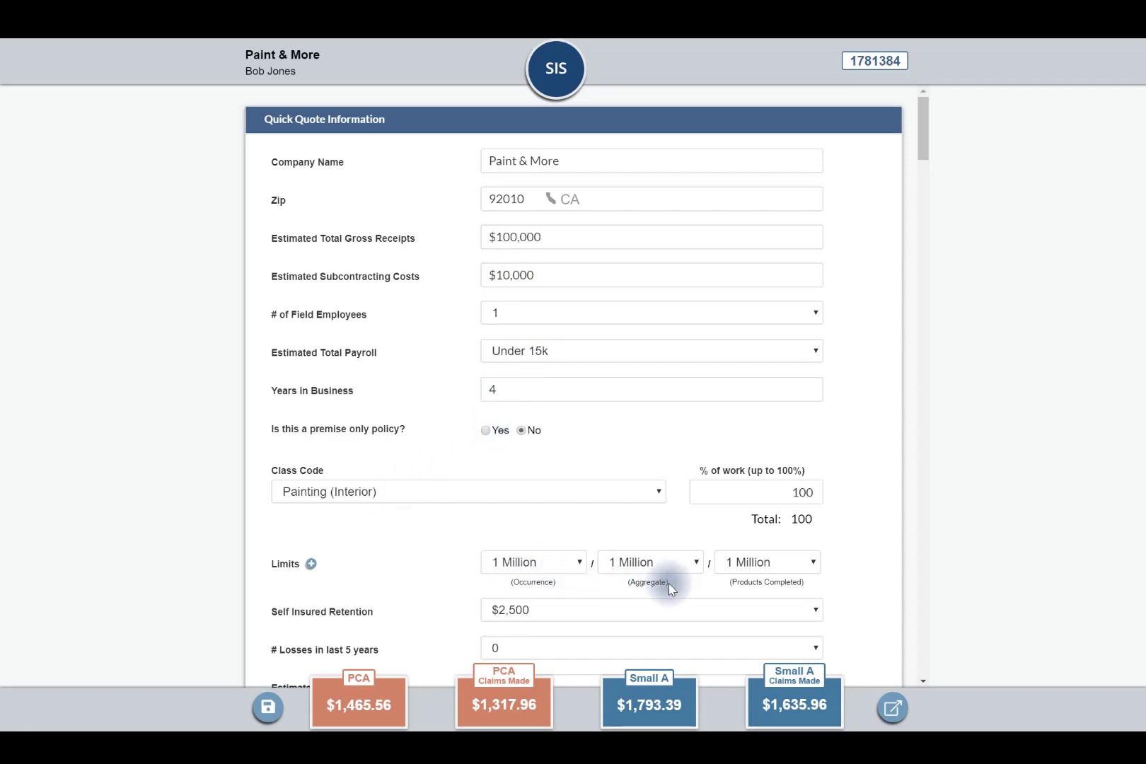
pyautogui.moveTo(396, 665)
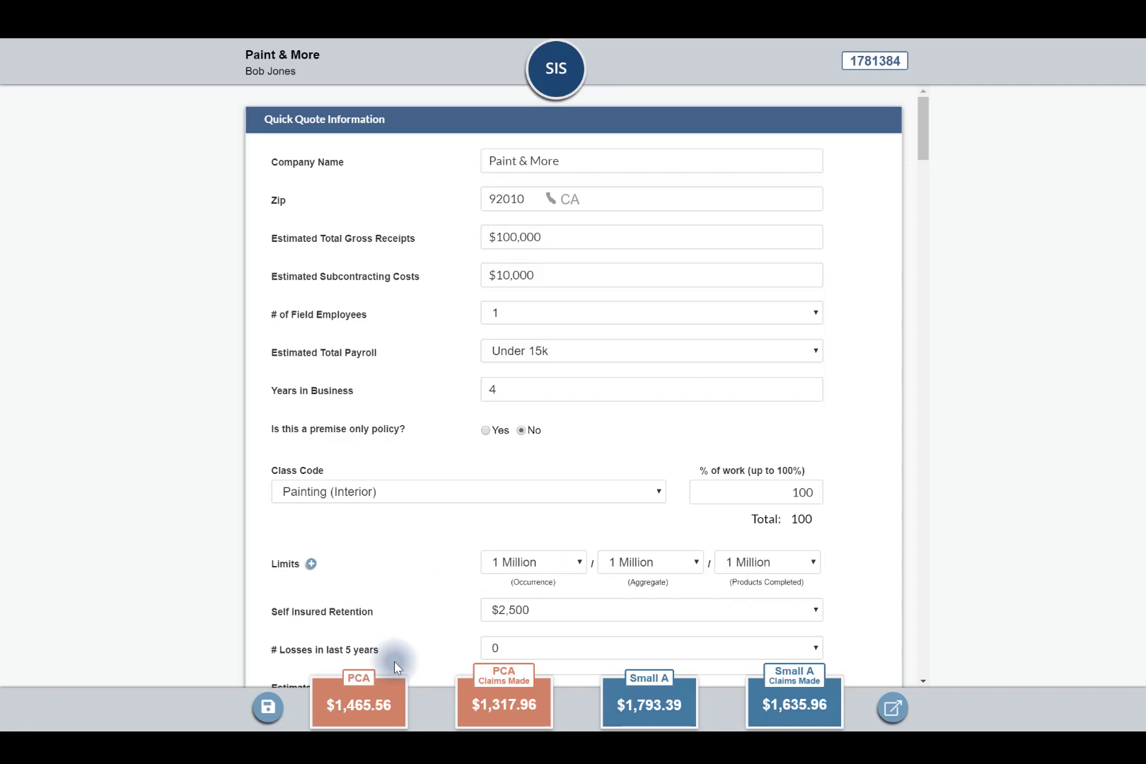
pyautogui.moveTo(511, 511)
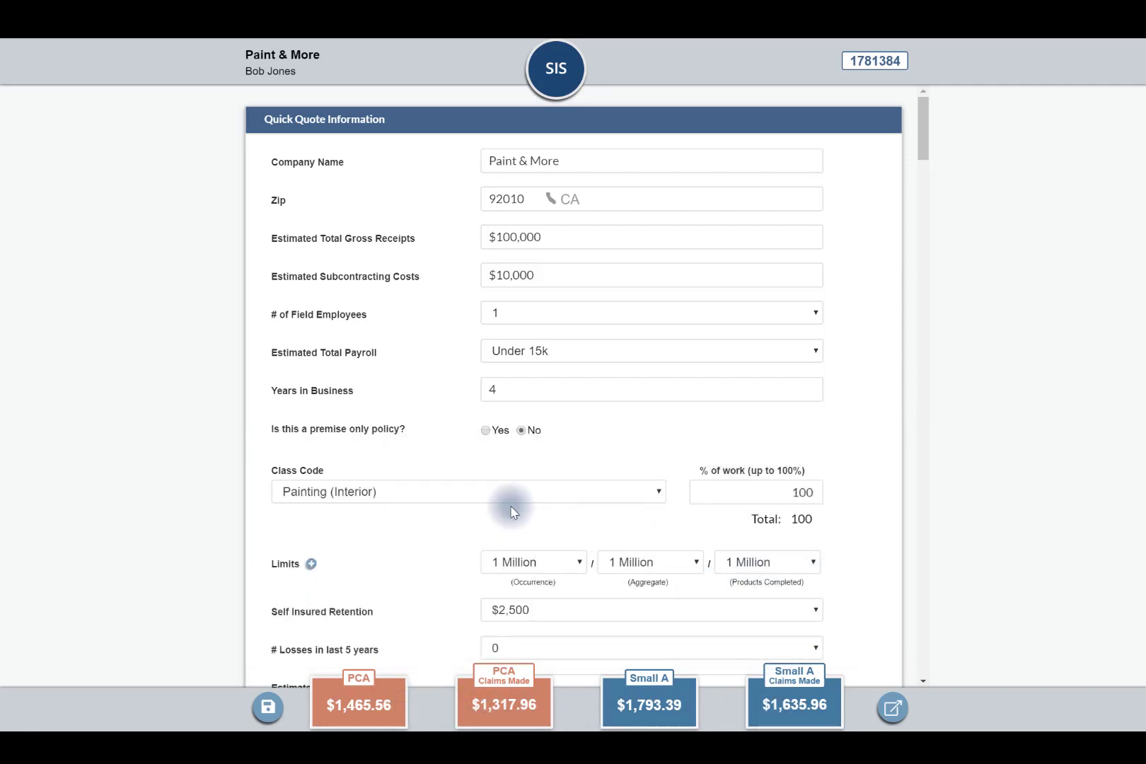
pyautogui.scroll(-3)
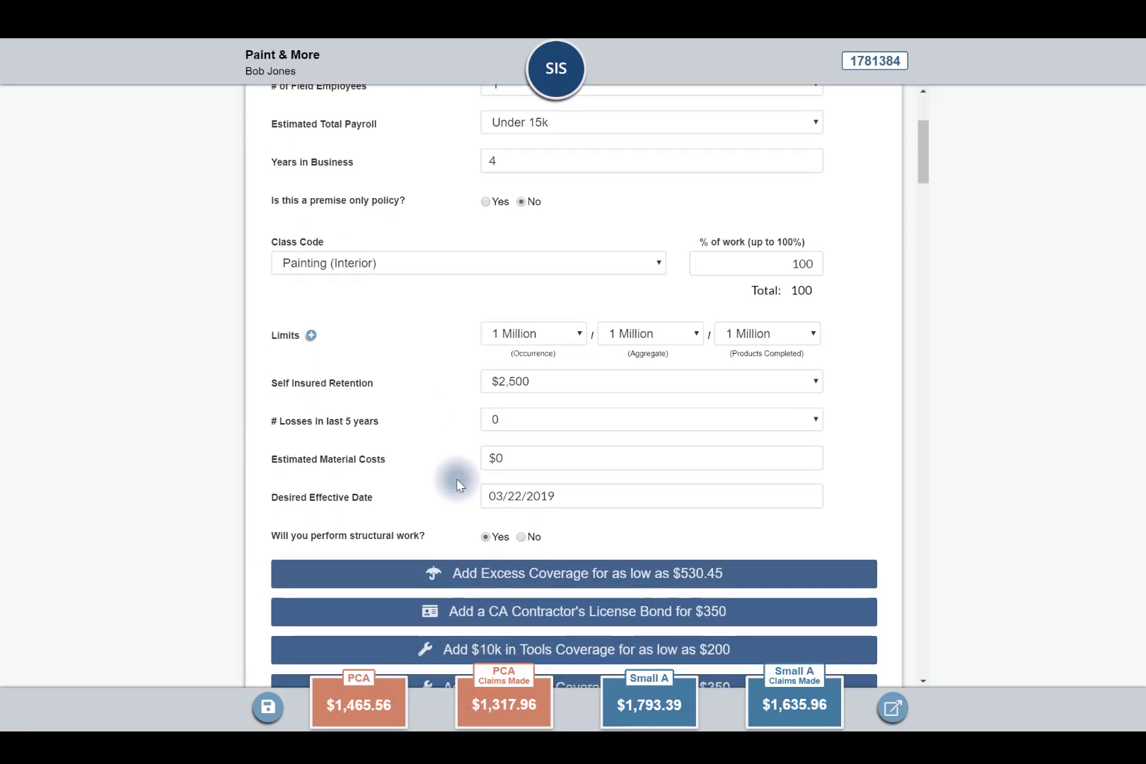
# Scroll to the Endorsements section and add Per Project A-Rated Coverage
pyautogui.scroll(-3)
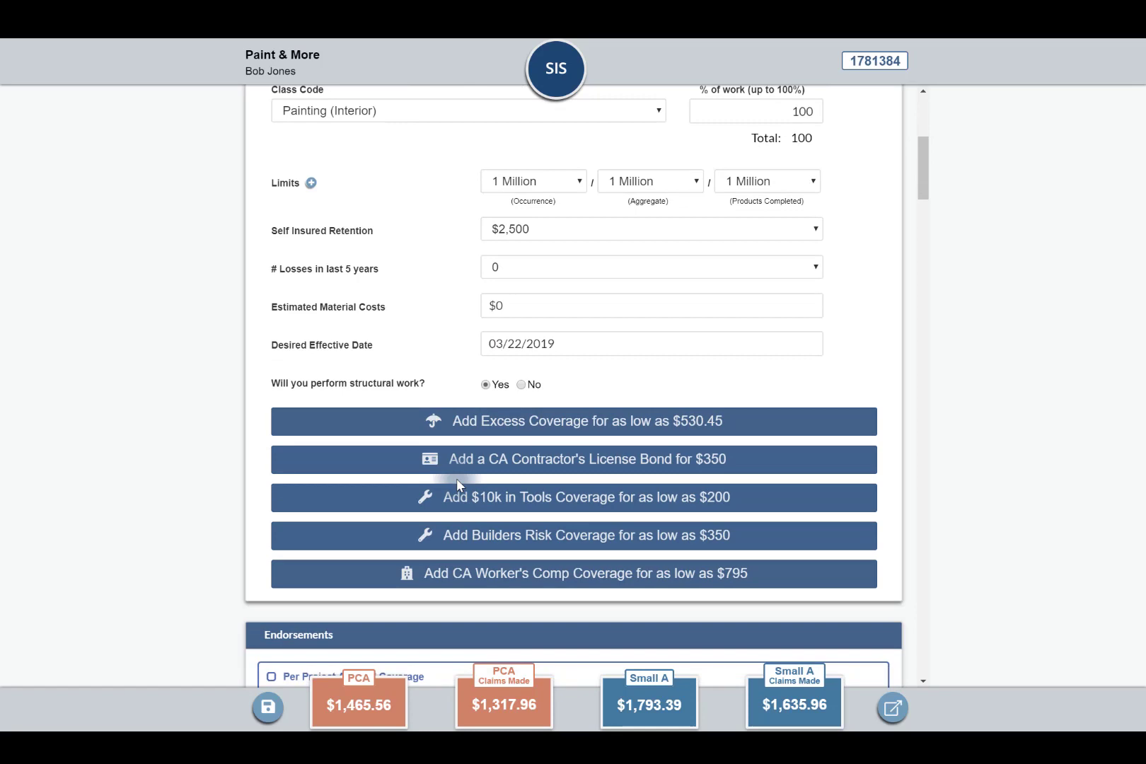
pyautogui.scroll(-3)
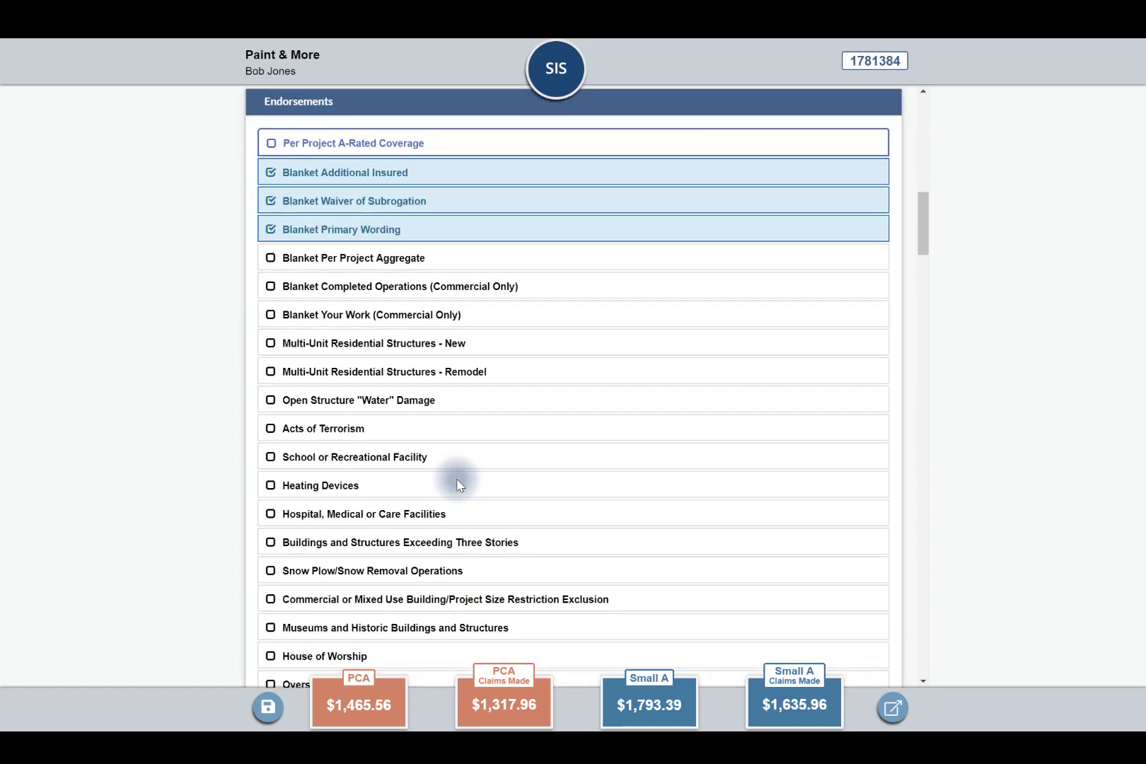
pyautogui.scroll(3)
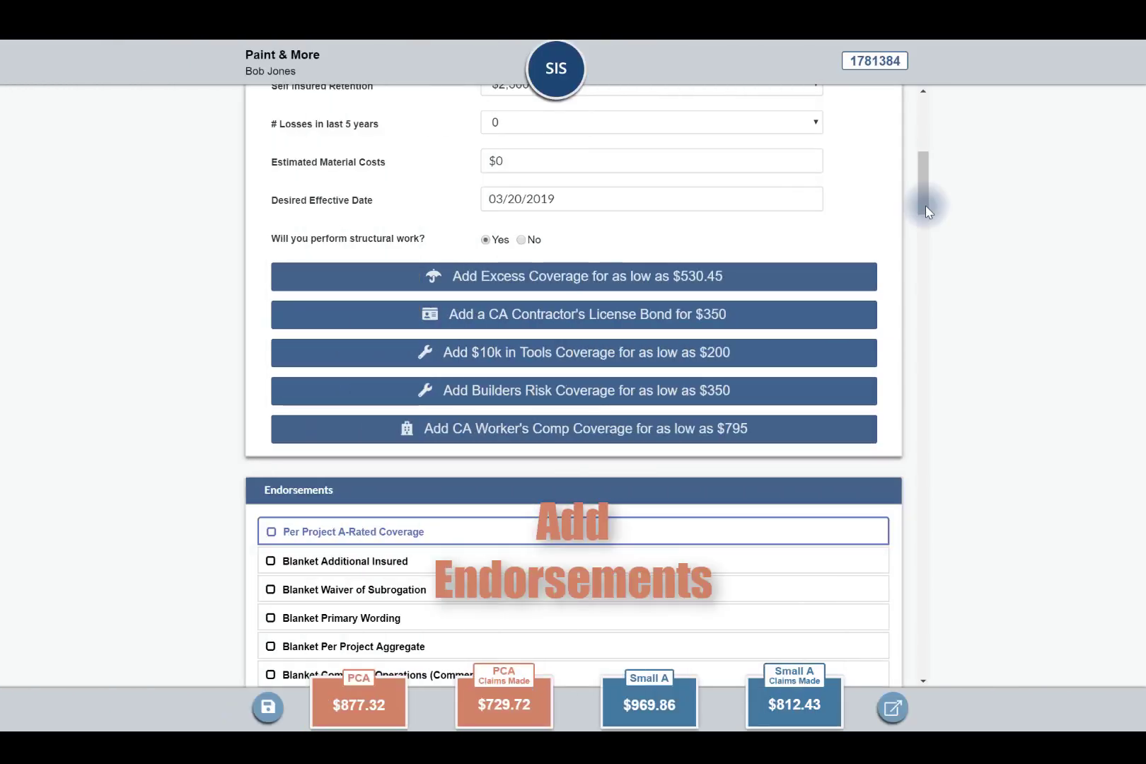
pyautogui.scroll(-3)
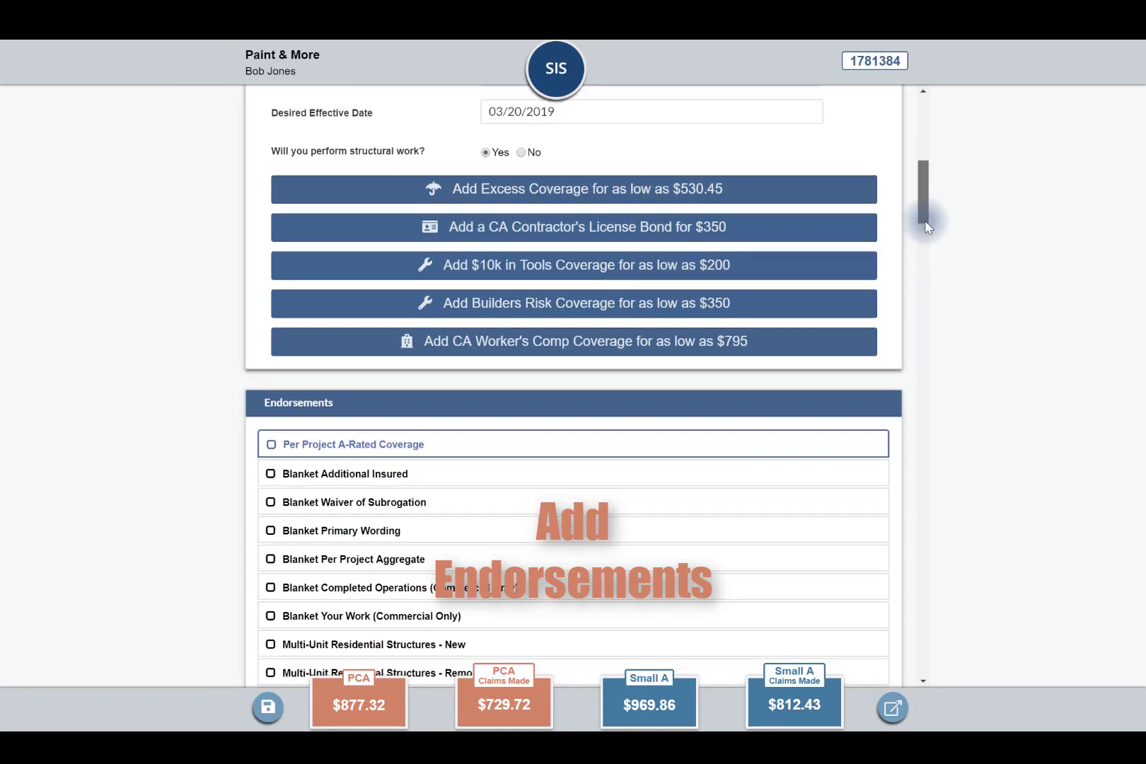
pyautogui.scroll(-3)
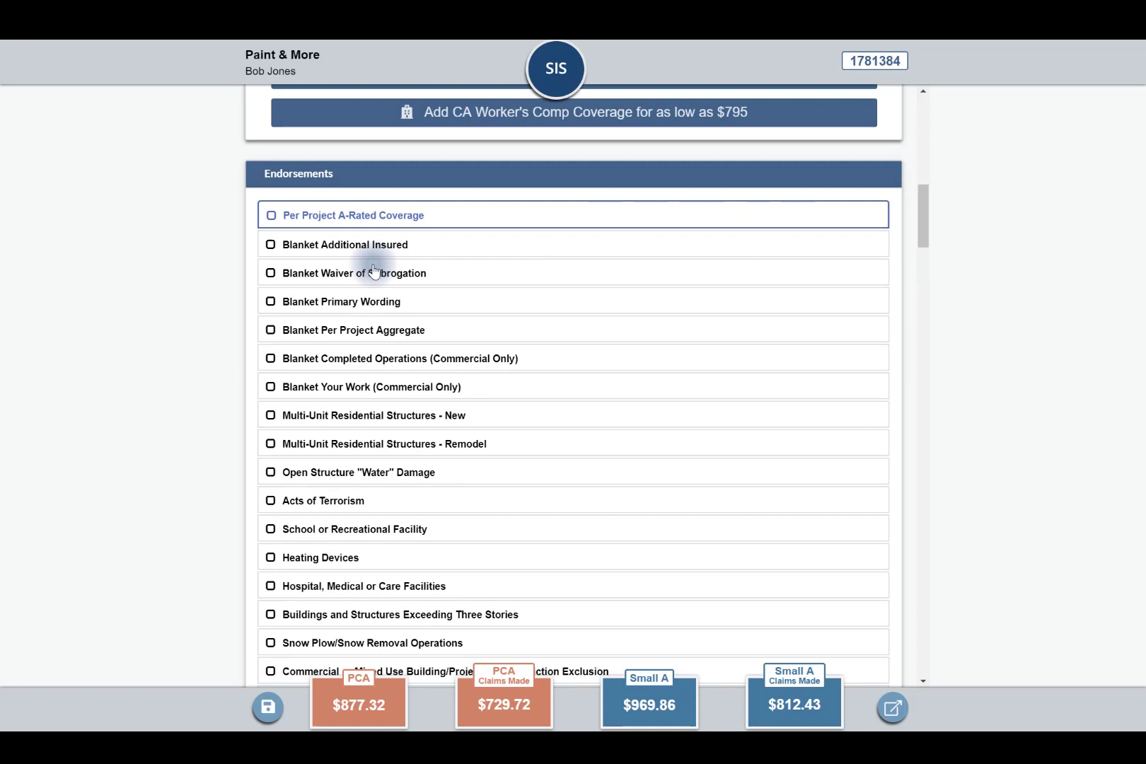
pyautogui.moveTo(335, 250)
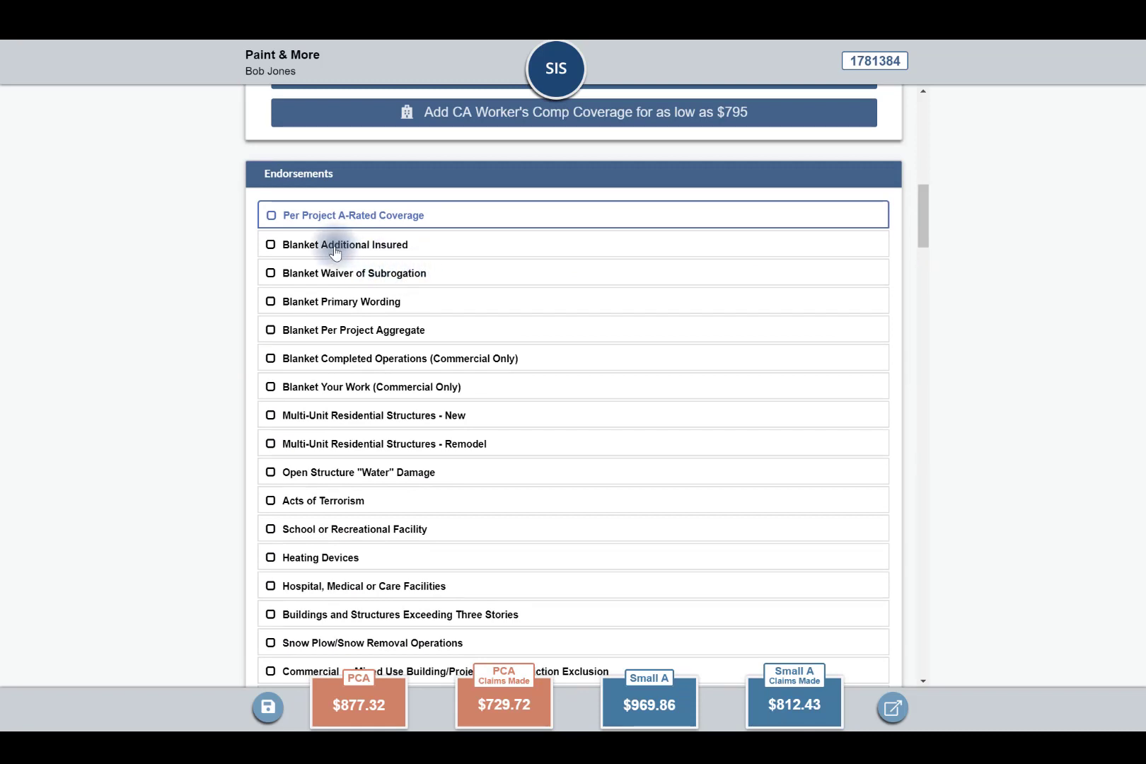
pyautogui.moveTo(330, 223)
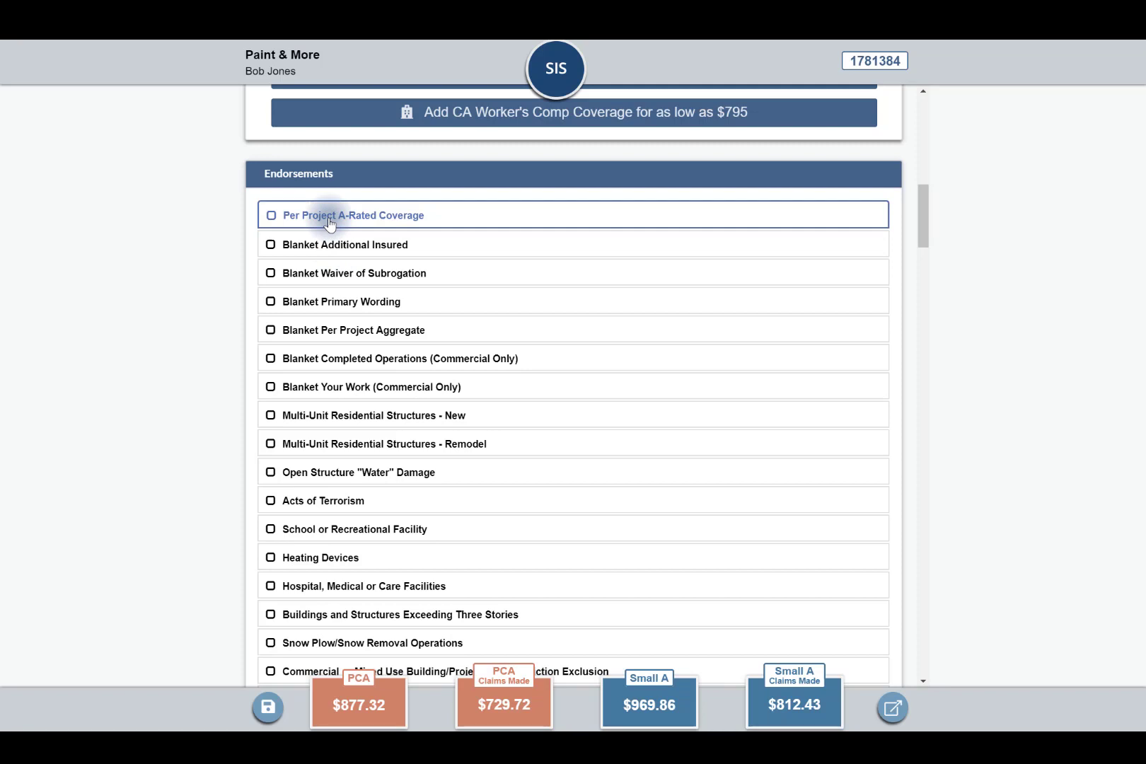
pyautogui.moveTo(459, 693)
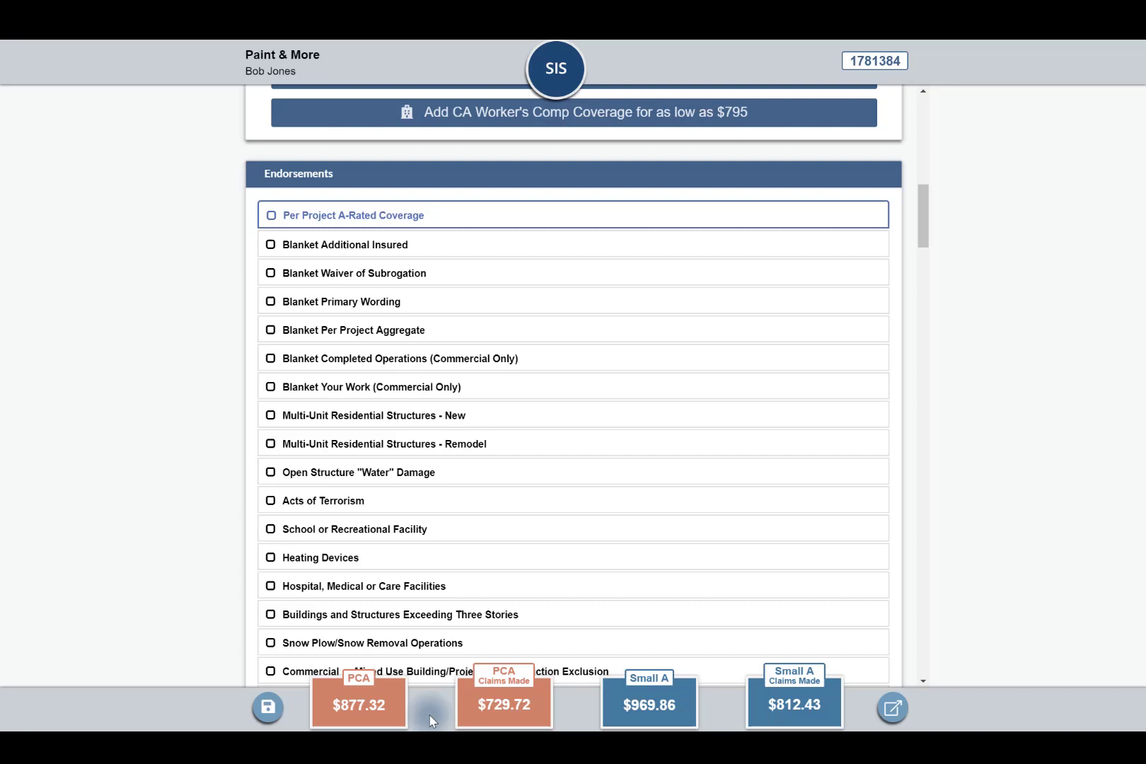
pyautogui.moveTo(409, 200)
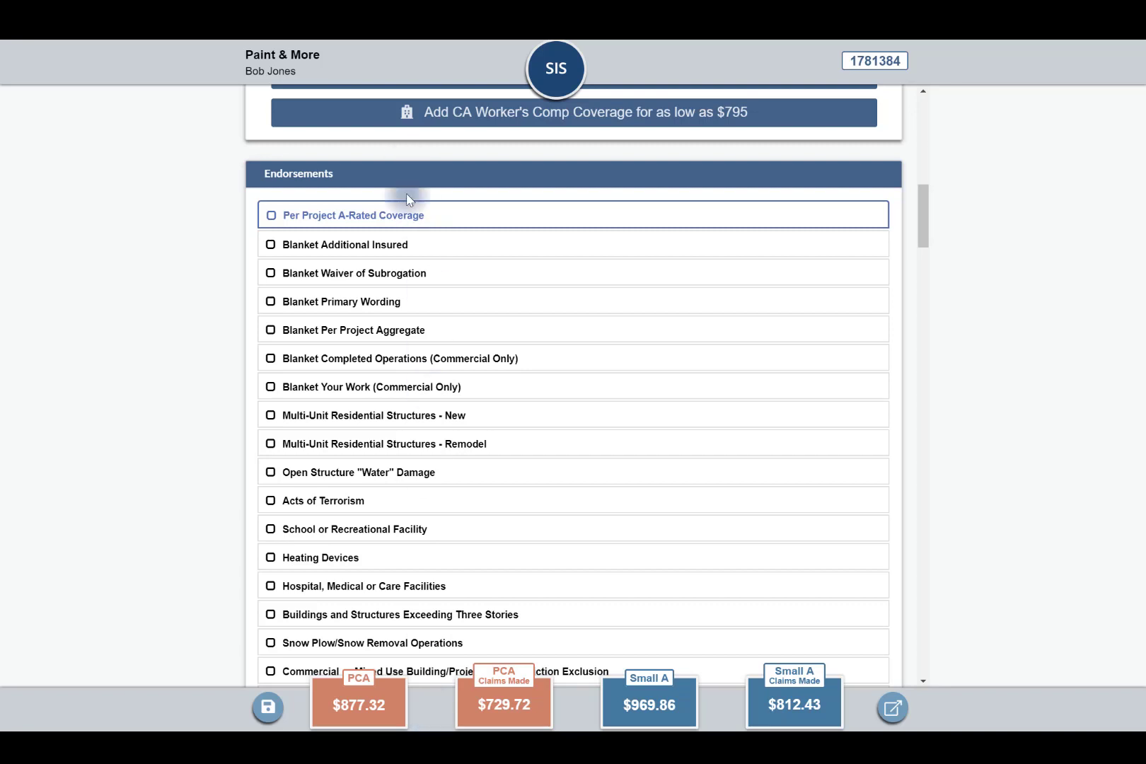
pyautogui.click(270, 215)
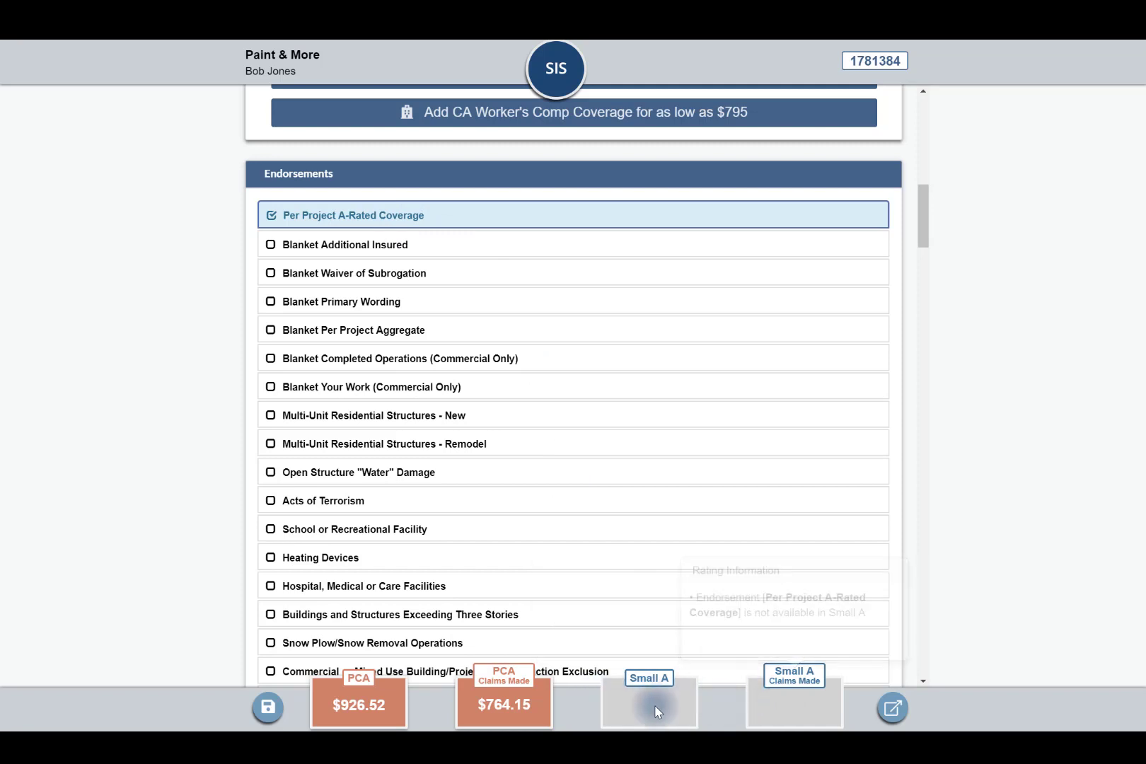
pyautogui.moveTo(720, 716)
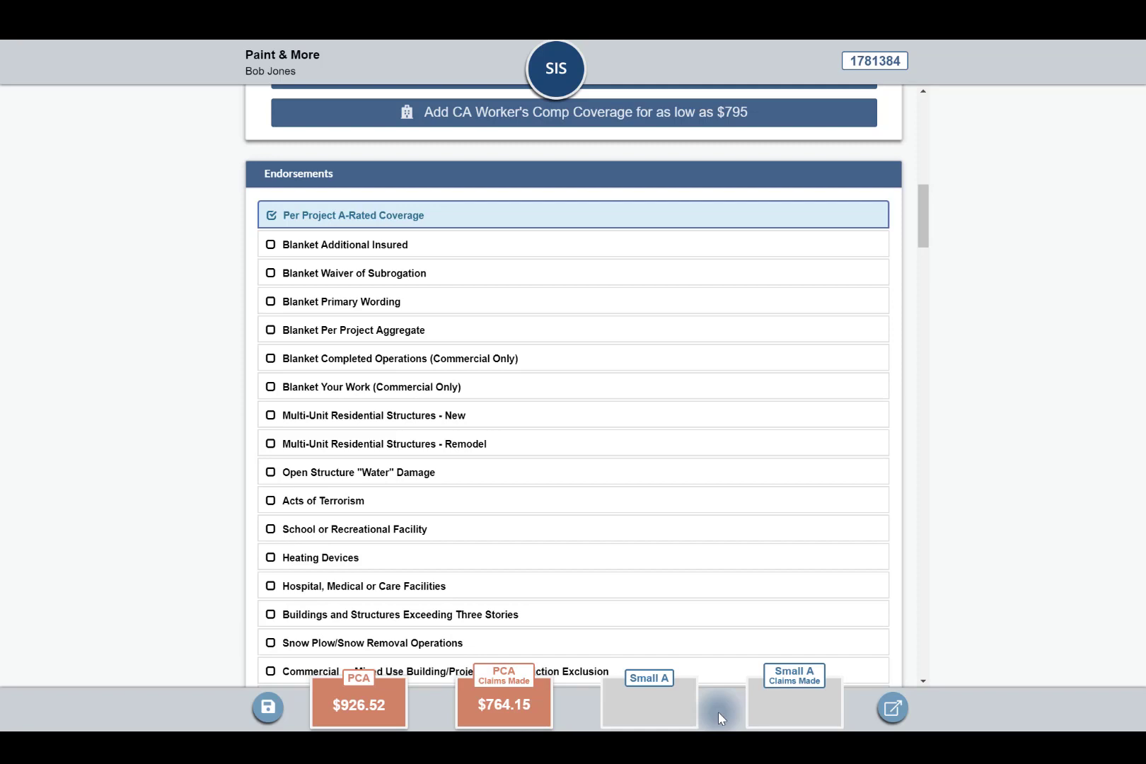
pyautogui.moveTo(631, 229)
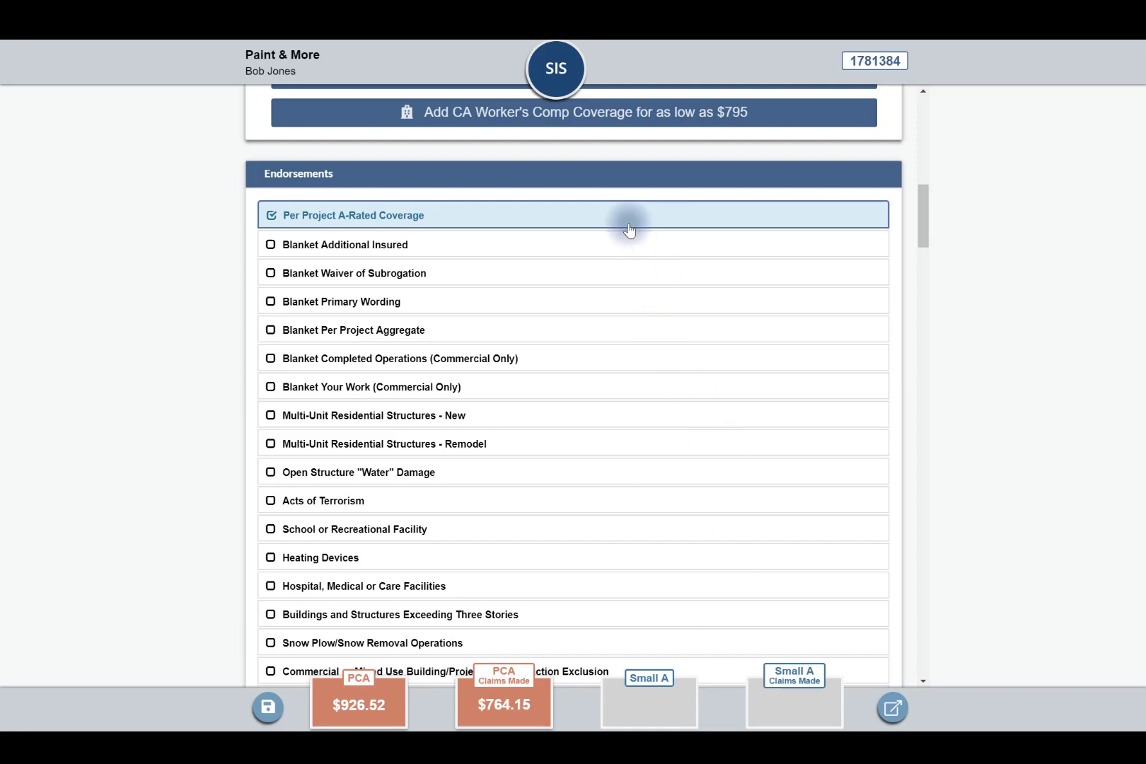
pyautogui.moveTo(629, 229)
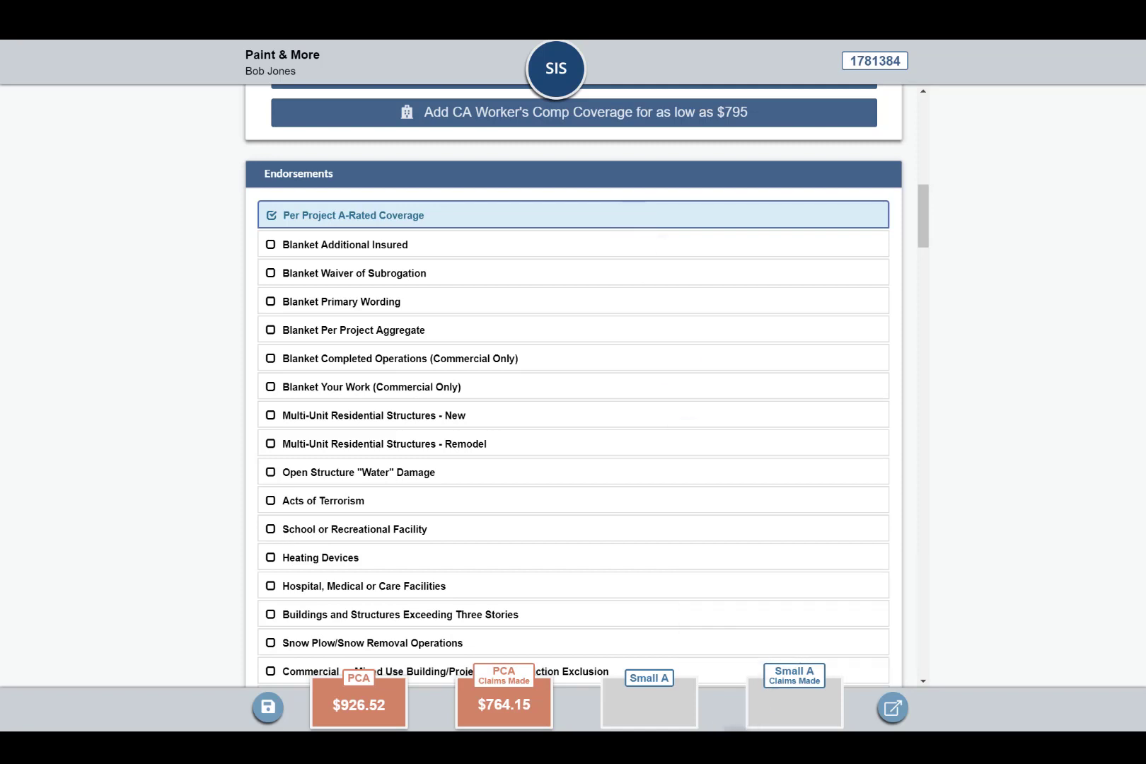
pyautogui.moveTo(347, 219)
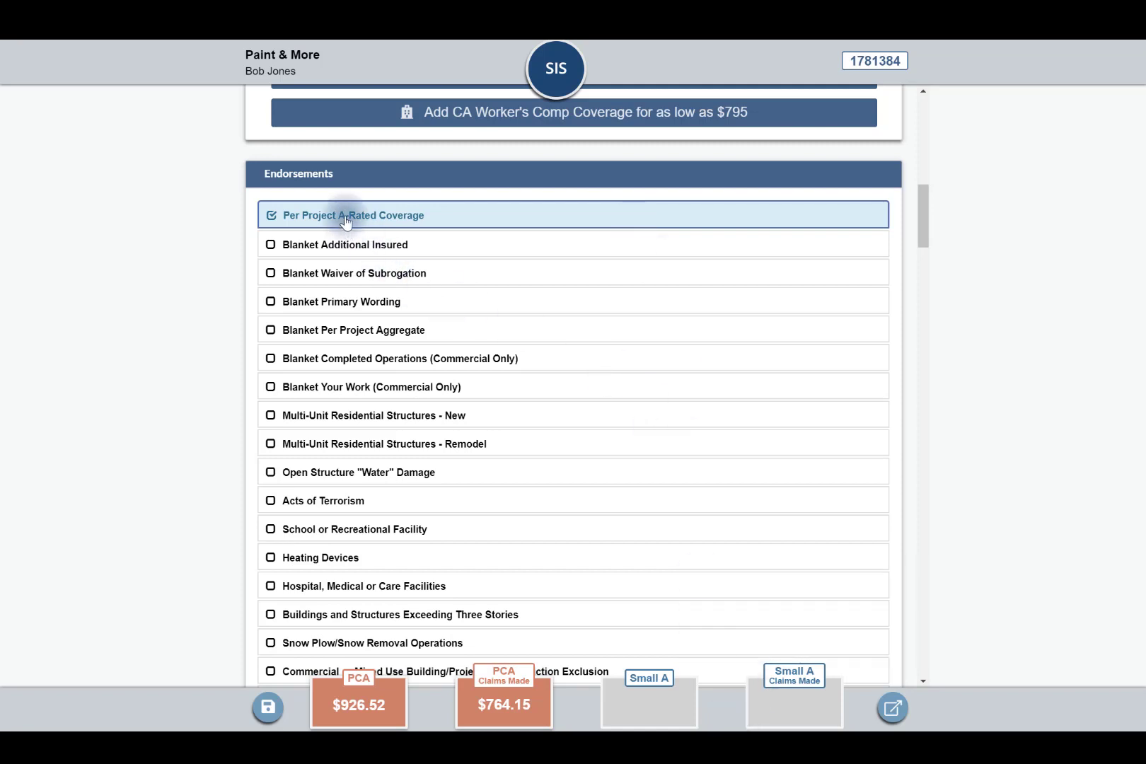
# Remove Per Project A-Rated Coverage and add the Blanket Additional Insured endorsement
pyautogui.click(271, 215)
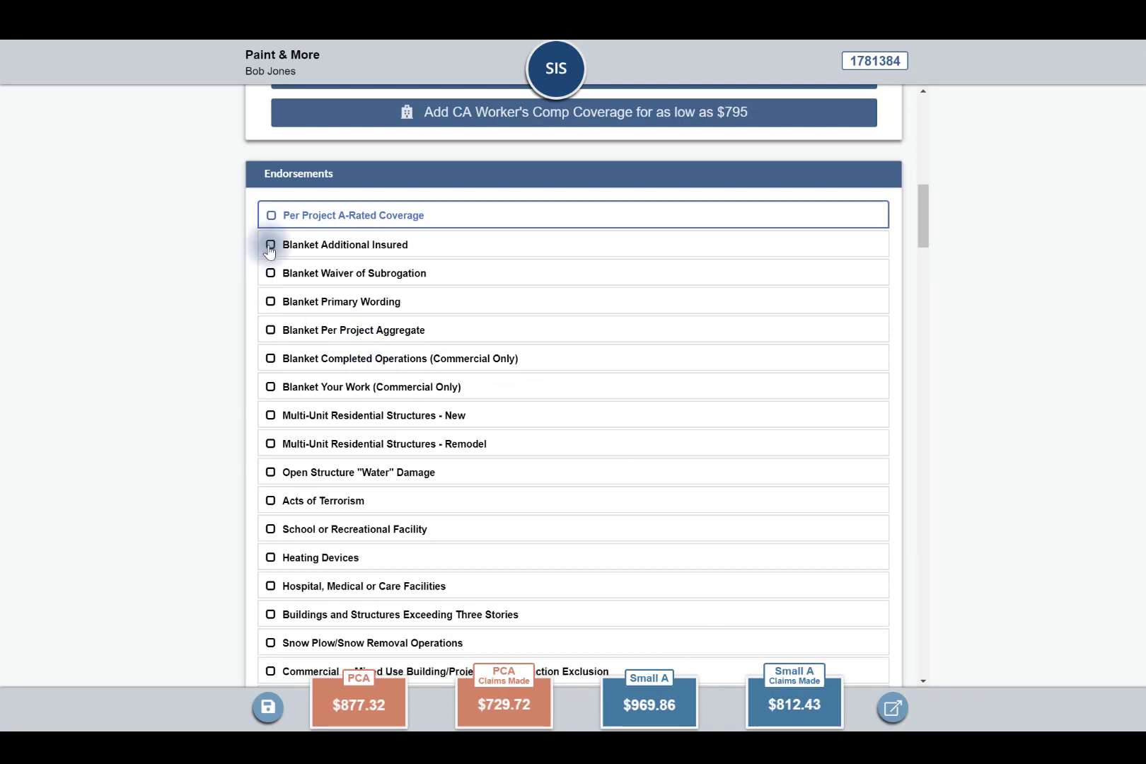
pyautogui.click(270, 245)
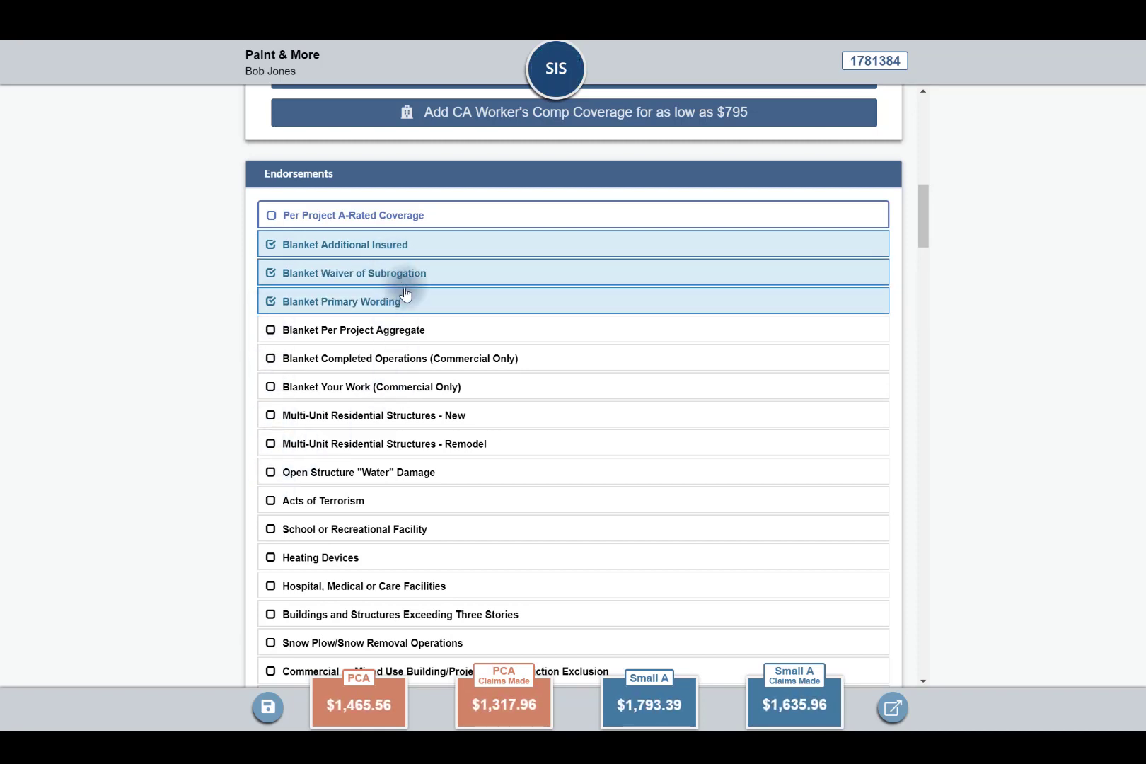
pyautogui.scroll(-3)
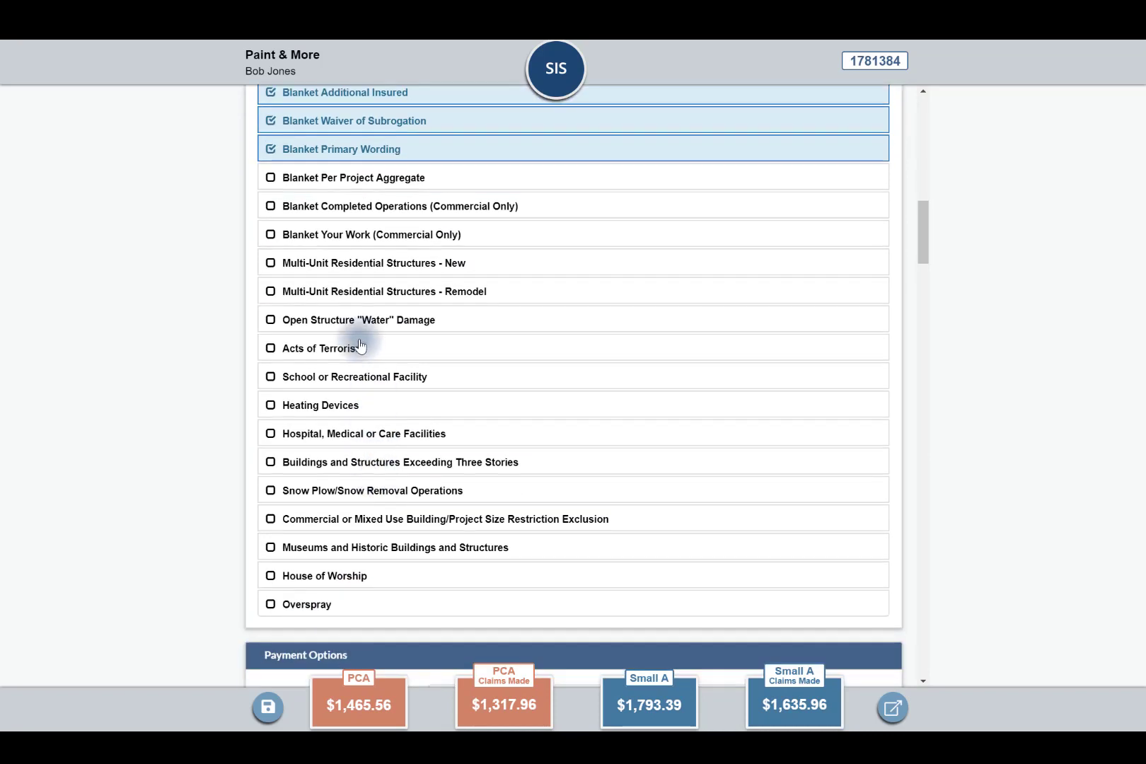
pyautogui.moveTo(358, 330)
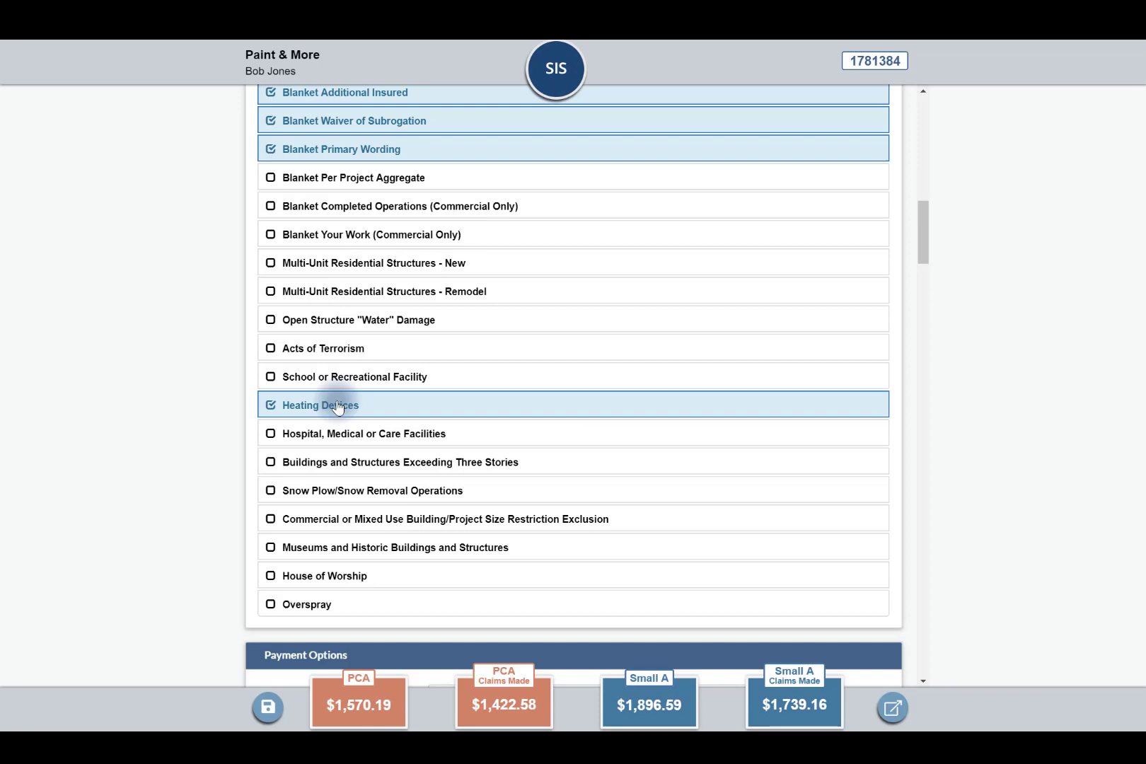
pyautogui.moveTo(288, 412)
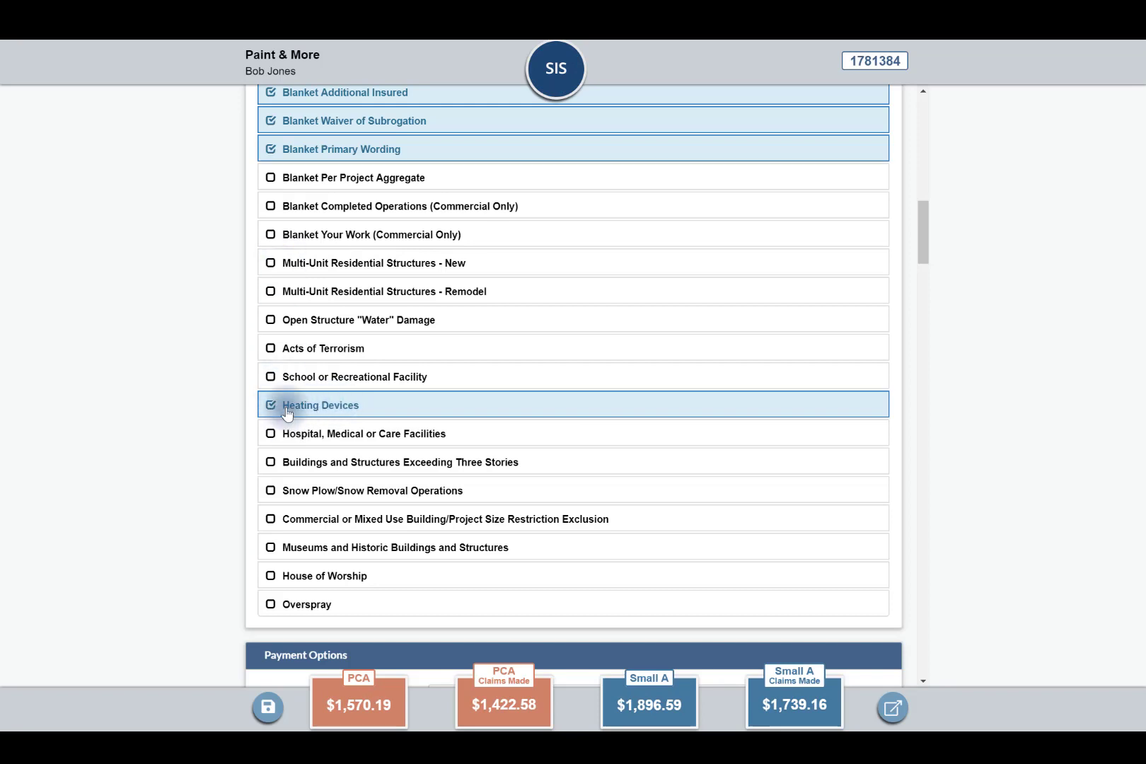
pyautogui.click(286, 406)
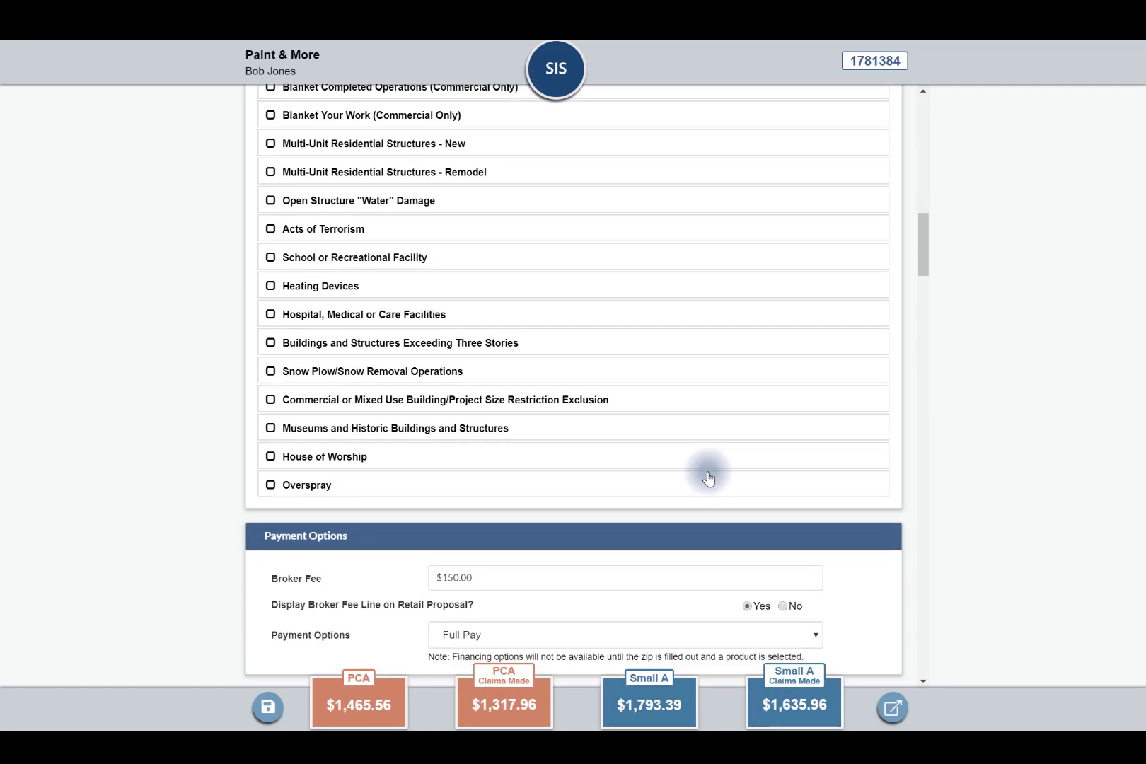
pyautogui.scroll(-3)
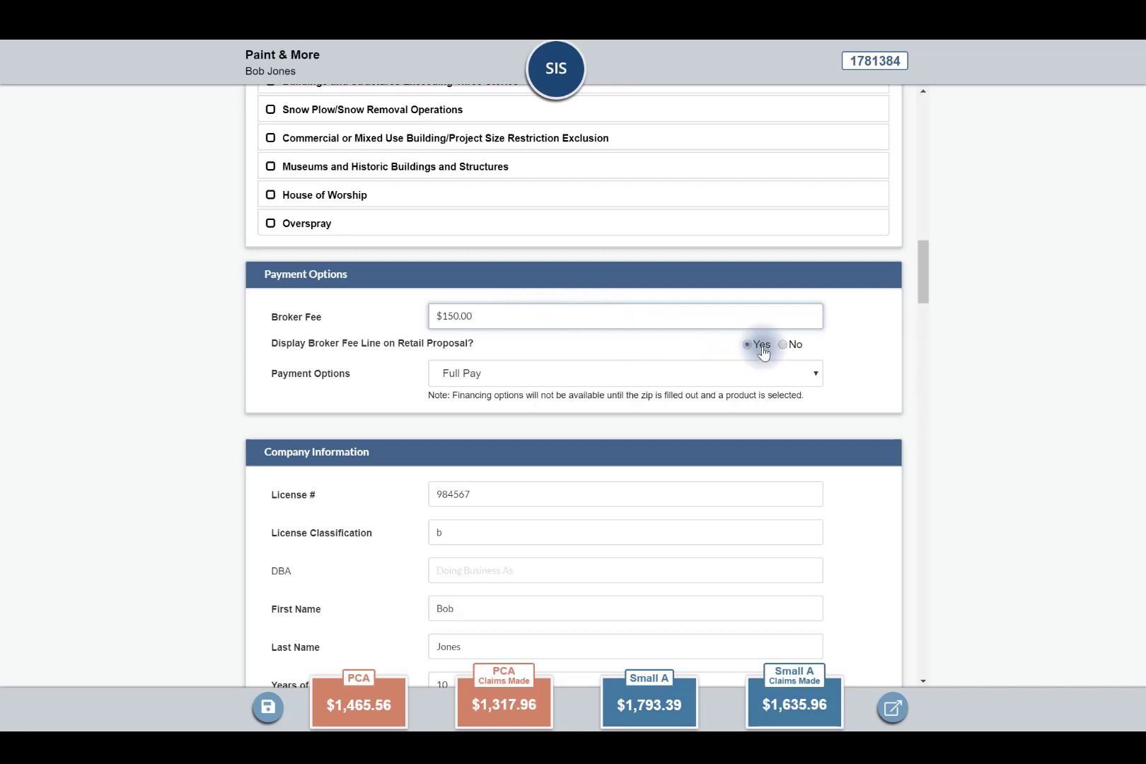
# Display the $150.00 broker fee line and keep Full Pay as the payment option
pyautogui.click(625, 372)
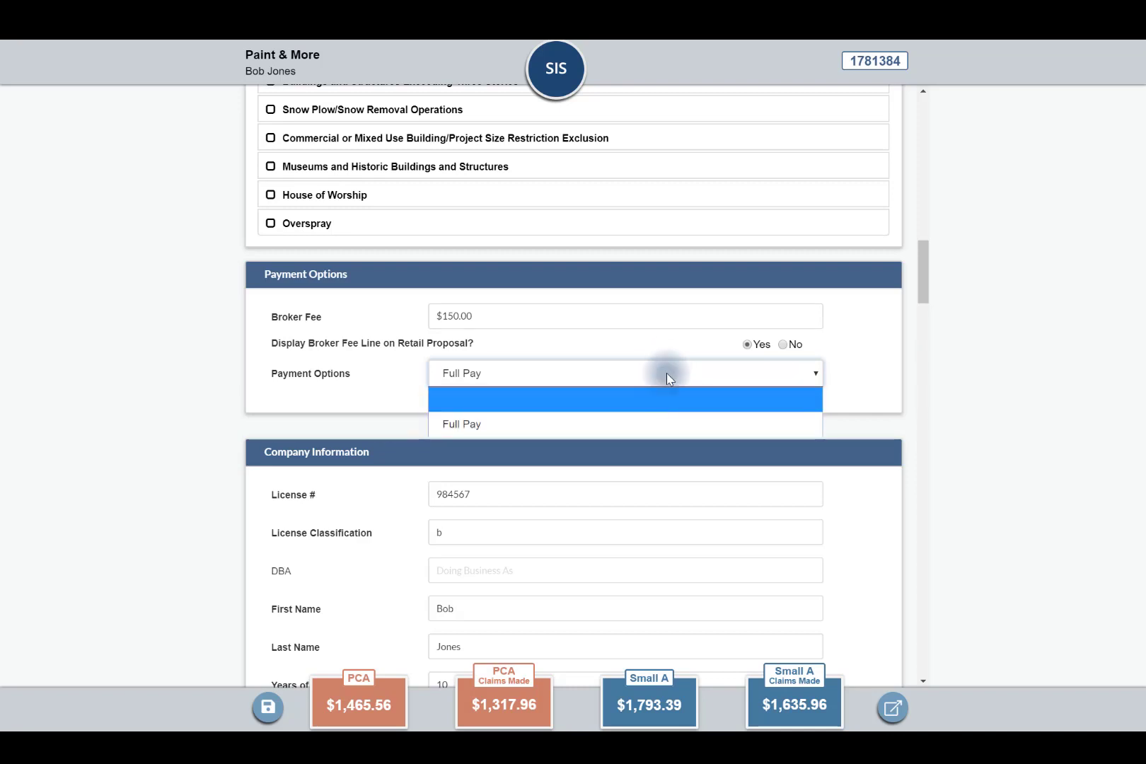
pyautogui.moveTo(664, 411)
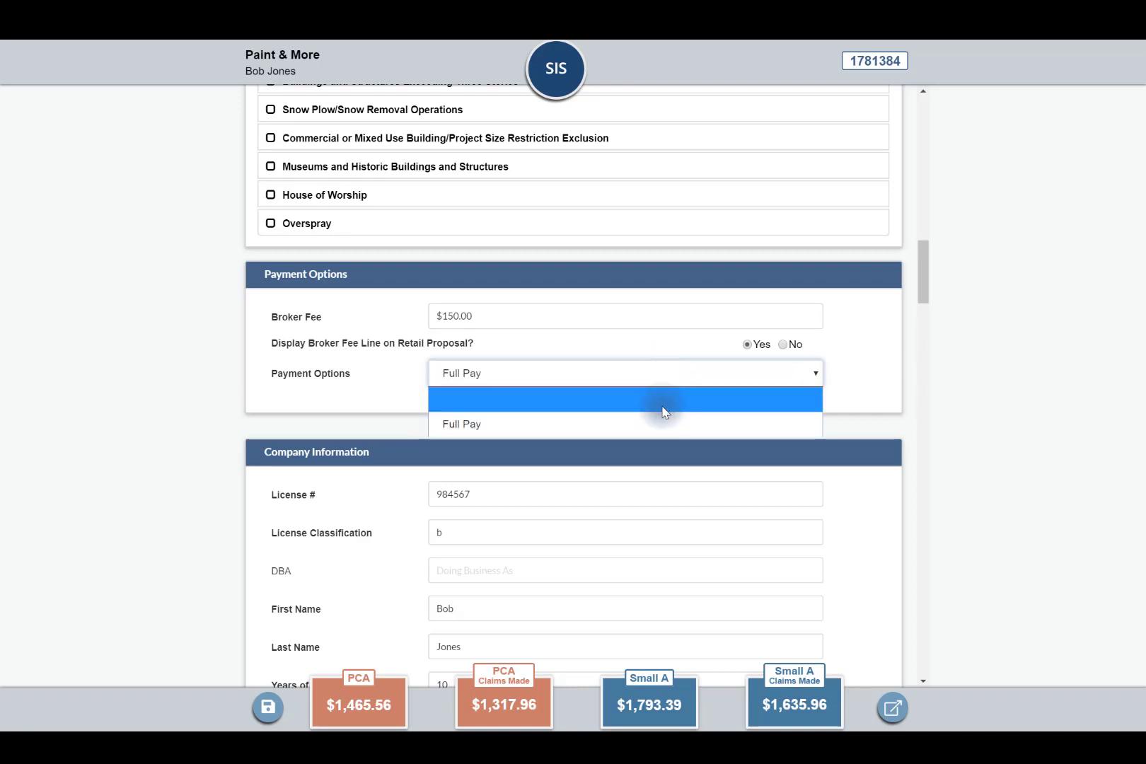
pyautogui.moveTo(664, 391)
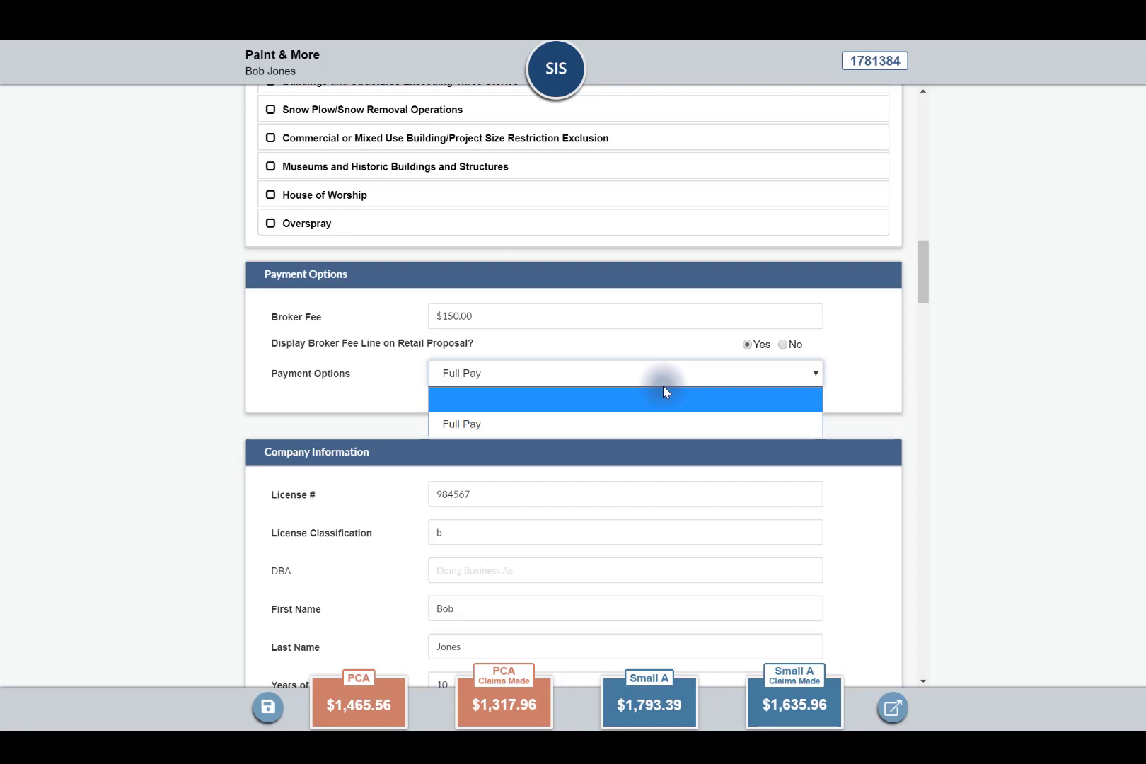
pyautogui.moveTo(355, 380)
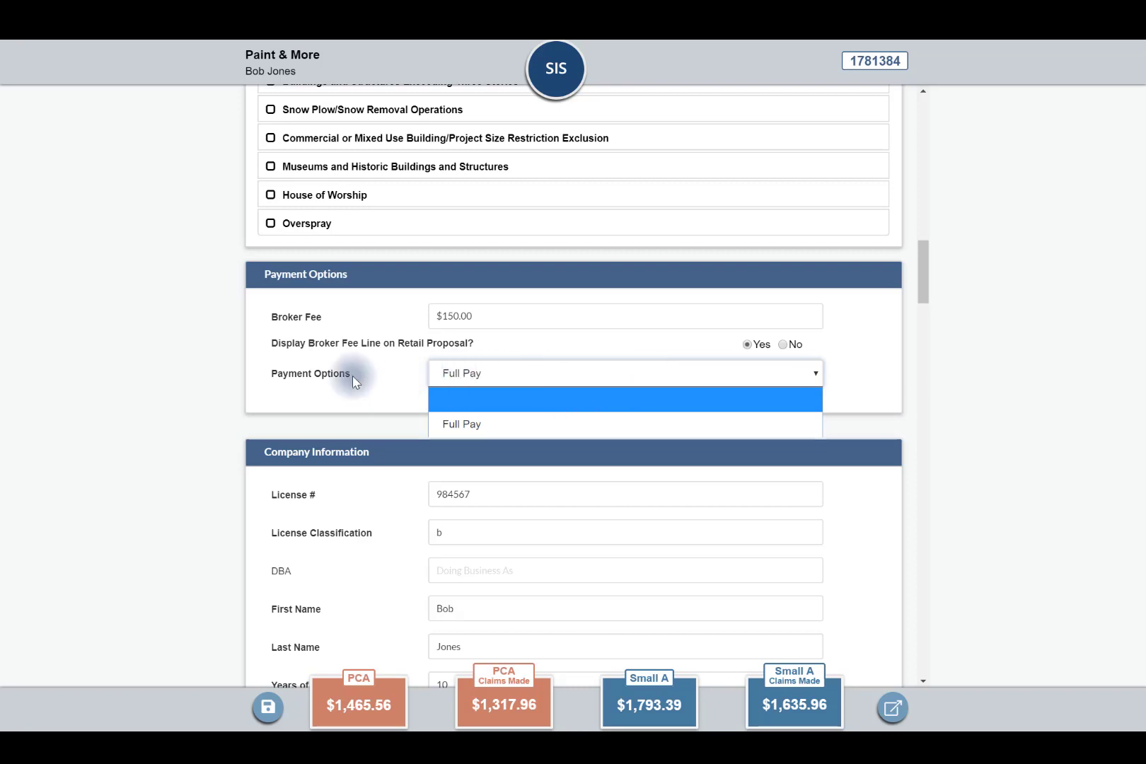
pyautogui.click(462, 424)
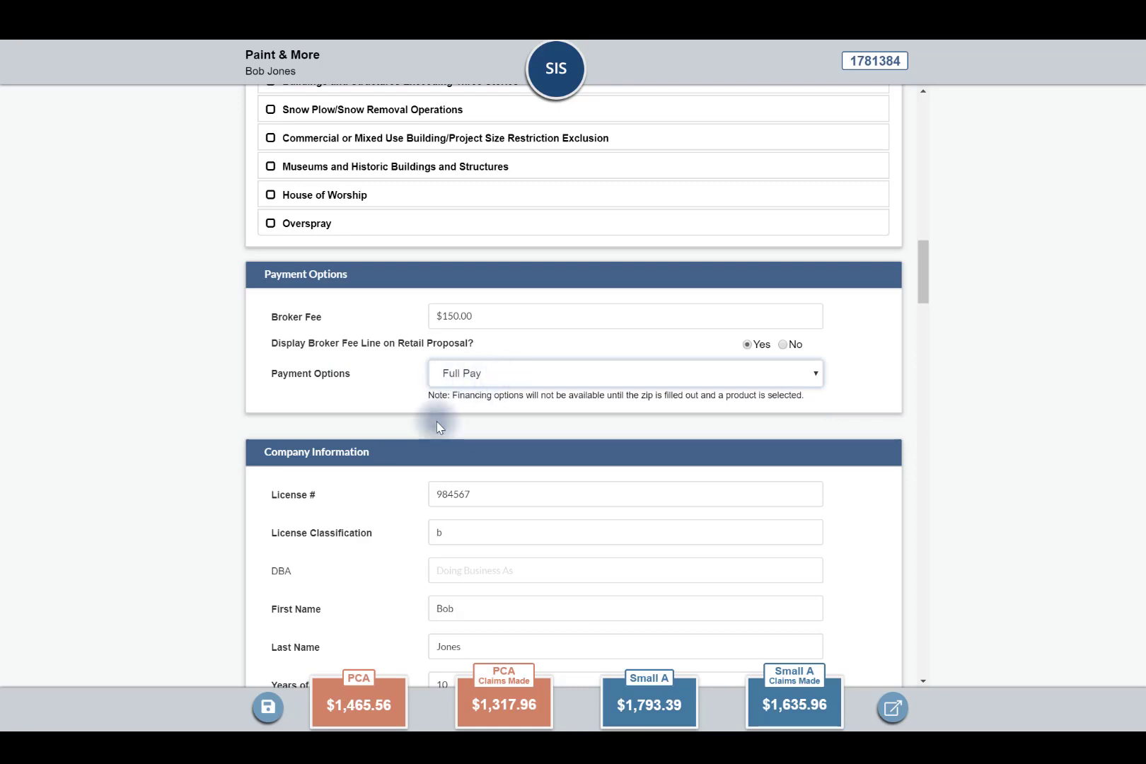
pyautogui.scroll(-3)
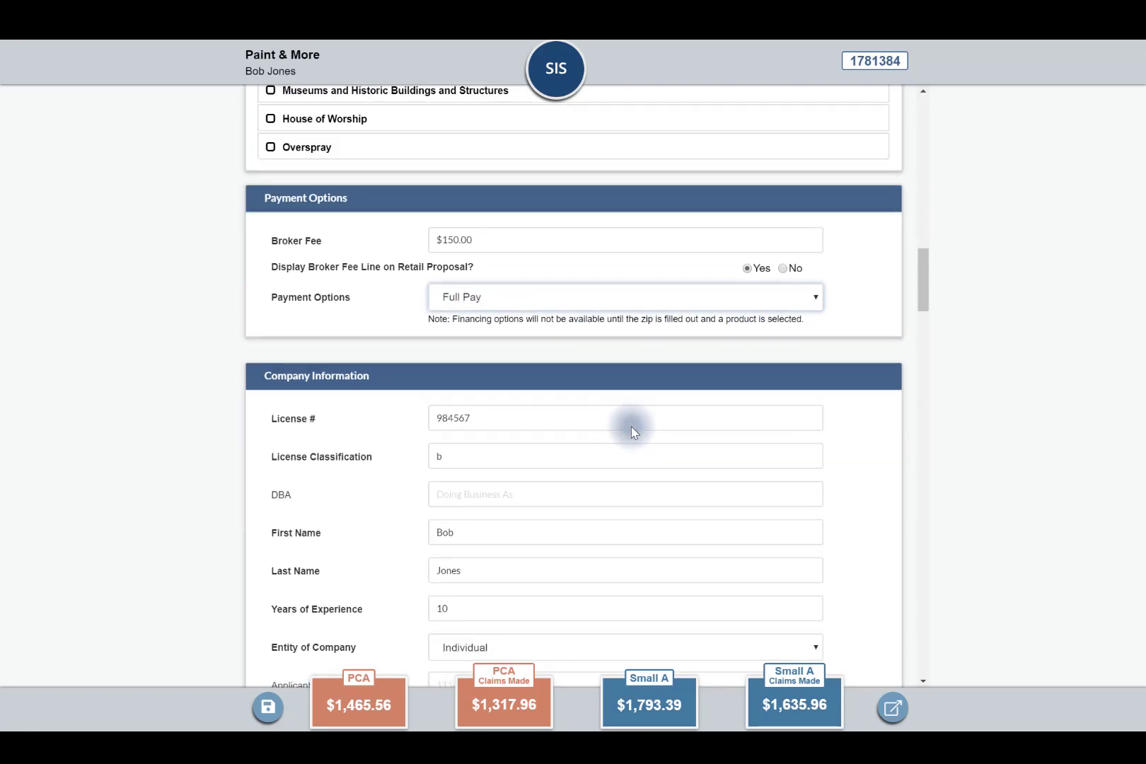
pyautogui.scroll(-3)
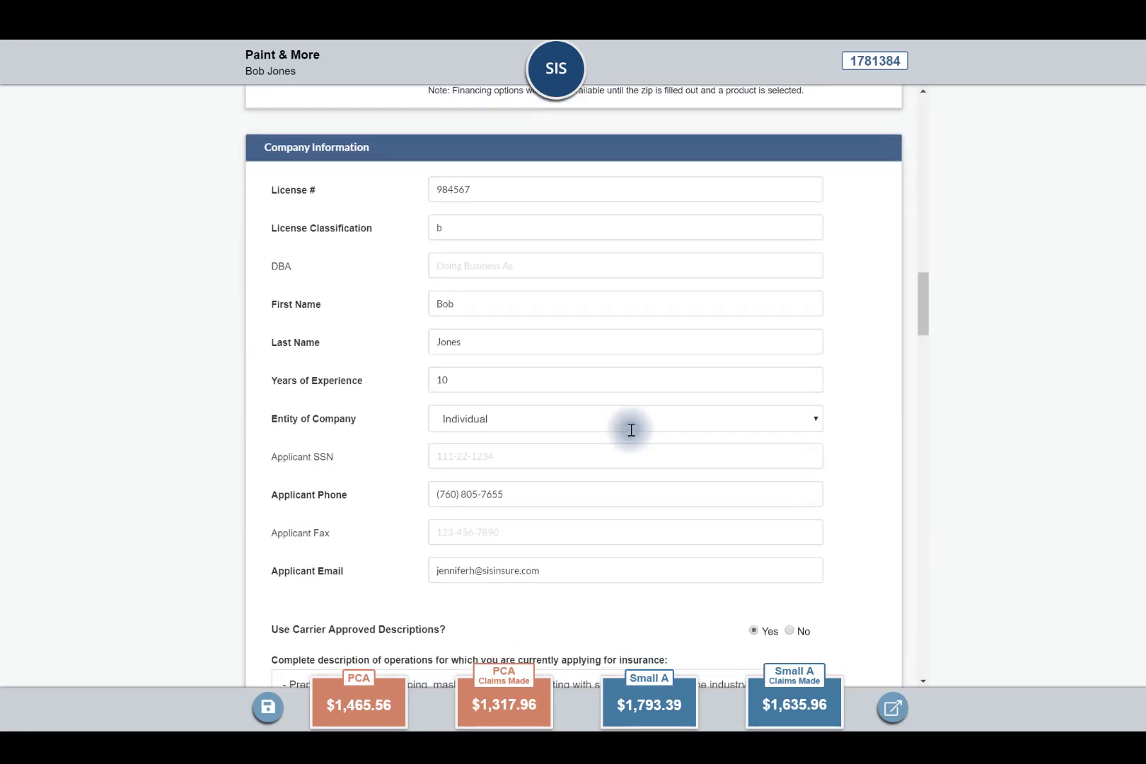
pyautogui.moveTo(380, 182)
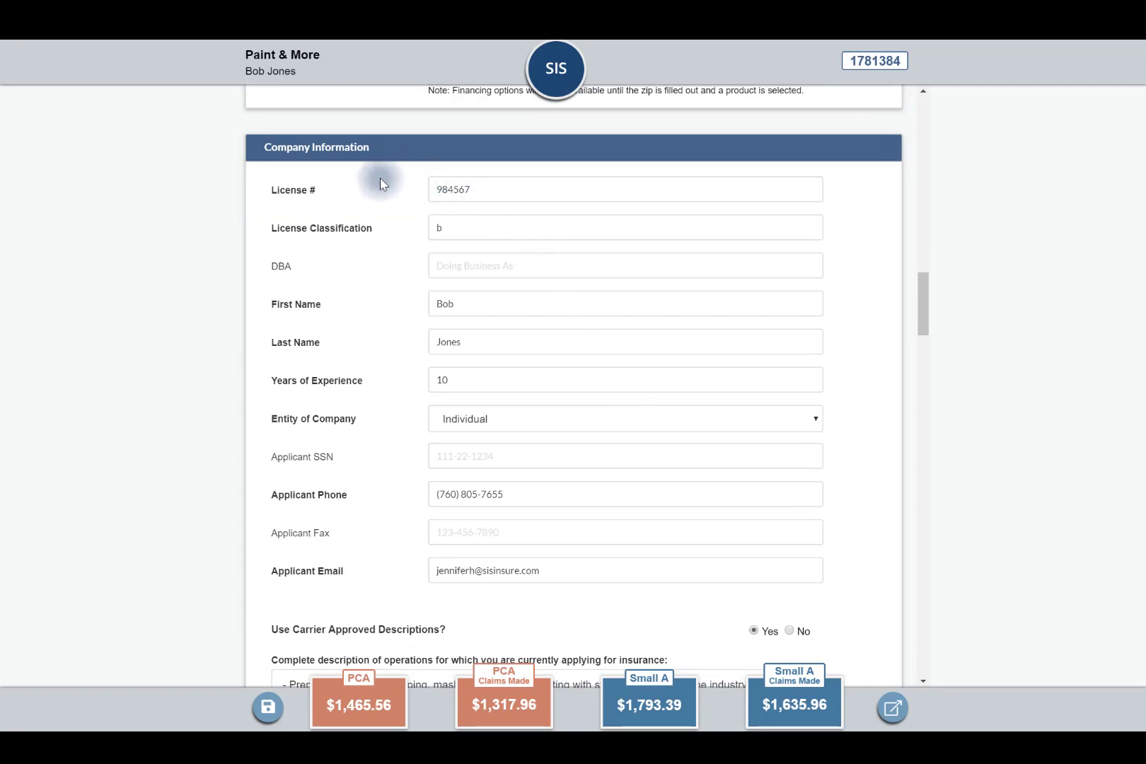
pyautogui.moveTo(499, 449)
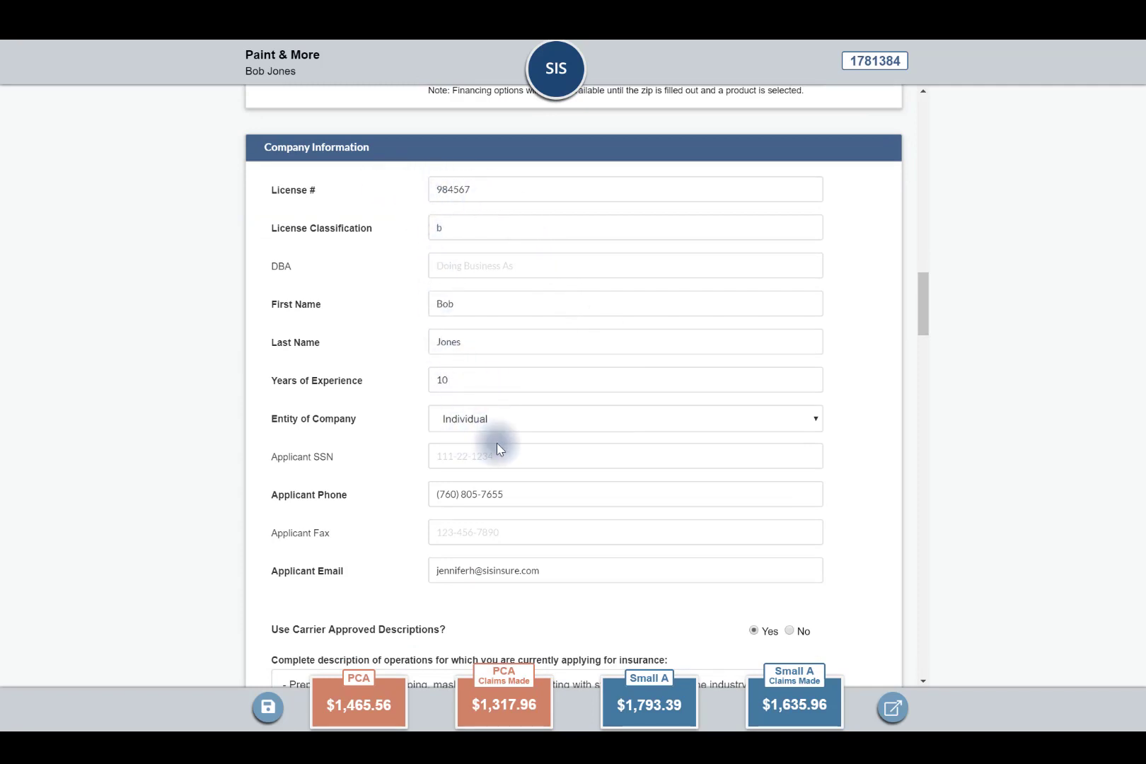
pyautogui.moveTo(506, 555)
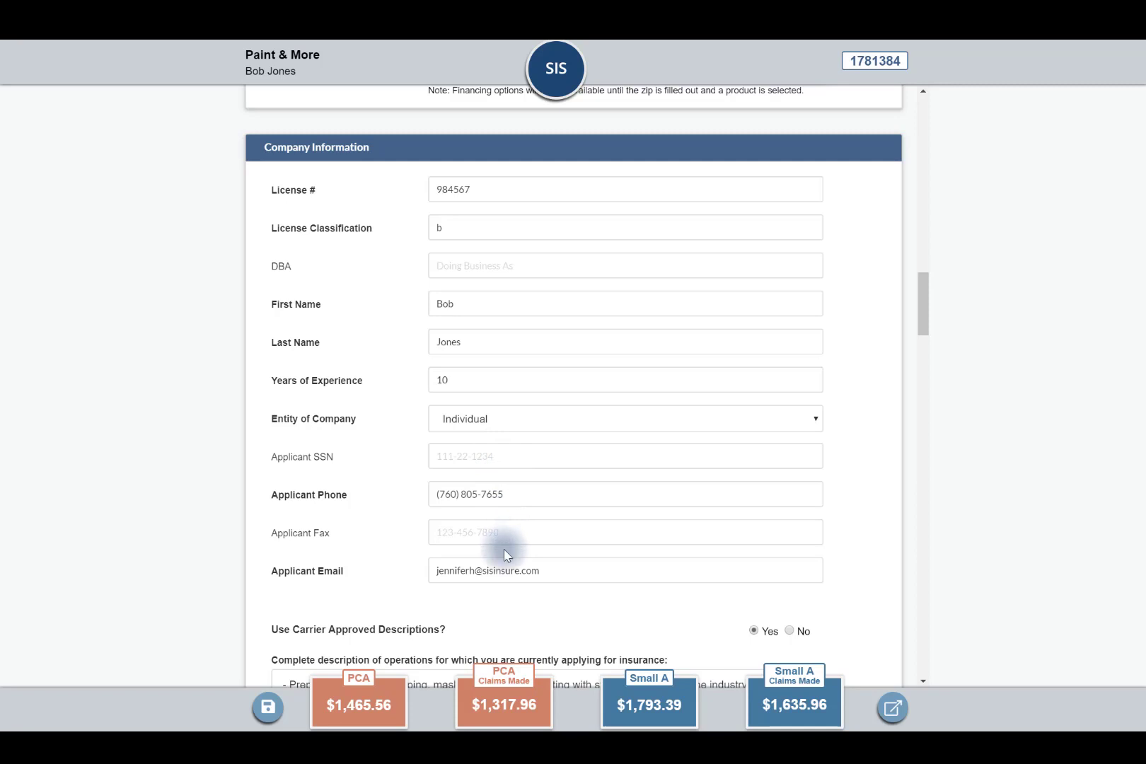
pyautogui.moveTo(377, 505)
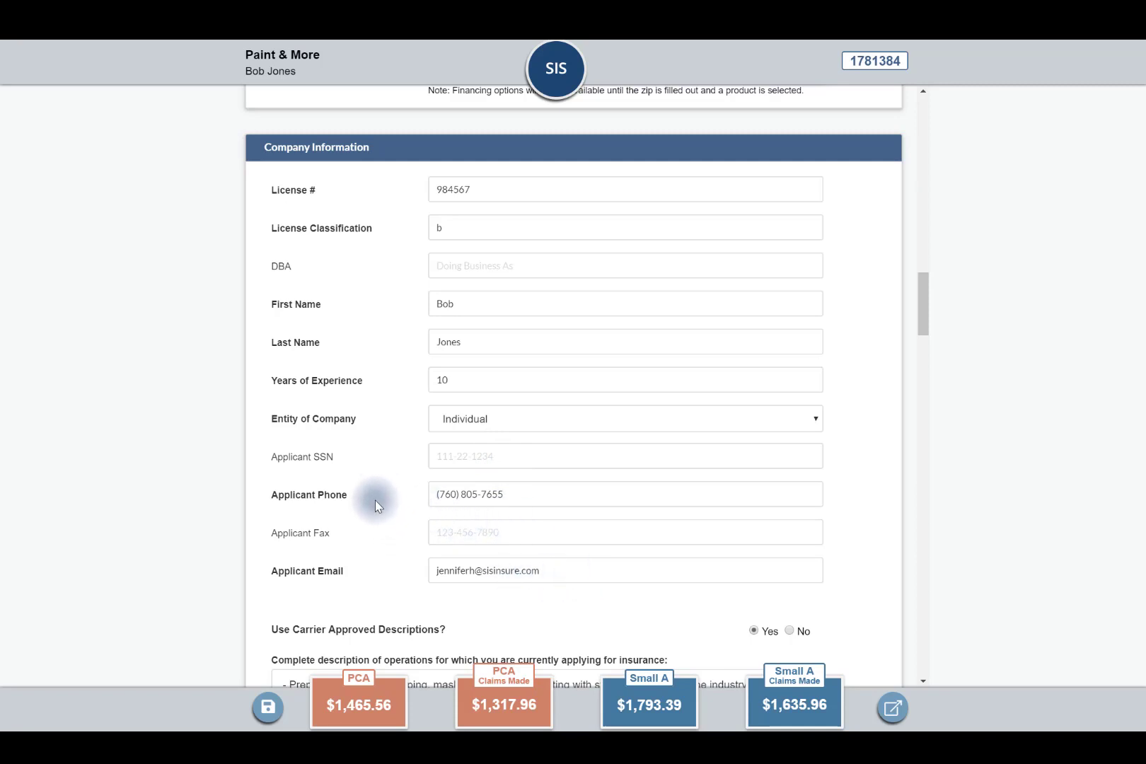
pyautogui.moveTo(317, 461)
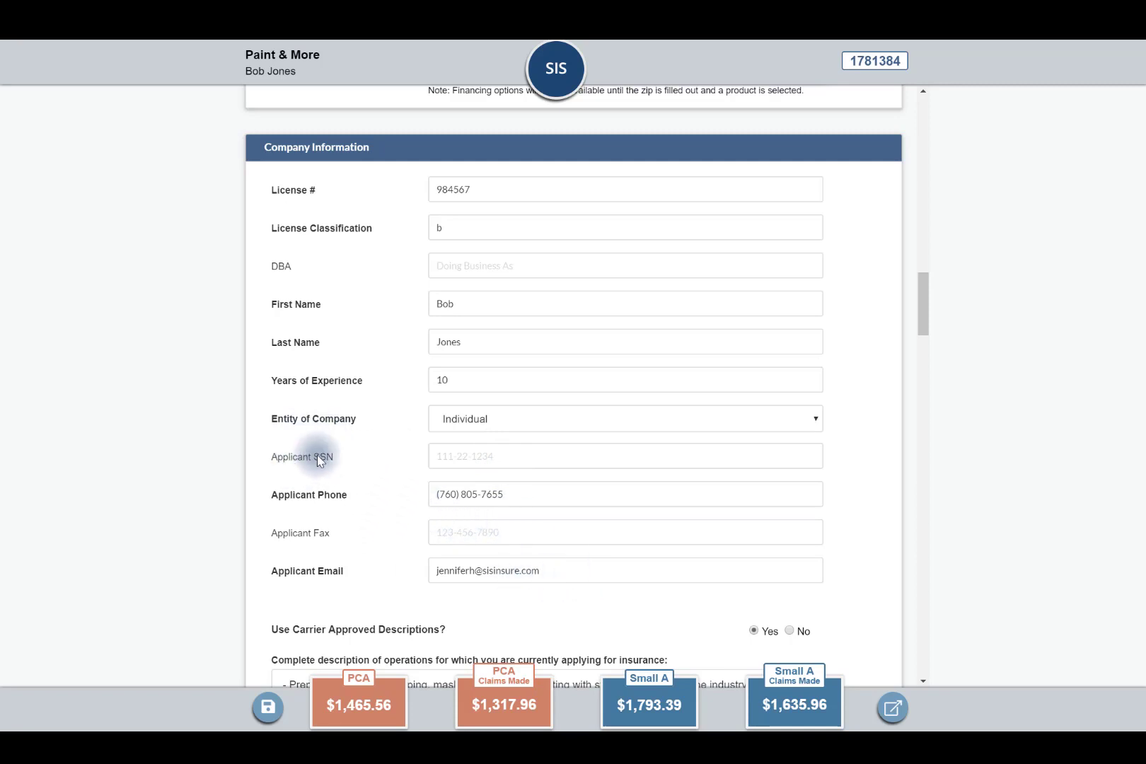
pyautogui.moveTo(365, 507)
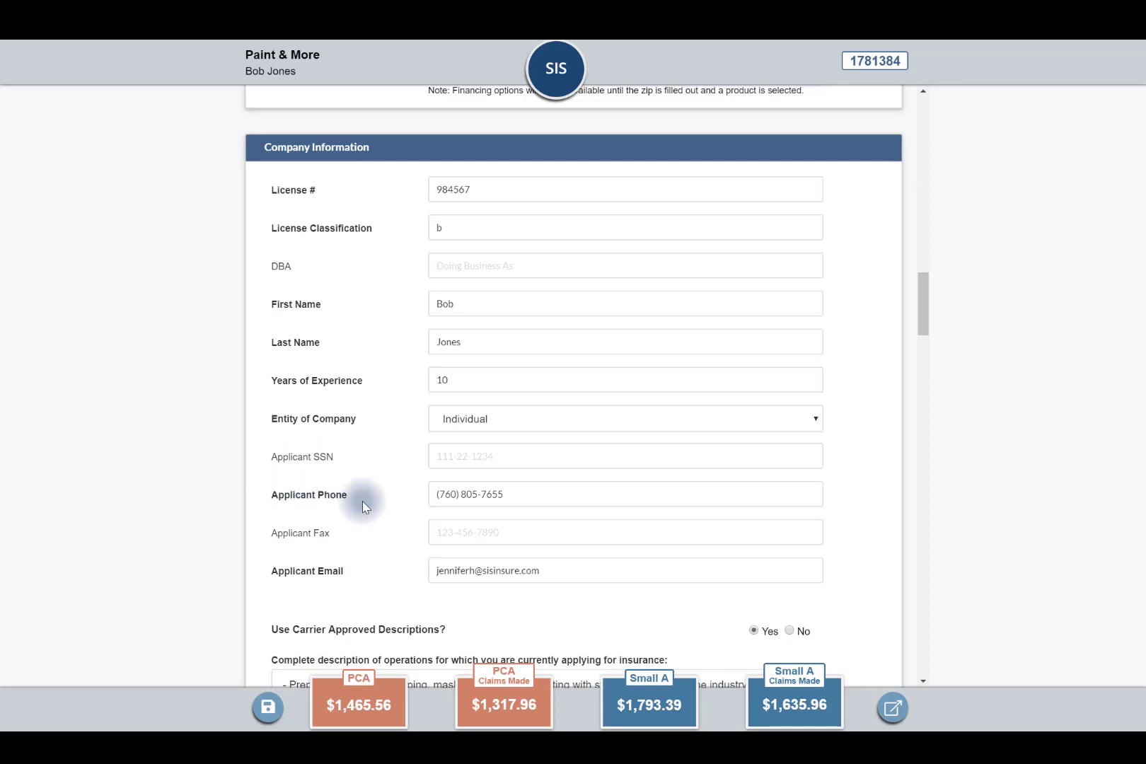
pyautogui.scroll(-3)
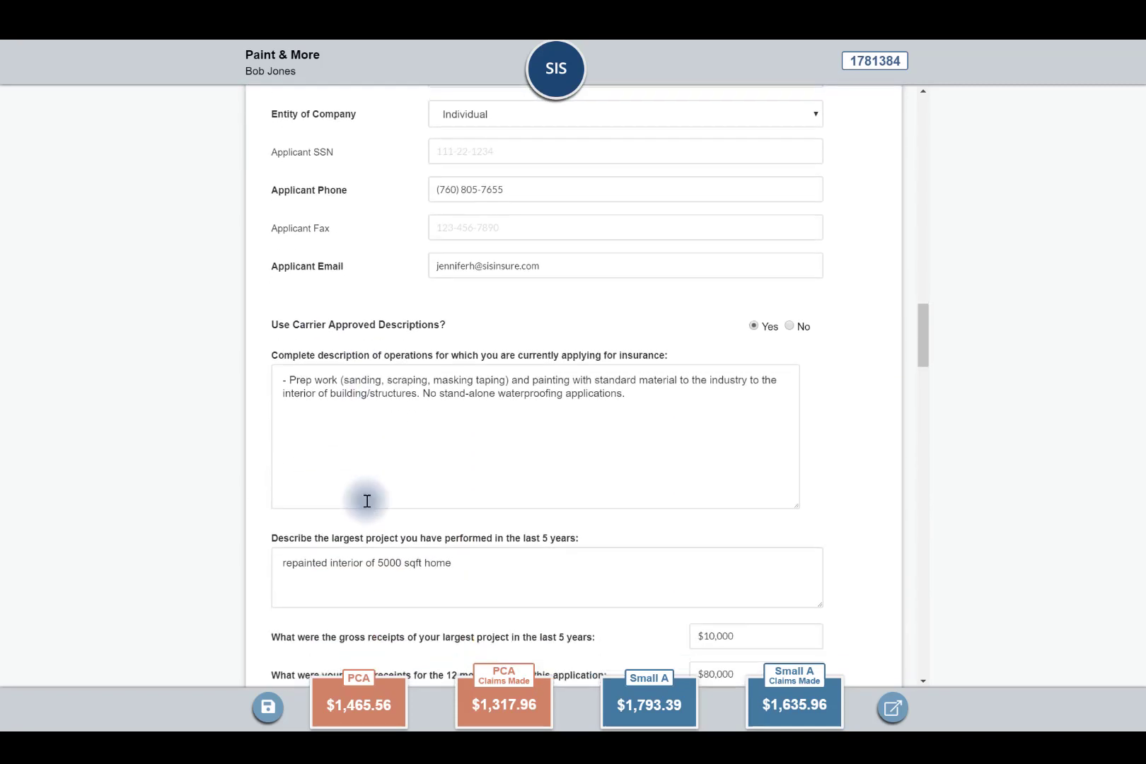
pyautogui.moveTo(210, 283)
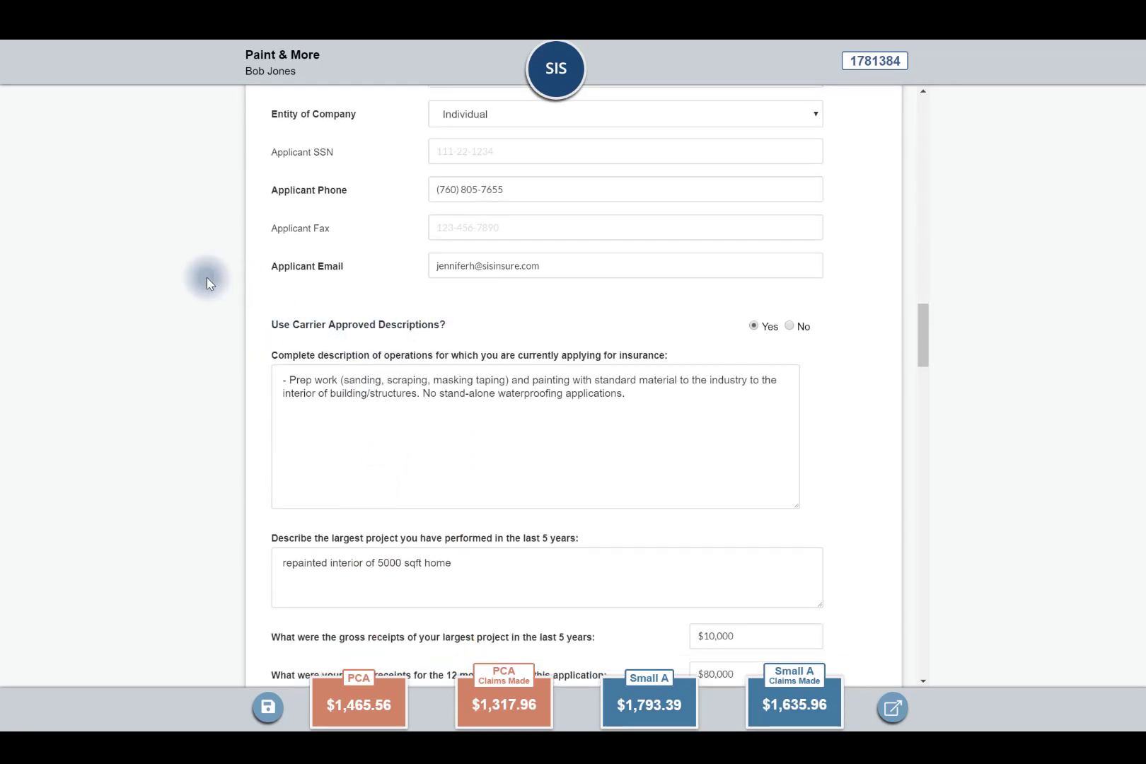
pyautogui.moveTo(611, 446)
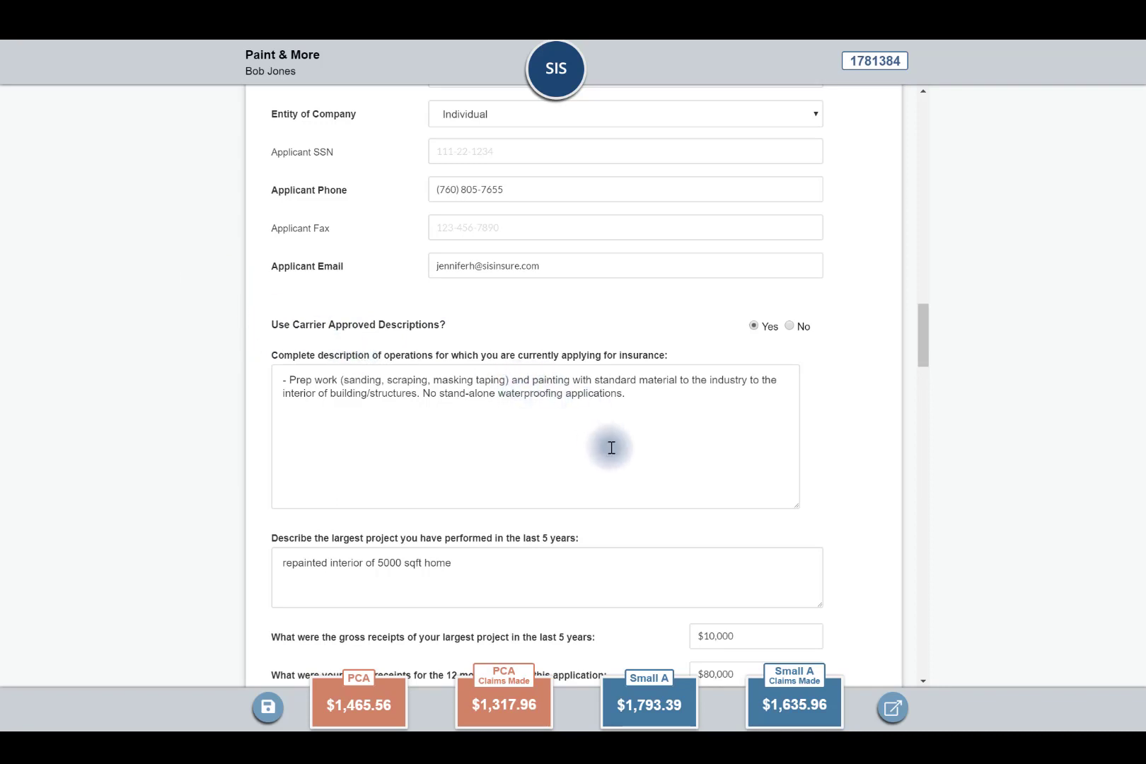
pyautogui.moveTo(619, 456)
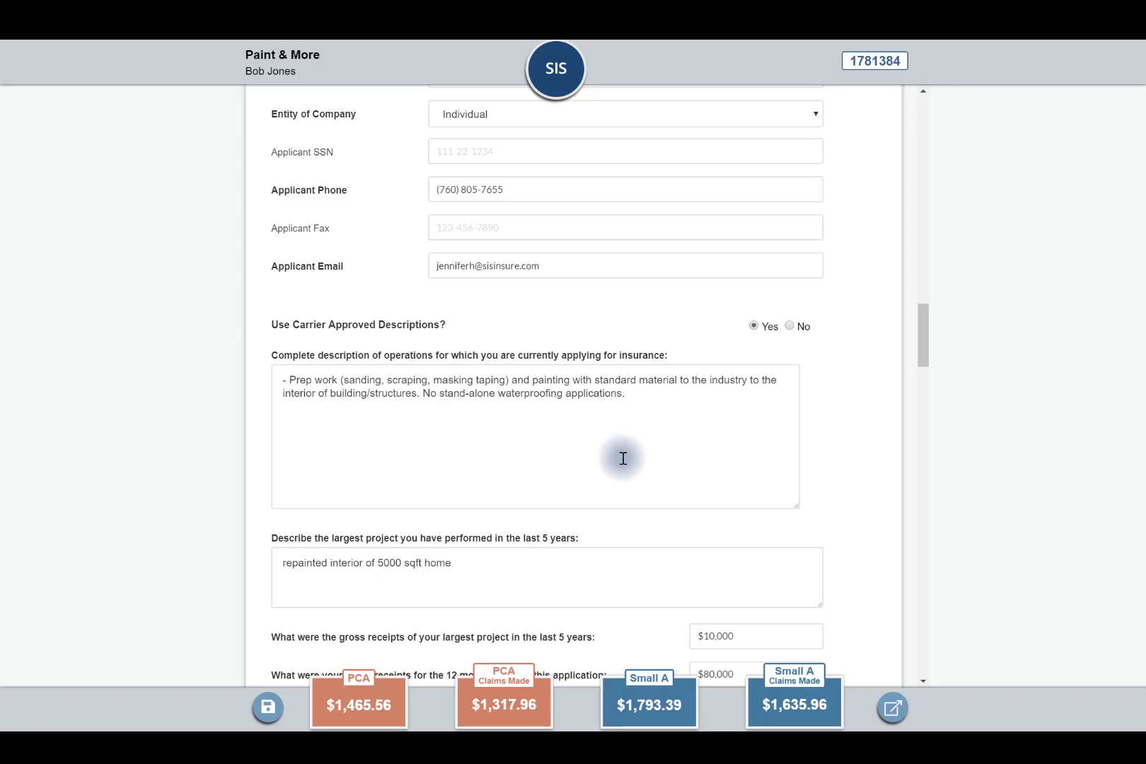
pyautogui.moveTo(770, 388)
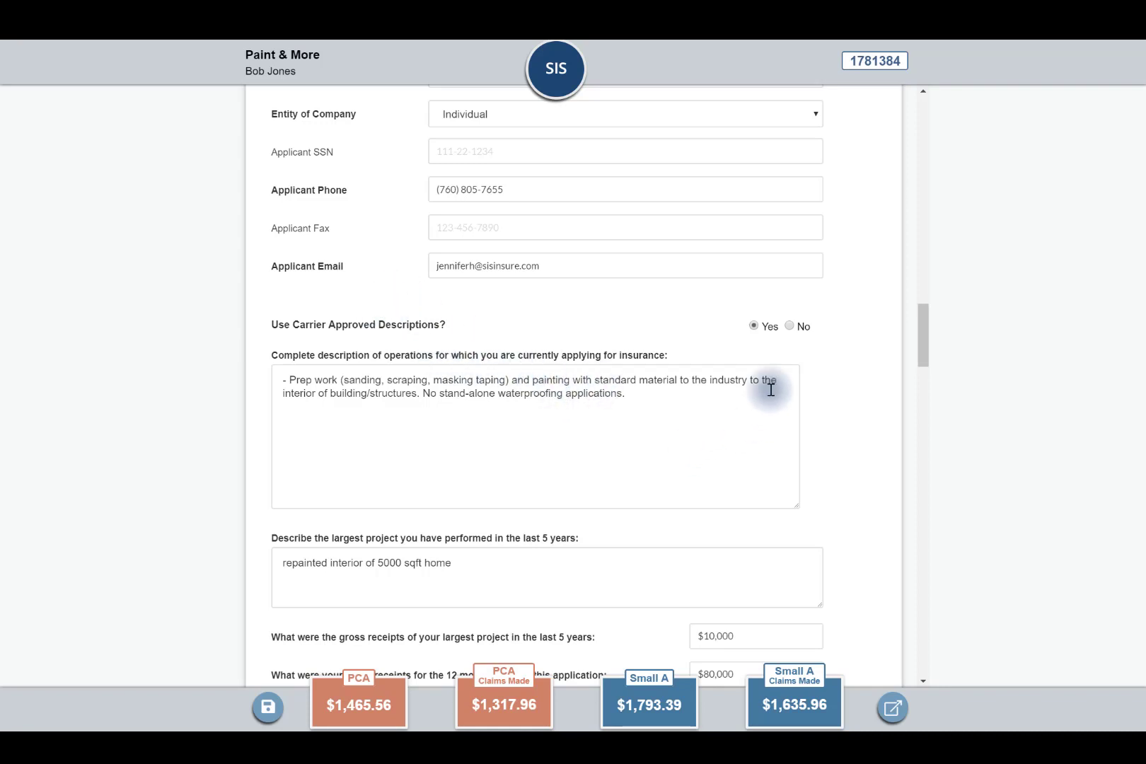
pyautogui.moveTo(721, 414)
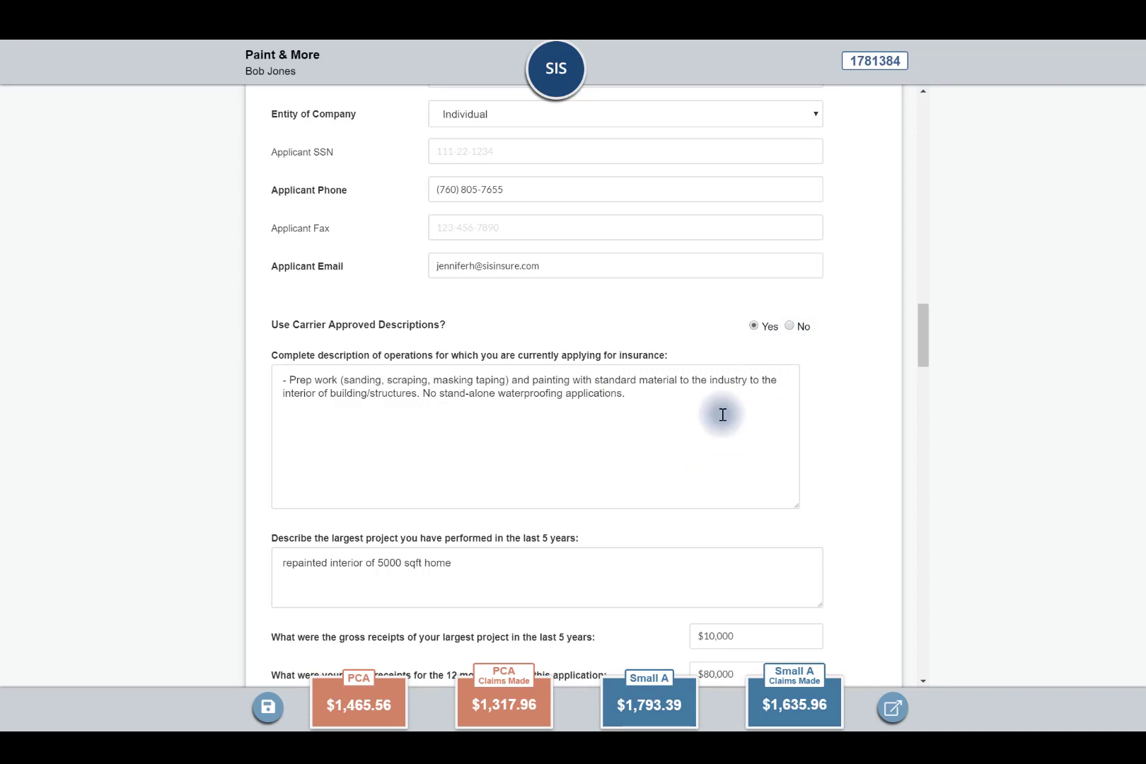
pyautogui.moveTo(688, 419)
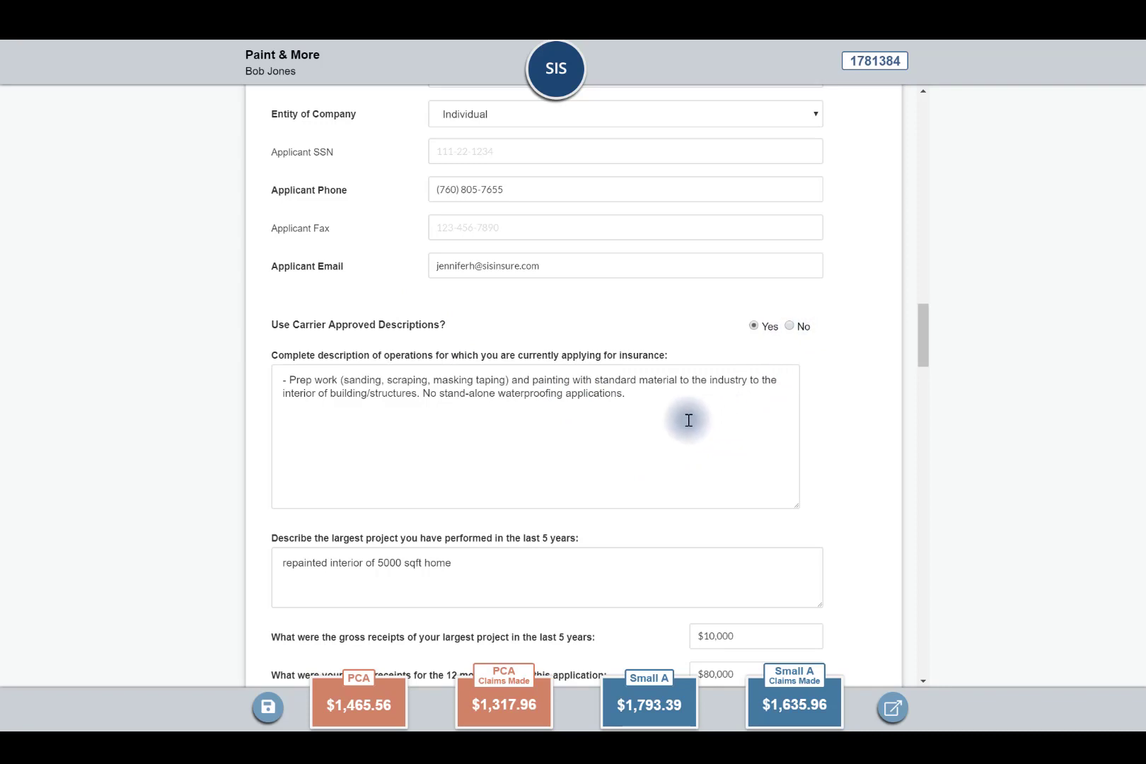
pyautogui.moveTo(644, 419)
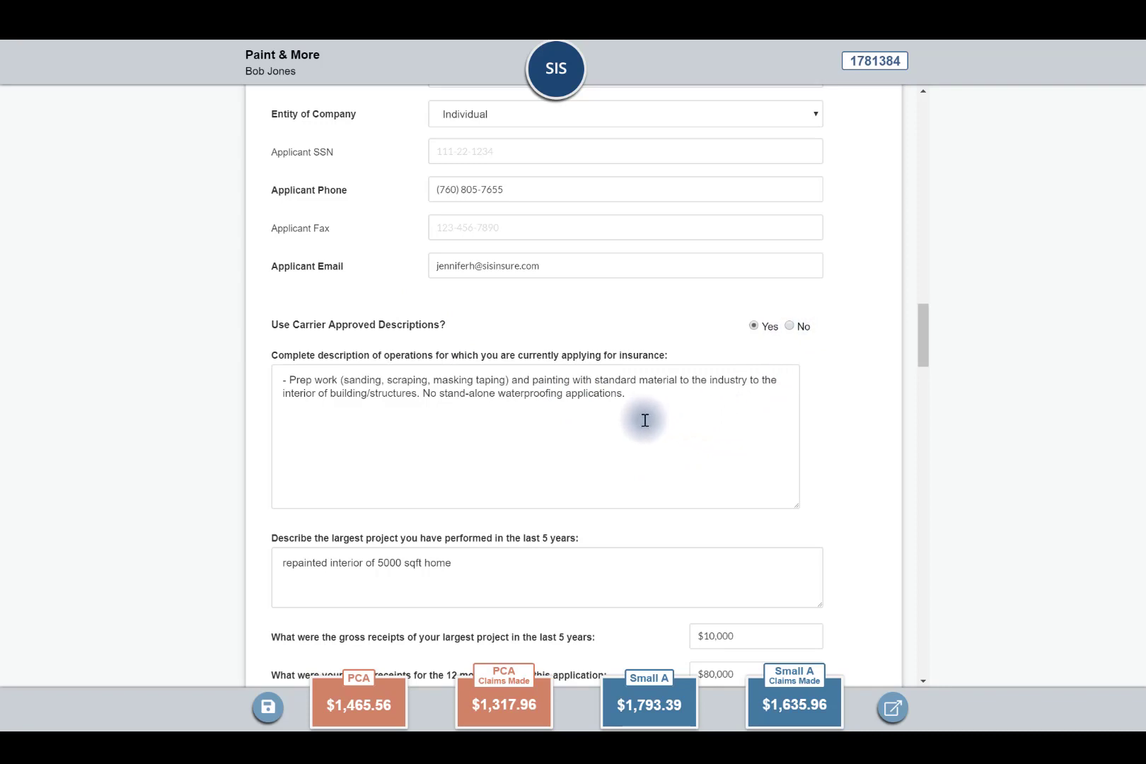
pyautogui.moveTo(575, 413)
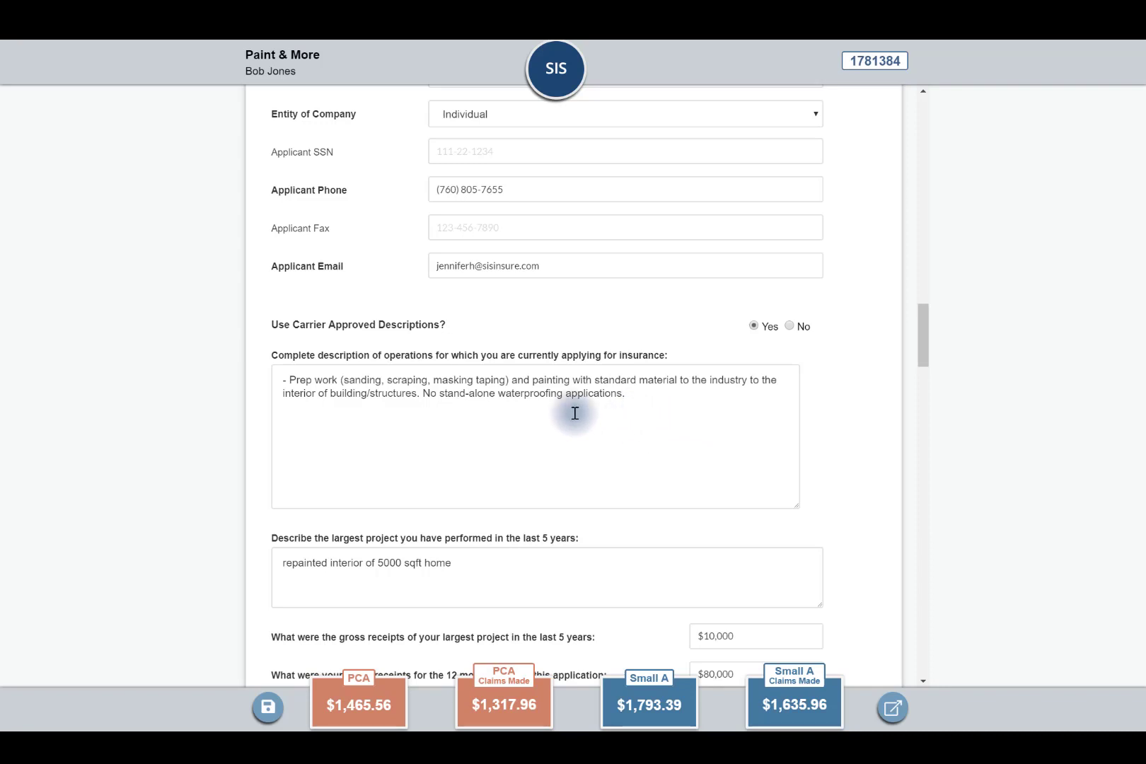
pyautogui.moveTo(904, 419)
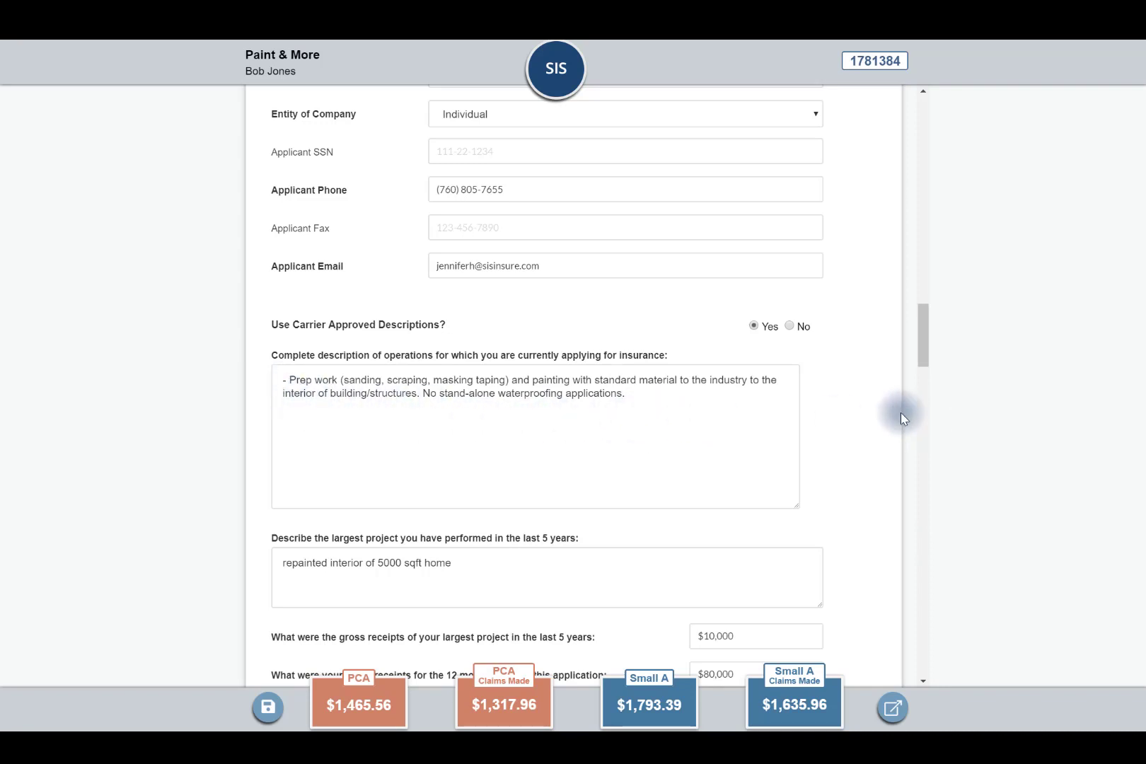
pyautogui.moveTo(746, 384)
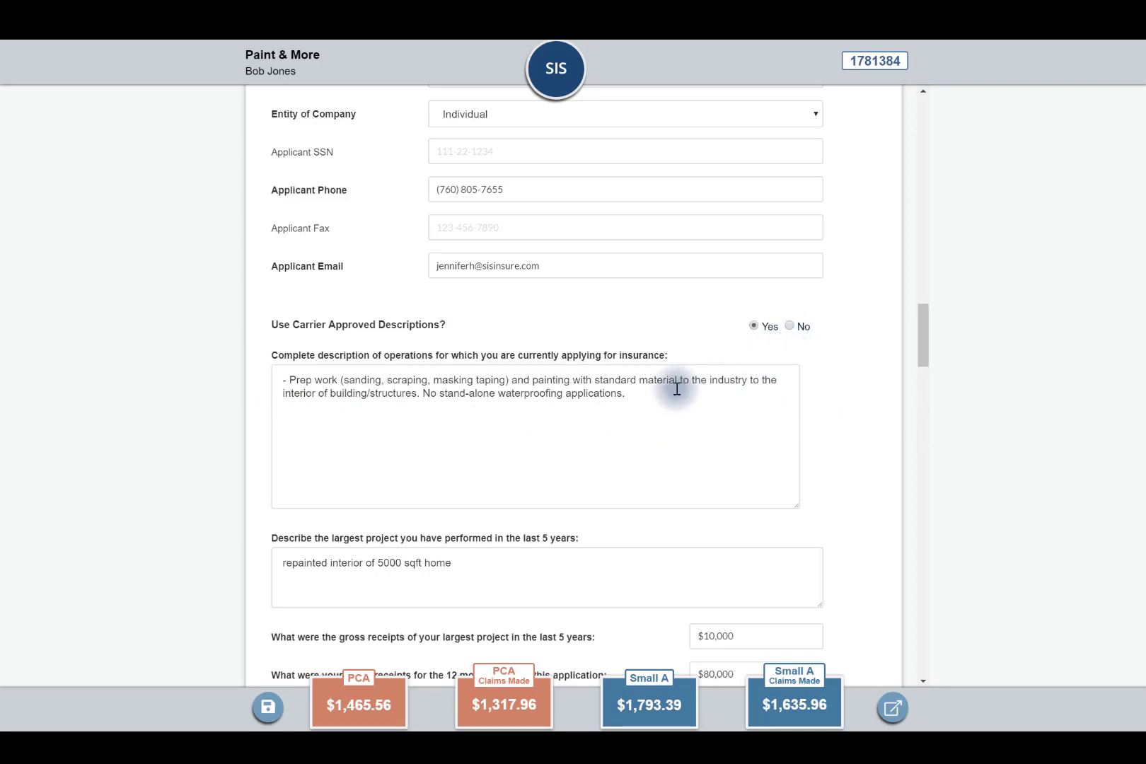
pyautogui.moveTo(544, 443)
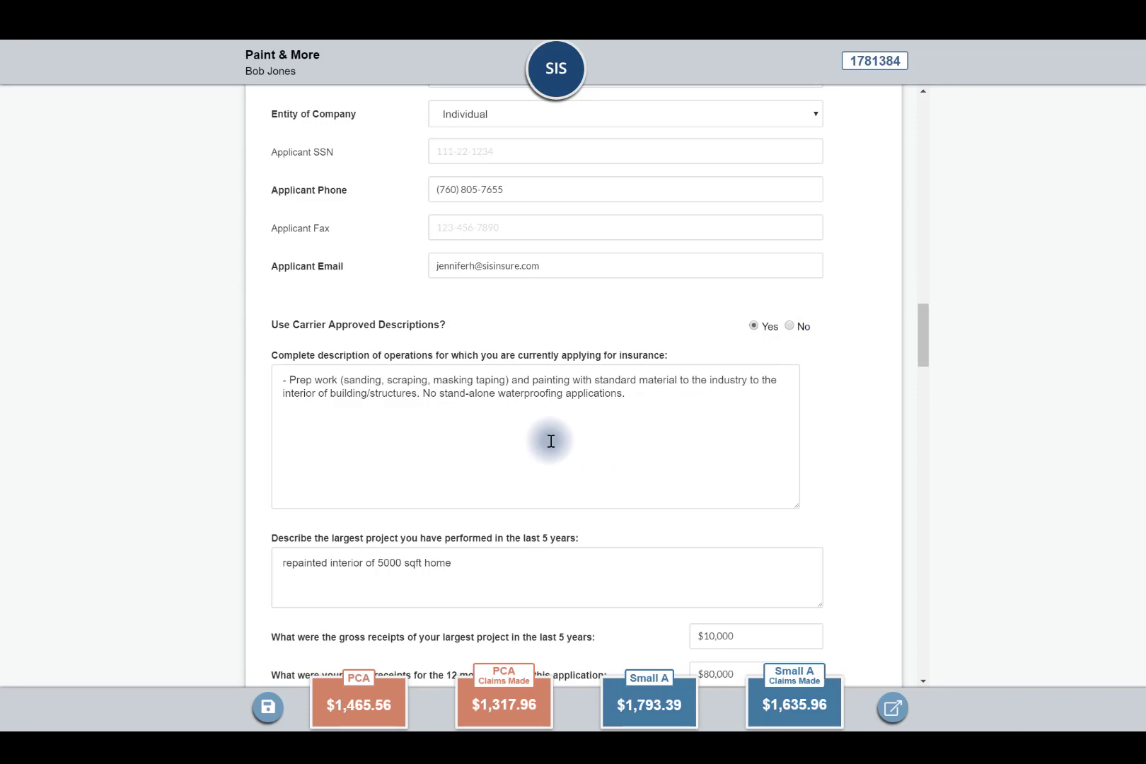
pyautogui.scroll(-3)
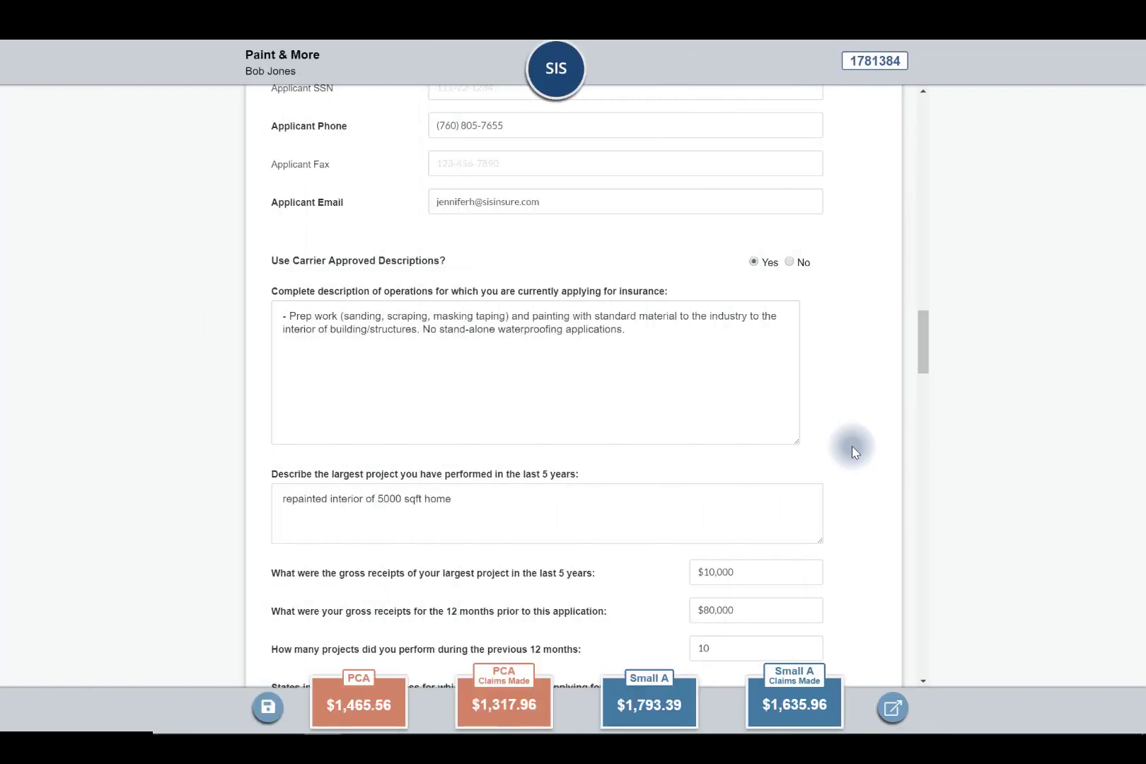
pyautogui.scroll(-3)
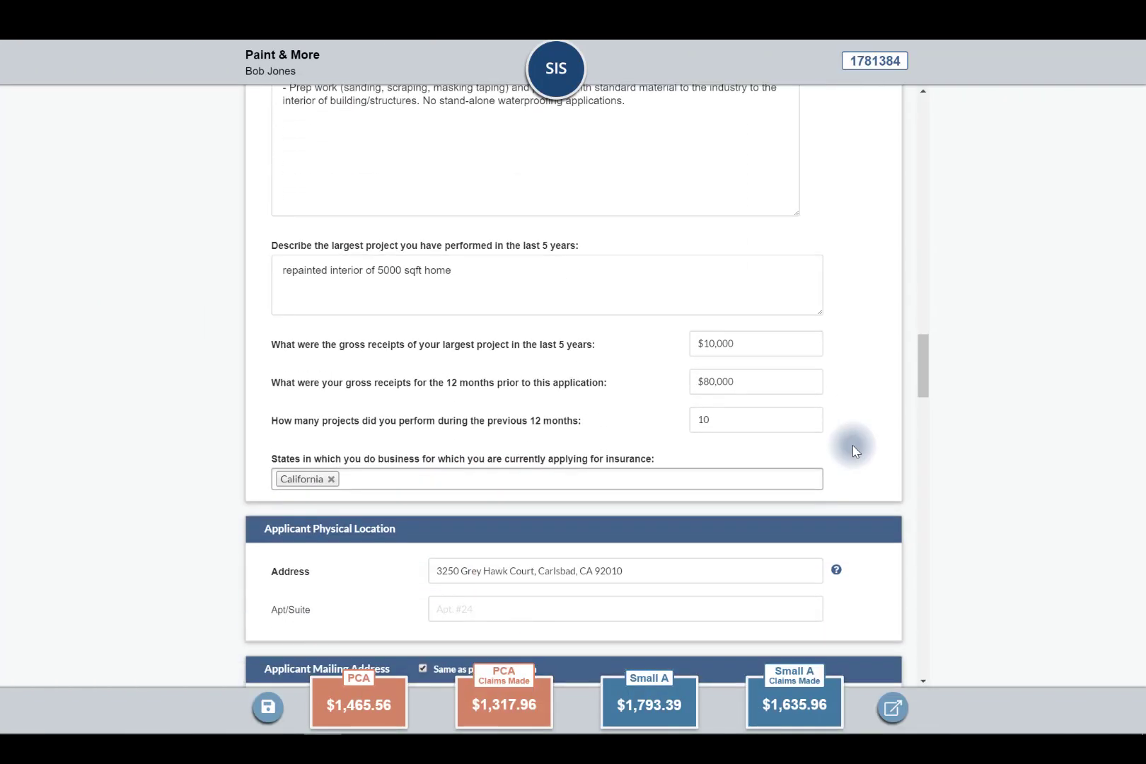
pyautogui.moveTo(673, 356)
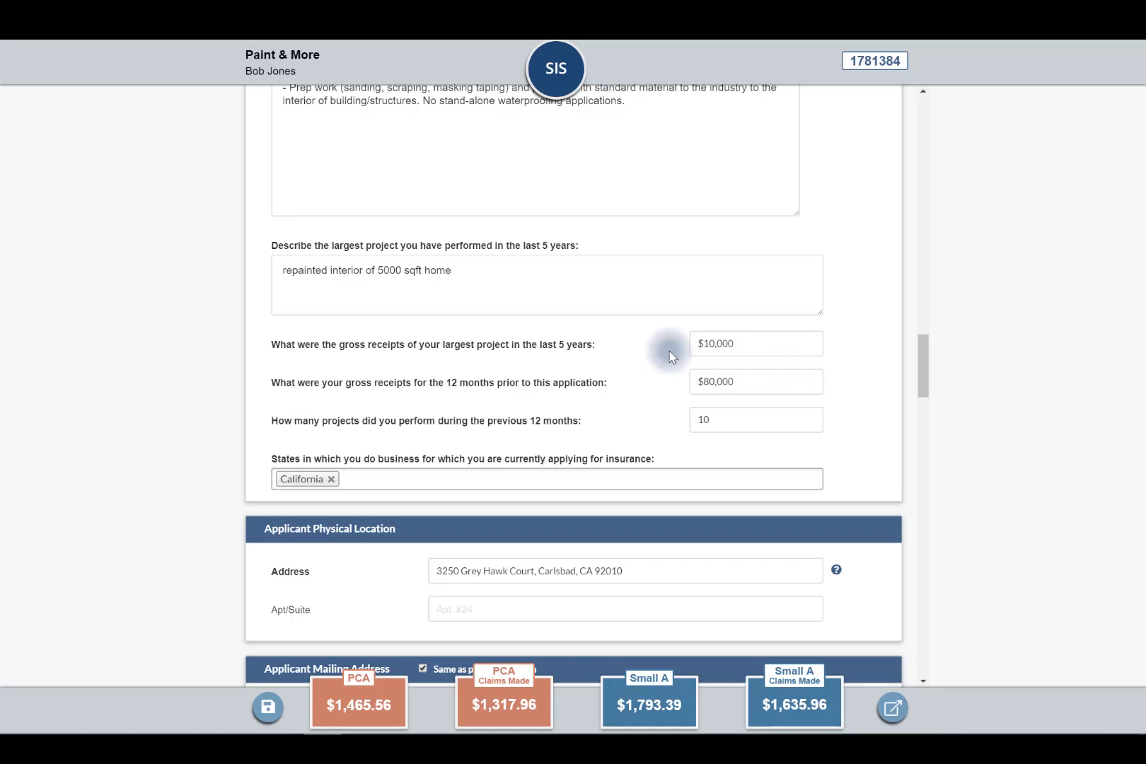
pyautogui.moveTo(595, 340)
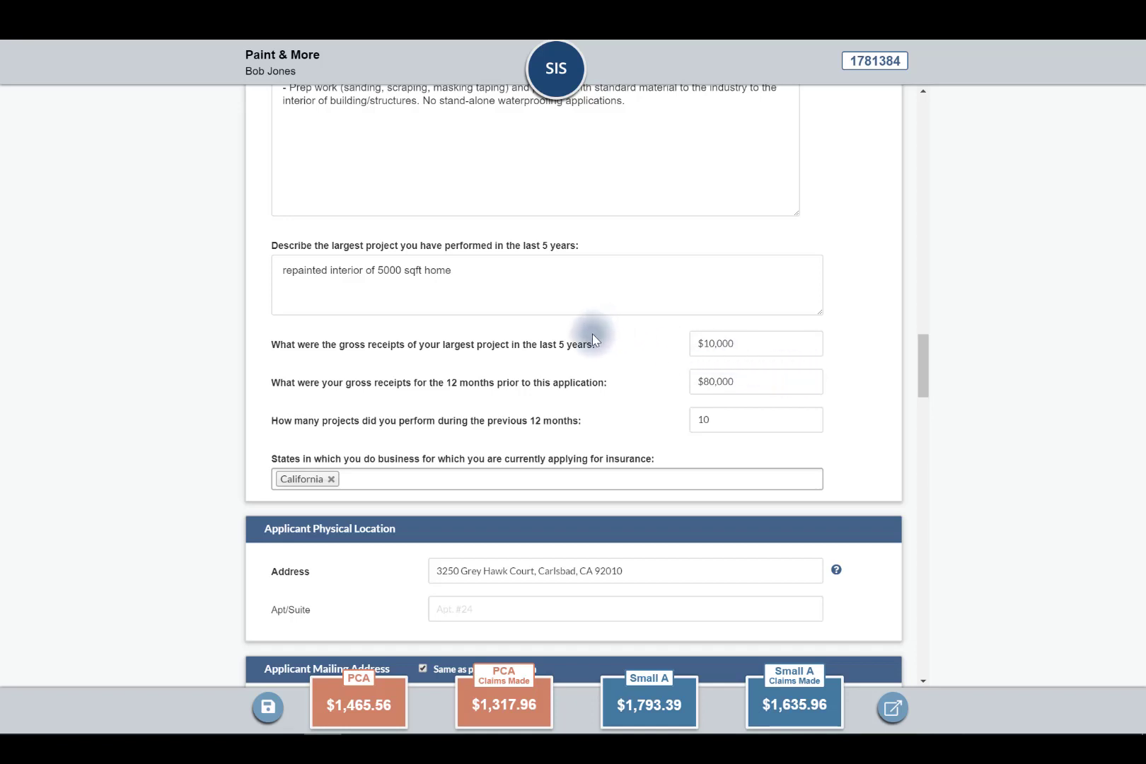
pyautogui.moveTo(568, 432)
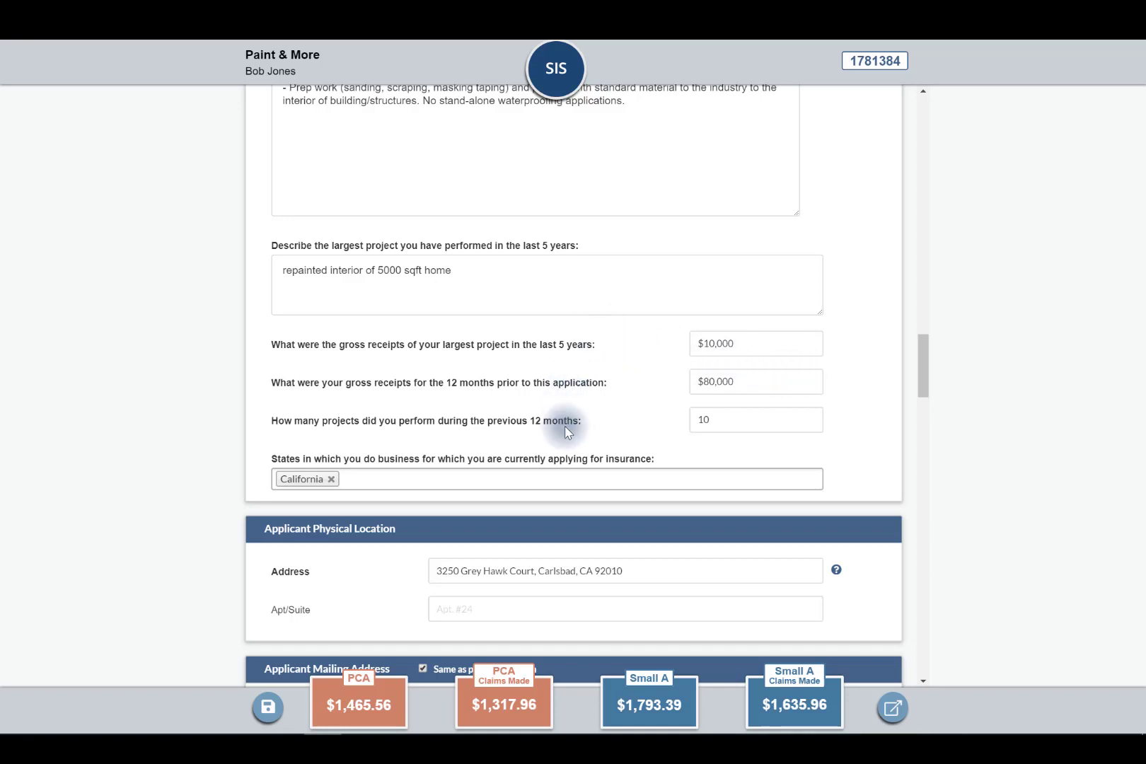
pyautogui.moveTo(631, 415)
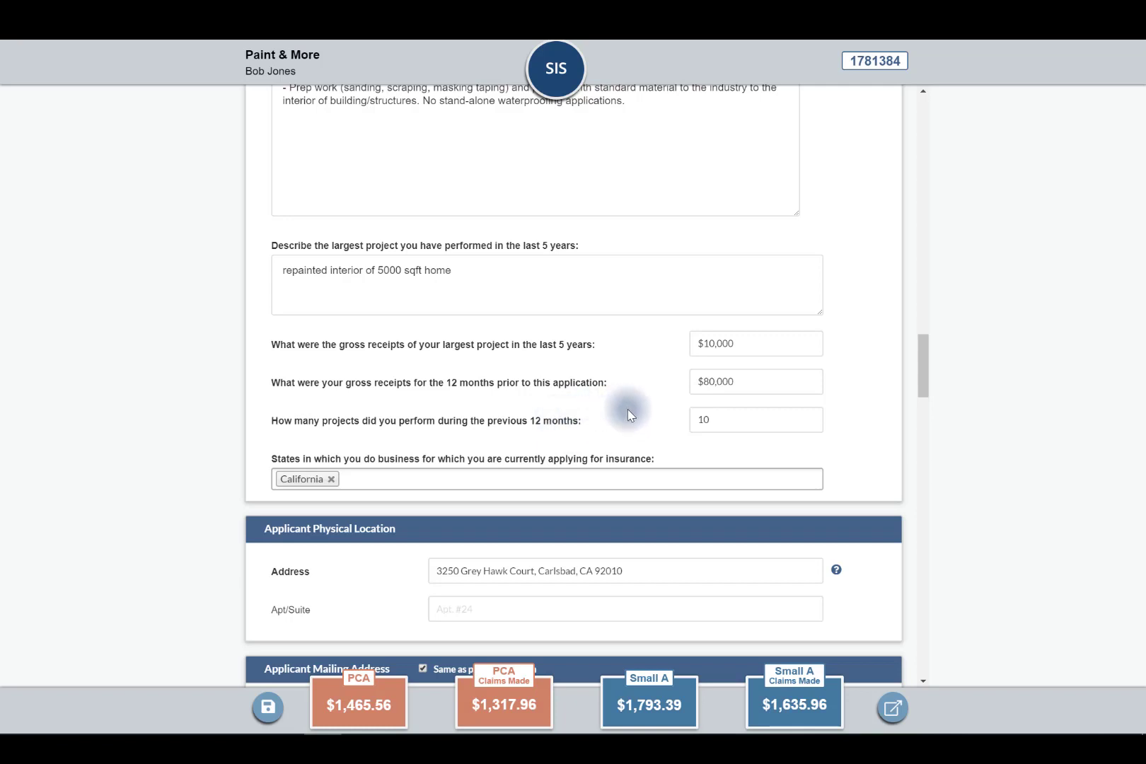
pyautogui.moveTo(626, 425)
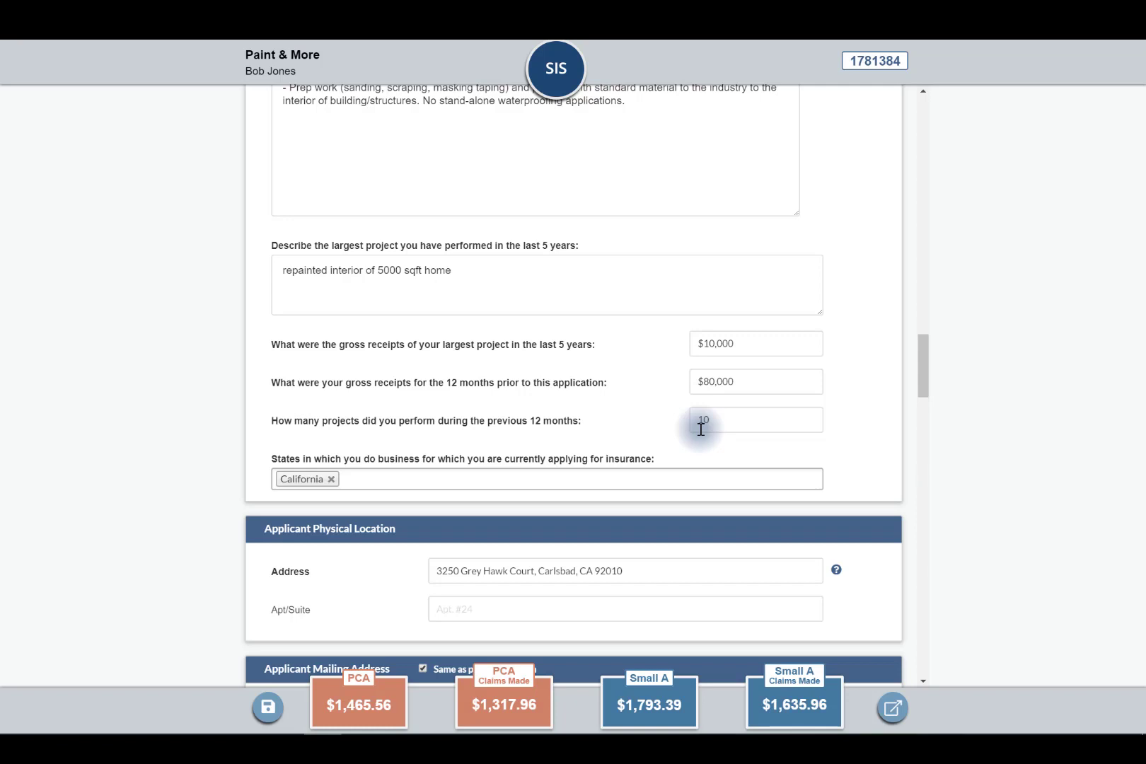
pyautogui.moveTo(719, 480)
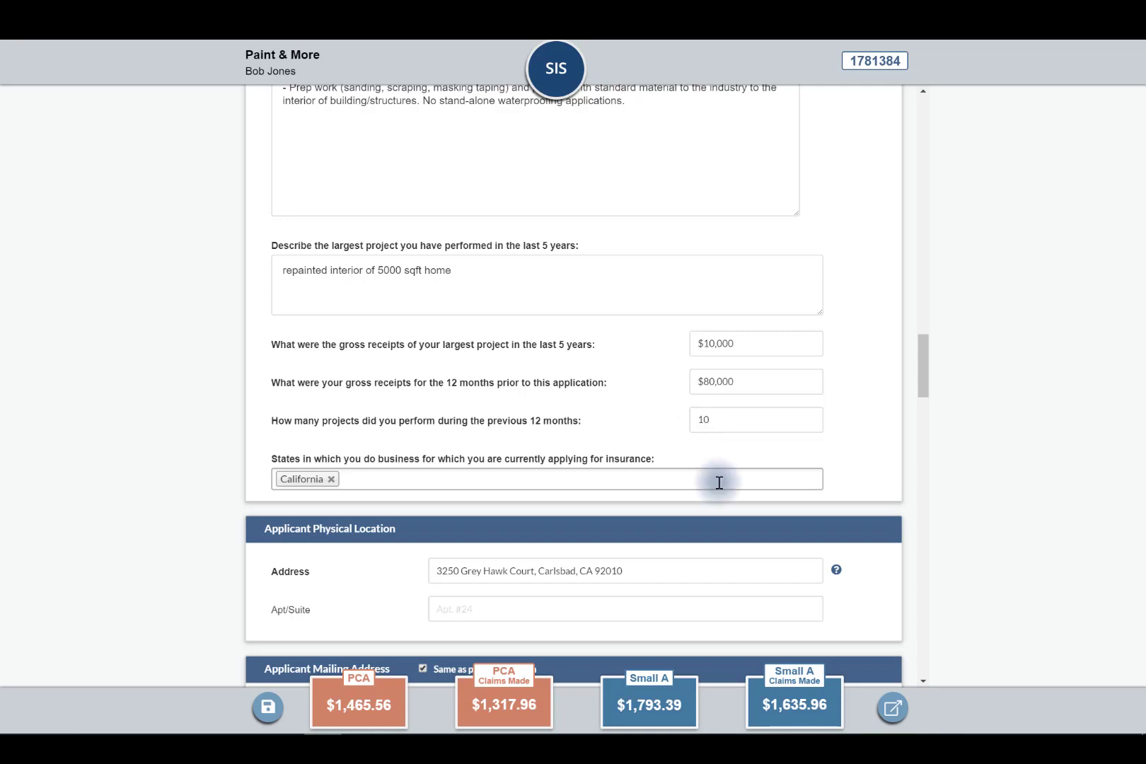
pyautogui.scroll(-3)
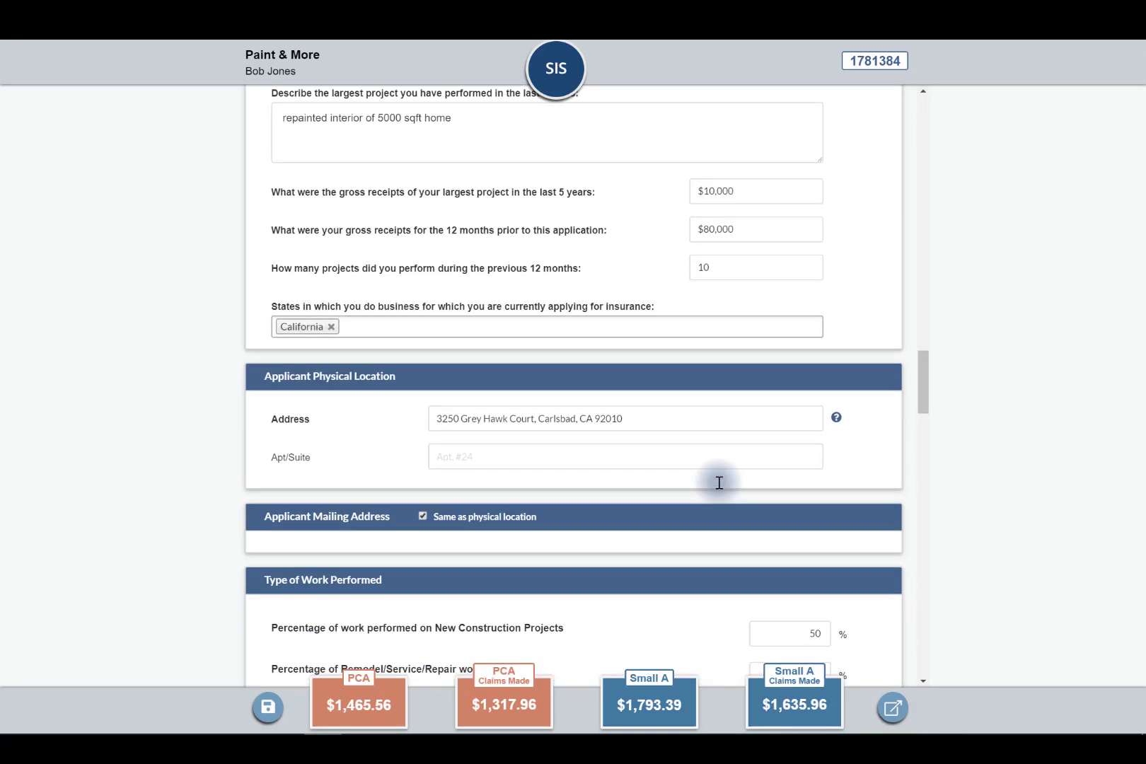
pyautogui.moveTo(524, 517)
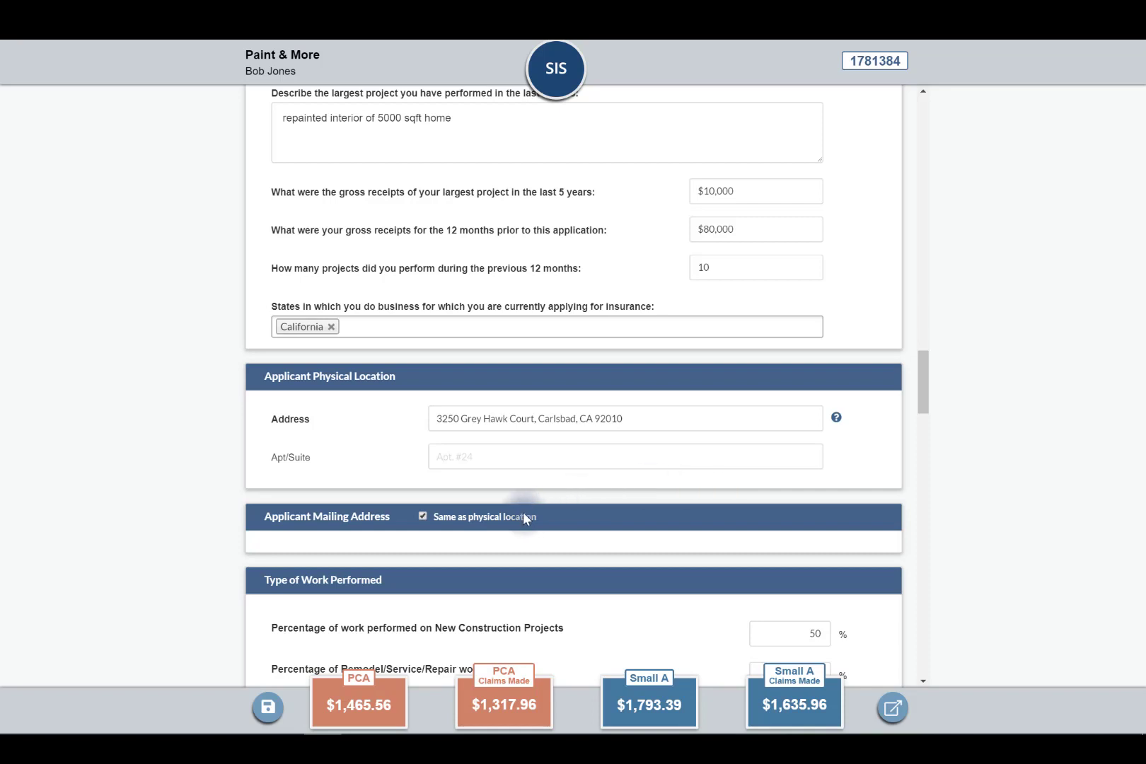
pyautogui.moveTo(379, 505)
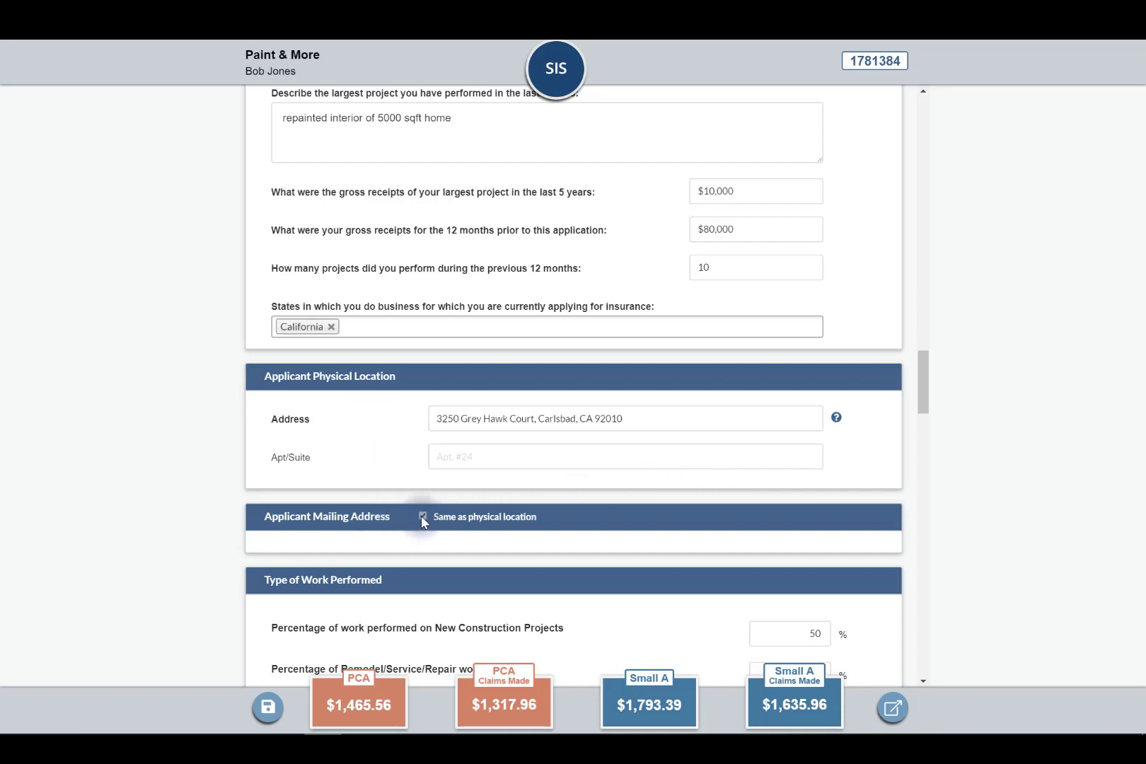
pyautogui.click(422, 517)
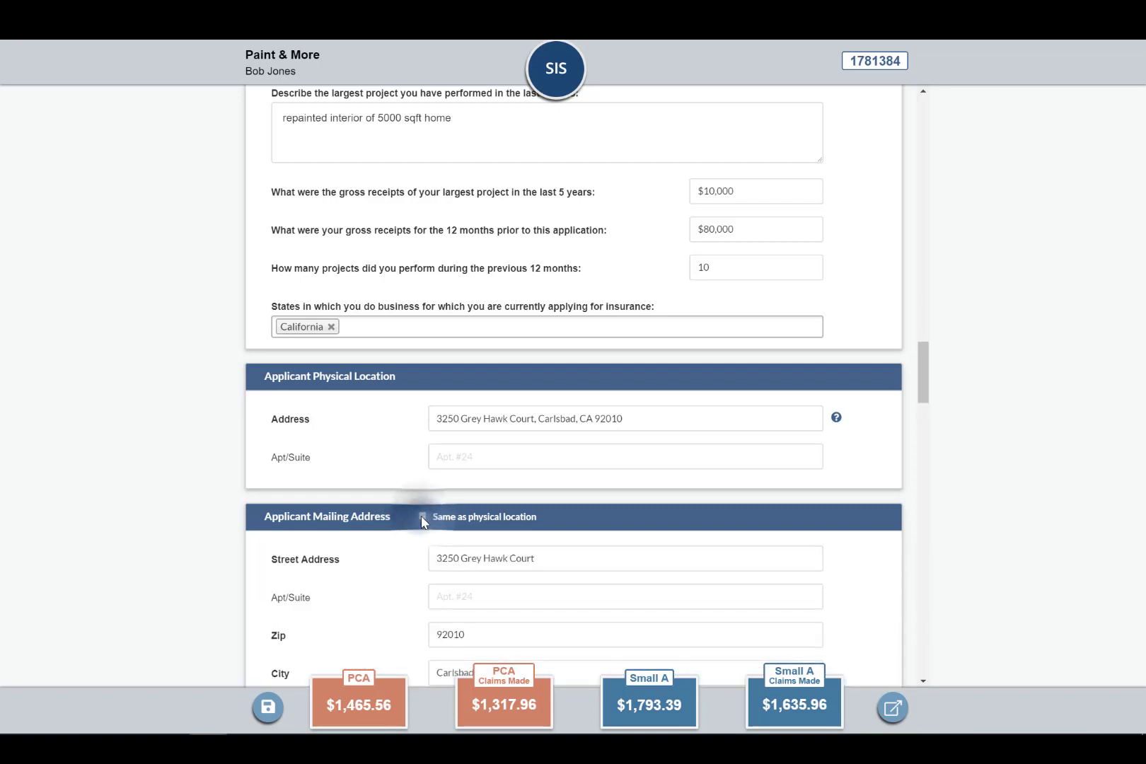
pyautogui.scroll(-3)
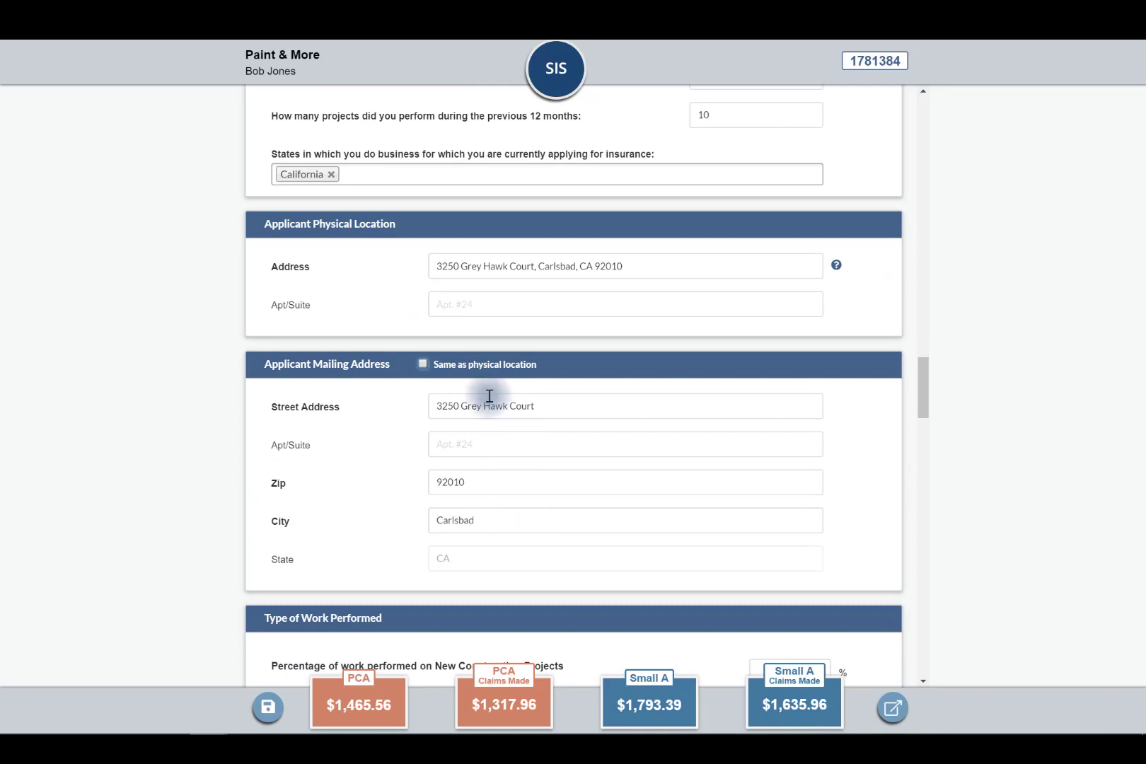
pyautogui.click(423, 364)
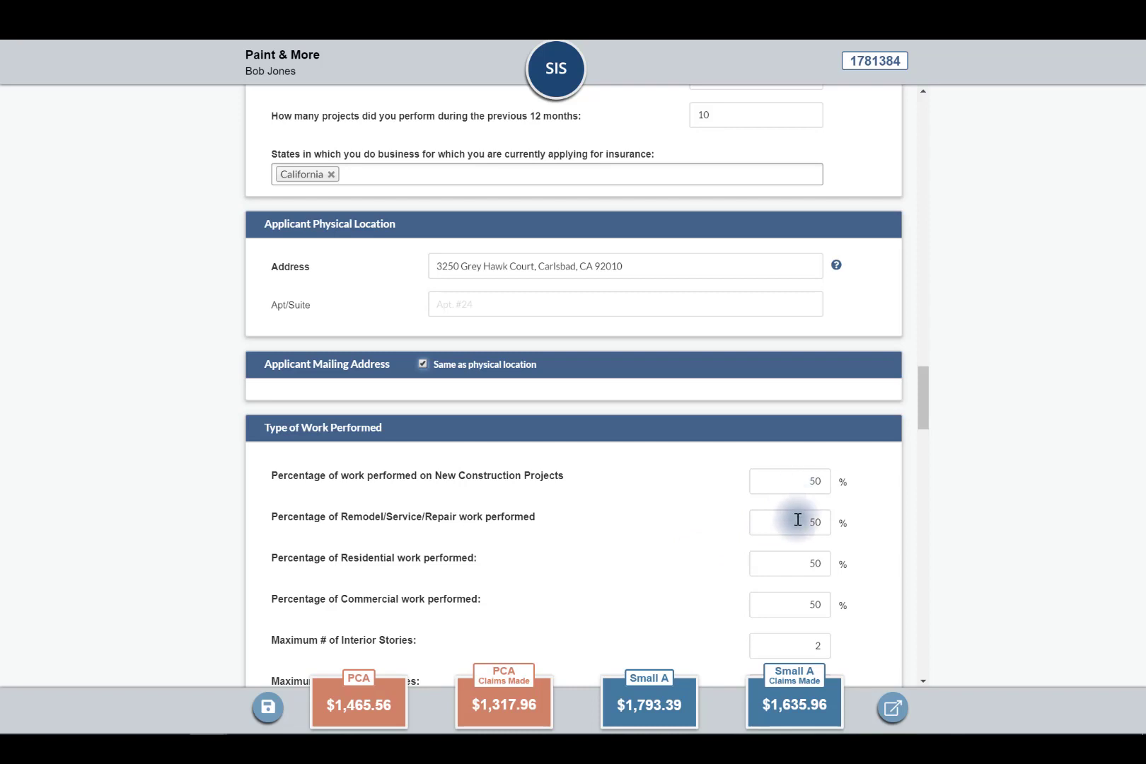
# Set the roofing operations question under Type of Work Performed to No
pyautogui.scroll(-3)
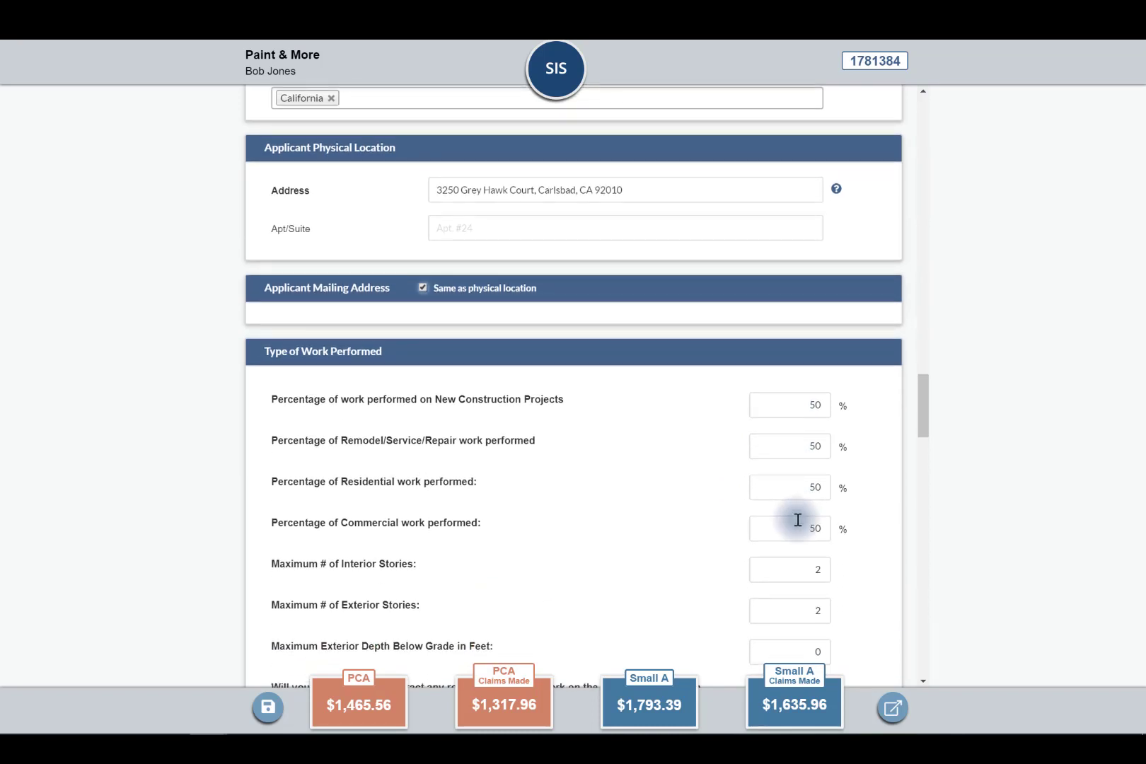
pyautogui.scroll(-3)
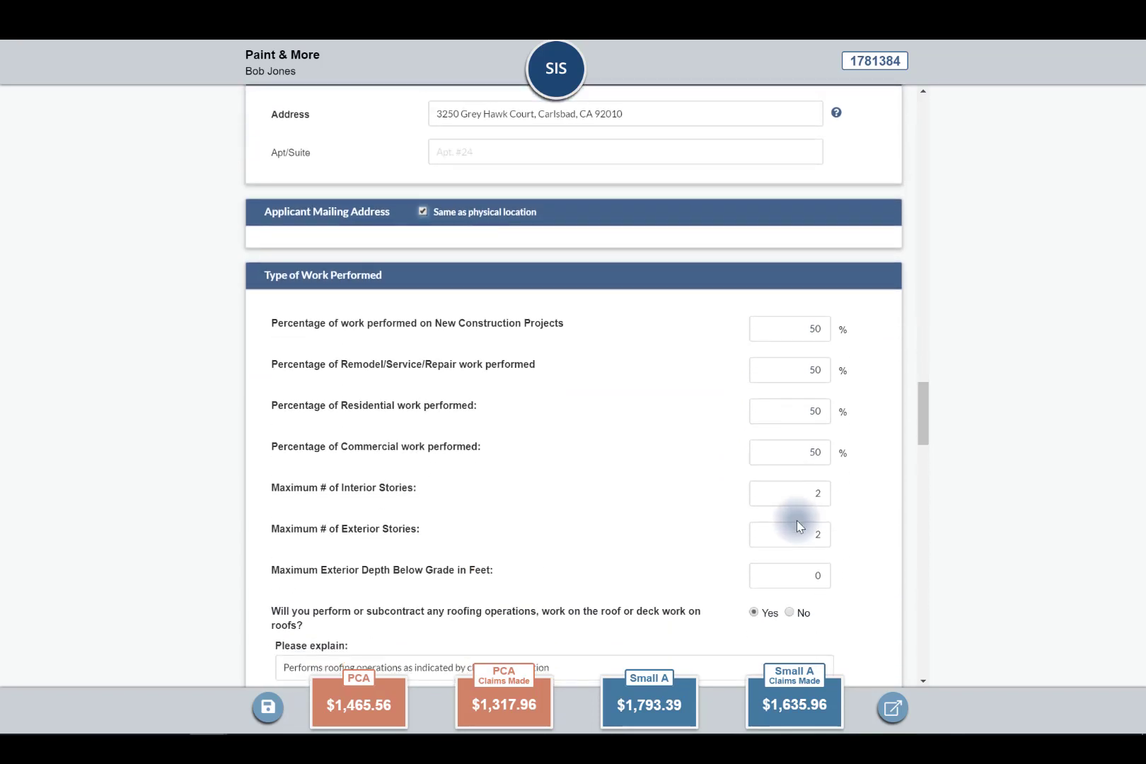
pyautogui.scroll(-3)
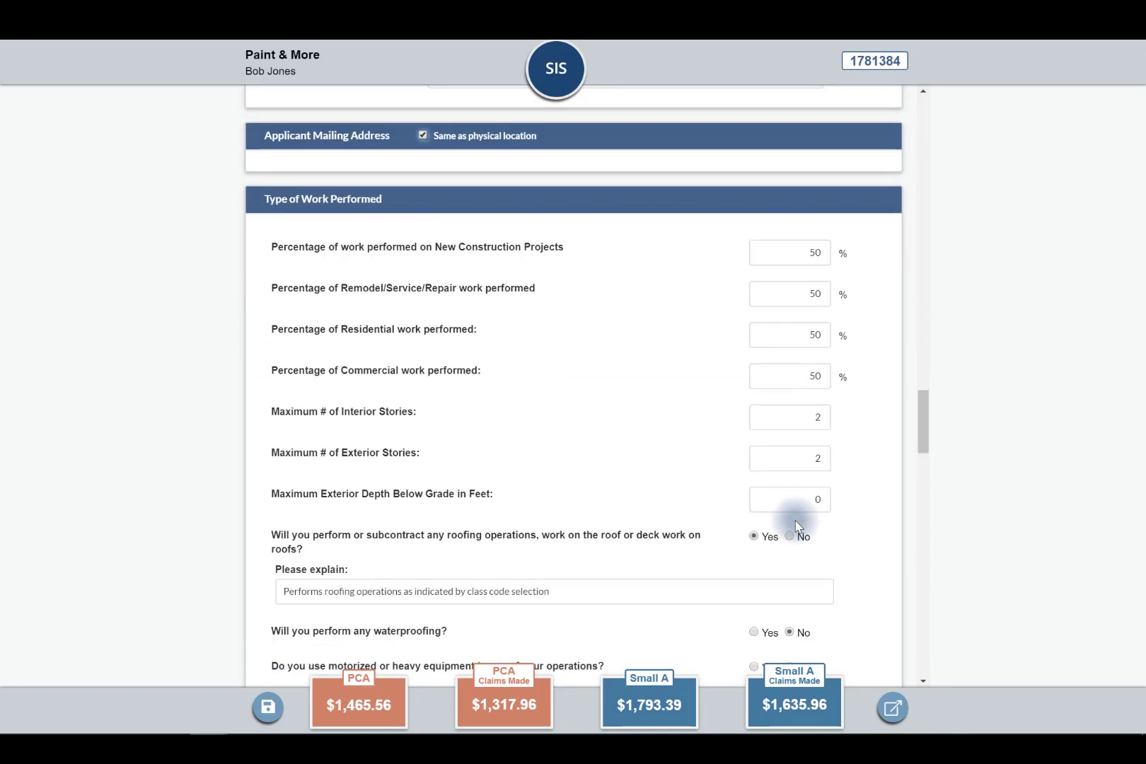
pyautogui.scroll(-3)
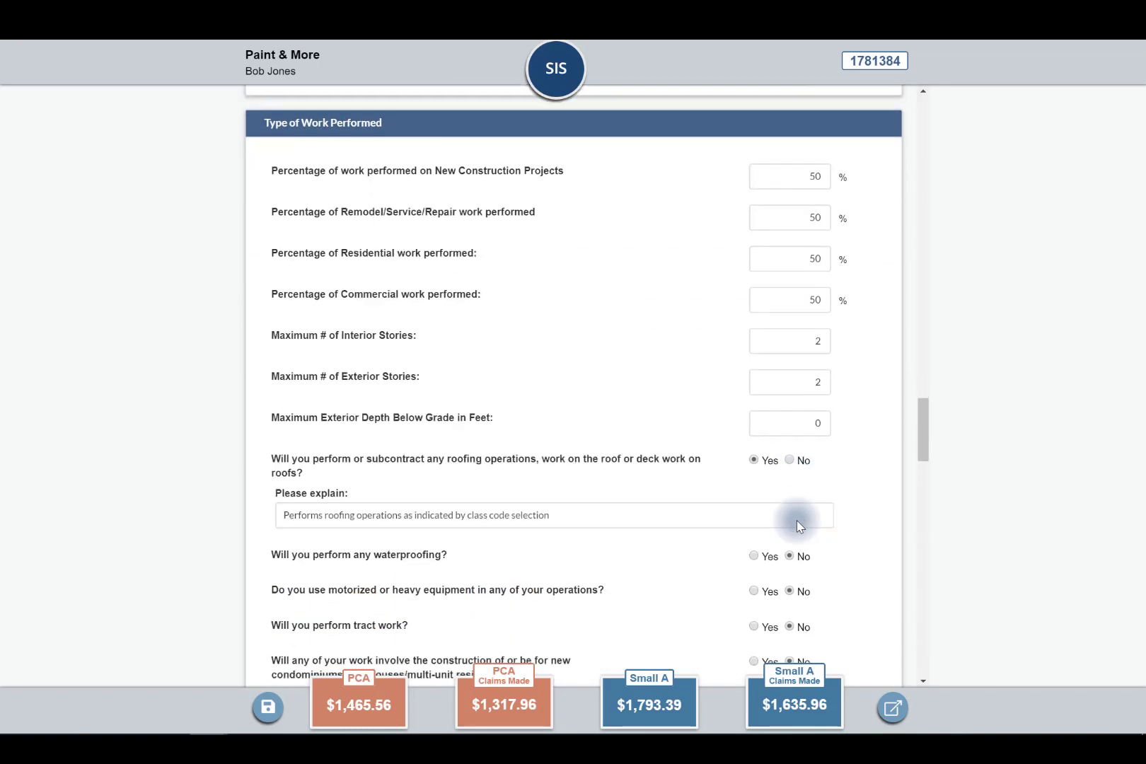
pyautogui.moveTo(660, 568)
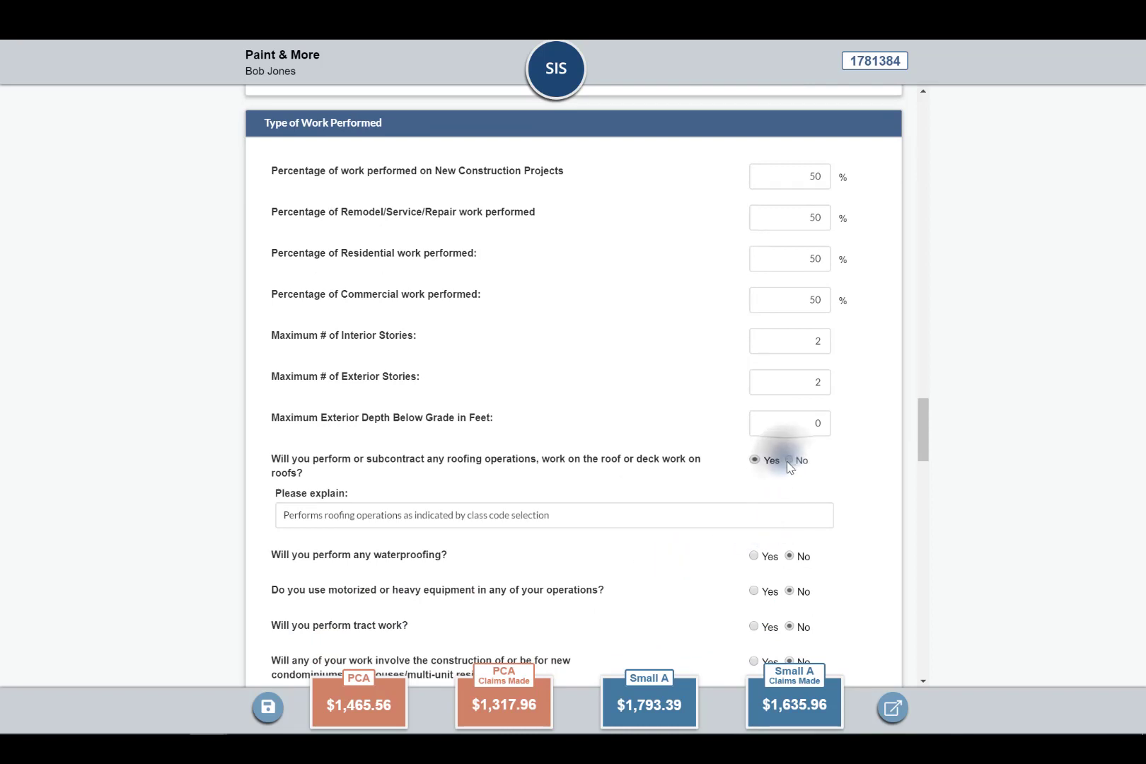
pyautogui.click(789, 460)
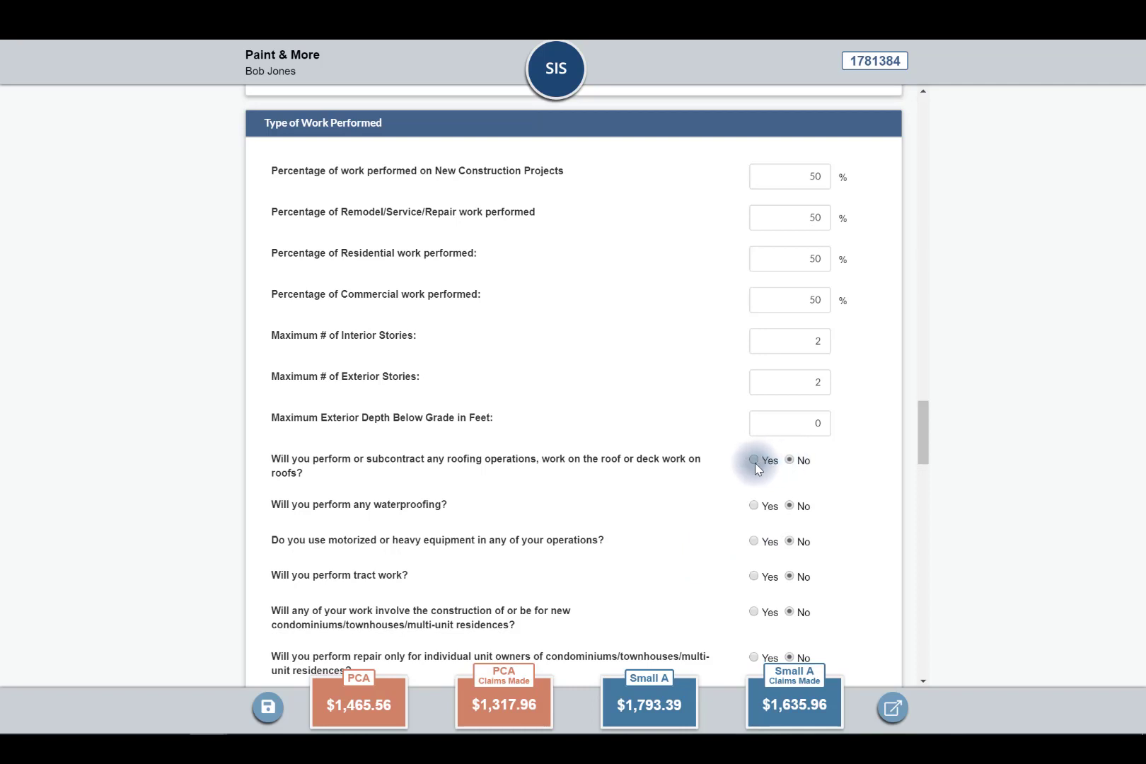
pyautogui.click(753, 459)
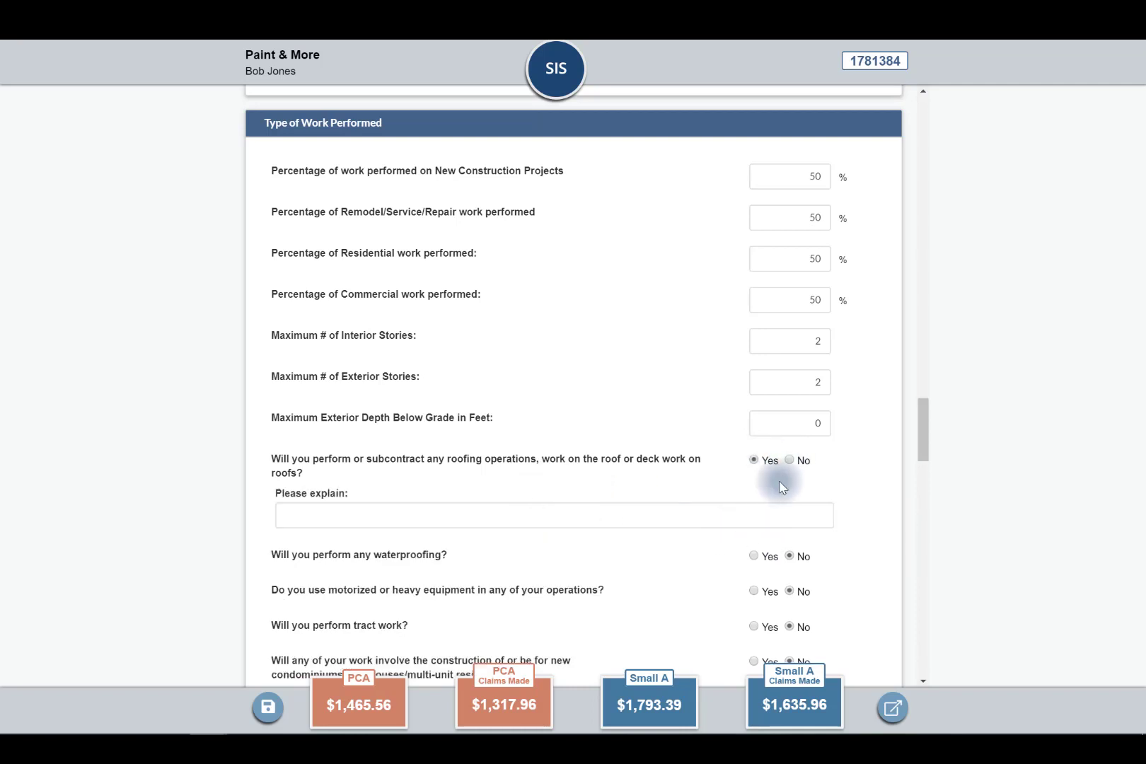
pyautogui.click(790, 459)
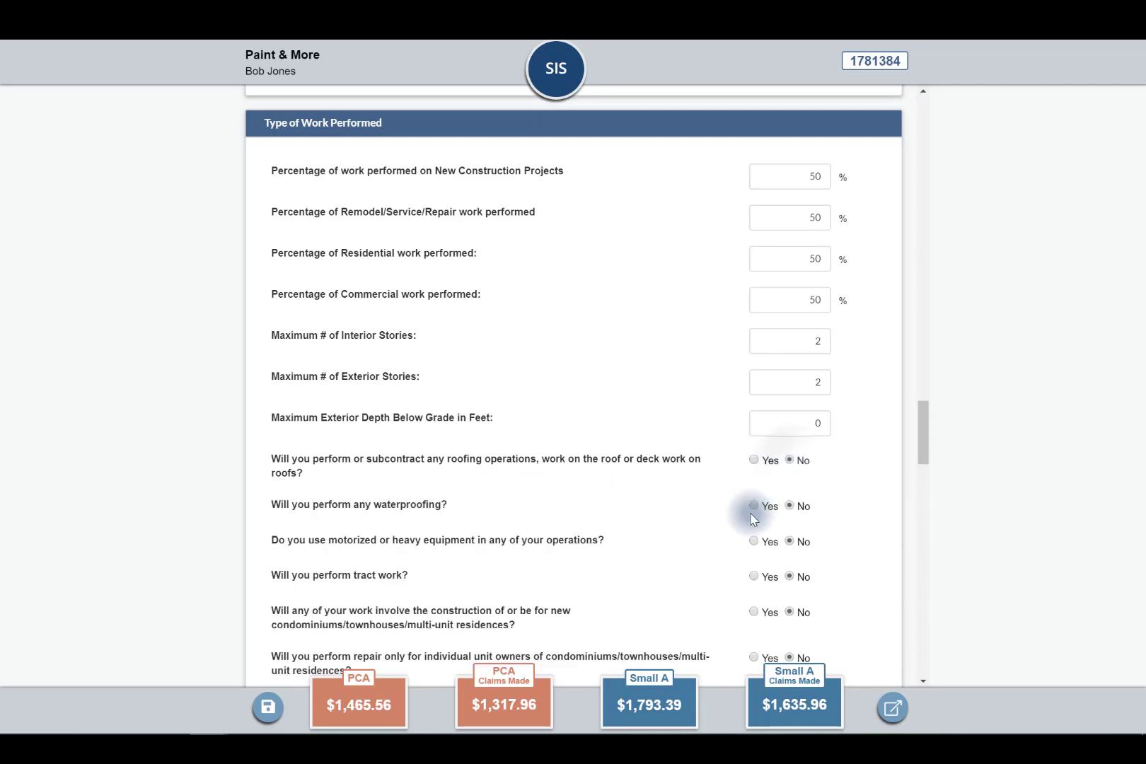
pyautogui.scroll(-3)
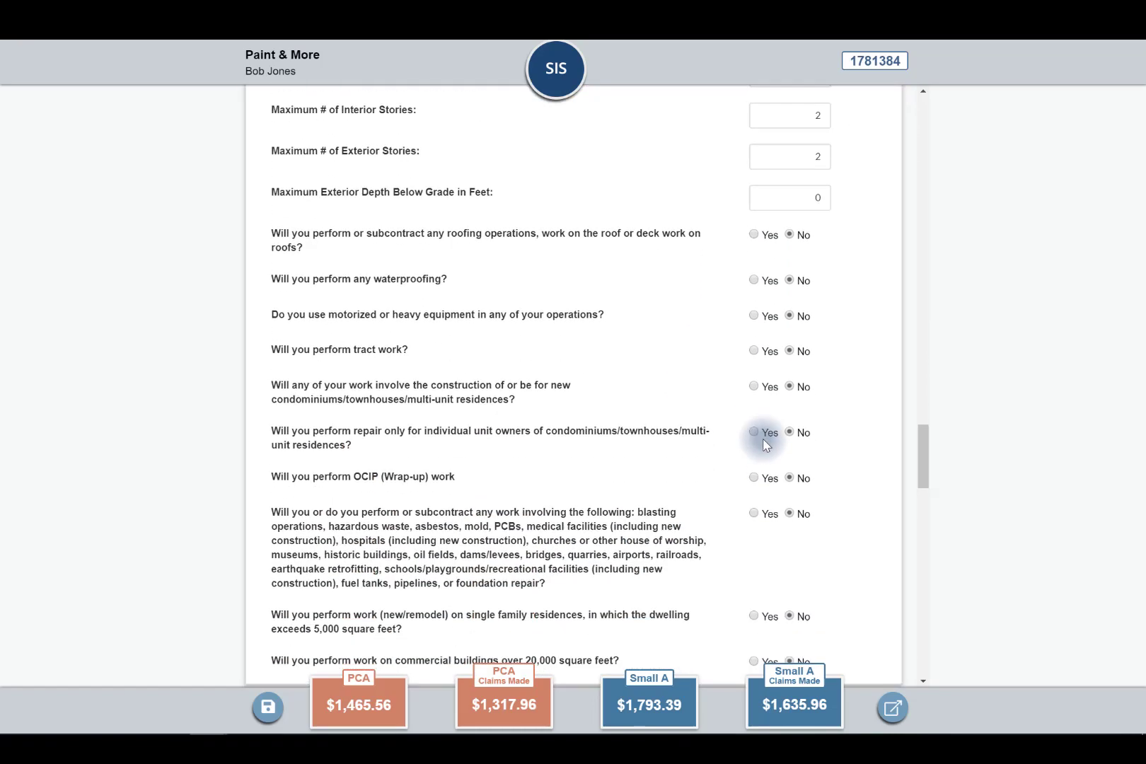
pyautogui.scroll(-3)
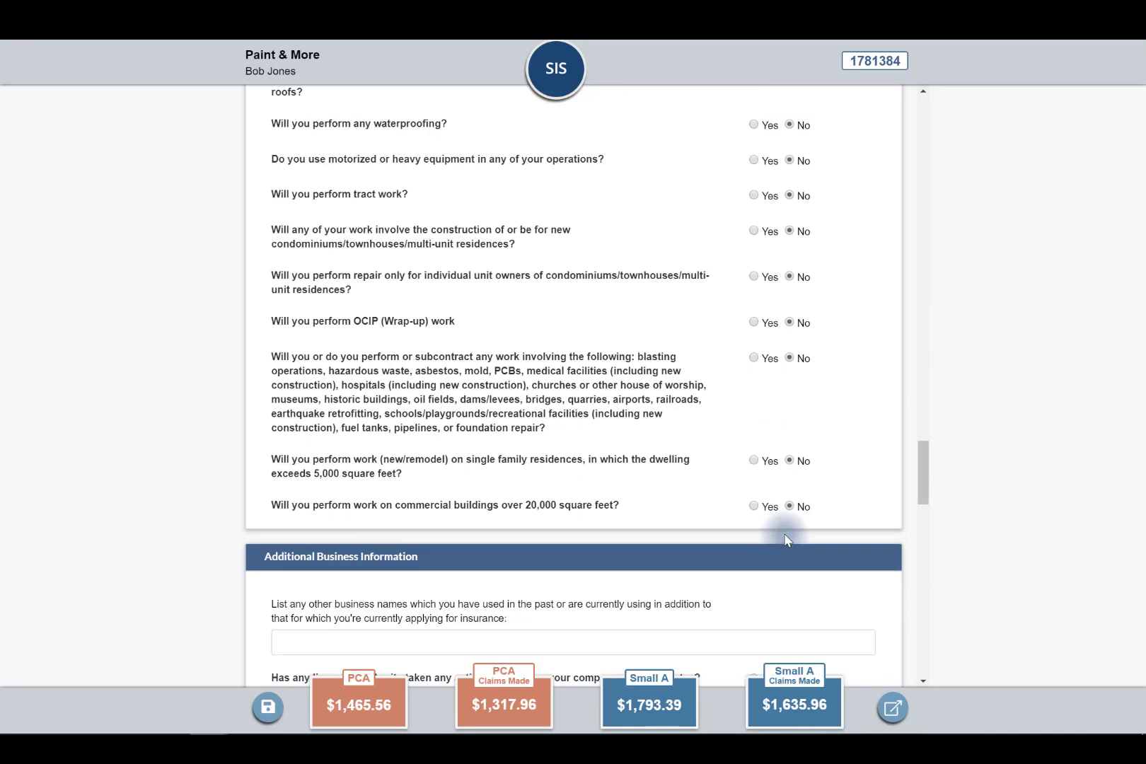
pyautogui.scroll(-3)
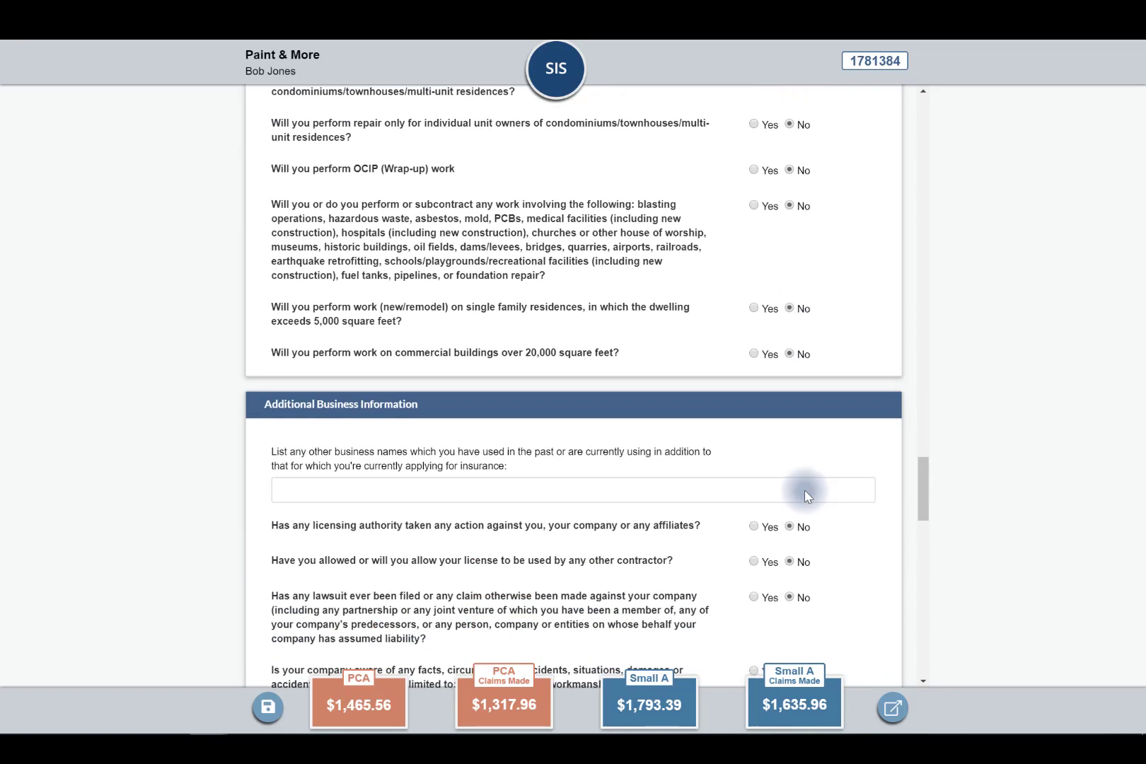
pyautogui.scroll(-3)
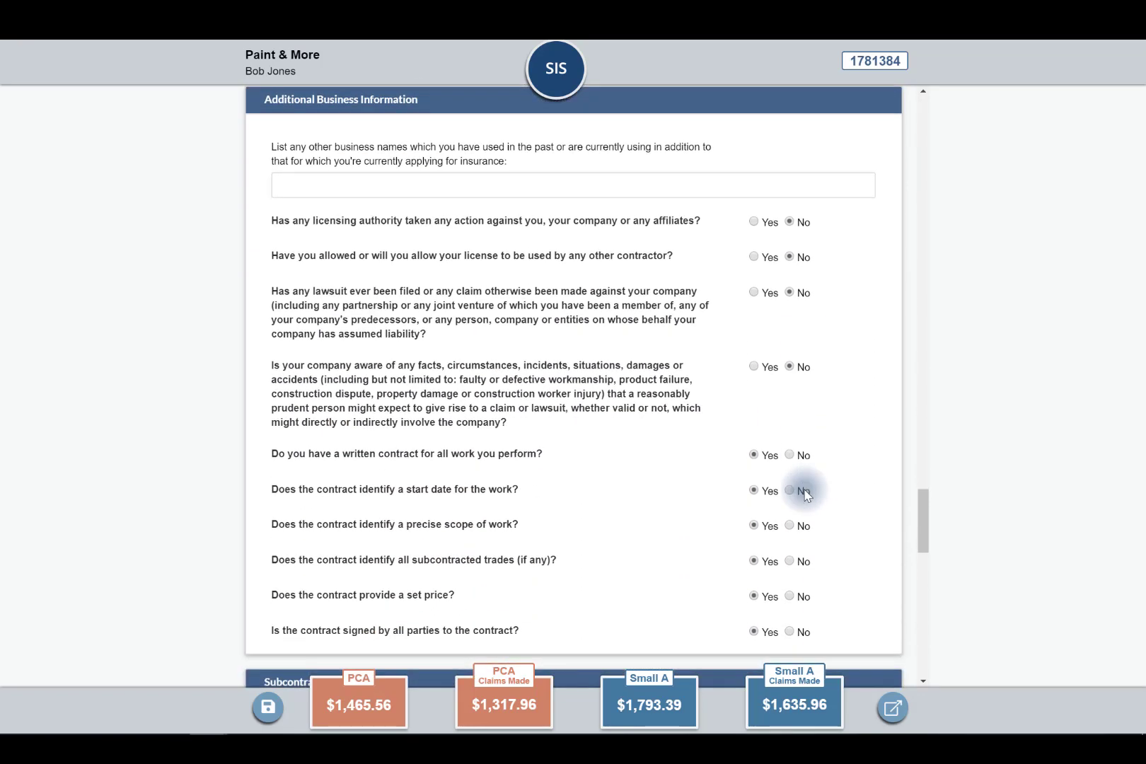
pyautogui.scroll(-3)
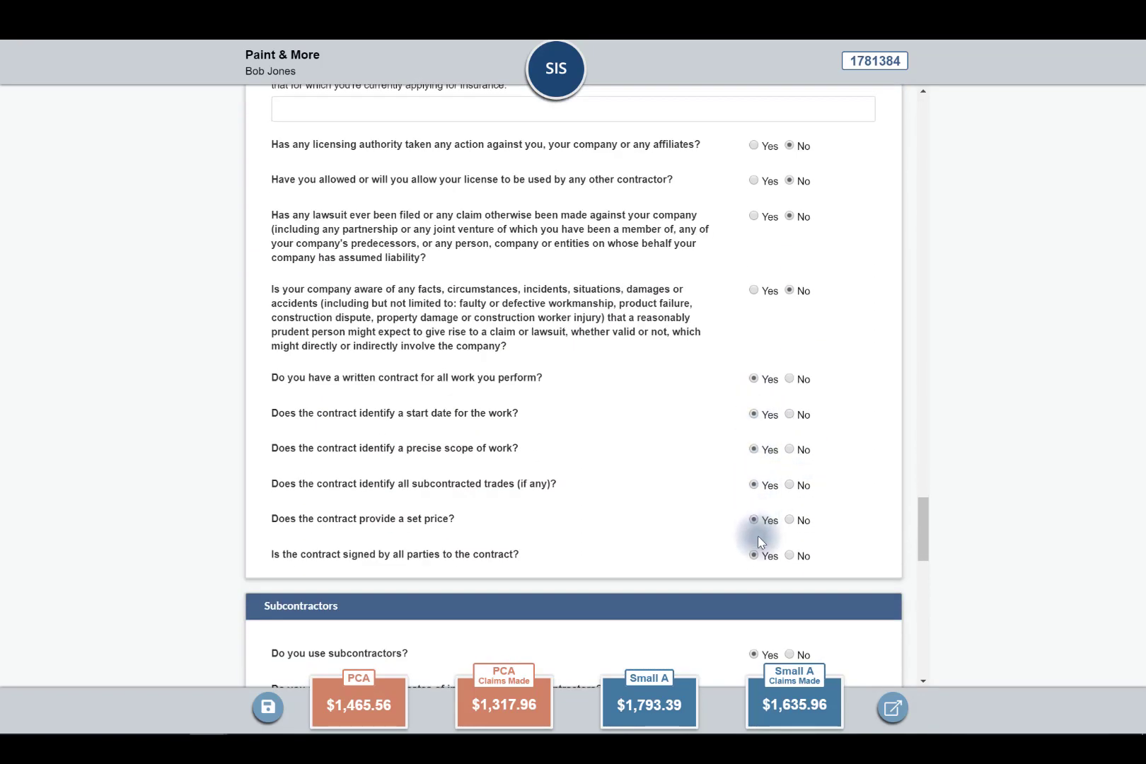
pyautogui.moveTo(735, 364)
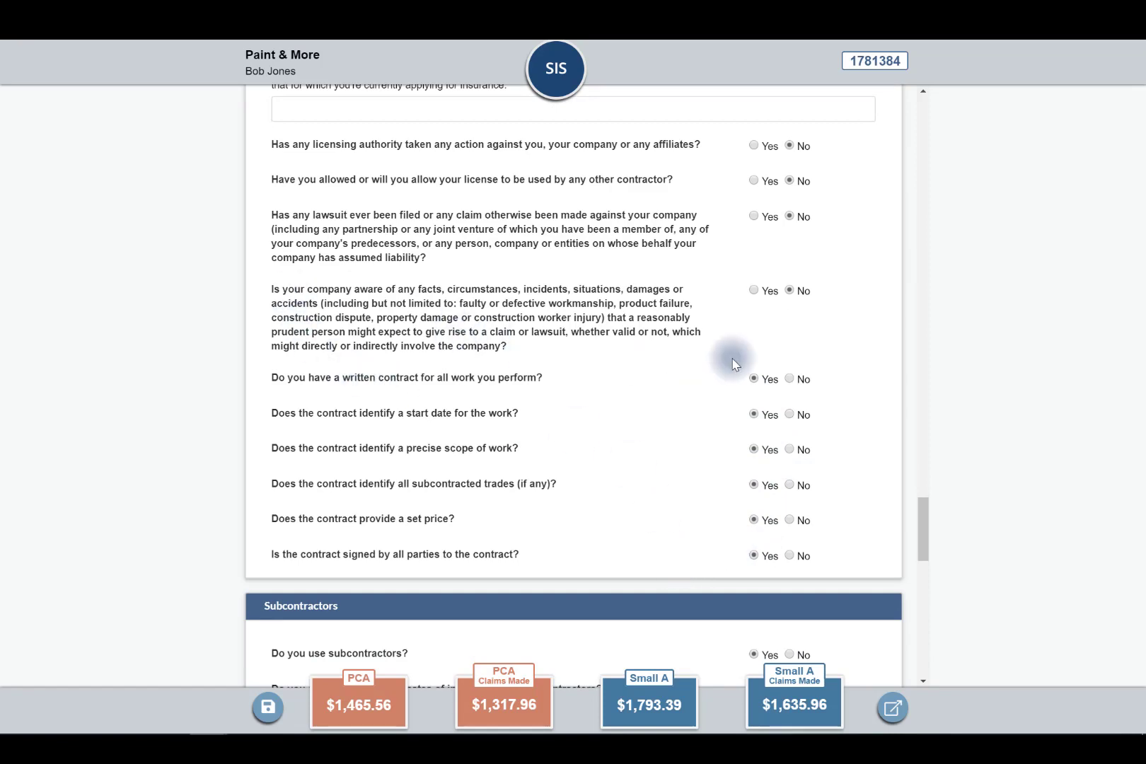
pyautogui.moveTo(620, 462)
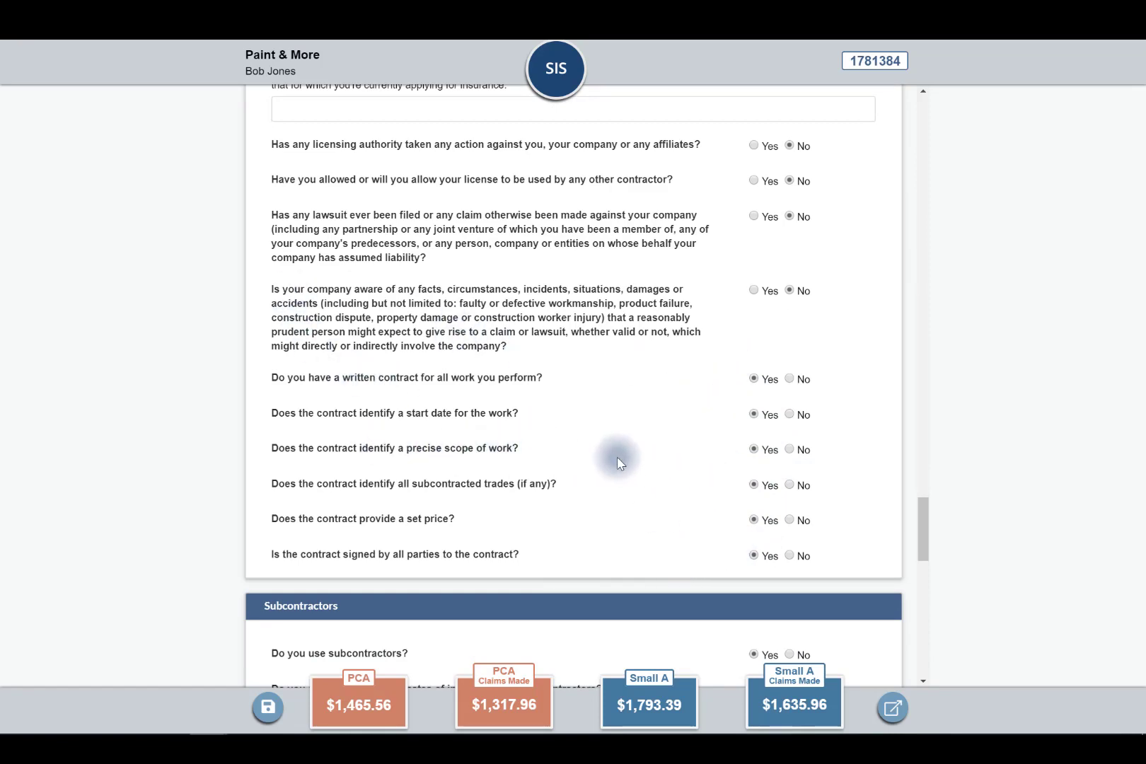
pyautogui.scroll(-3)
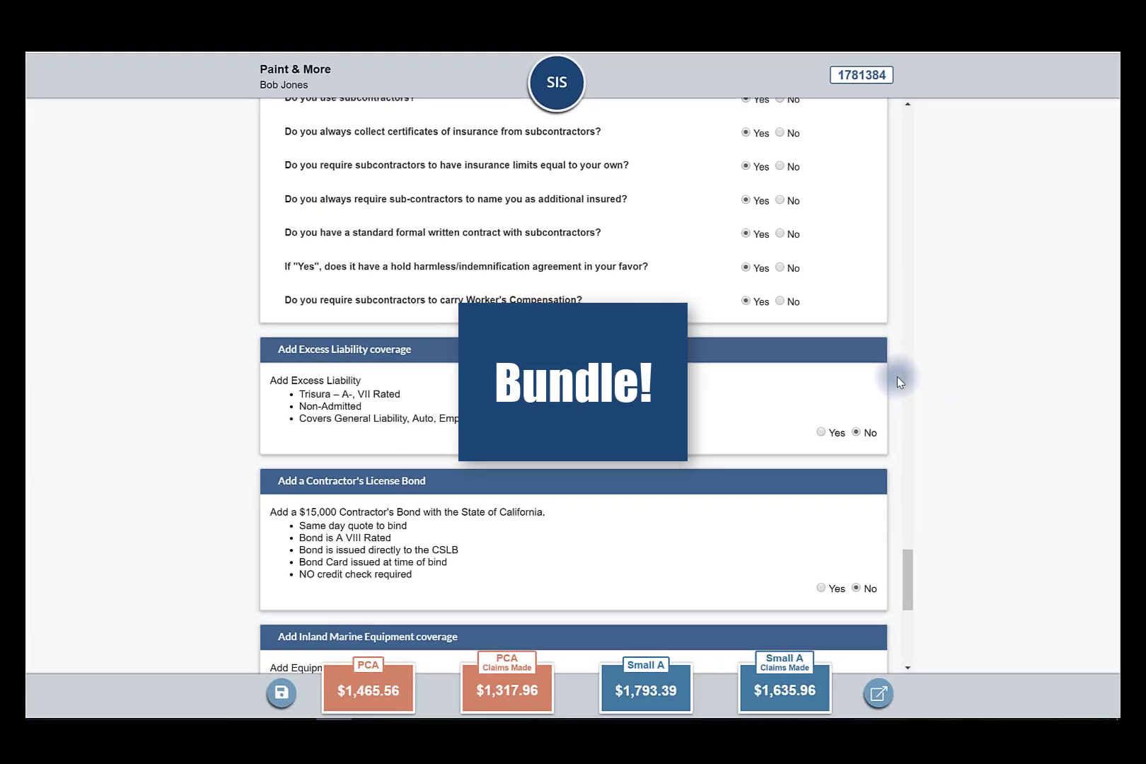
# Set 'Add Inland Marine Equipment coverage' to Yes to reveal the tool bundle options
pyautogui.scroll(-3)
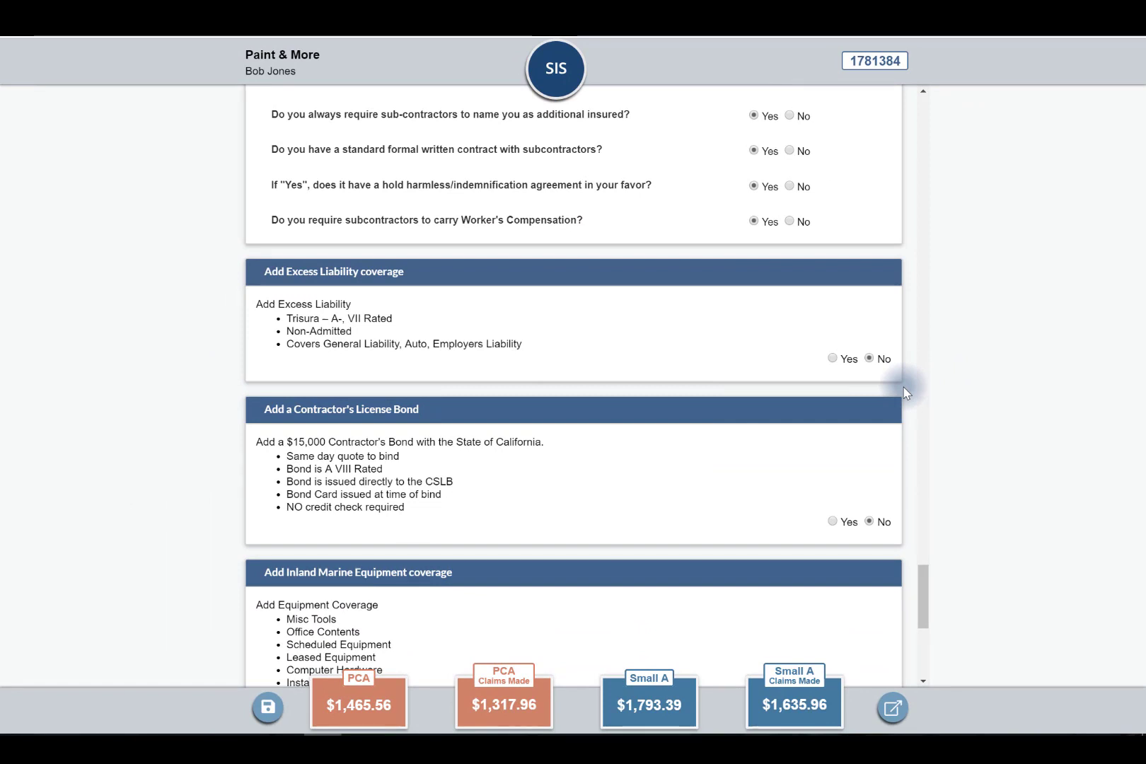
pyautogui.scroll(-3)
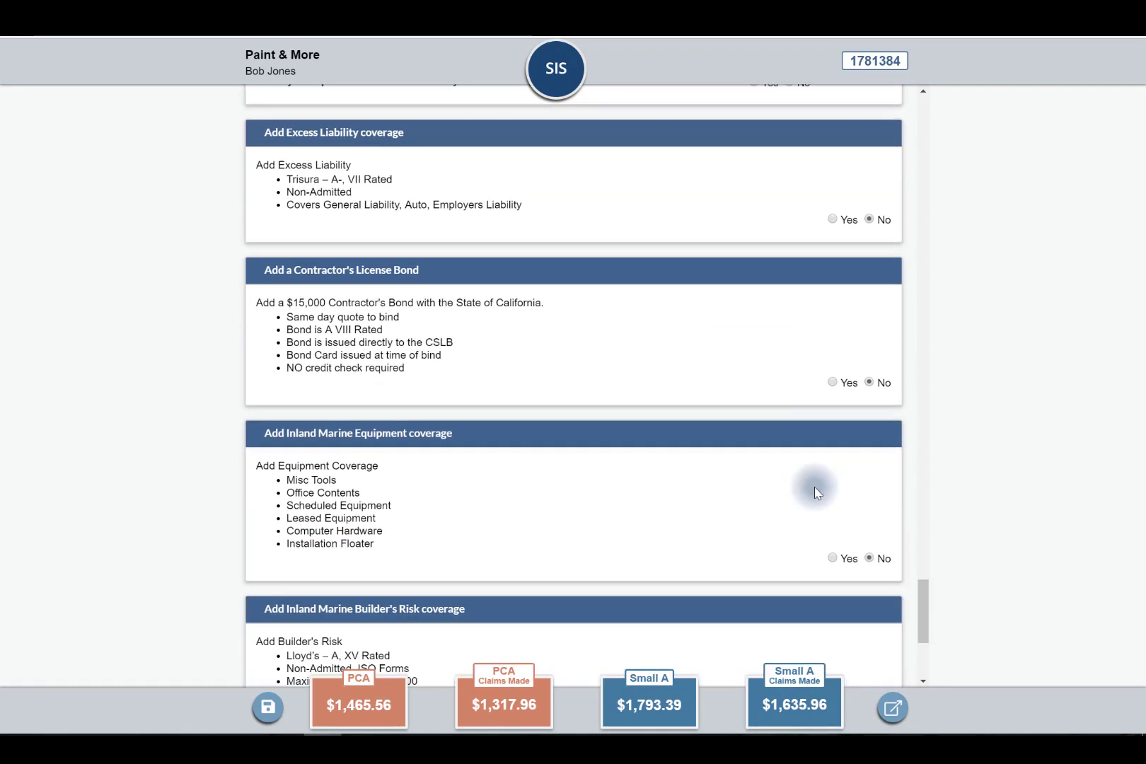
pyautogui.scroll(-3)
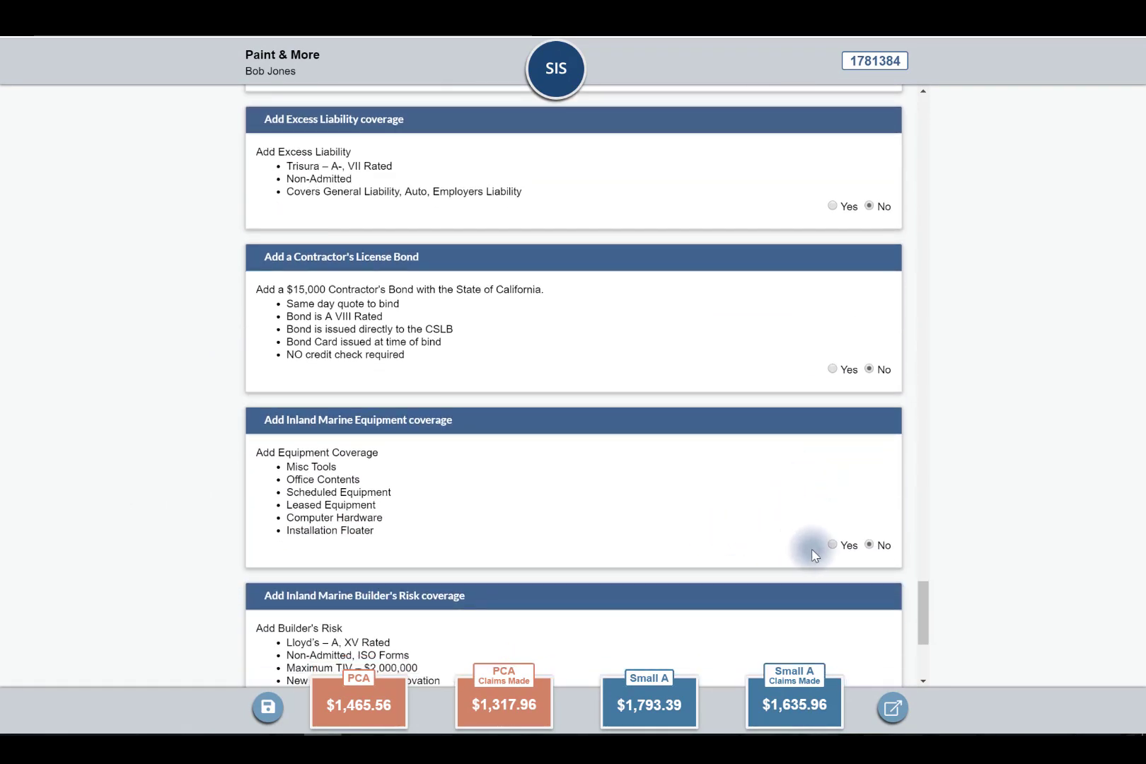
pyautogui.click(832, 545)
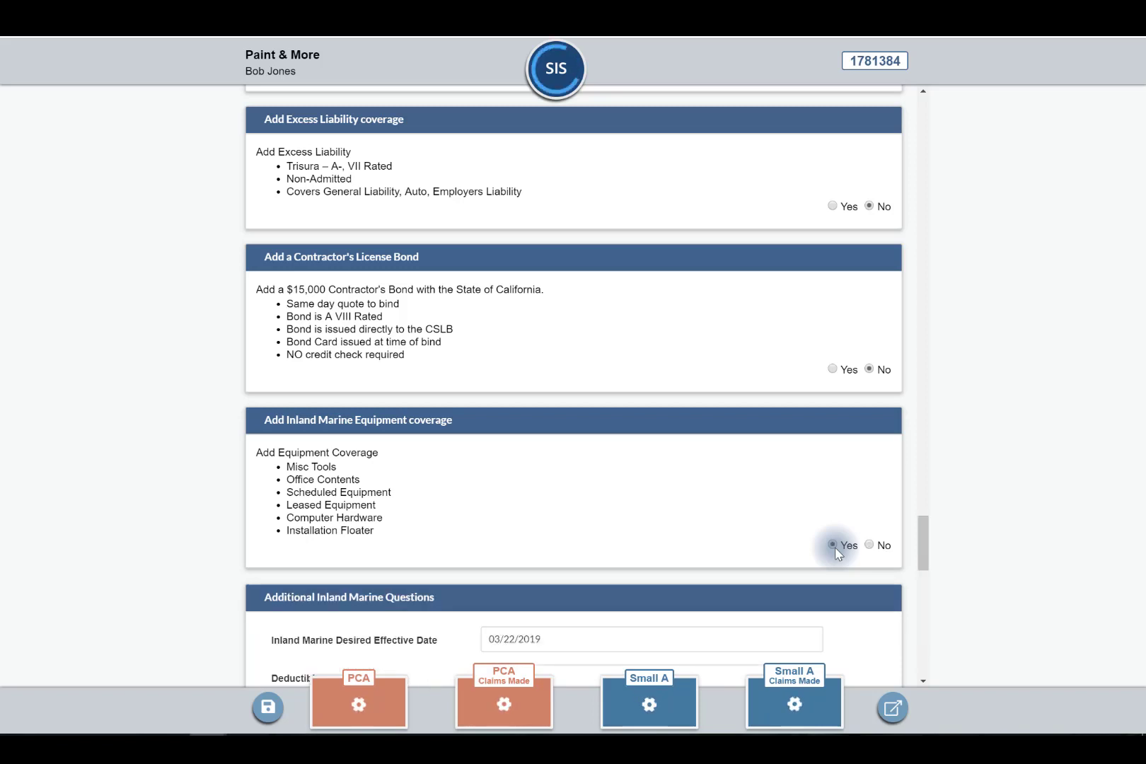
pyautogui.click(832, 545)
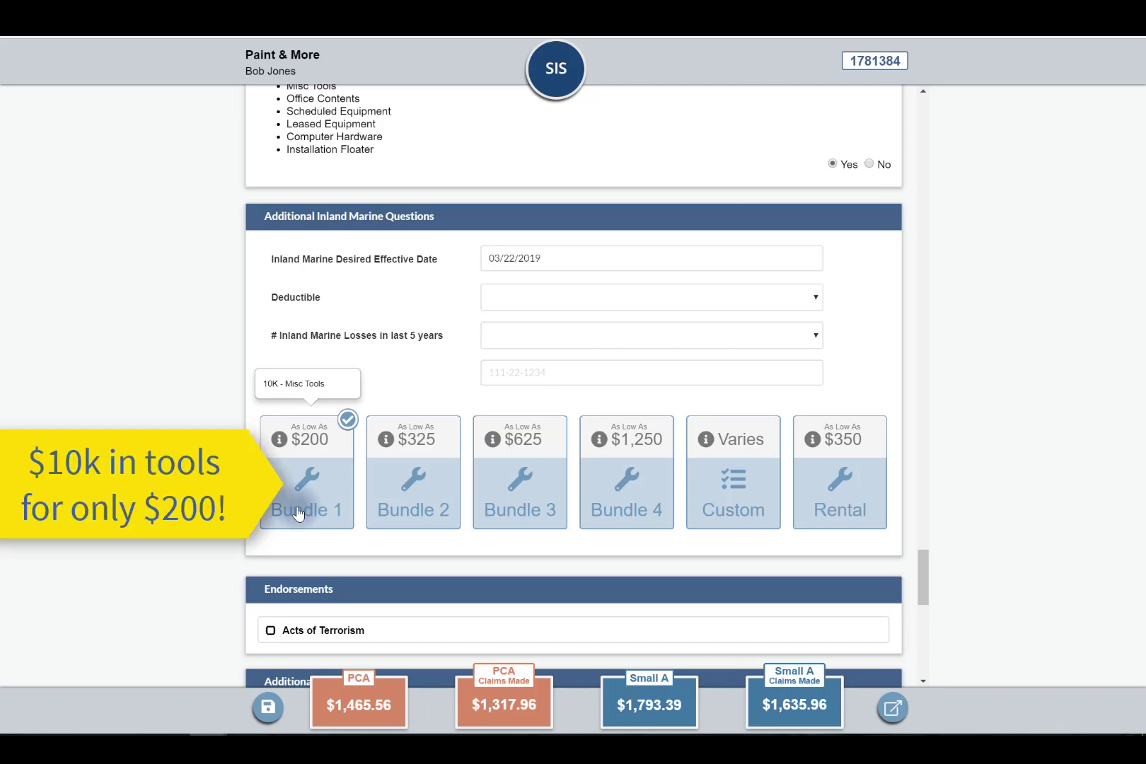
pyautogui.moveTo(413, 508)
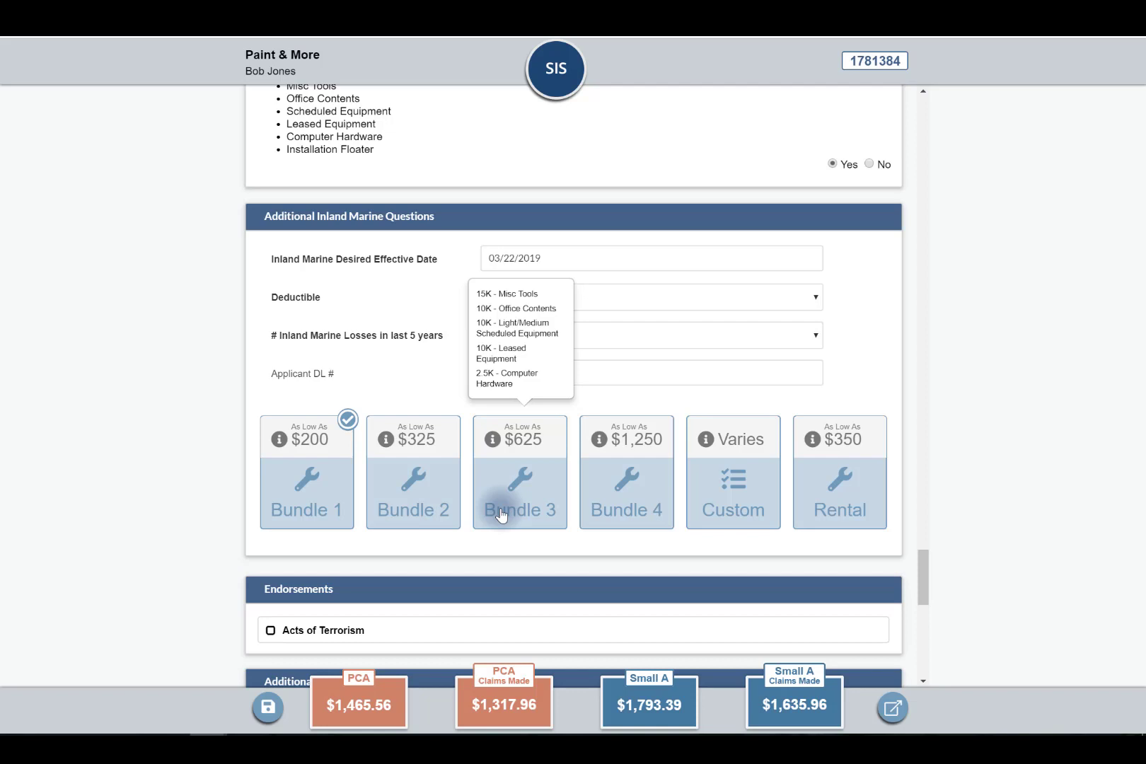
pyautogui.moveTo(569, 521)
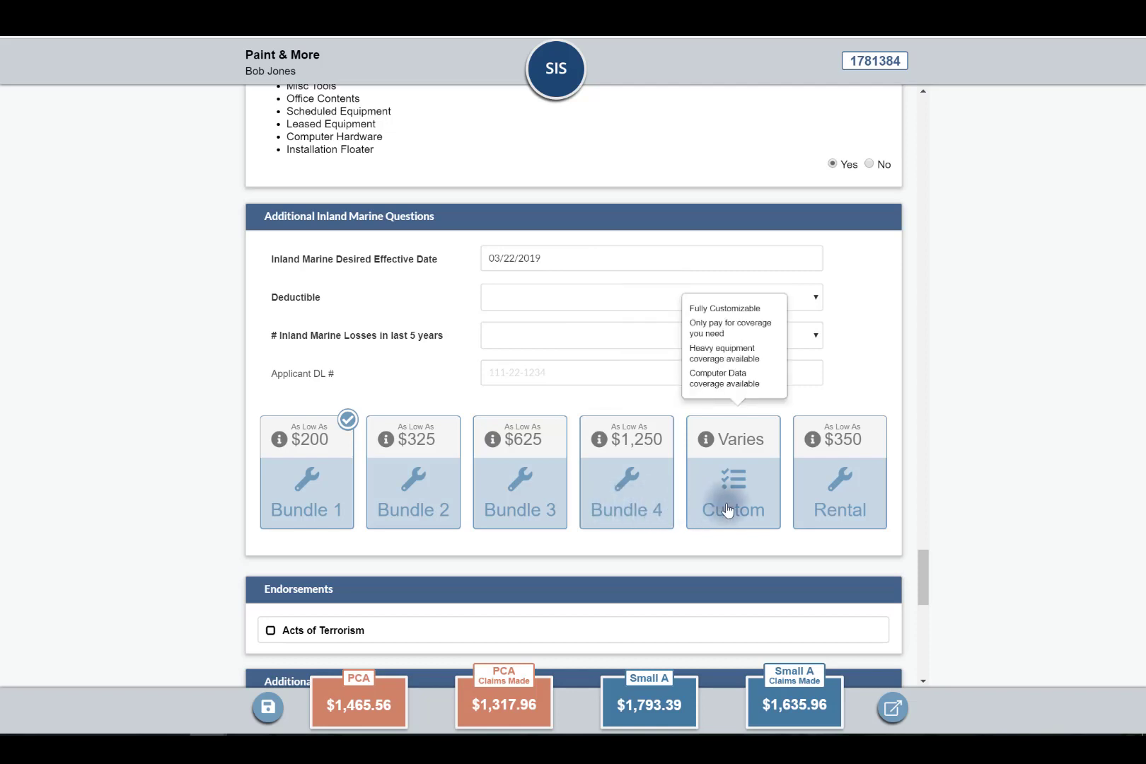
pyautogui.moveTo(816, 499)
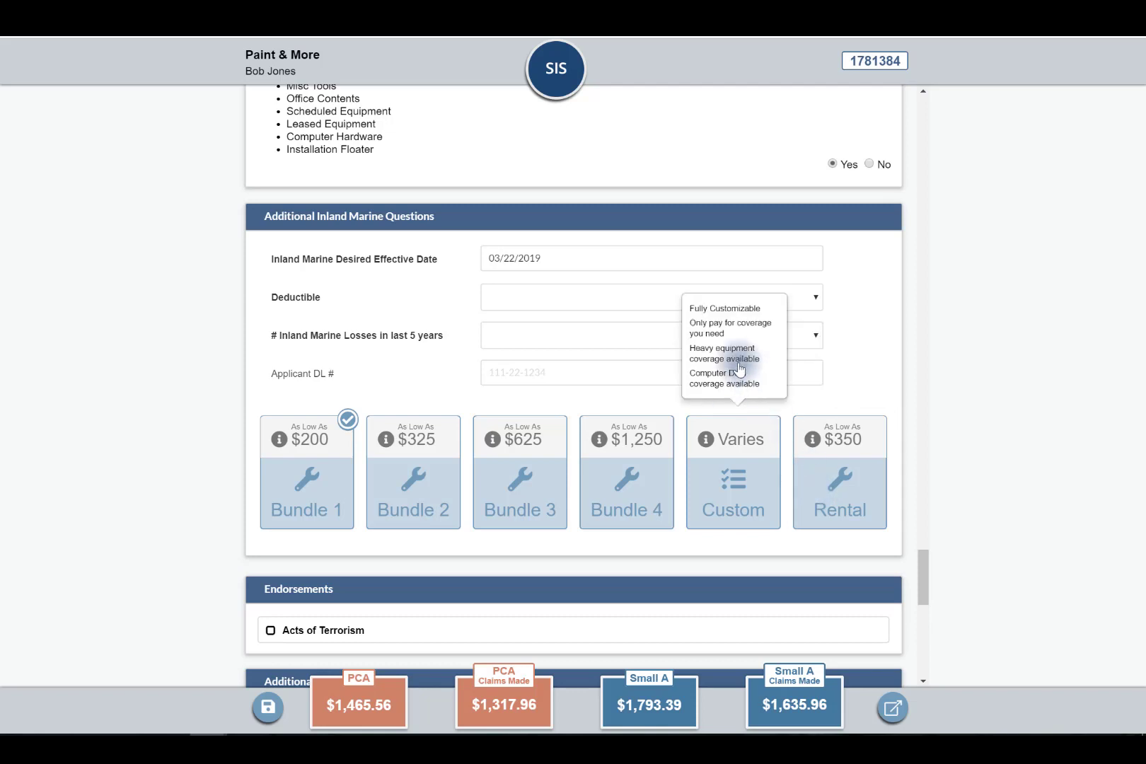
pyautogui.moveTo(571, 708)
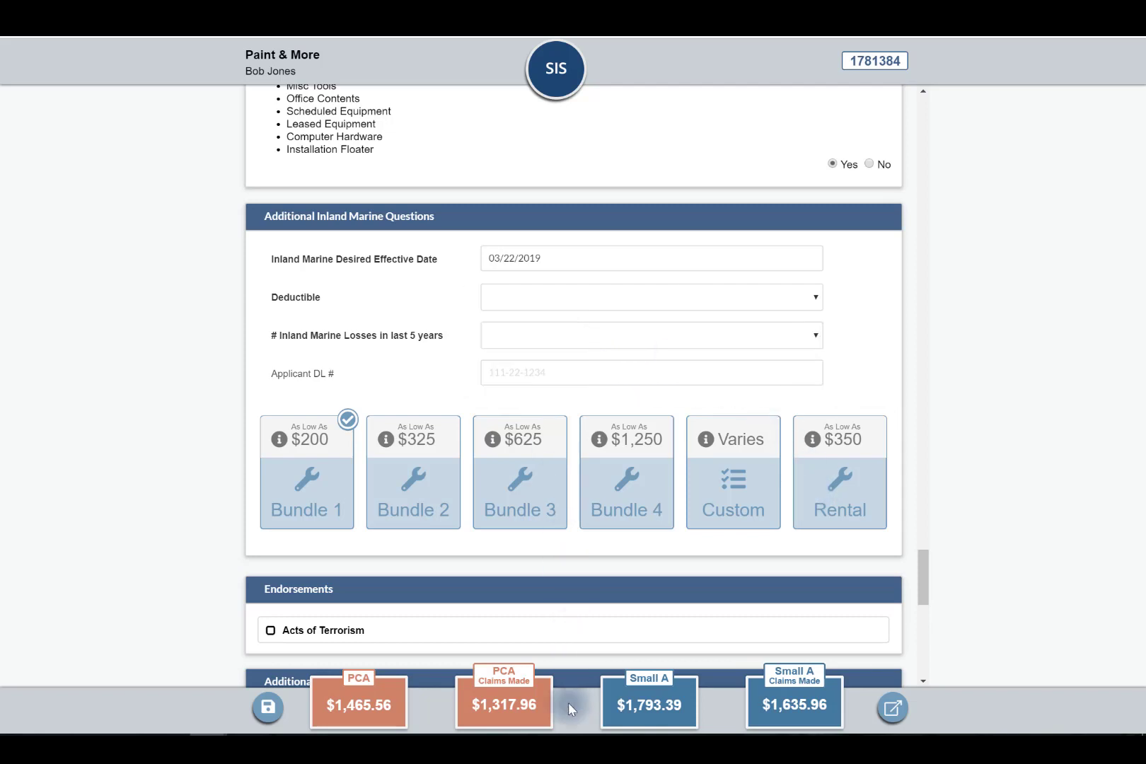
pyautogui.moveTo(870, 164)
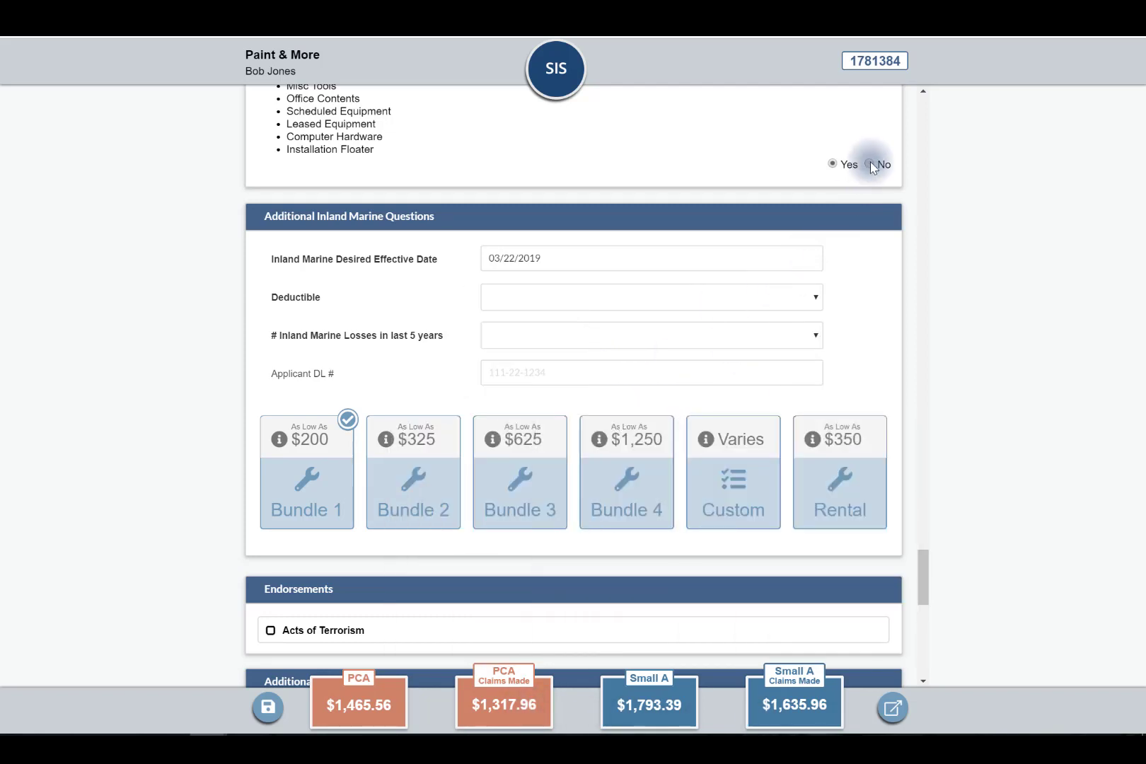
# Choose the Small A option ($1,793.39) and submit the quote for approval
pyautogui.scroll(-3)
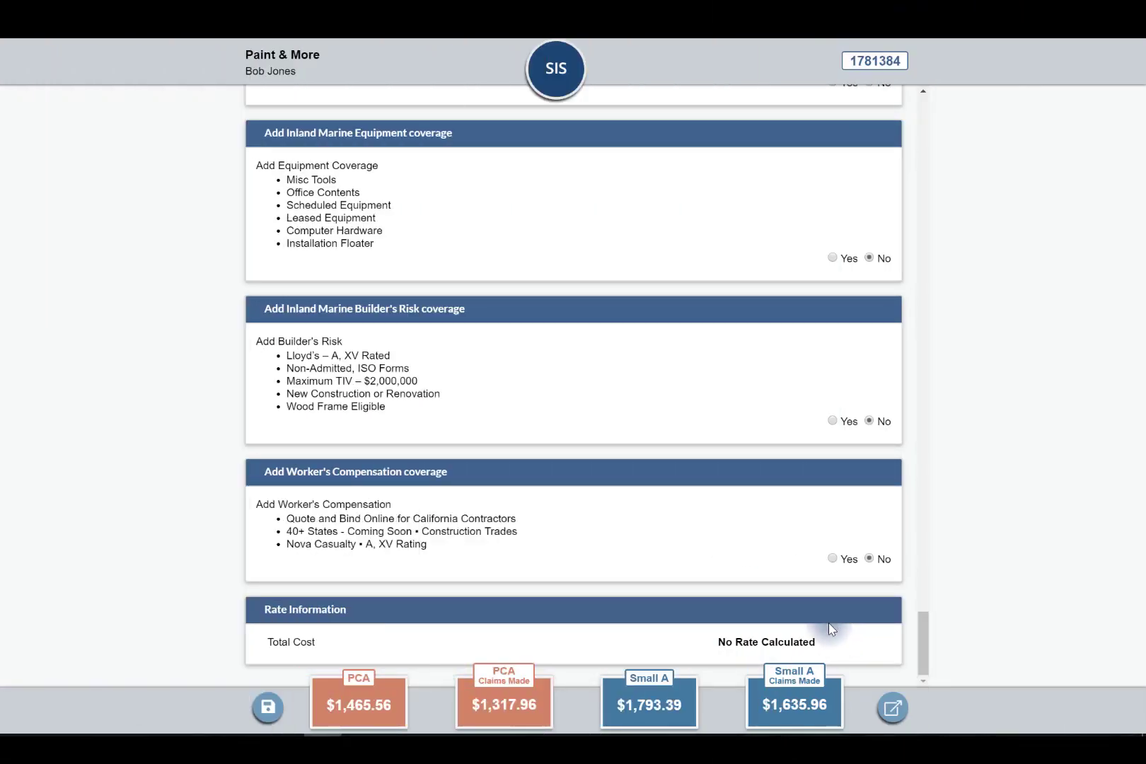
pyautogui.moveTo(803, 608)
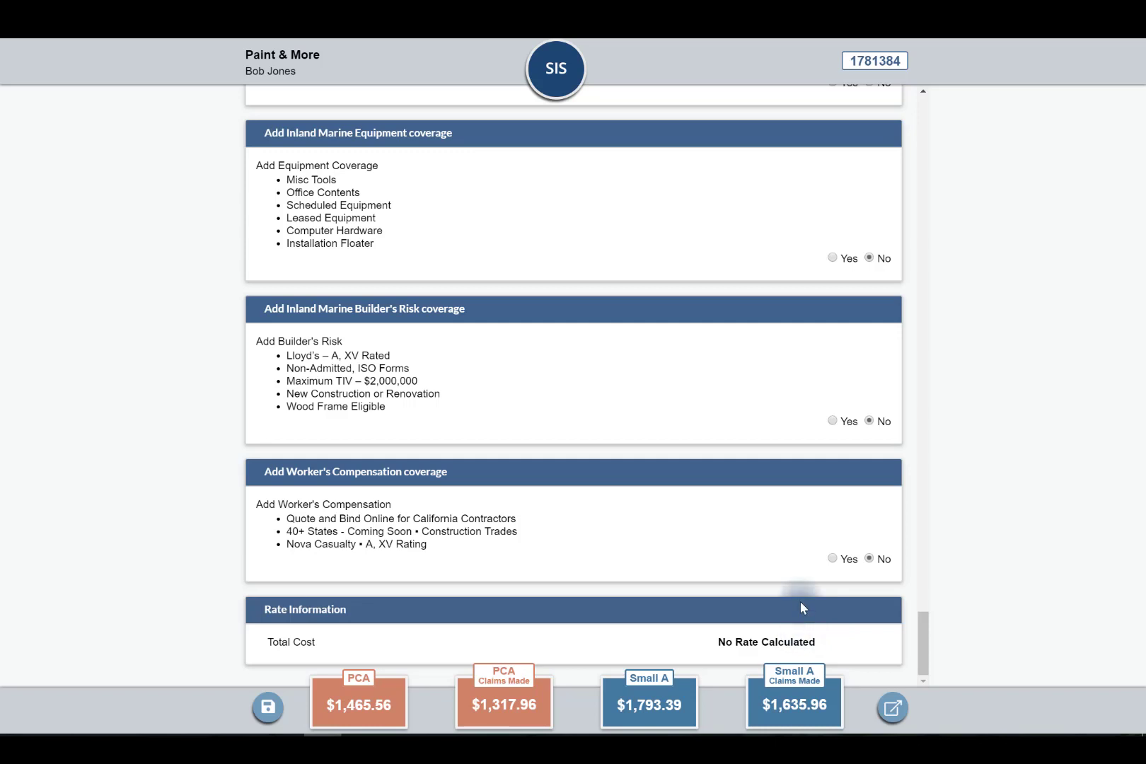
pyautogui.moveTo(706, 636)
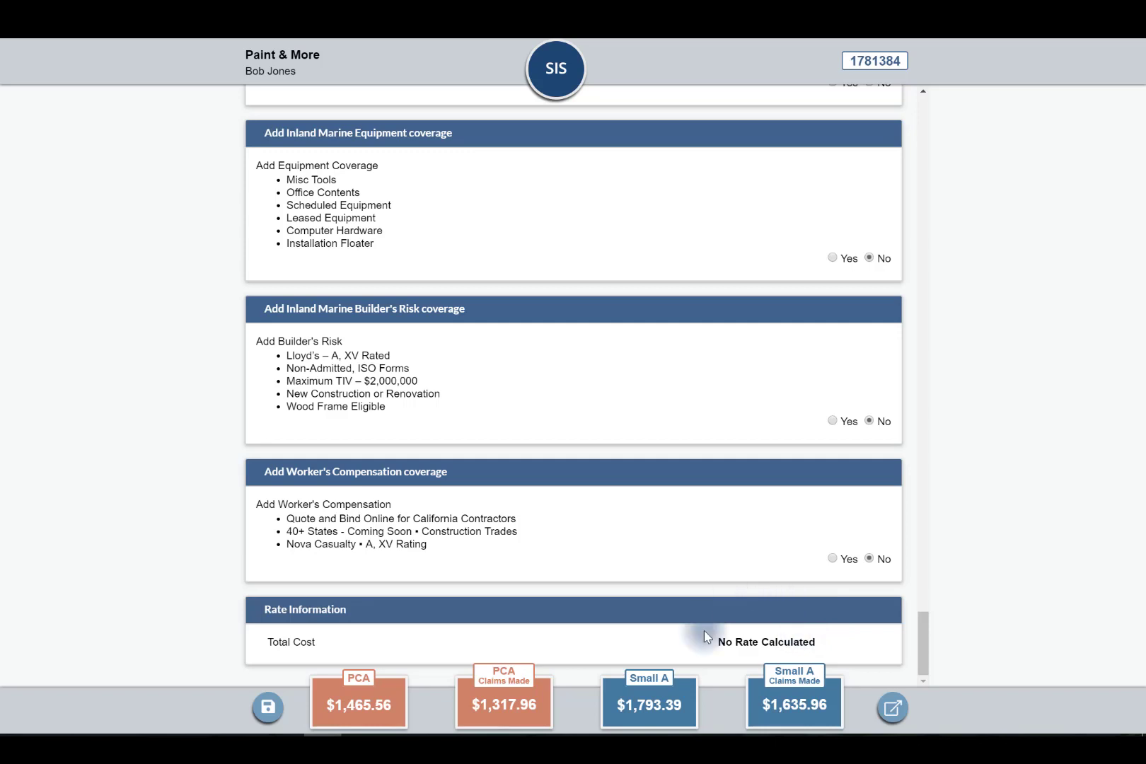
pyautogui.click(648, 704)
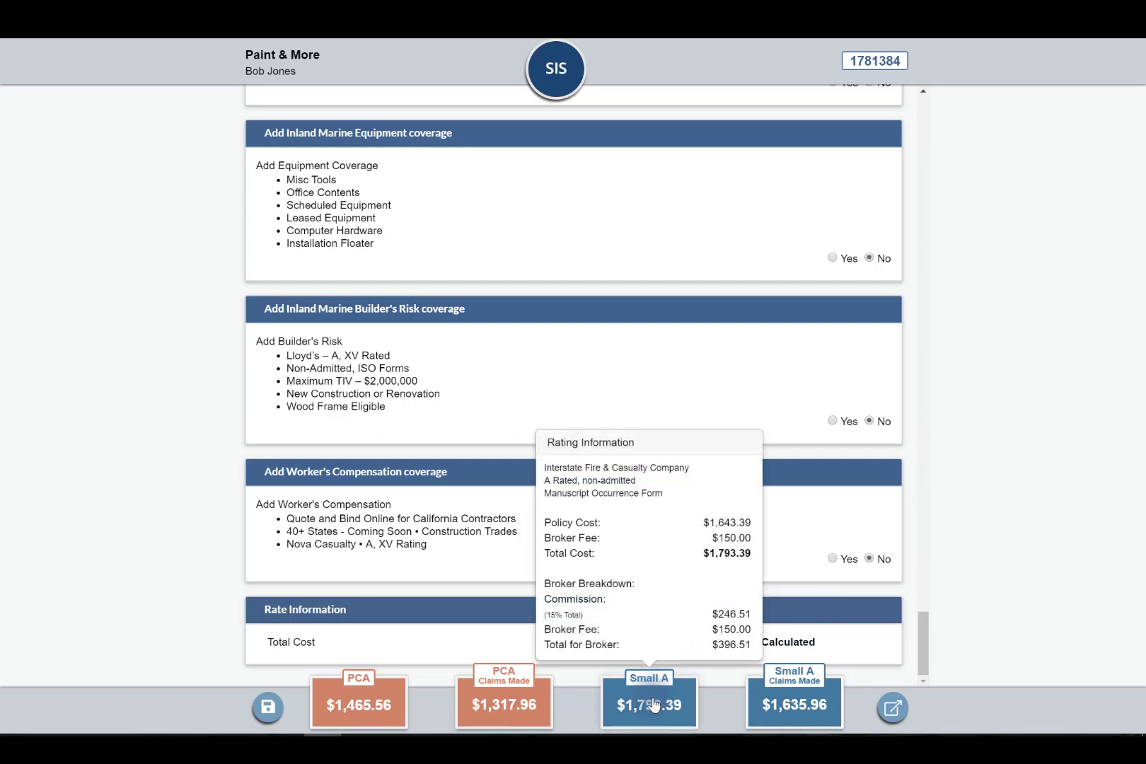
pyautogui.click(648, 704)
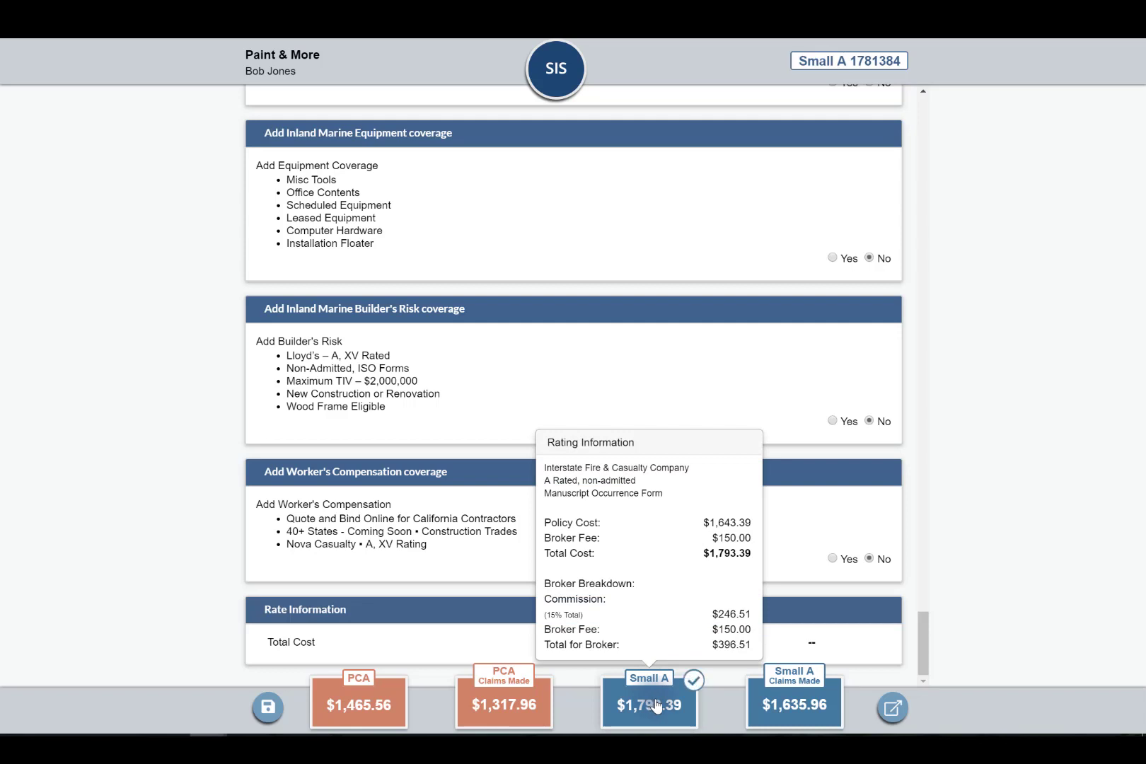
pyautogui.scroll(-3)
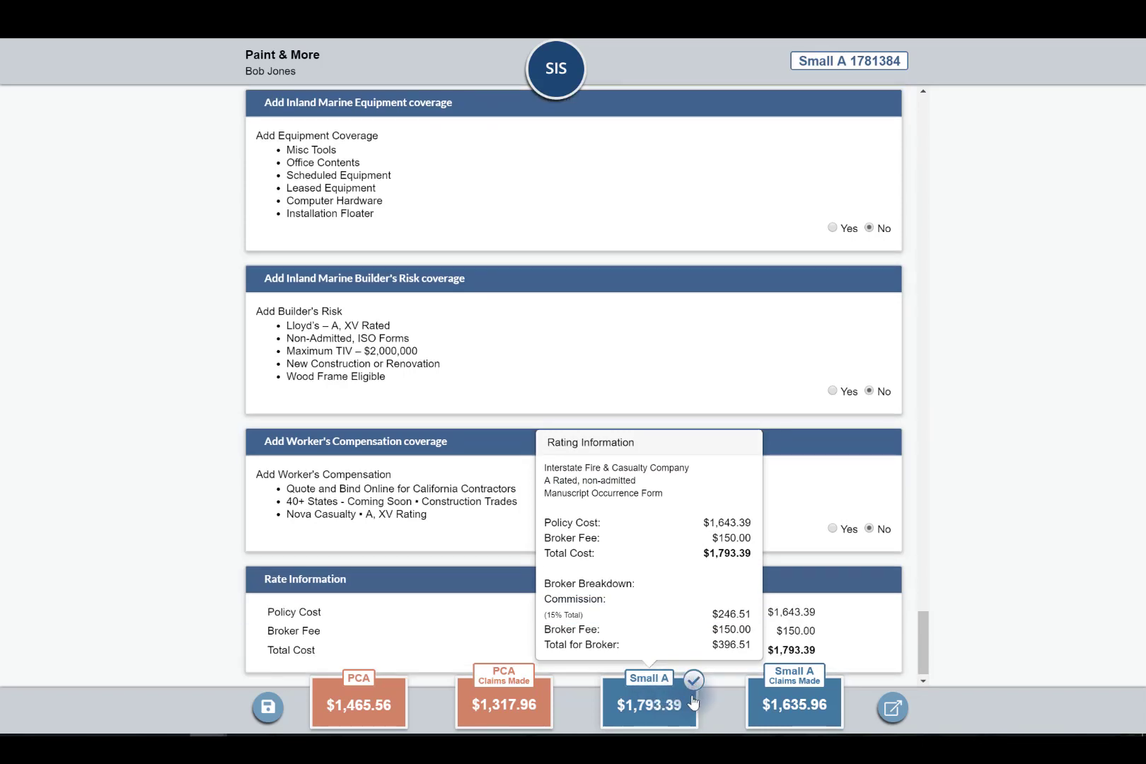
pyautogui.moveTo(892, 707)
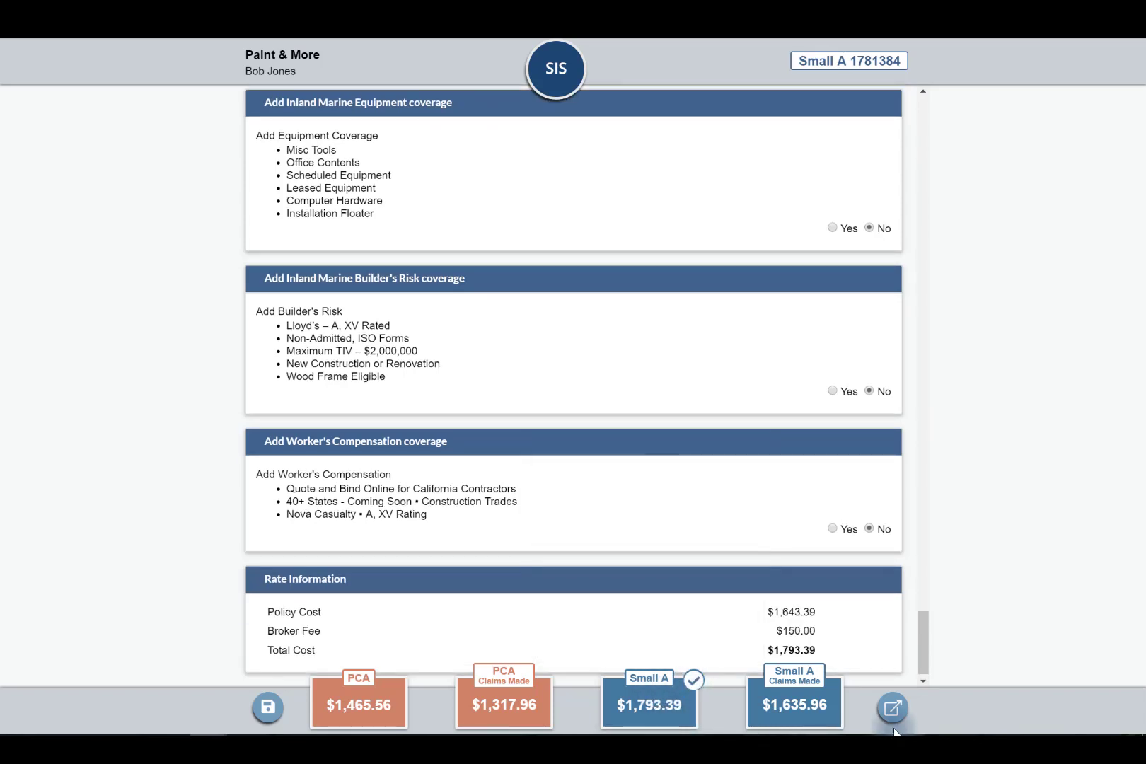
pyautogui.moveTo(893, 708)
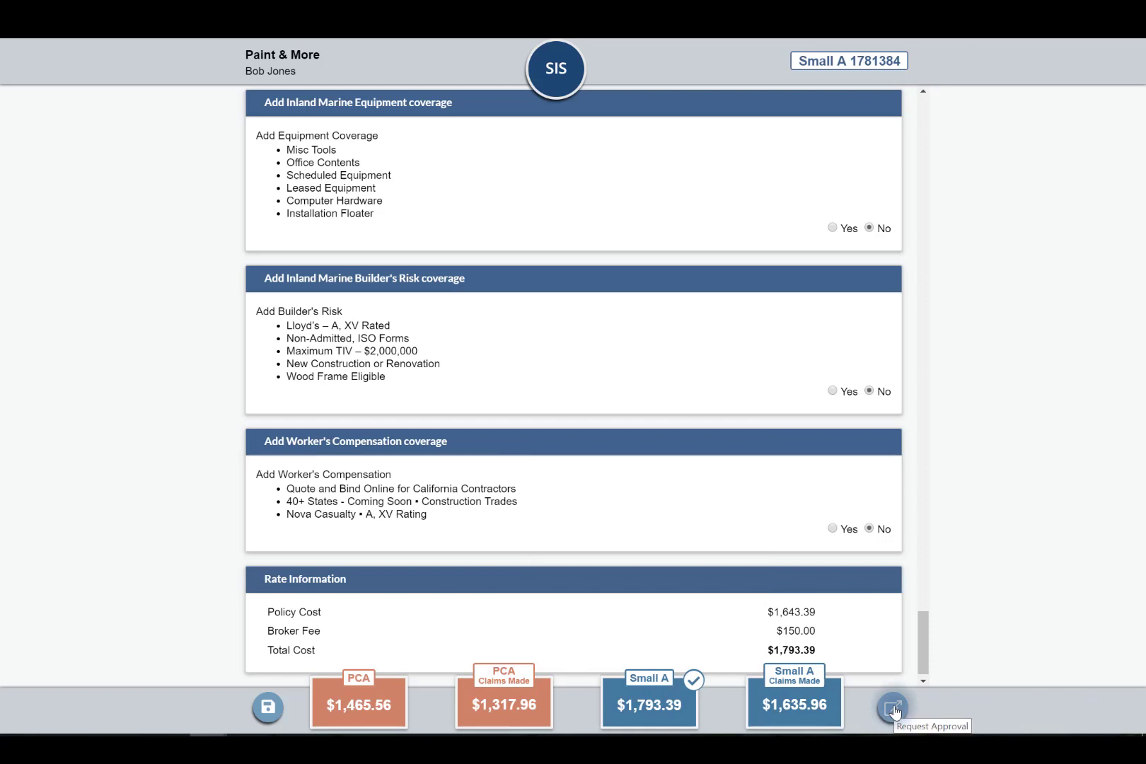
pyautogui.click(893, 707)
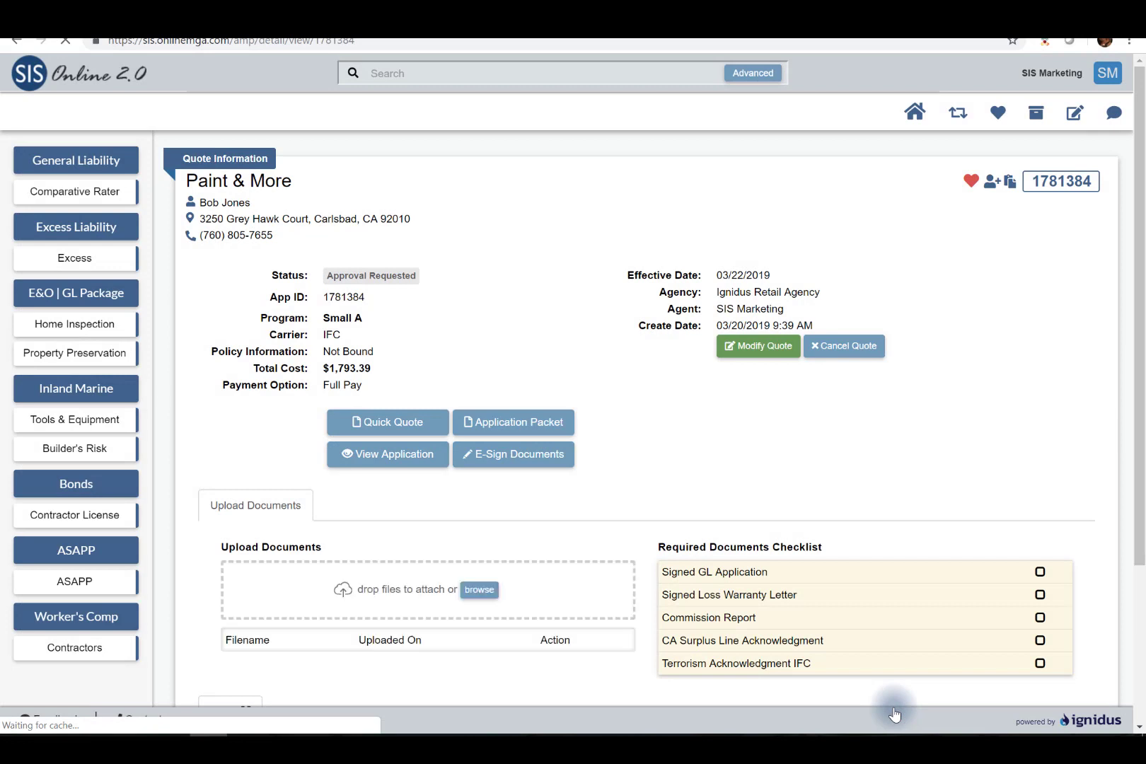
pyautogui.moveTo(886, 673)
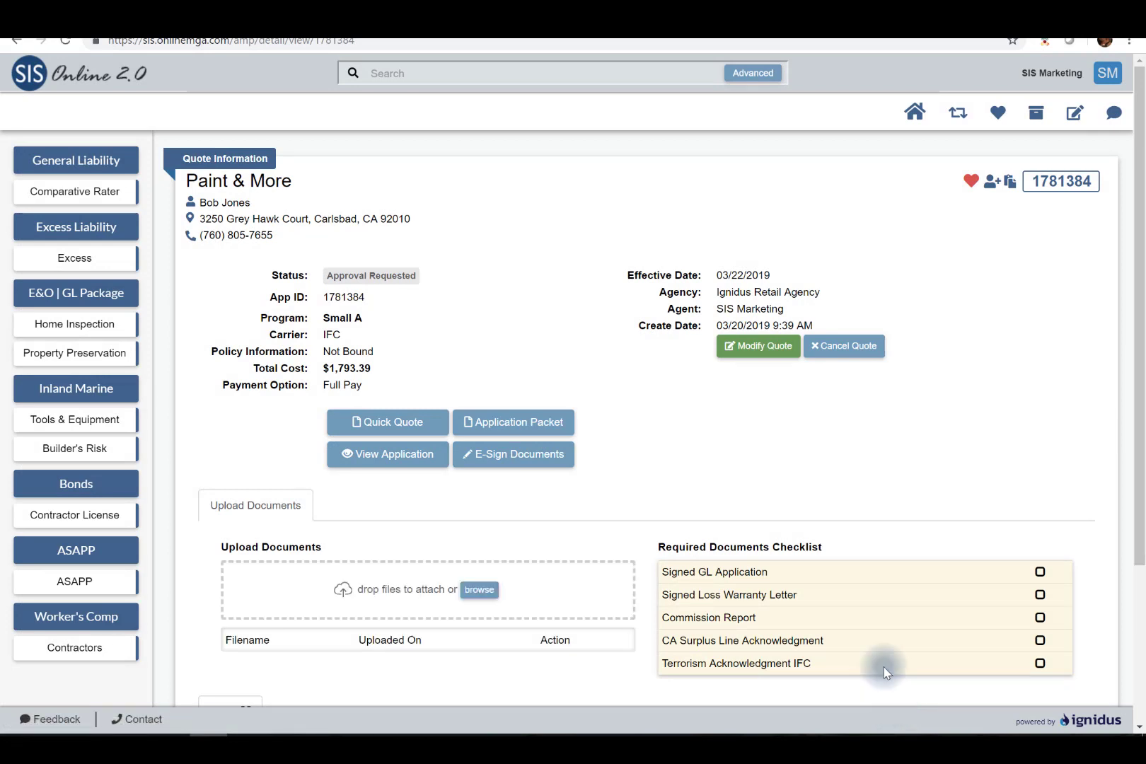
pyautogui.moveTo(690, 445)
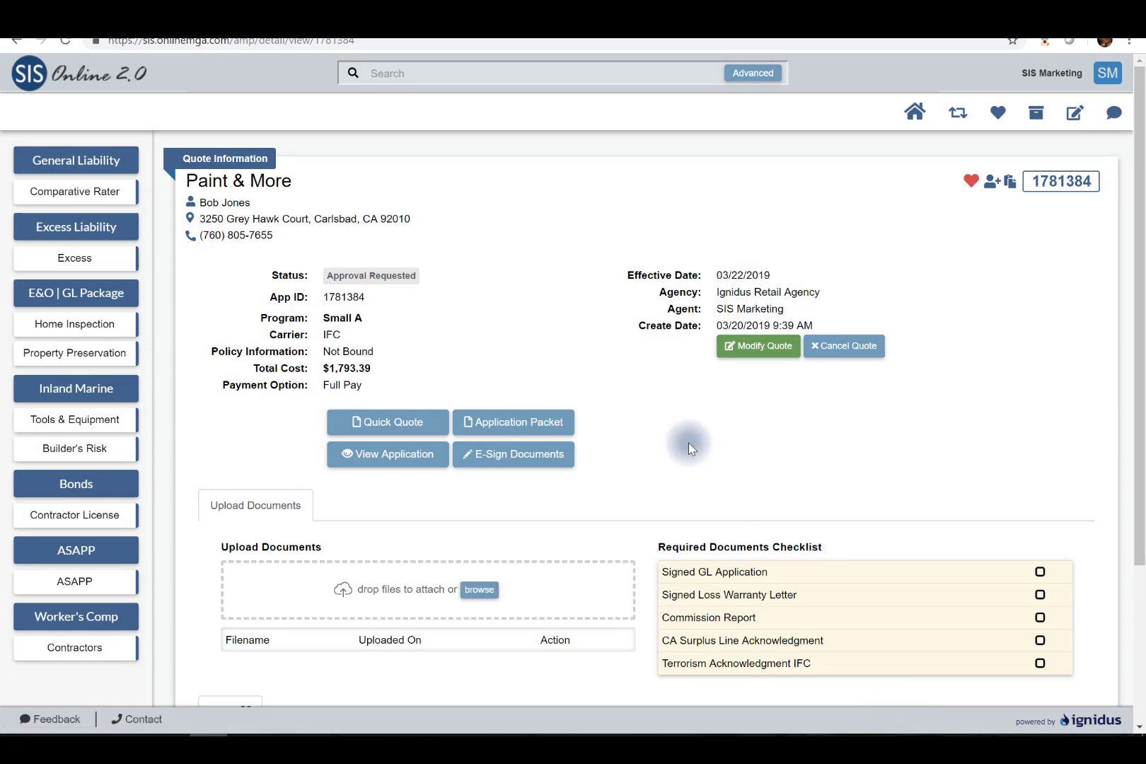
pyautogui.moveTo(670, 430)
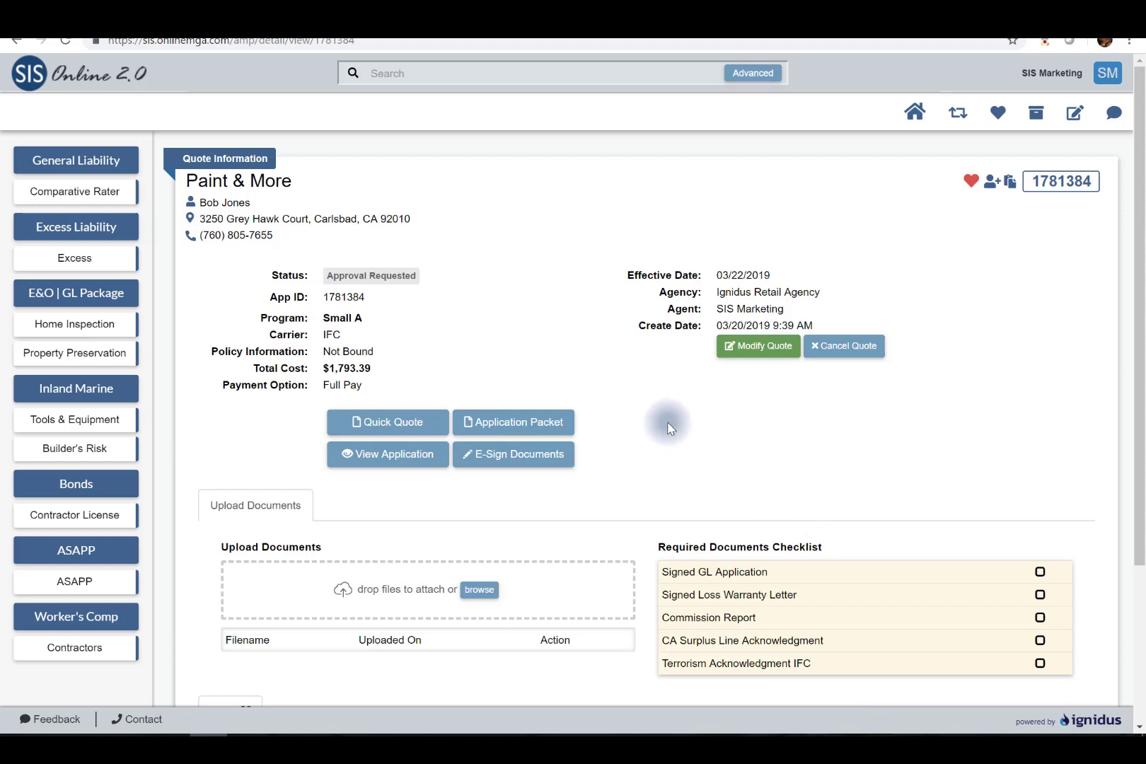
pyautogui.moveTo(380, 247)
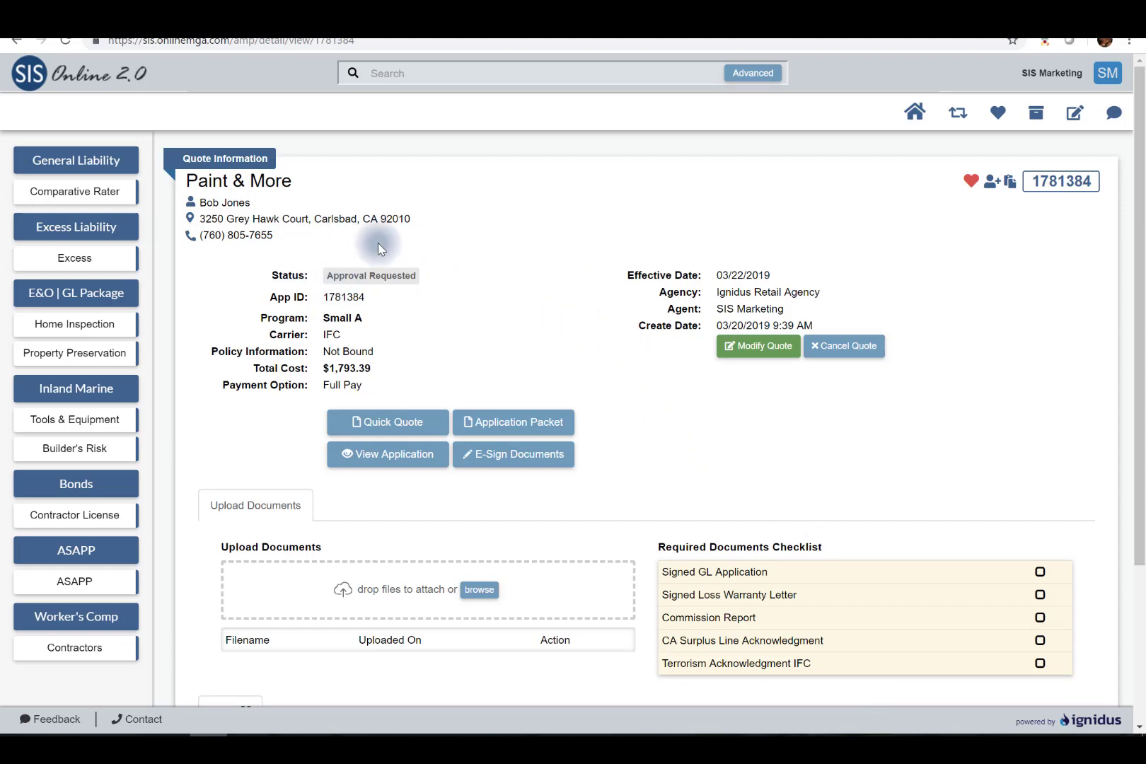
pyautogui.moveTo(393, 292)
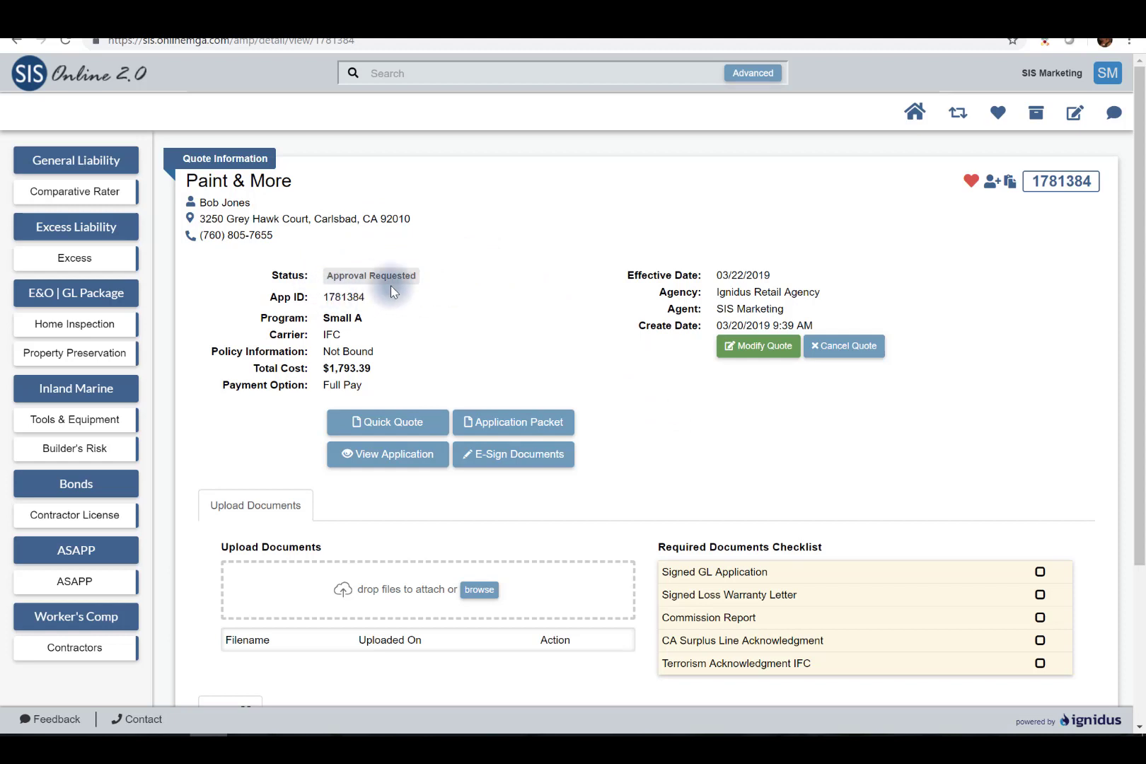
pyautogui.moveTo(439, 314)
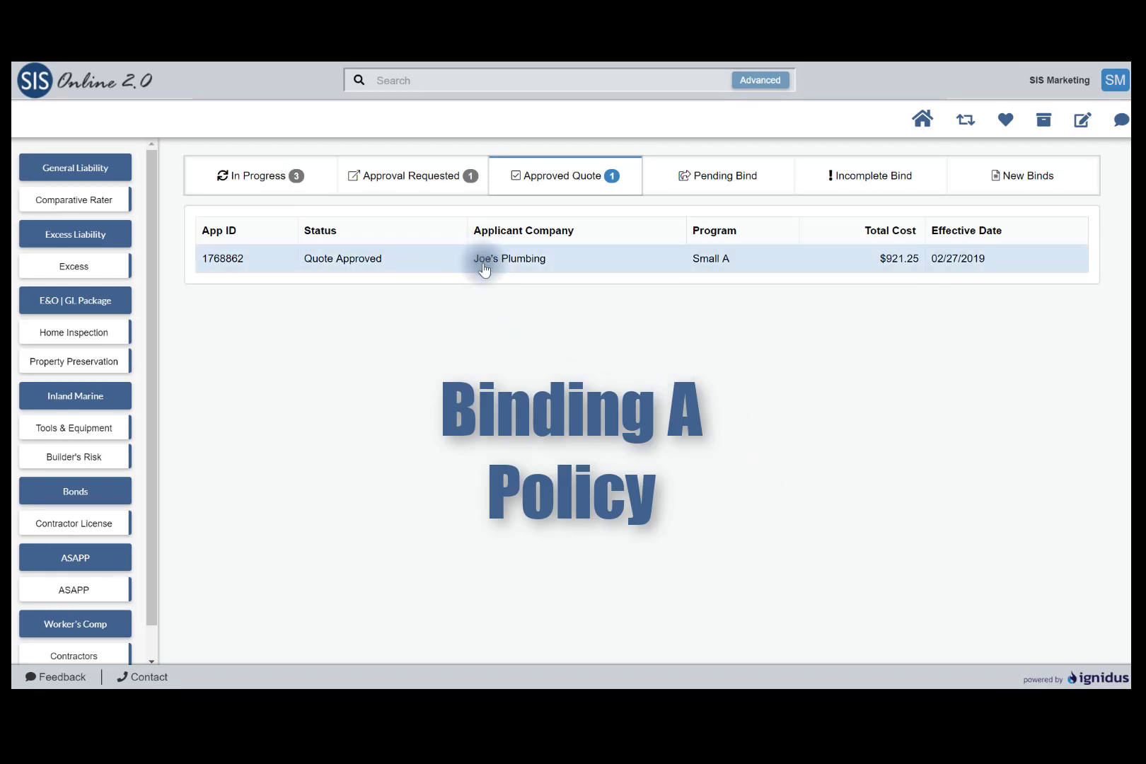
# Open Joe's Plumbing's quote from the Approved Quote list
pyautogui.click(509, 258)
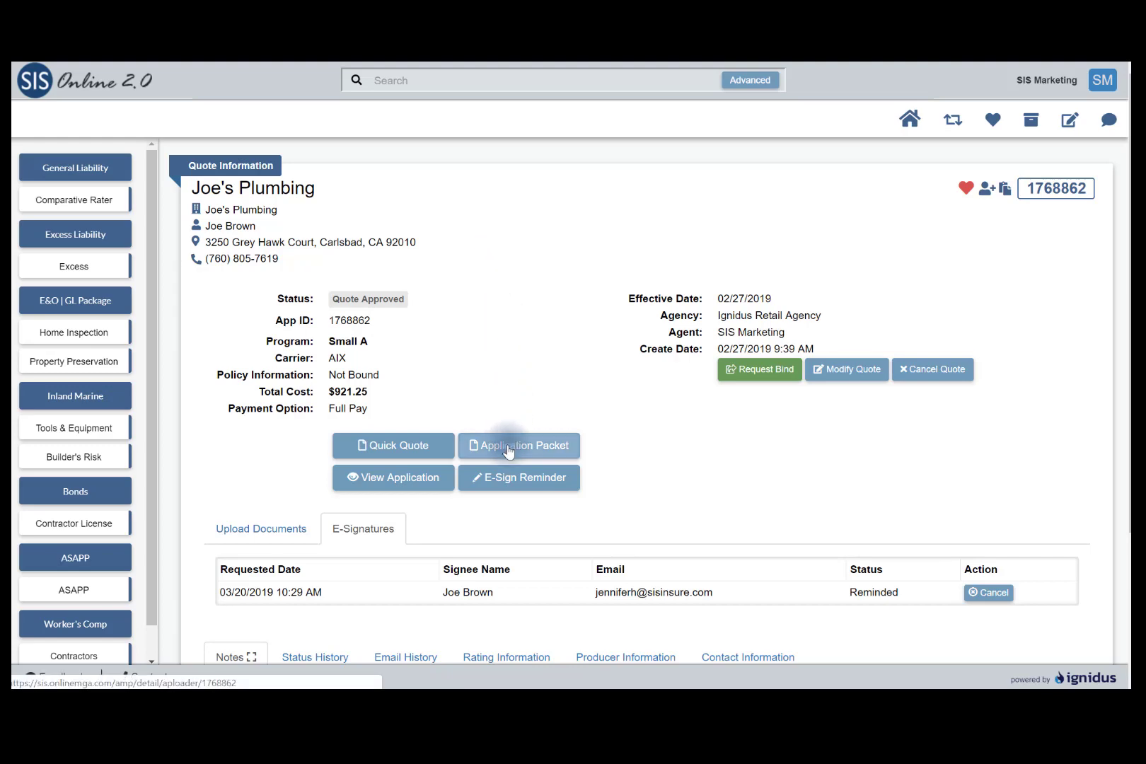
# Open Joe's Plumbing's Application Packet and scroll through the Insurance Proposal PDF
pyautogui.click(519, 445)
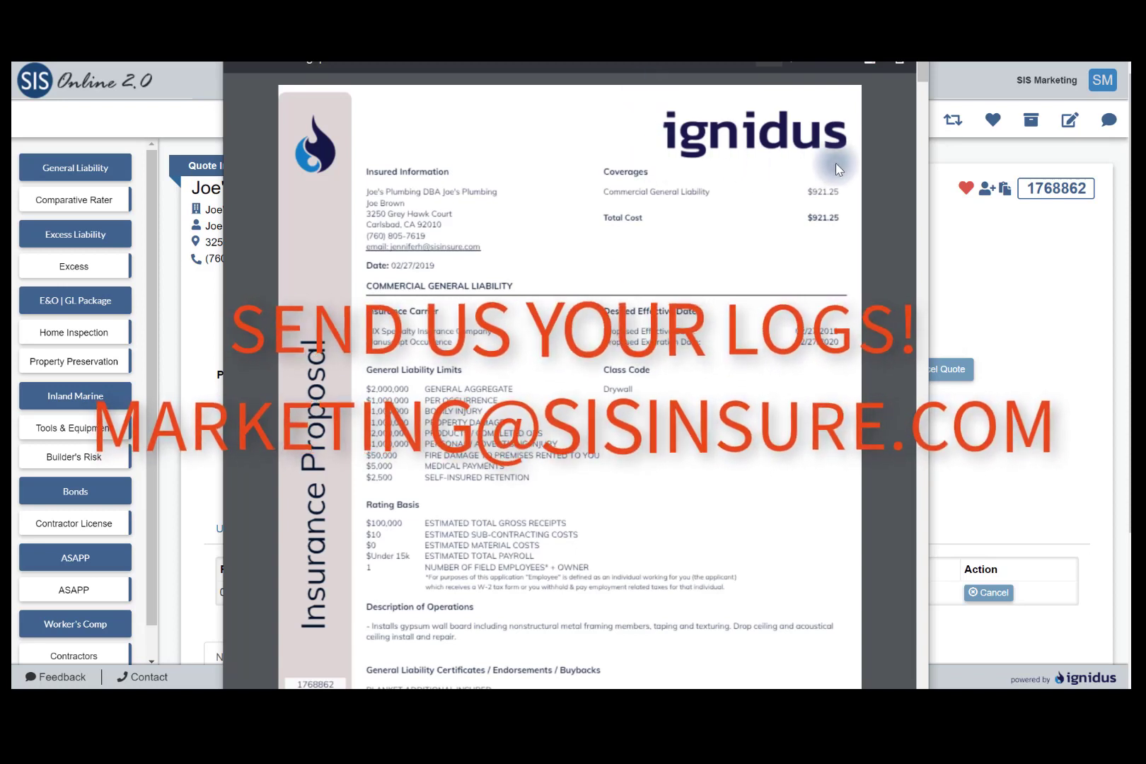
pyautogui.moveTo(657, 99)
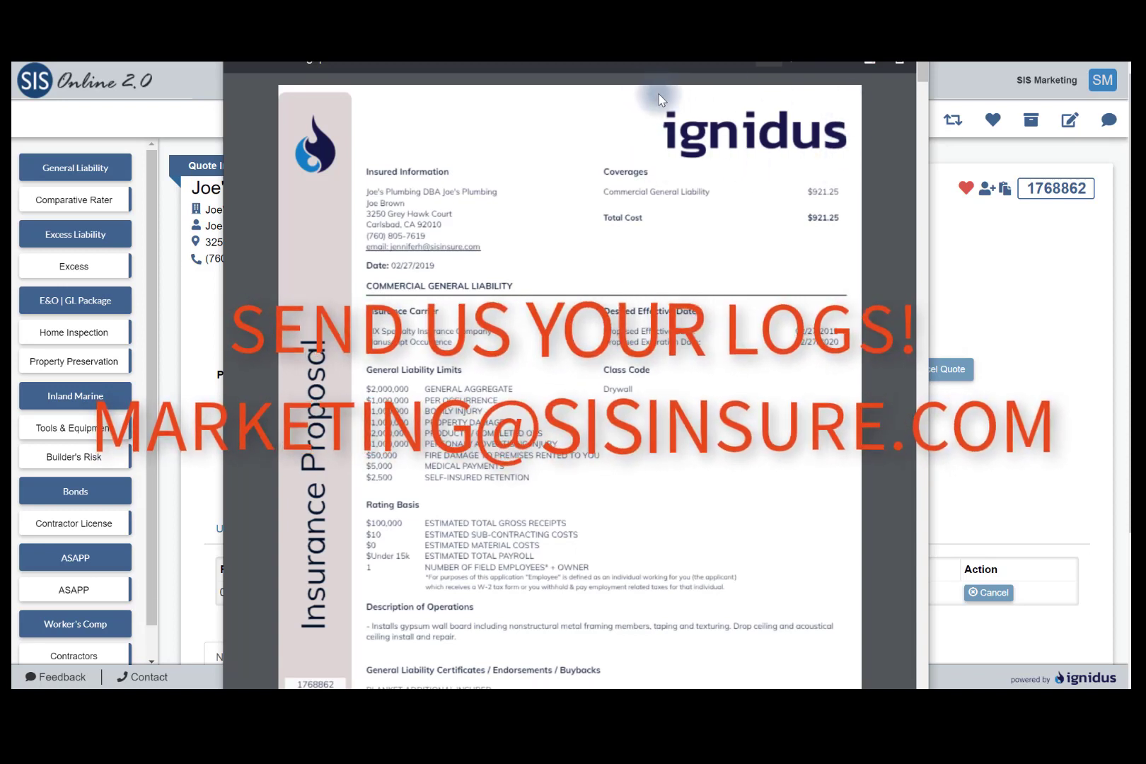
pyautogui.moveTo(278, 179)
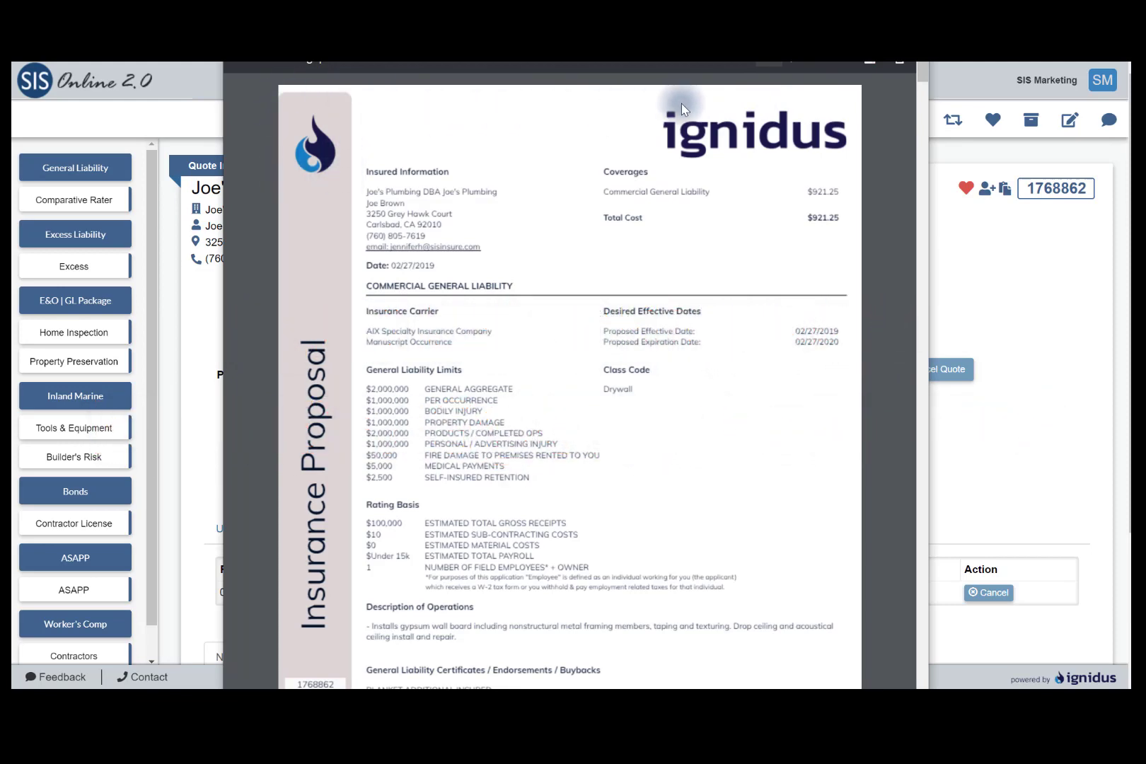
pyautogui.scroll(-3)
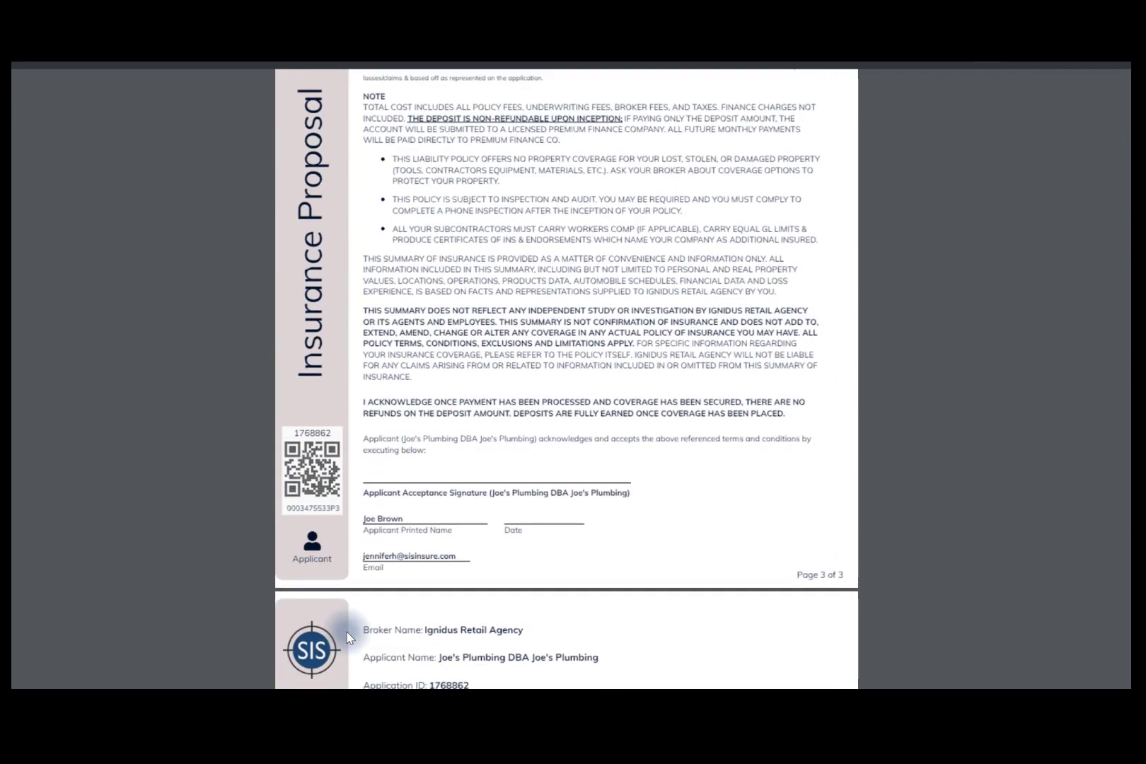
pyautogui.scroll(-3)
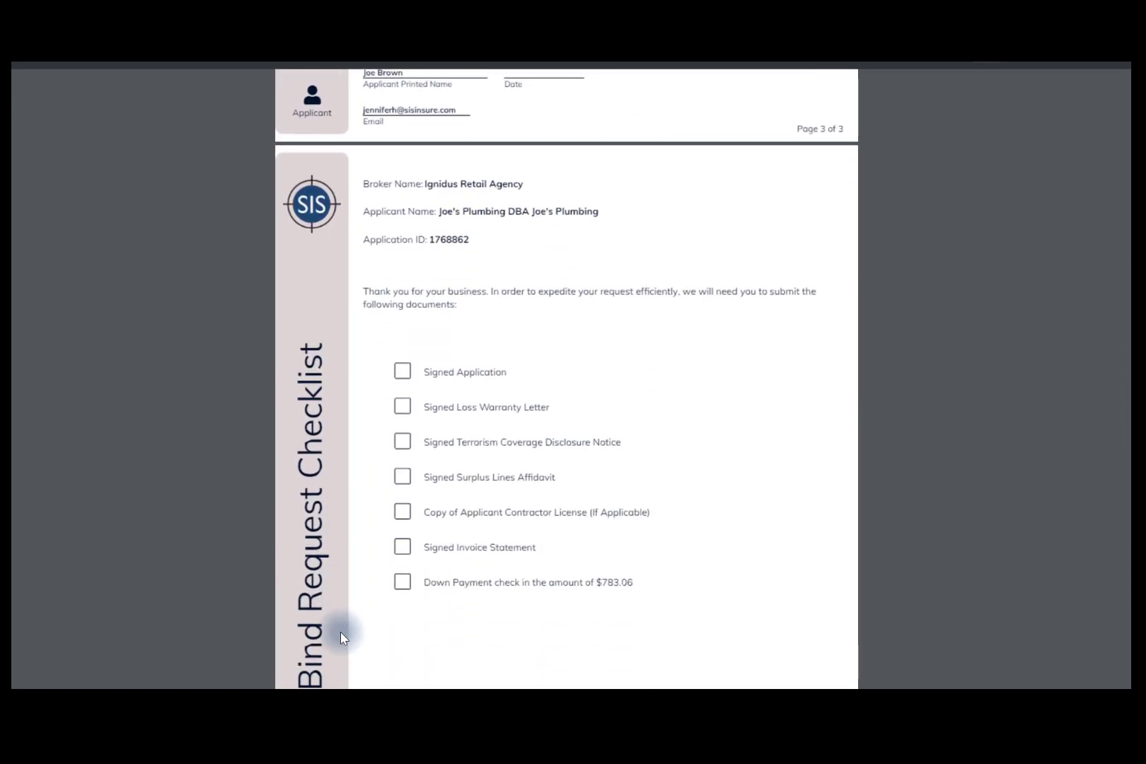
pyautogui.scroll(-3)
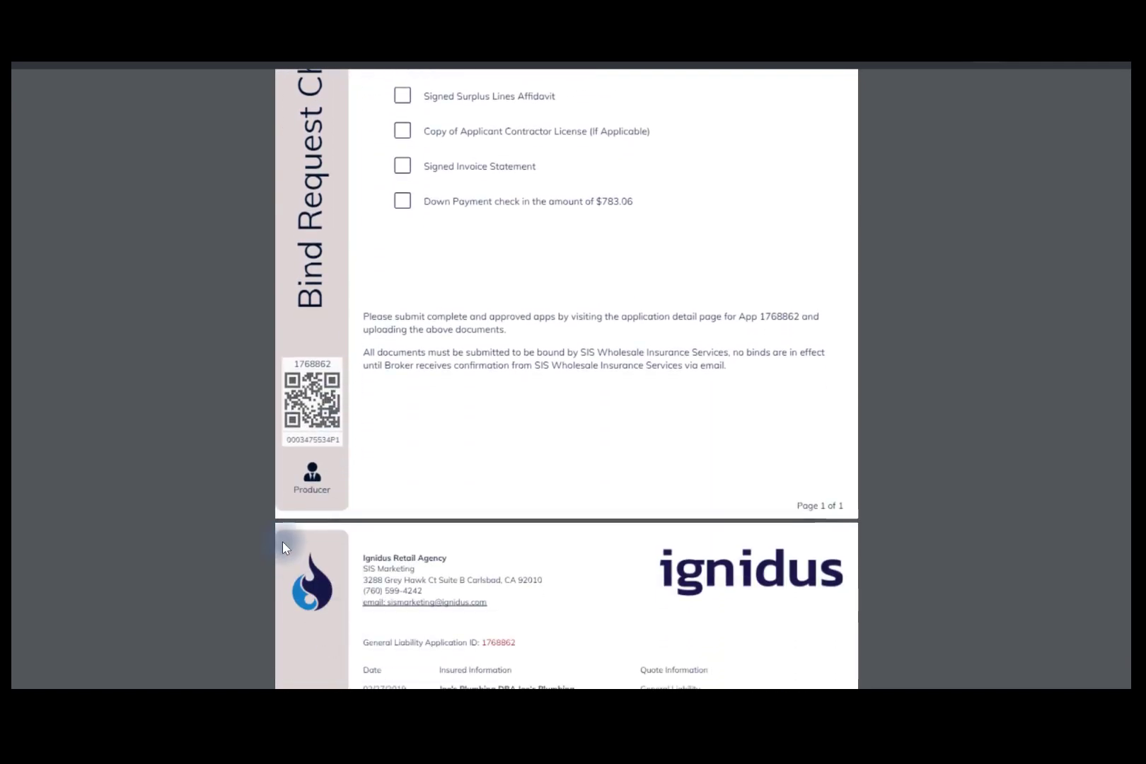
pyautogui.scroll(-3)
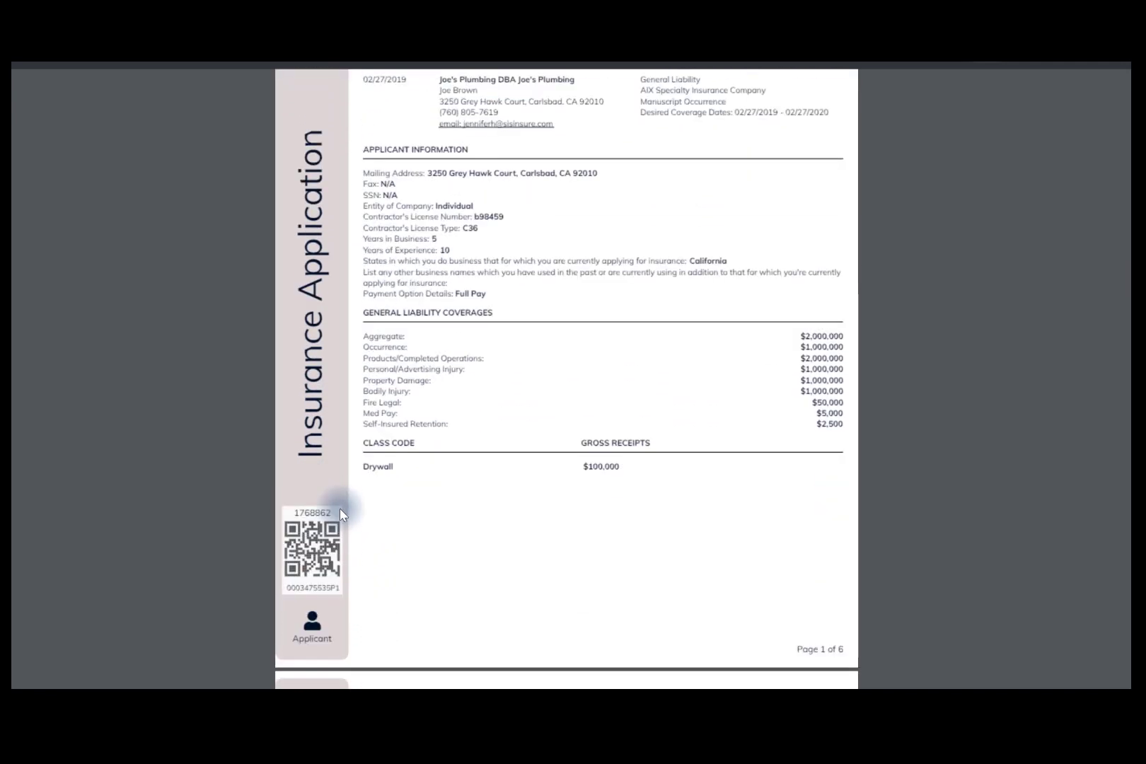
pyautogui.scroll(-3)
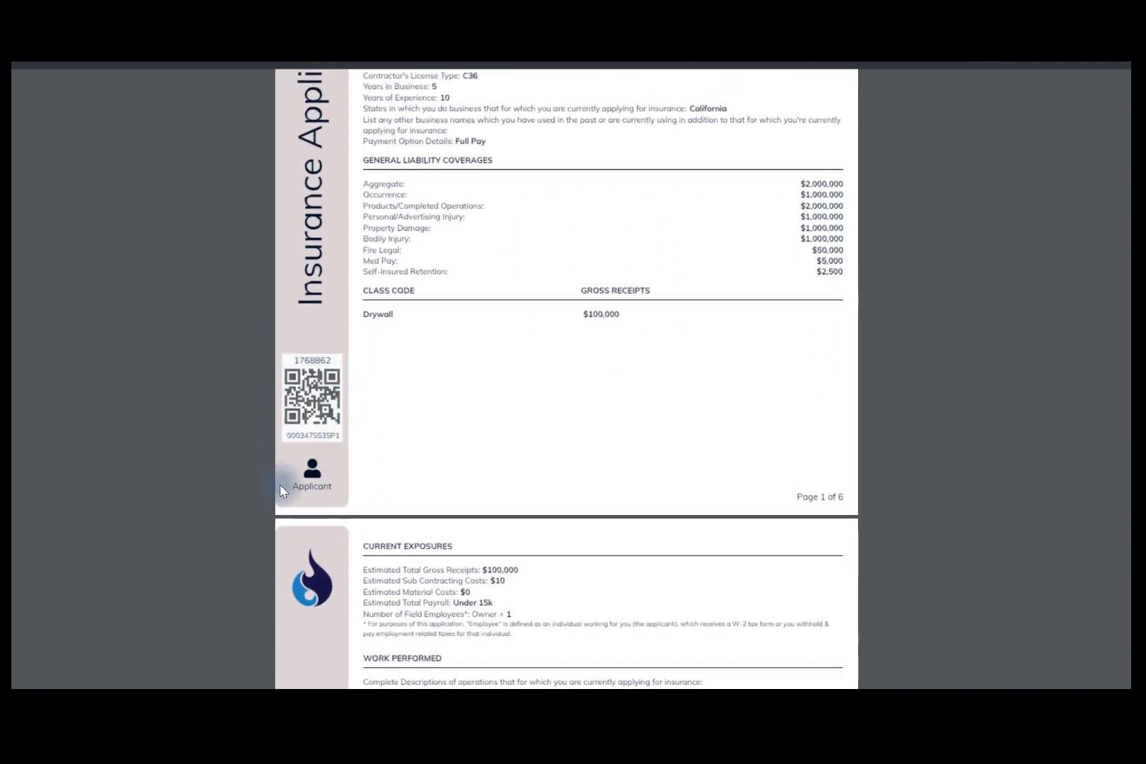
pyautogui.scroll(-3)
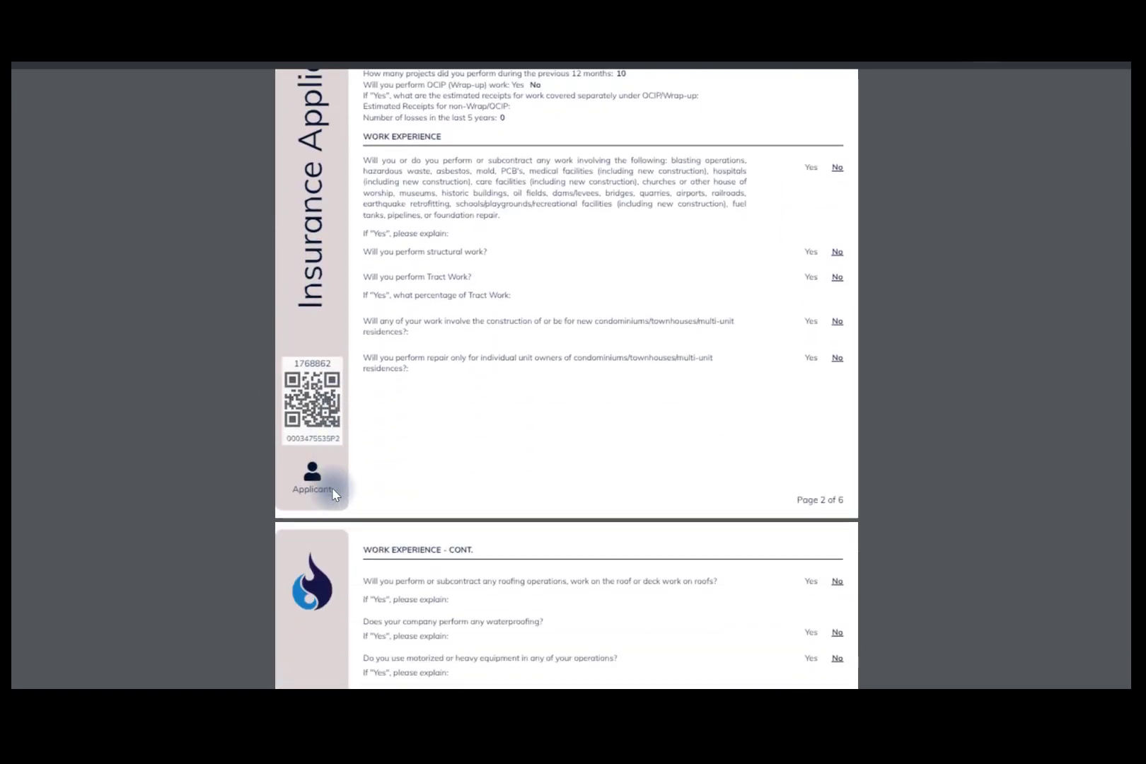
pyautogui.scroll(-3)
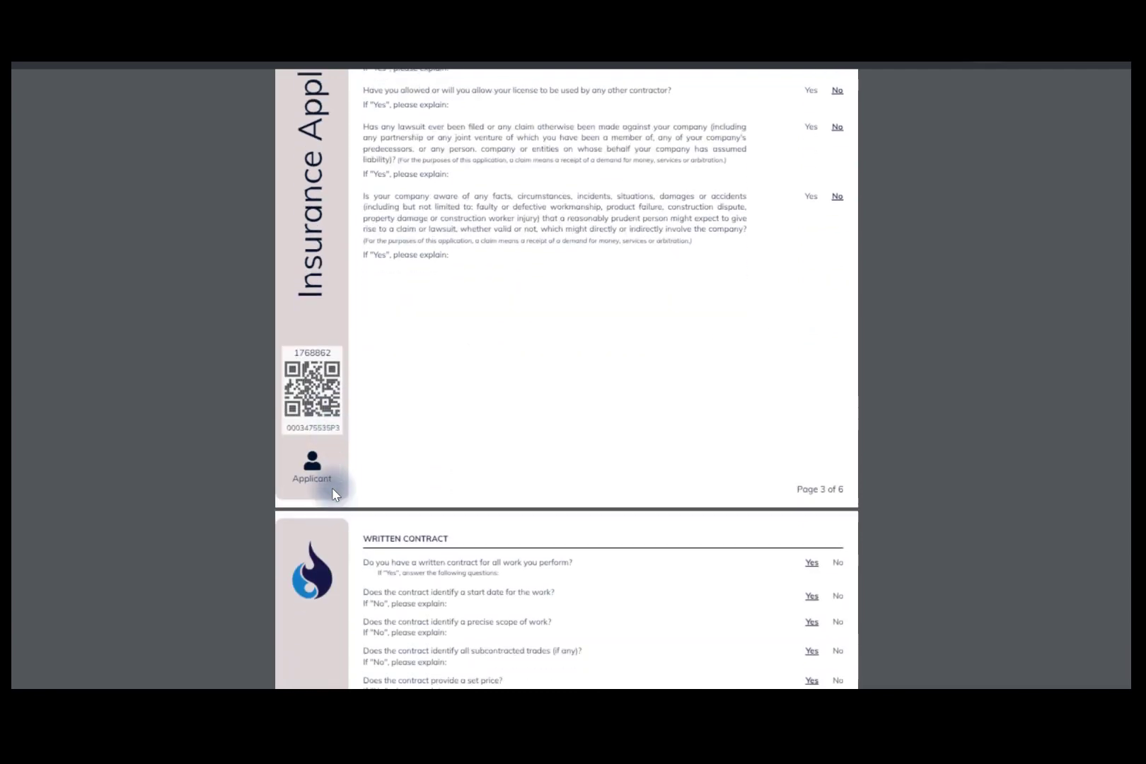
pyautogui.scroll(-3)
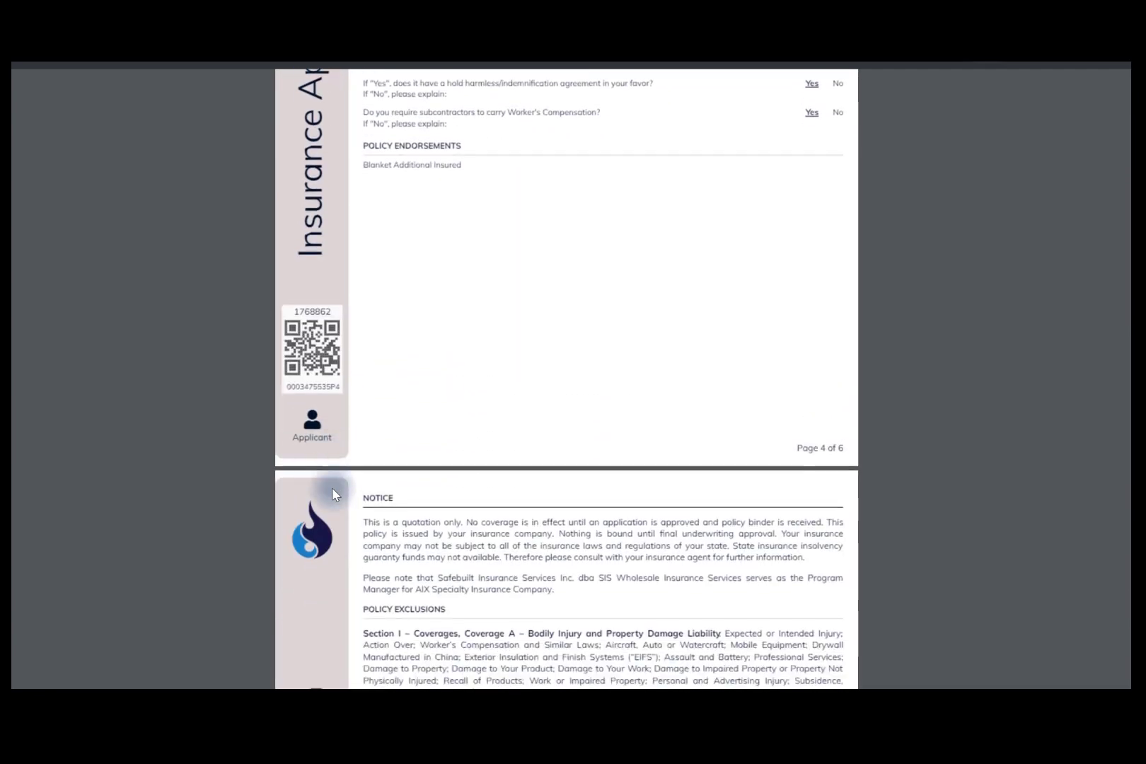
pyautogui.scroll(-3)
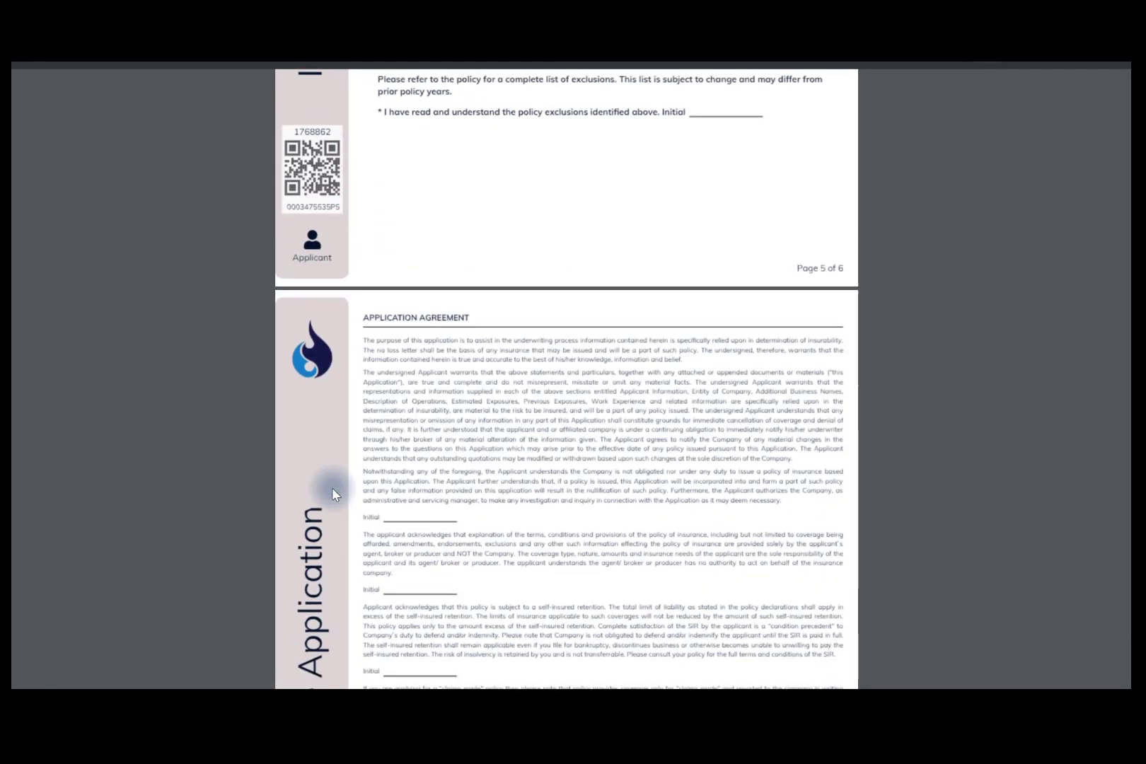
pyautogui.scroll(-3)
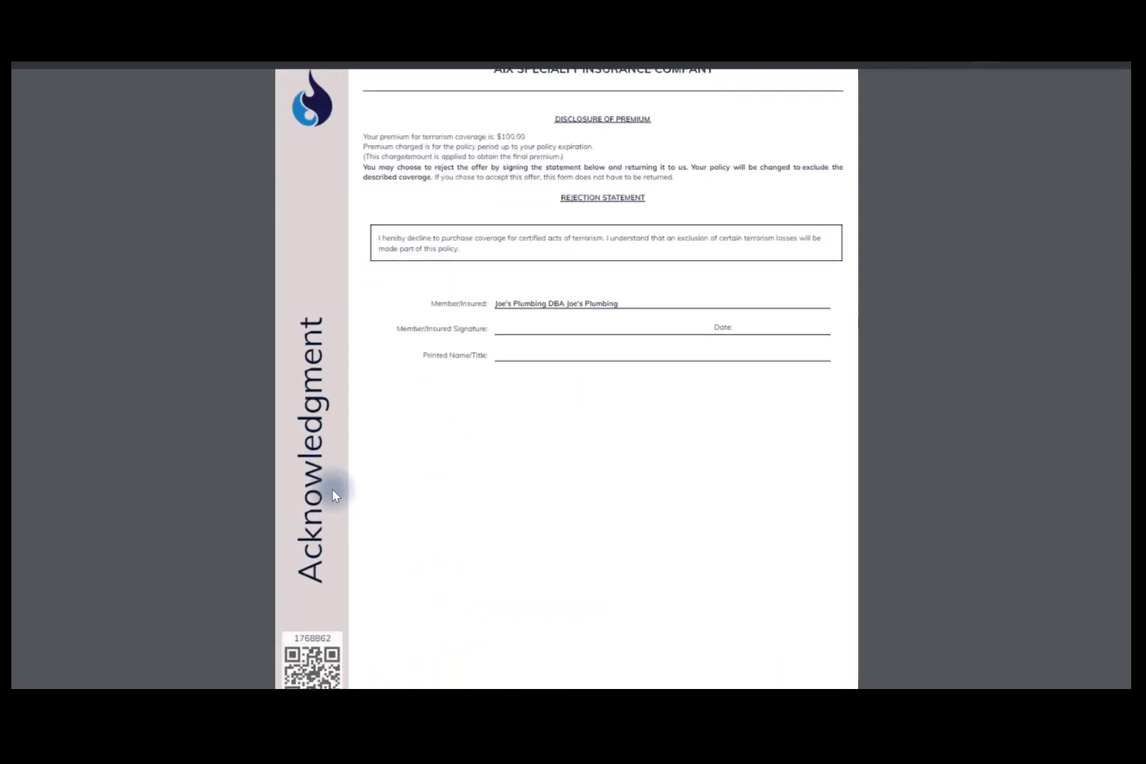
pyautogui.scroll(-3)
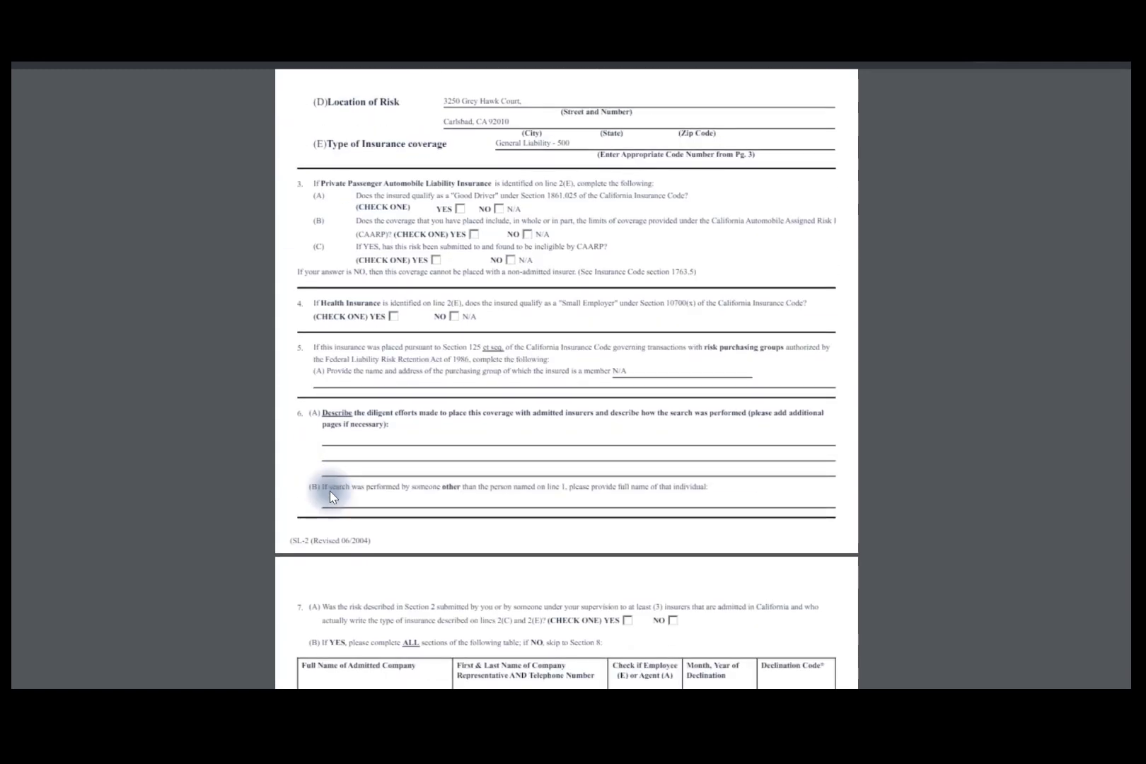
pyautogui.scroll(-3)
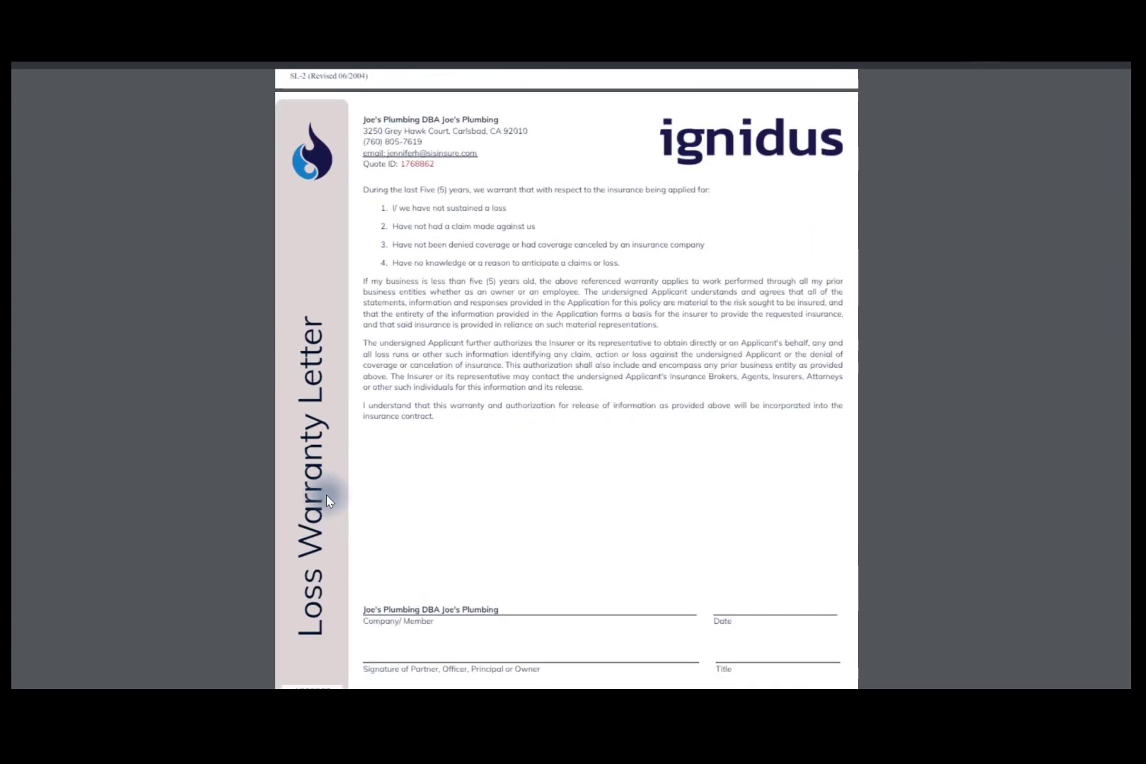
pyautogui.scroll(-3)
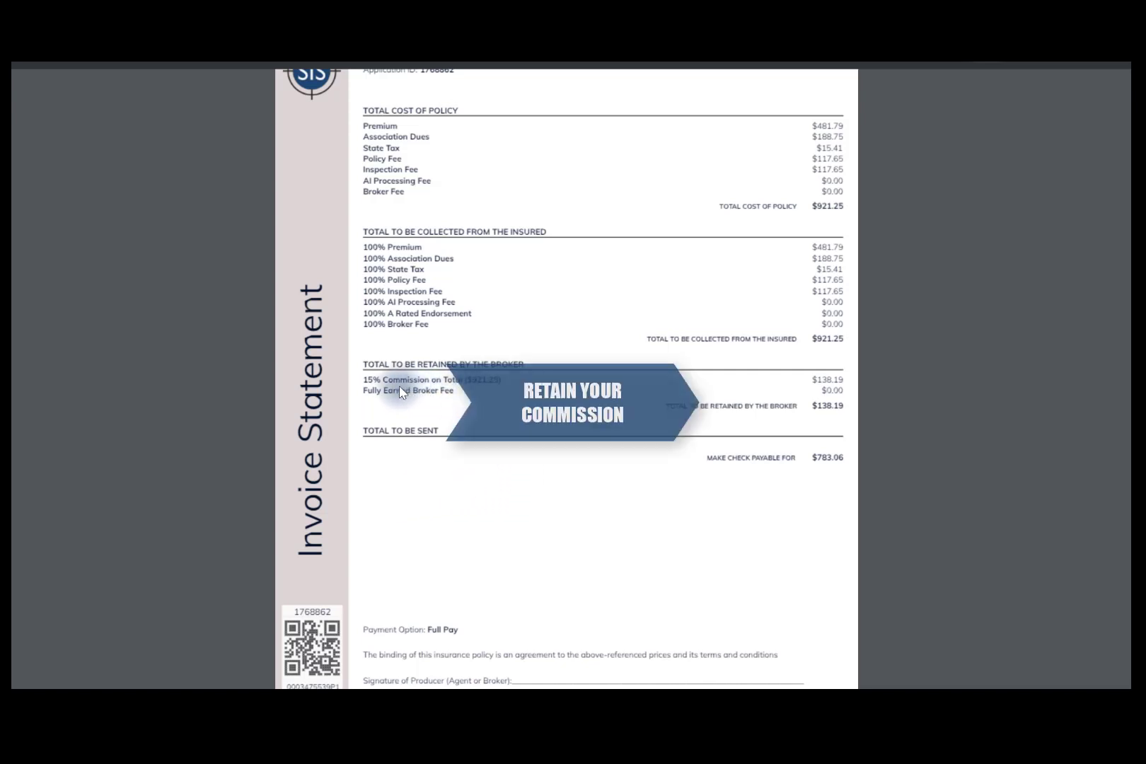
pyautogui.moveTo(414, 386)
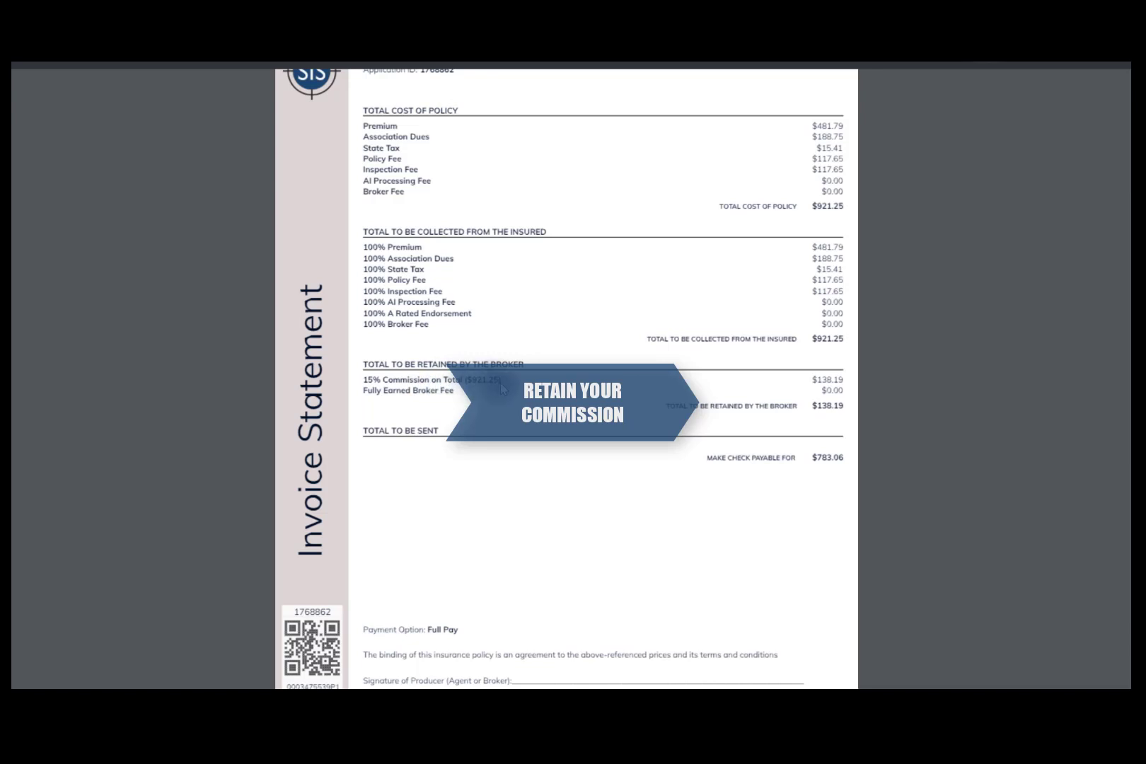
pyautogui.moveTo(676, 416)
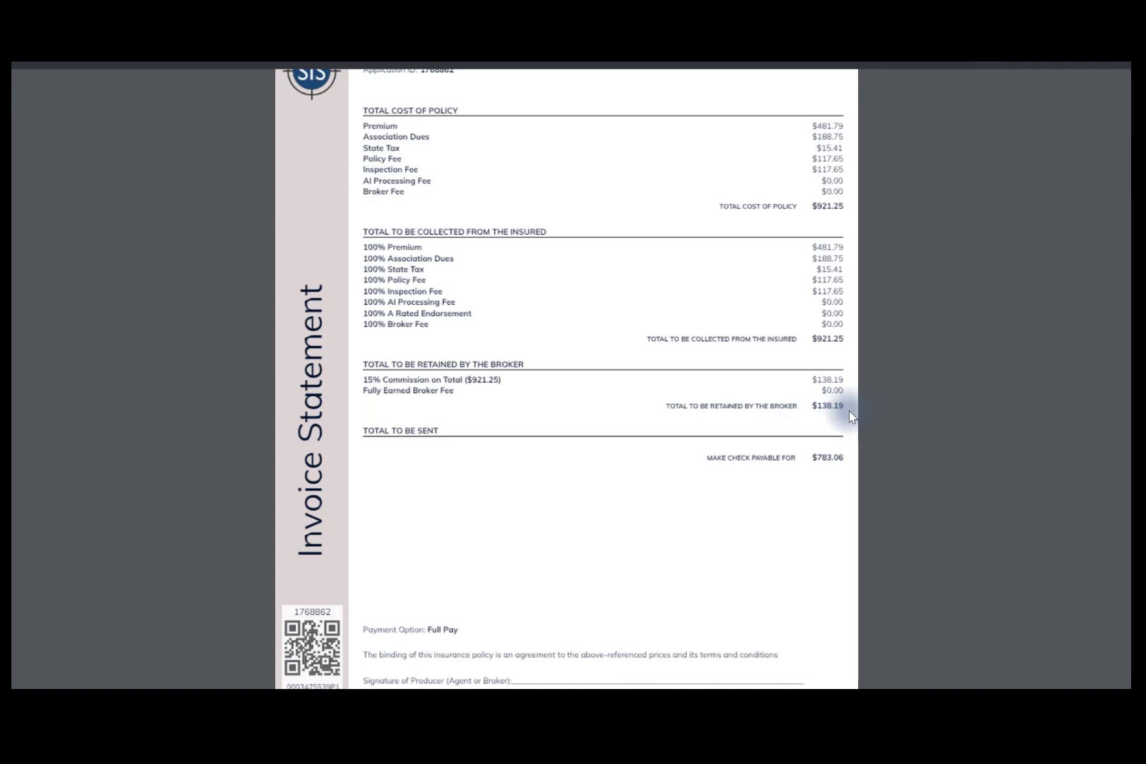
pyautogui.moveTo(672, 416)
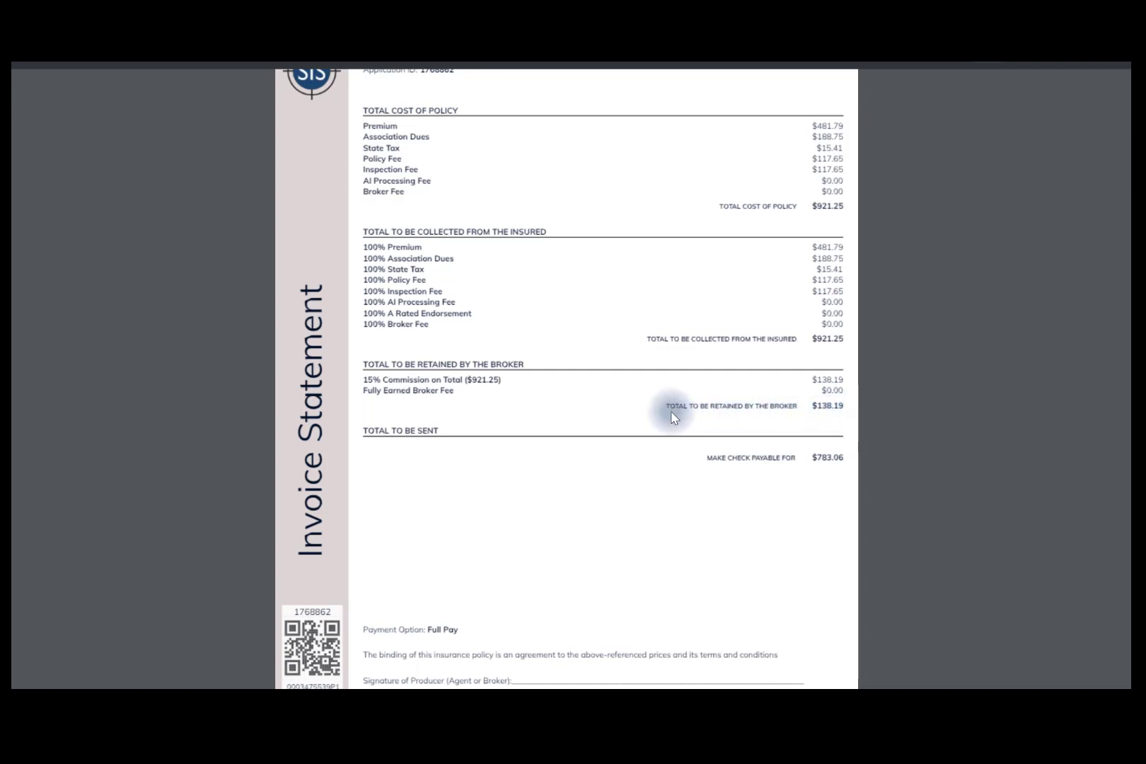
pyautogui.moveTo(836, 417)
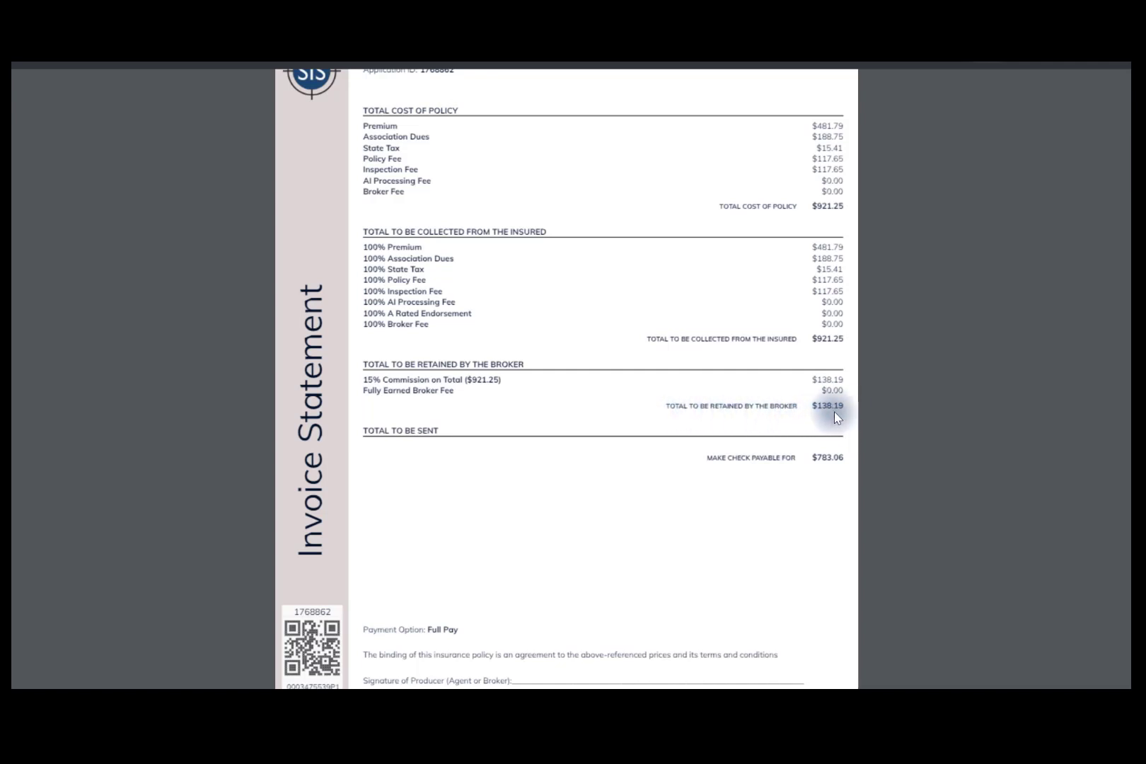
pyautogui.moveTo(716, 457)
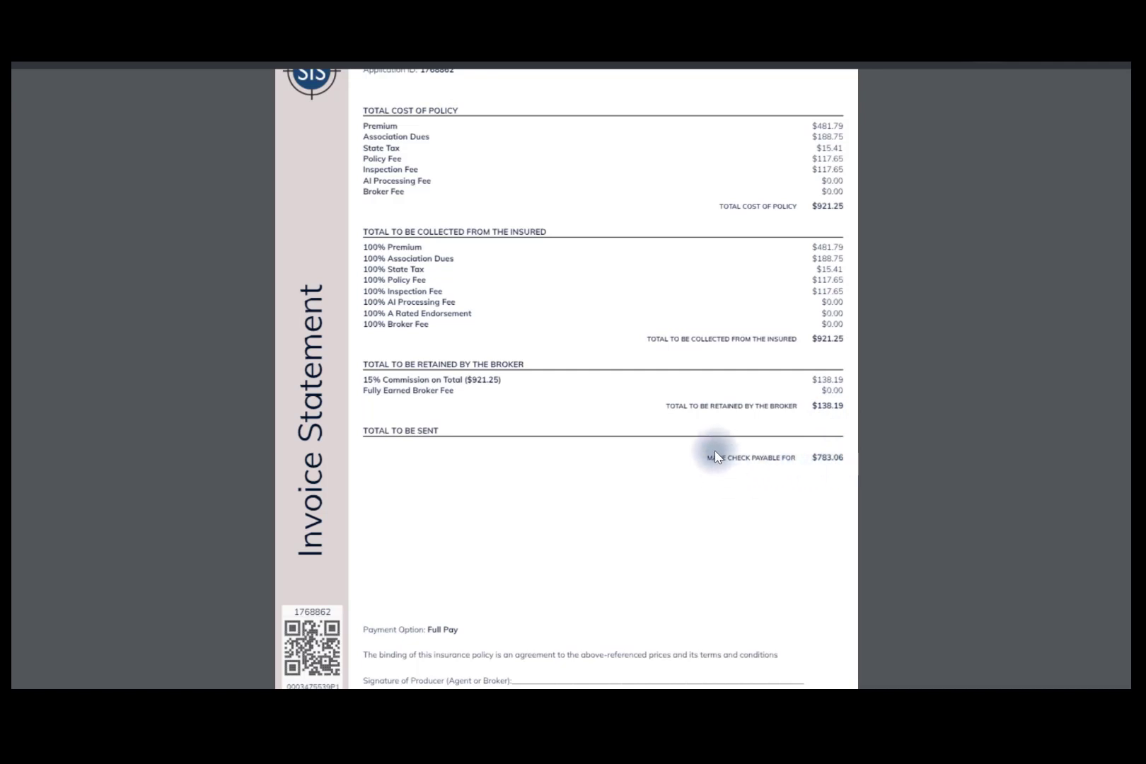
pyautogui.moveTo(689, 474)
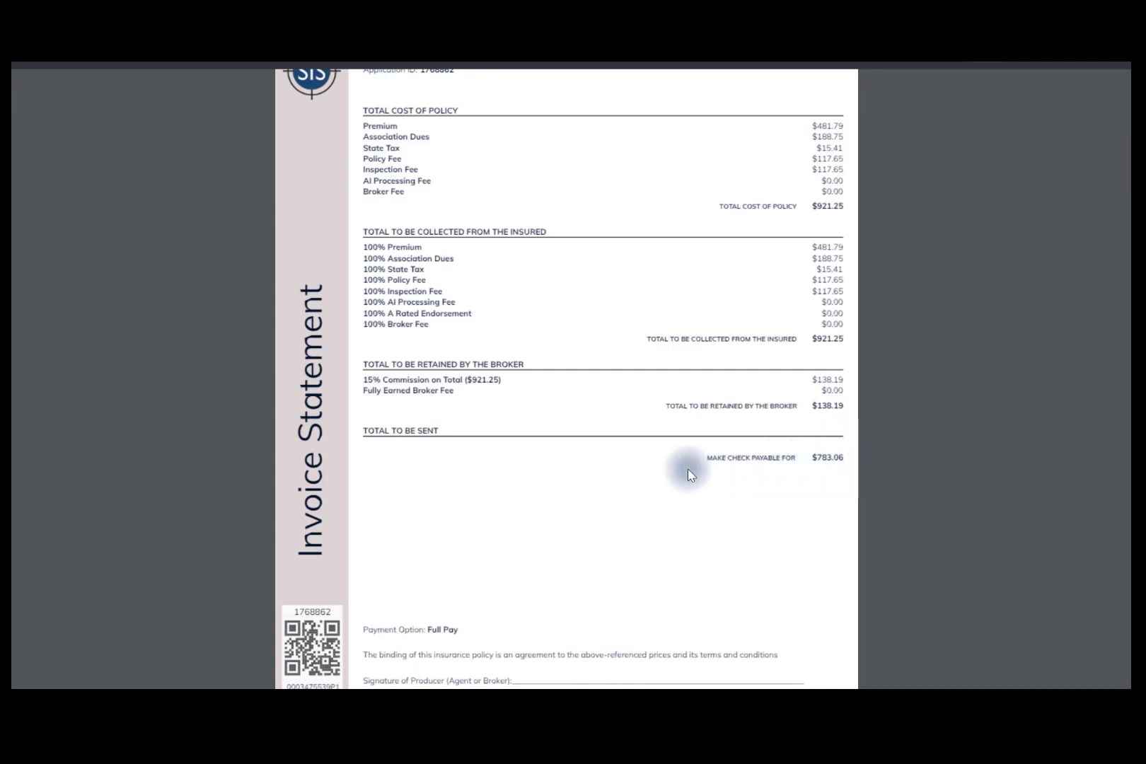
pyautogui.scroll(-3)
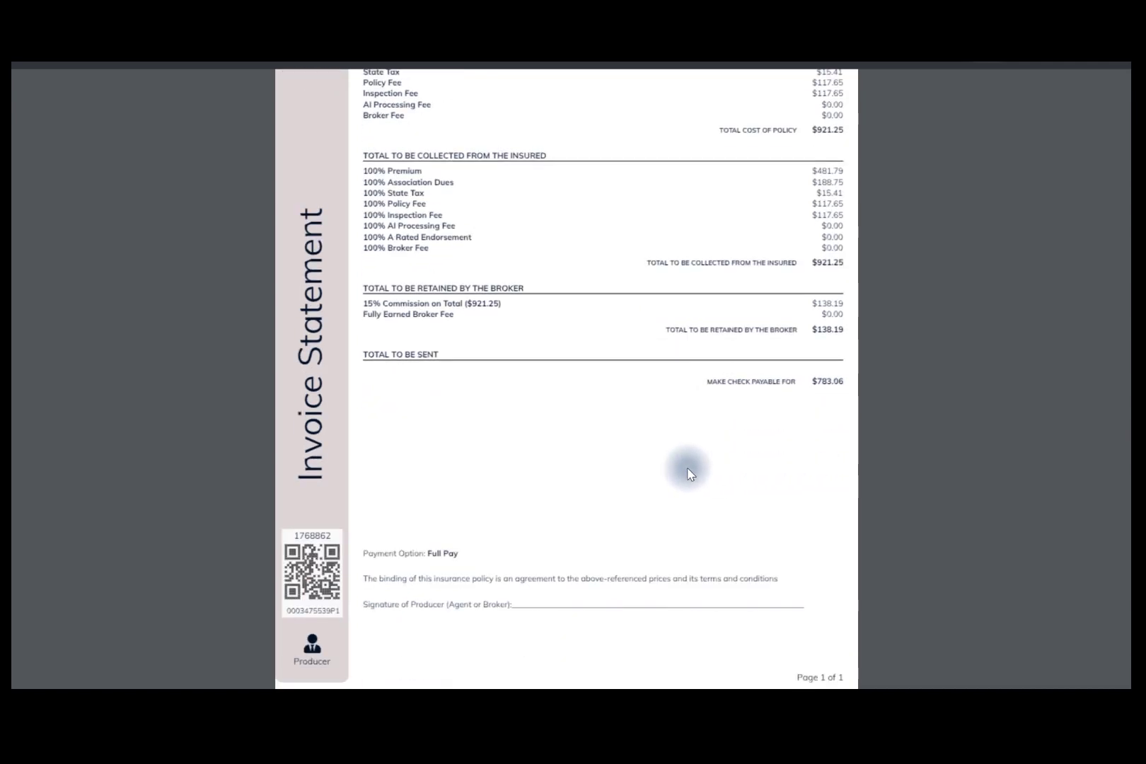
pyautogui.scroll(-3)
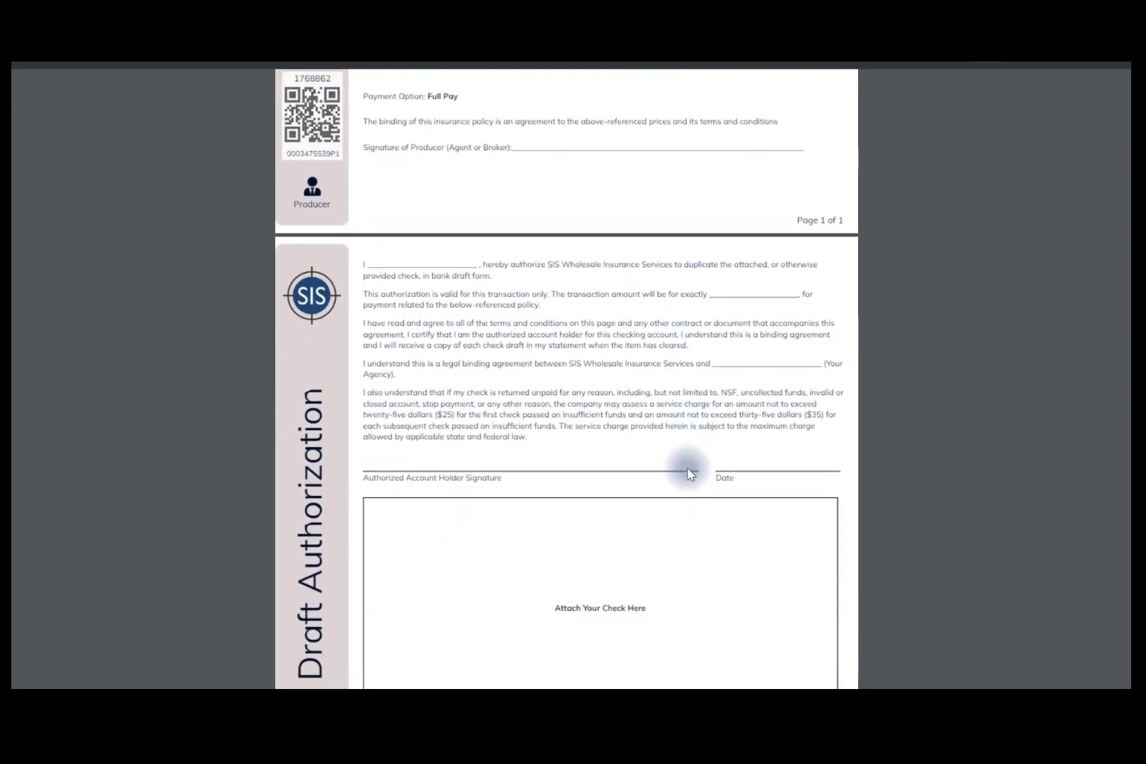
pyautogui.scroll(-3)
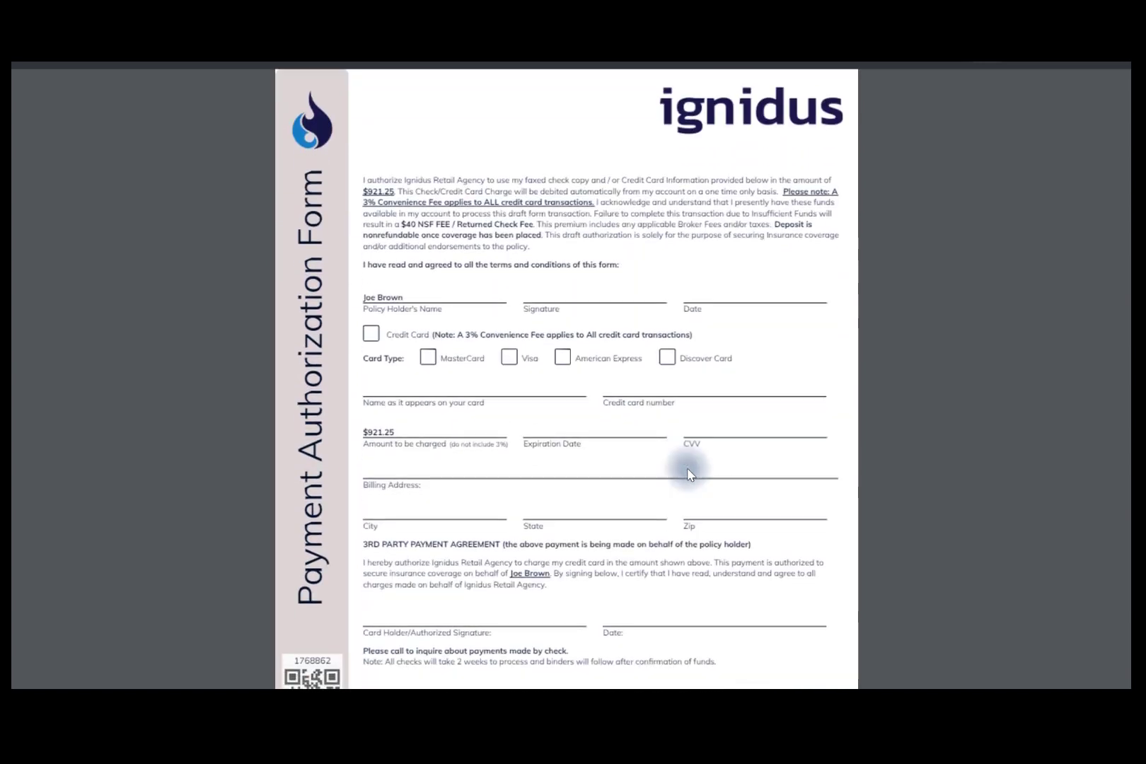
pyautogui.scroll(-3)
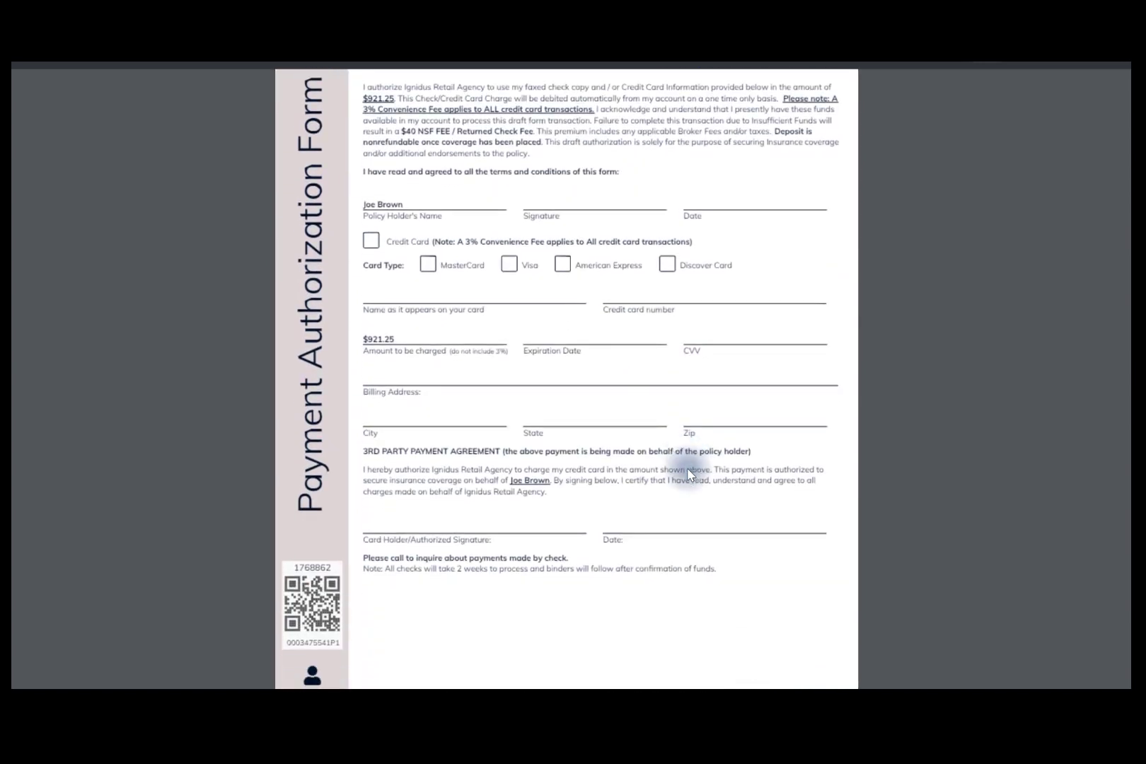
pyautogui.moveTo(1115, 68)
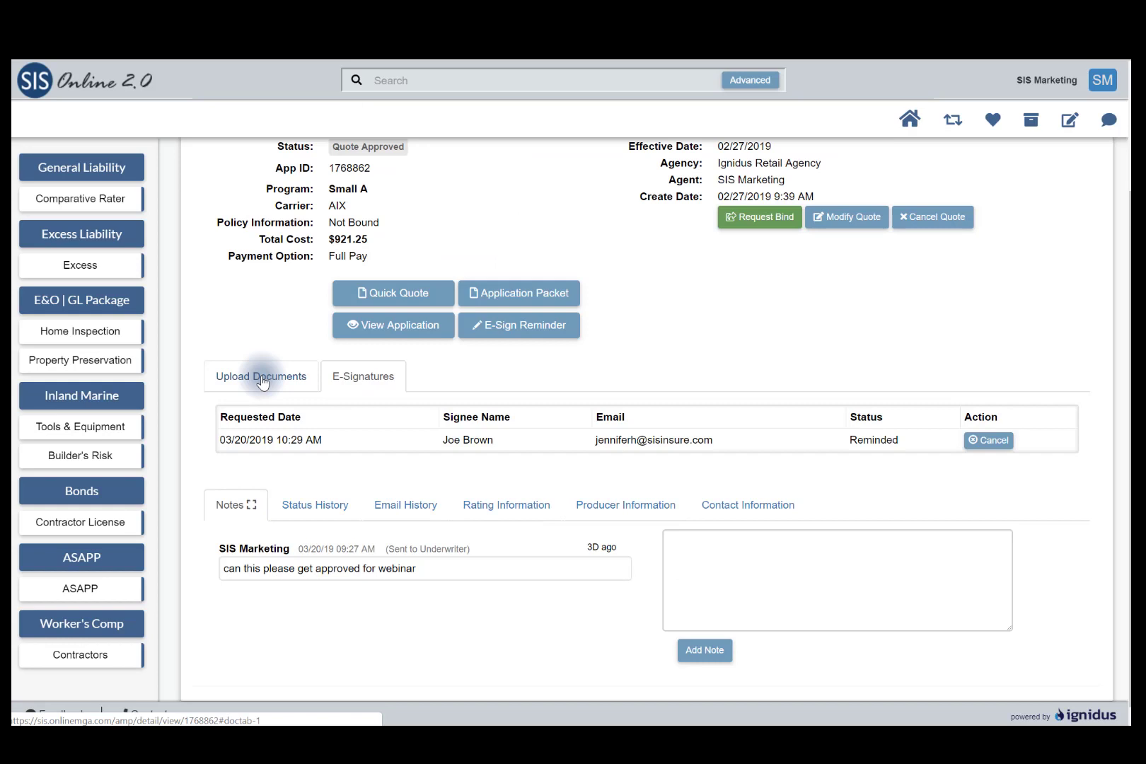
# Show the Upload Documents tab with its six-item Required Documents Checklist
pyautogui.click(261, 376)
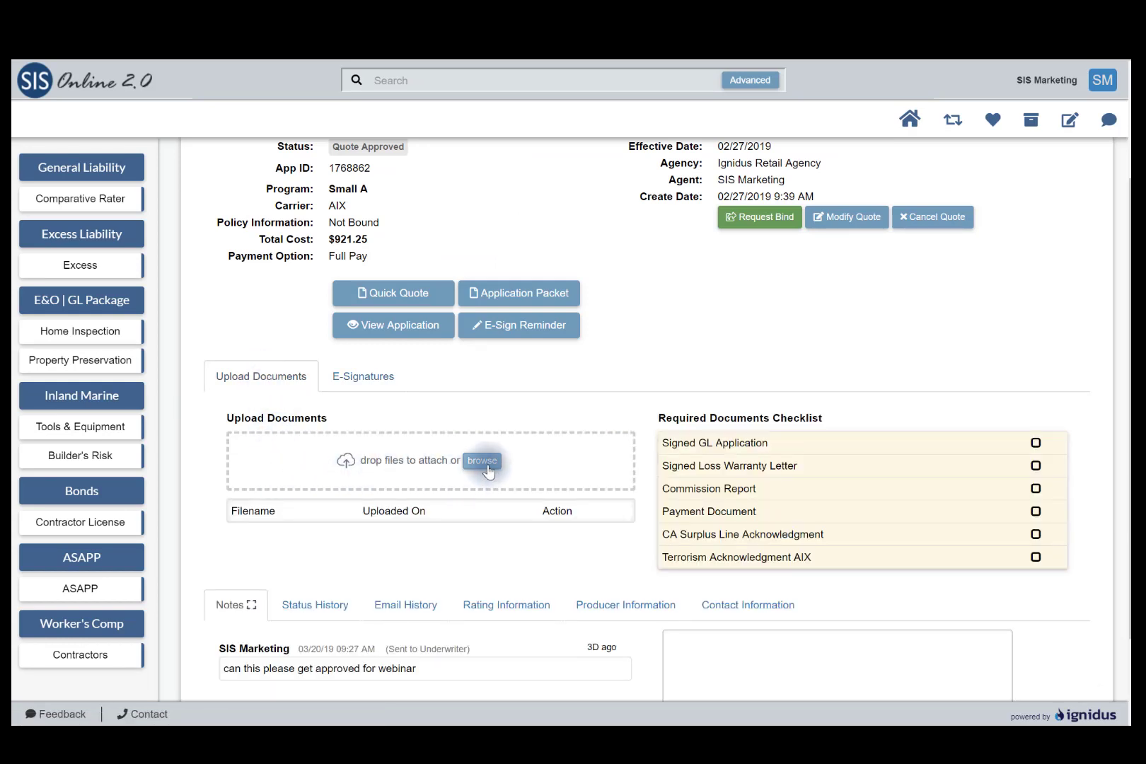
pyautogui.moveTo(487, 468)
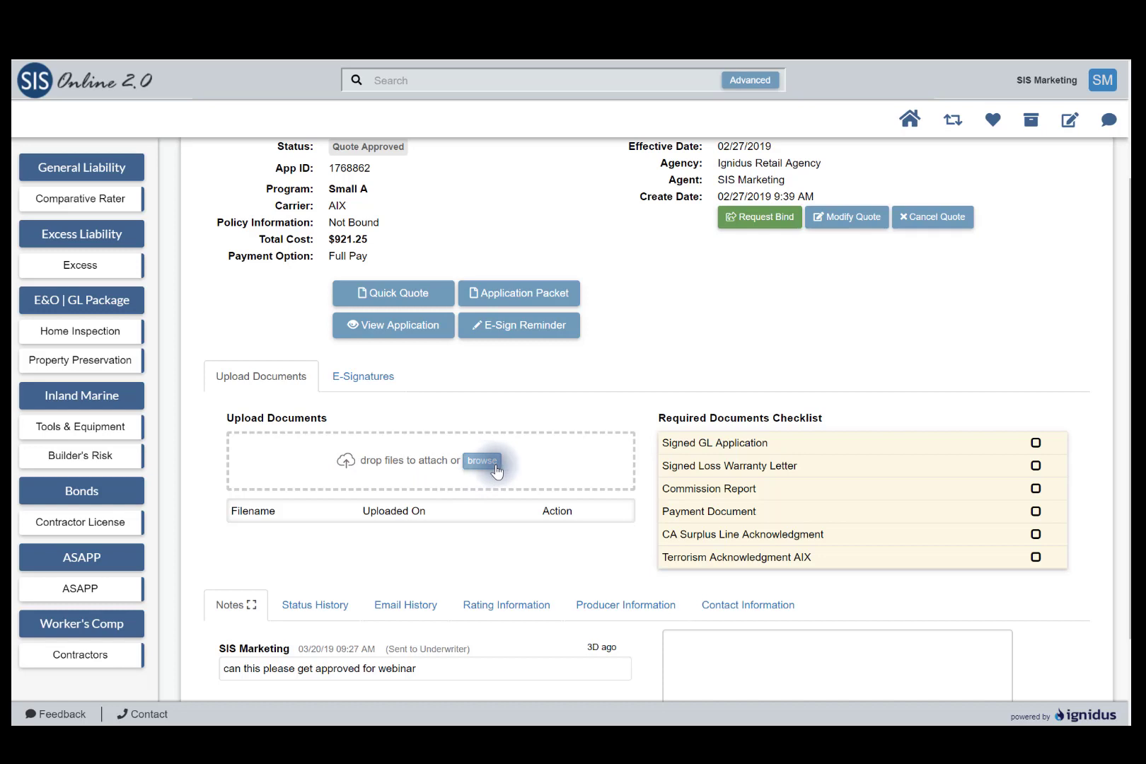
pyautogui.moveTo(840, 465)
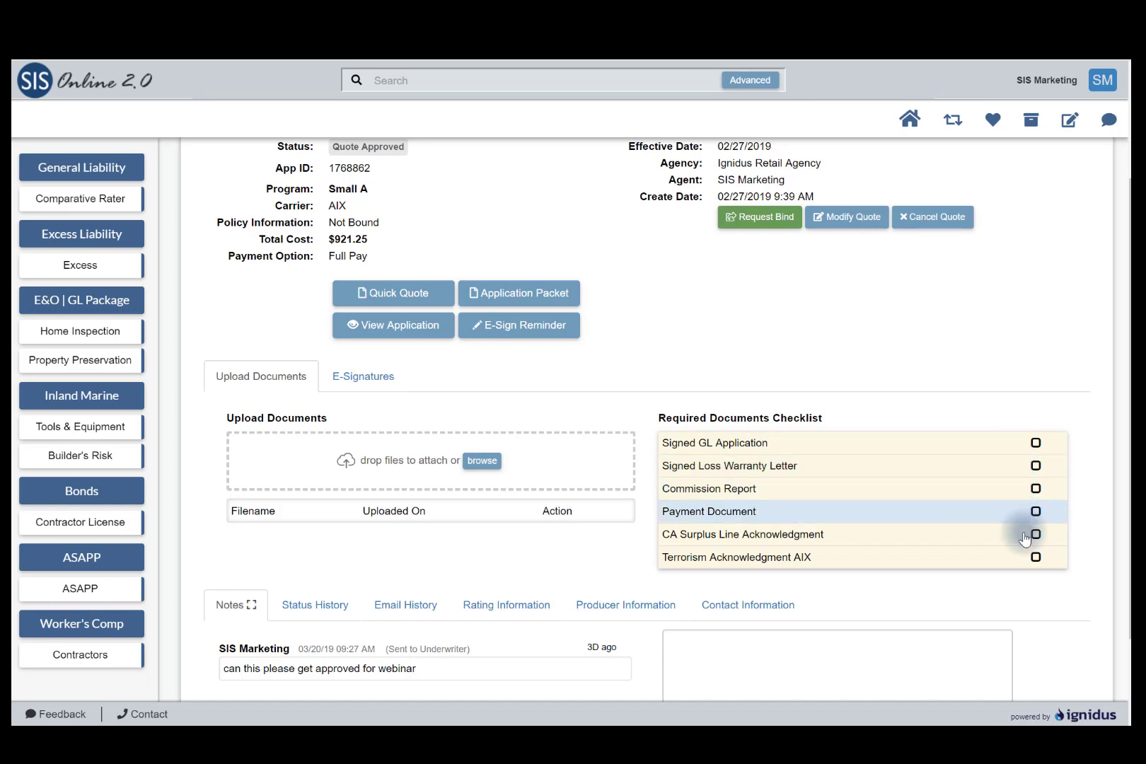
pyautogui.moveTo(848, 389)
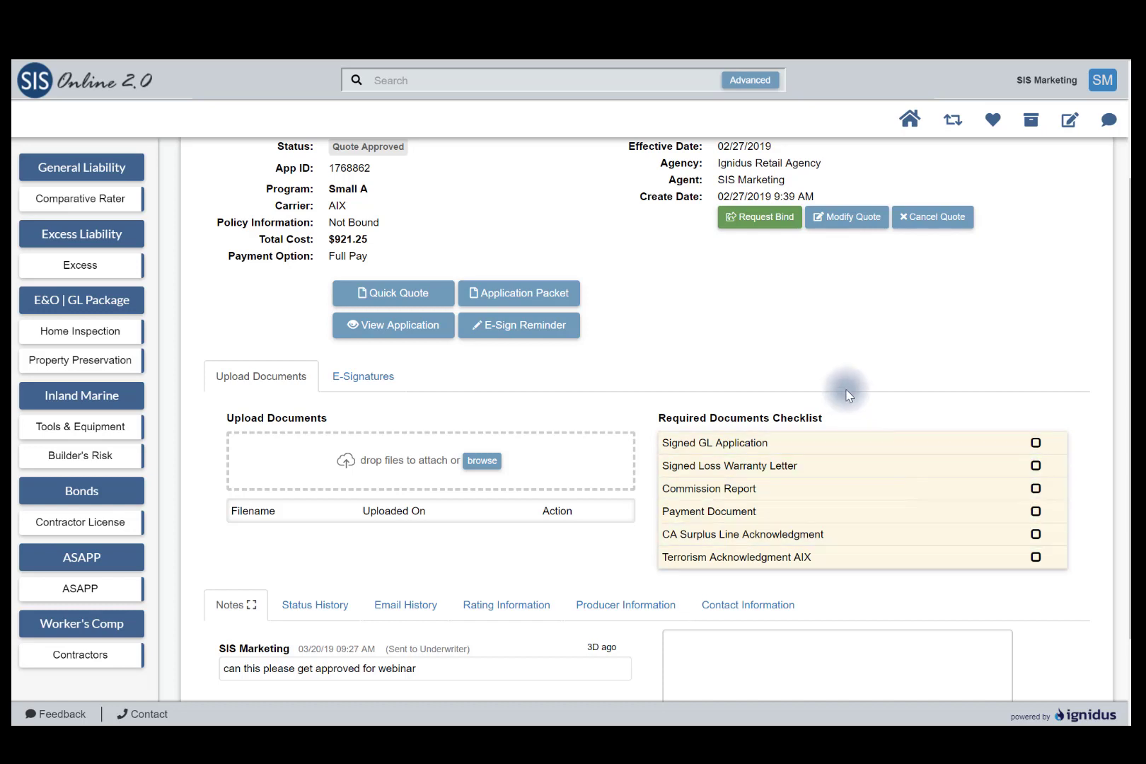
pyautogui.moveTo(758, 217)
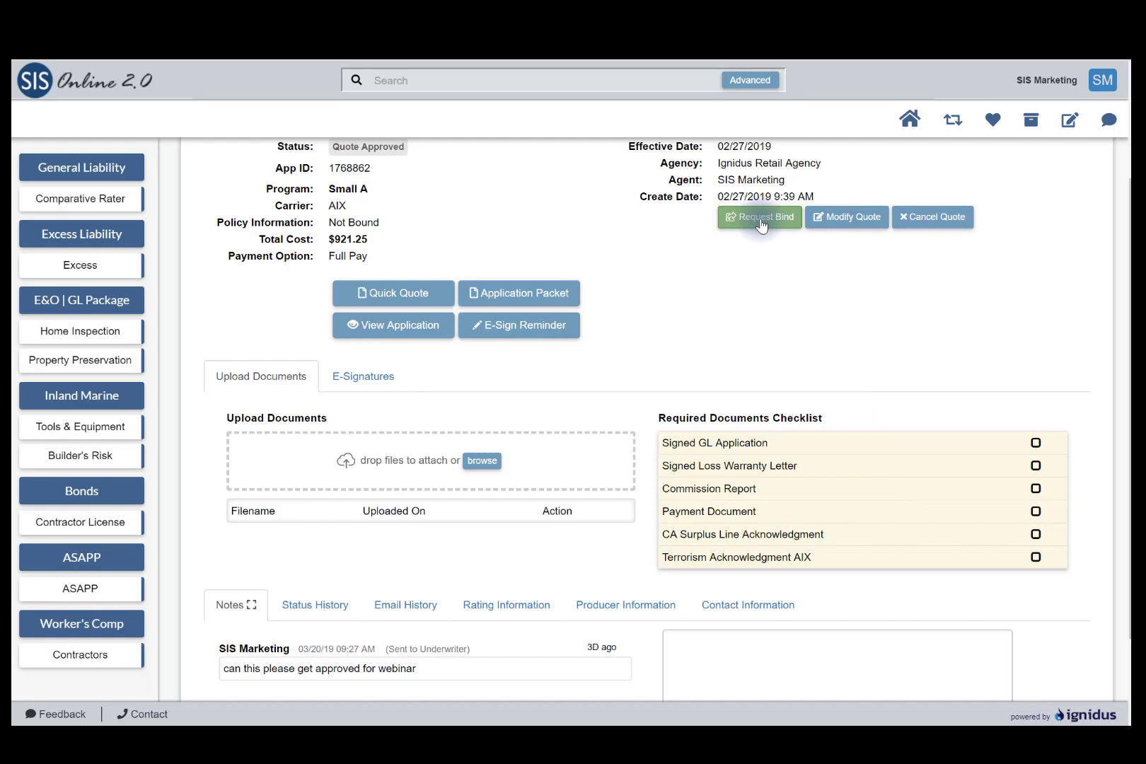